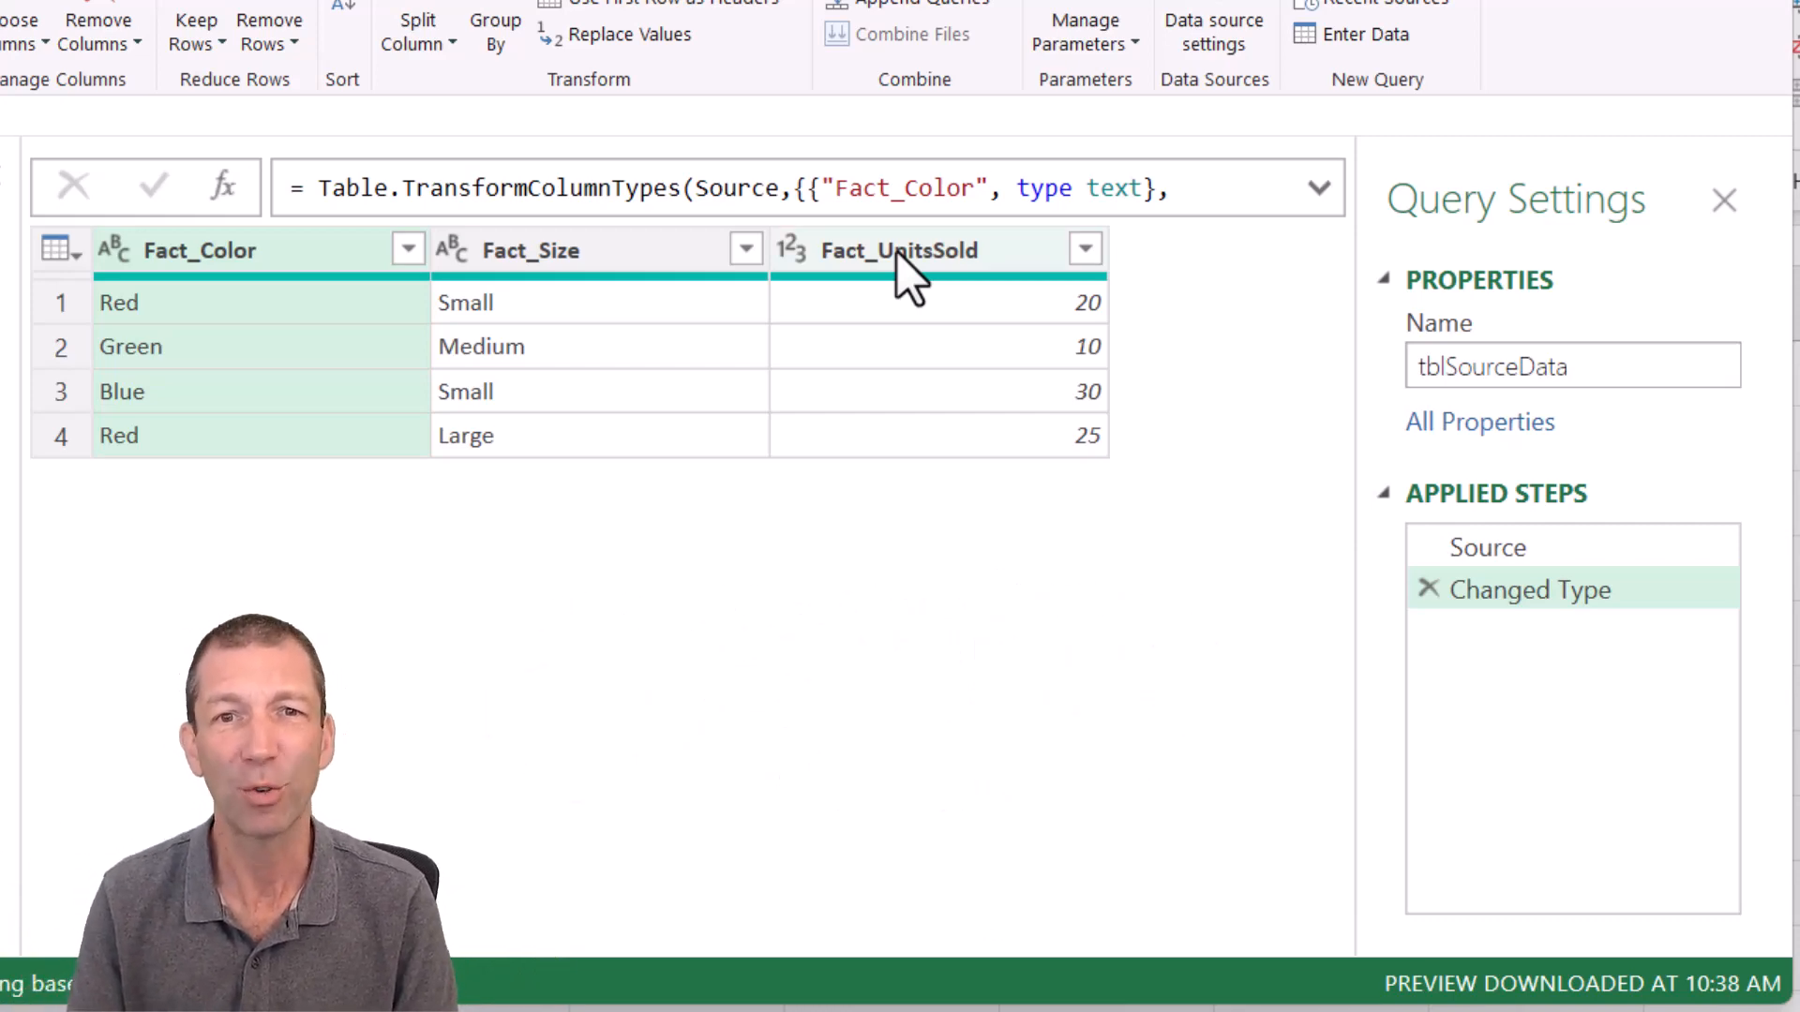
pyautogui.moveTo(895, 276)
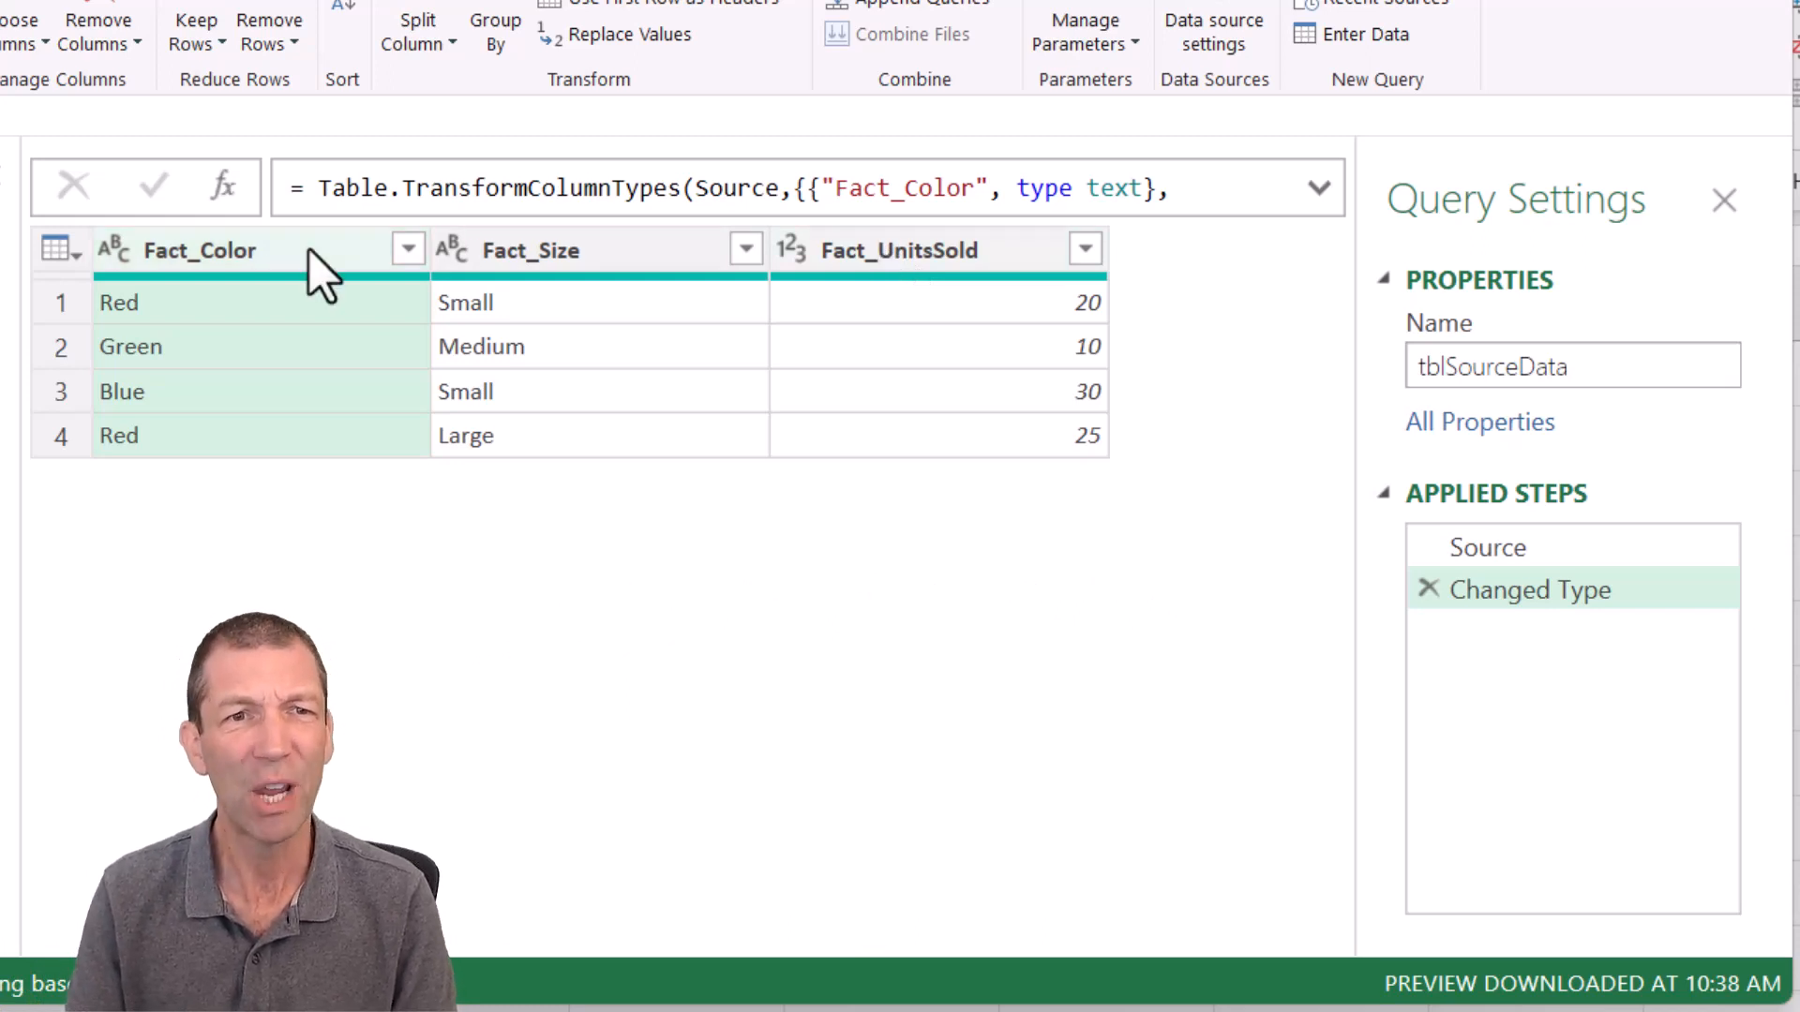
# Step: Rename Fact_Color to Color and Fact_Size to Size, leaving Fact_UnitsSold unchanged
pyautogui.doubleClick(200, 250)
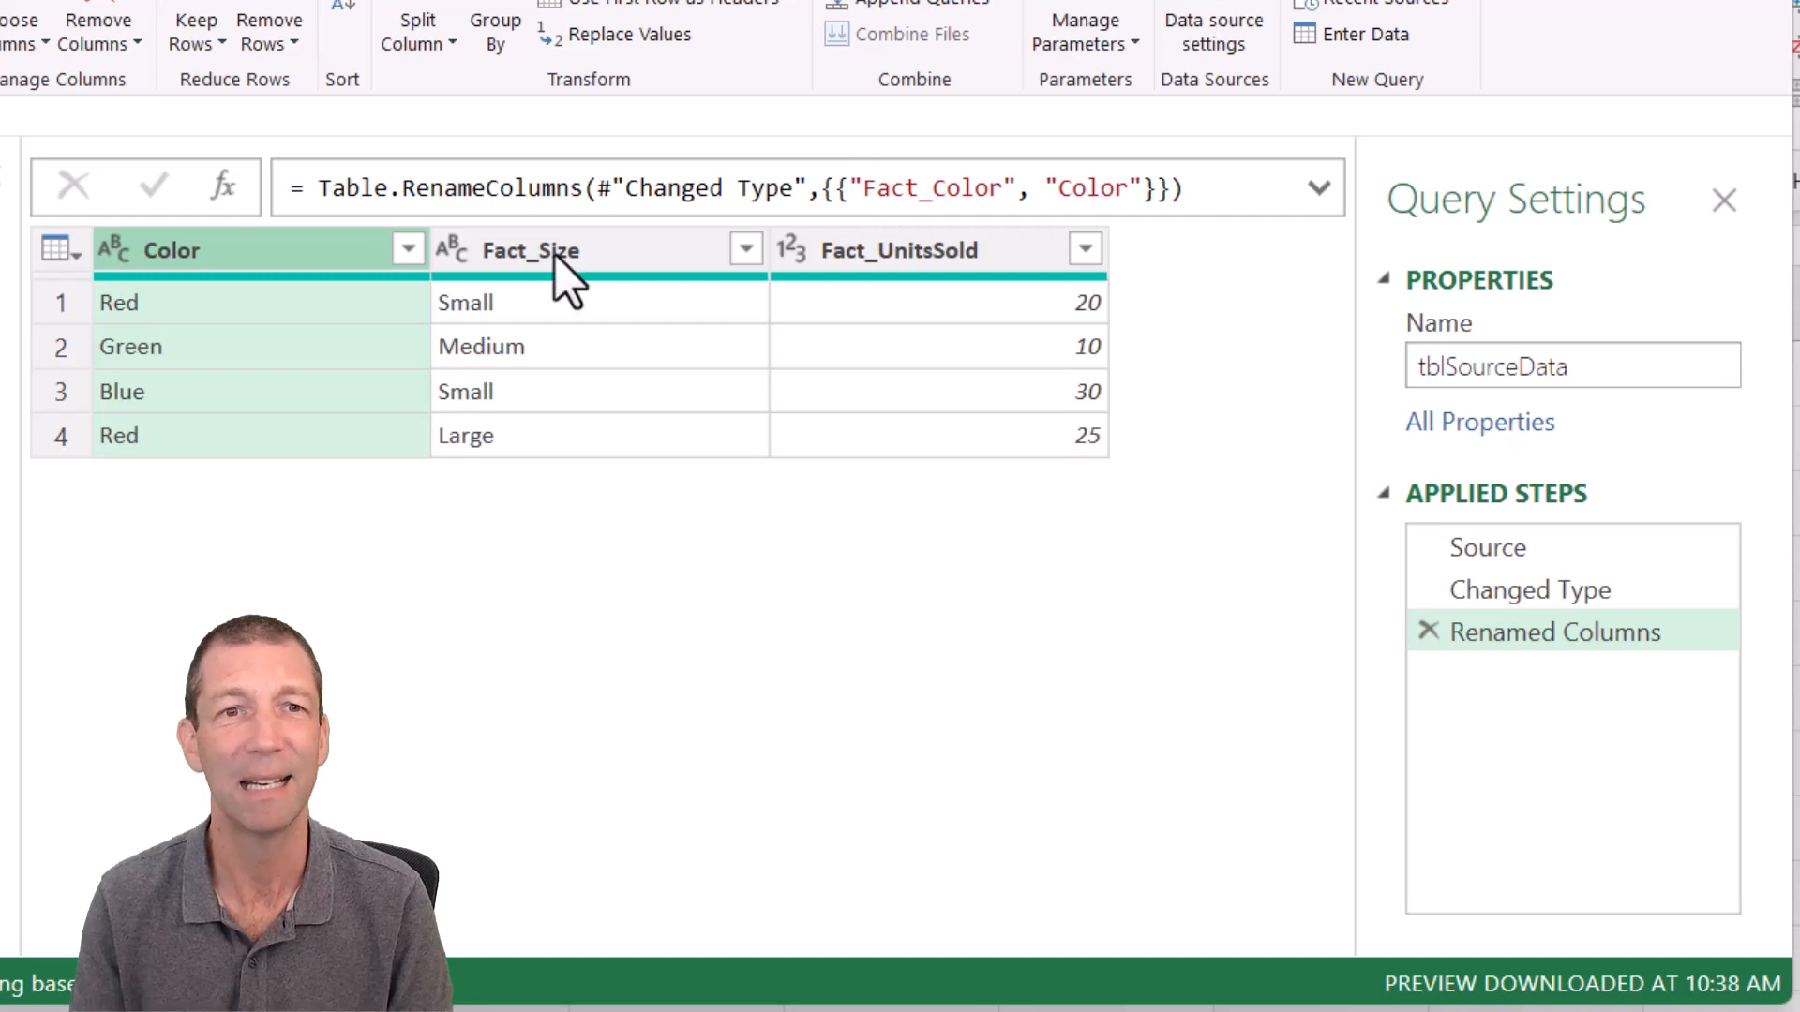
pyautogui.doubleClick(530, 250)
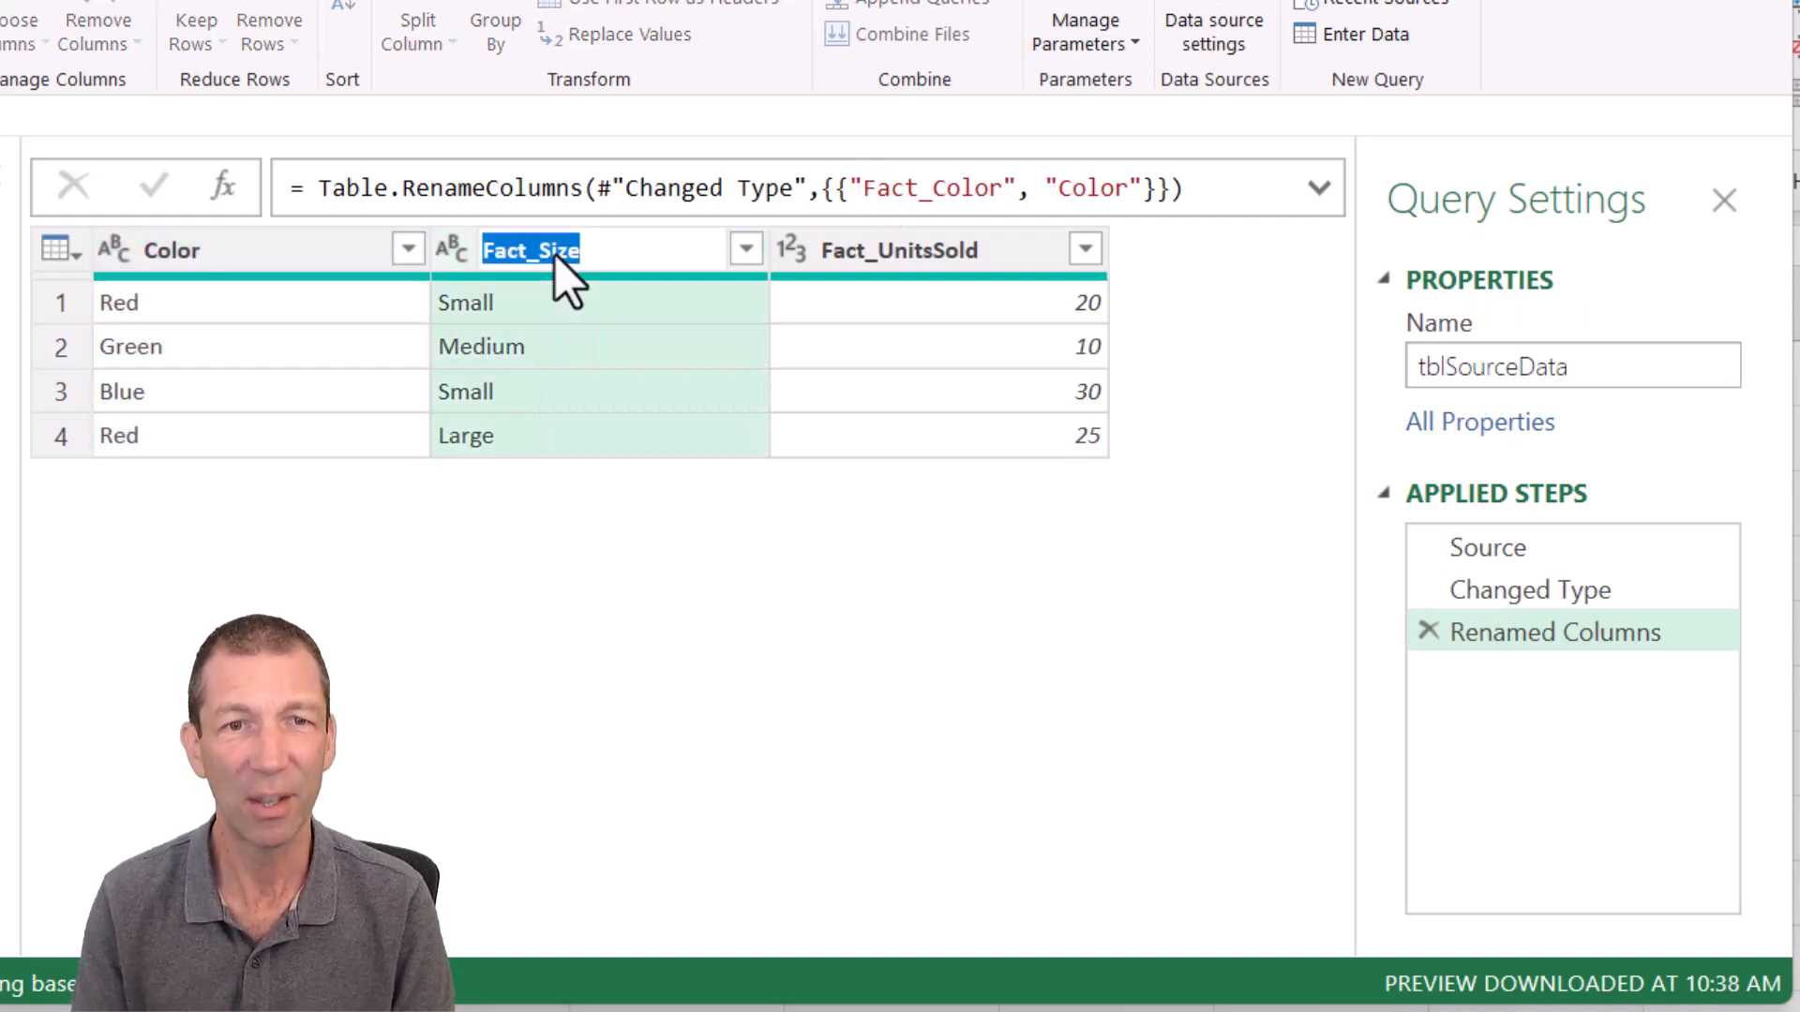
pyautogui.write('Size')
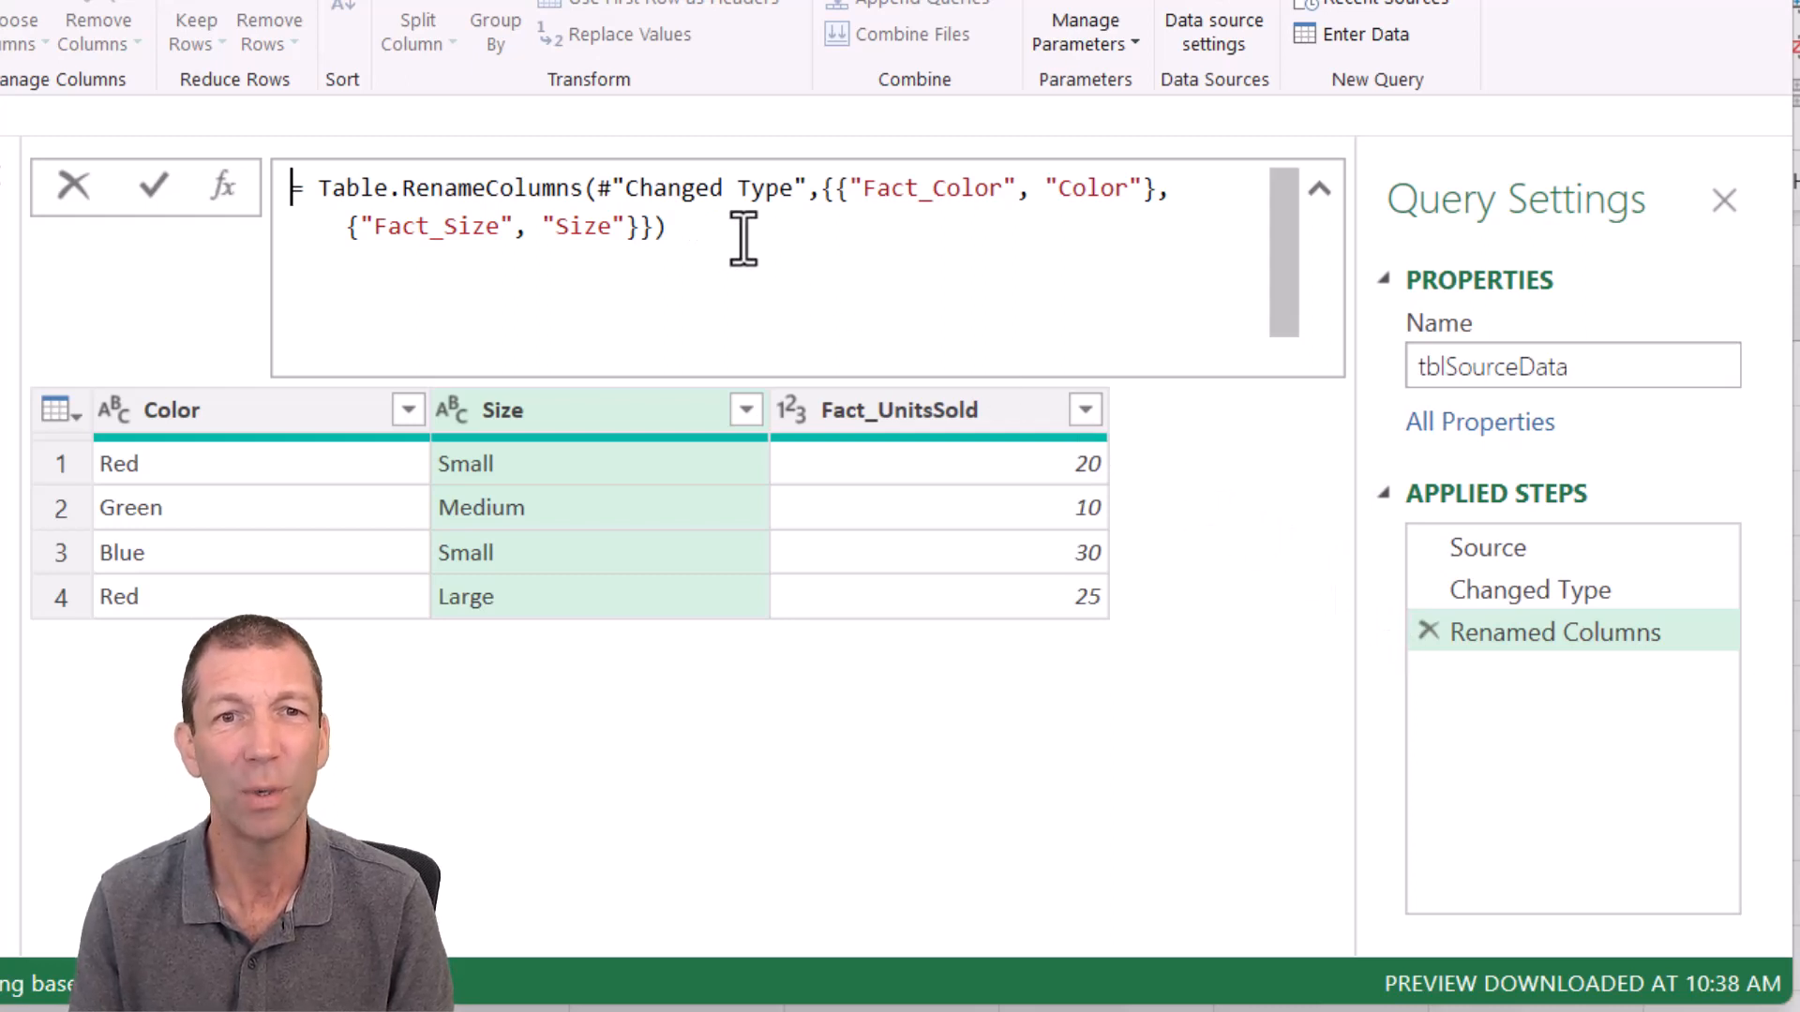
pyautogui.moveTo(585, 253)
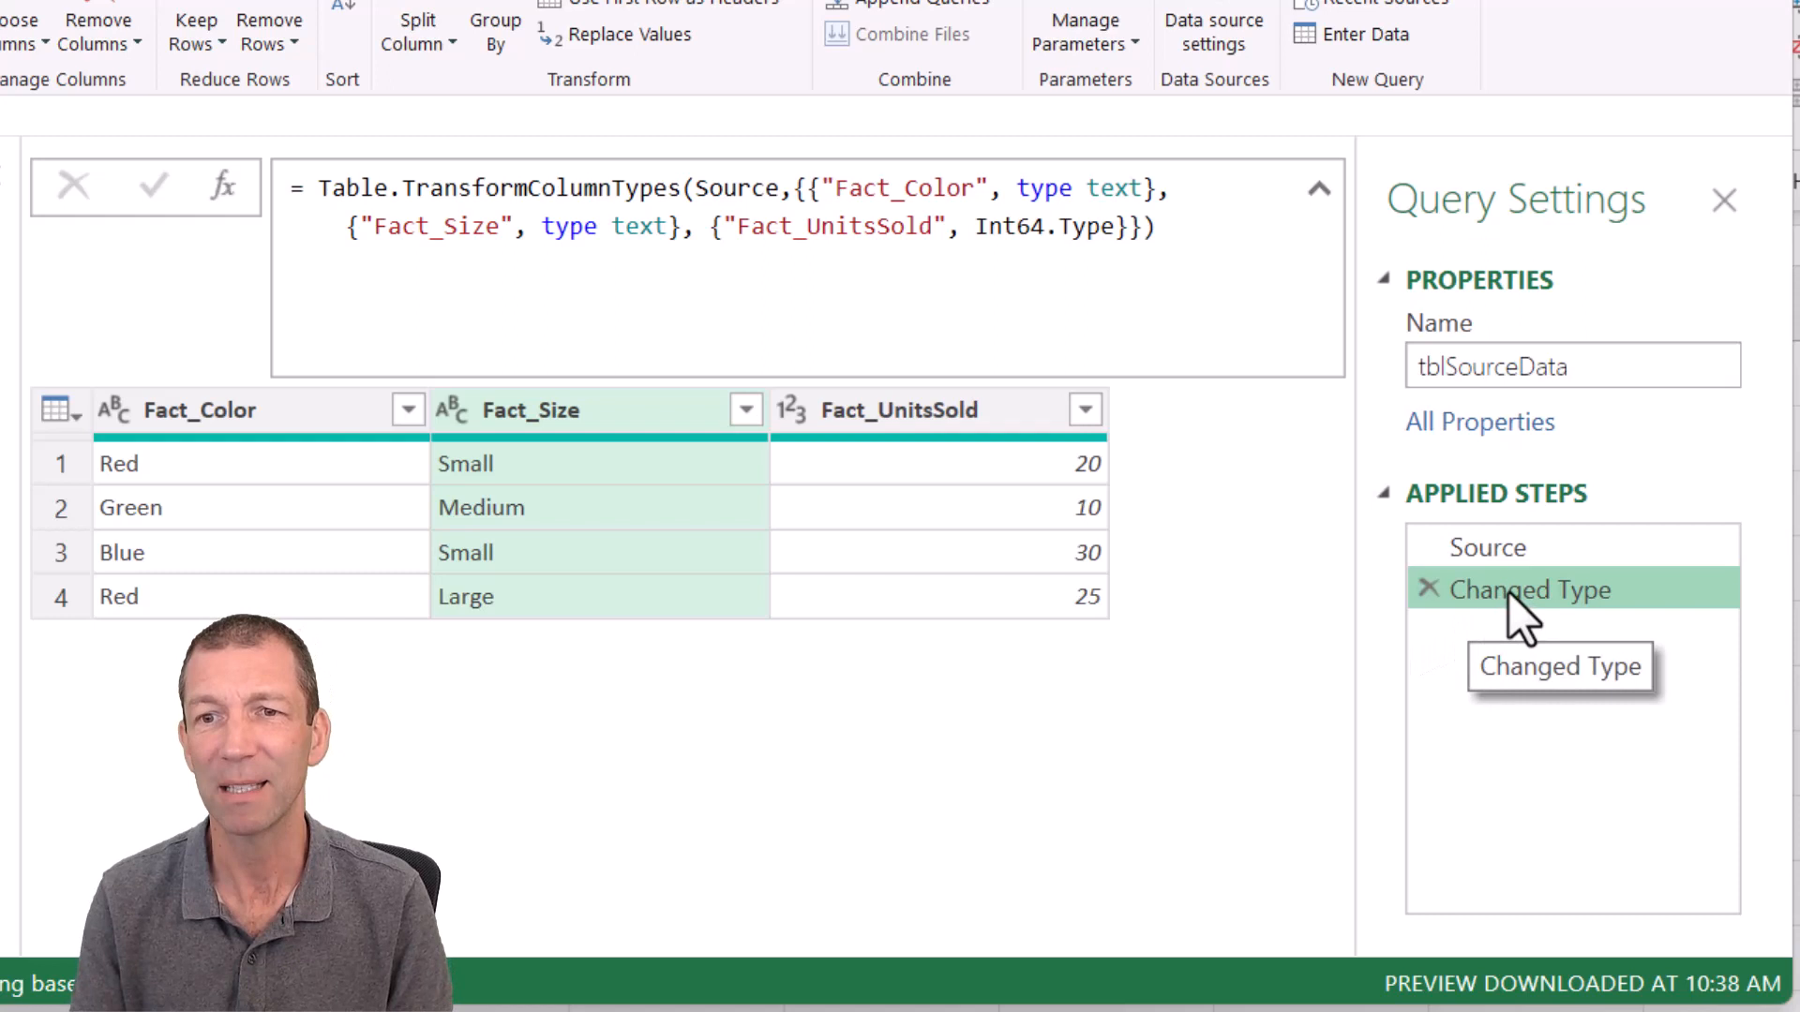
# Step: Insert a new step named StartingPoint right after the Changed Type step
pyautogui.rightClick(1531, 589)
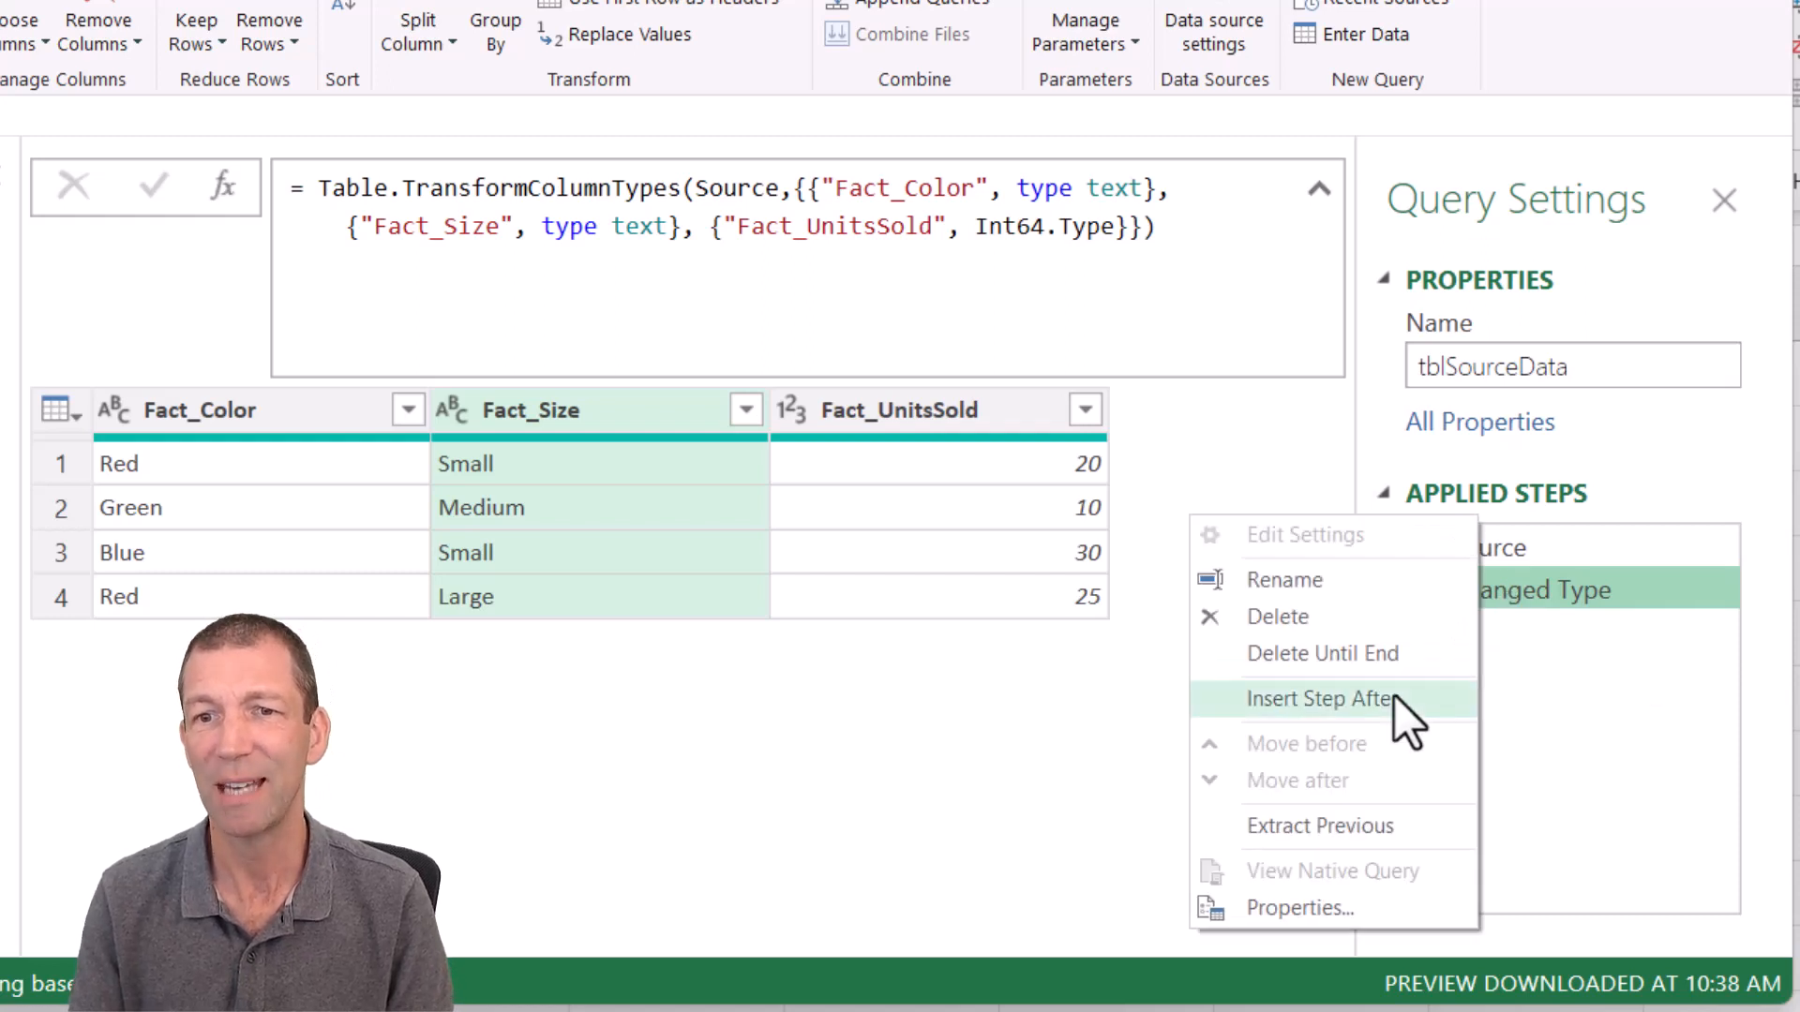
pyautogui.click(1320, 698)
pyautogui.write('StartingPoint')
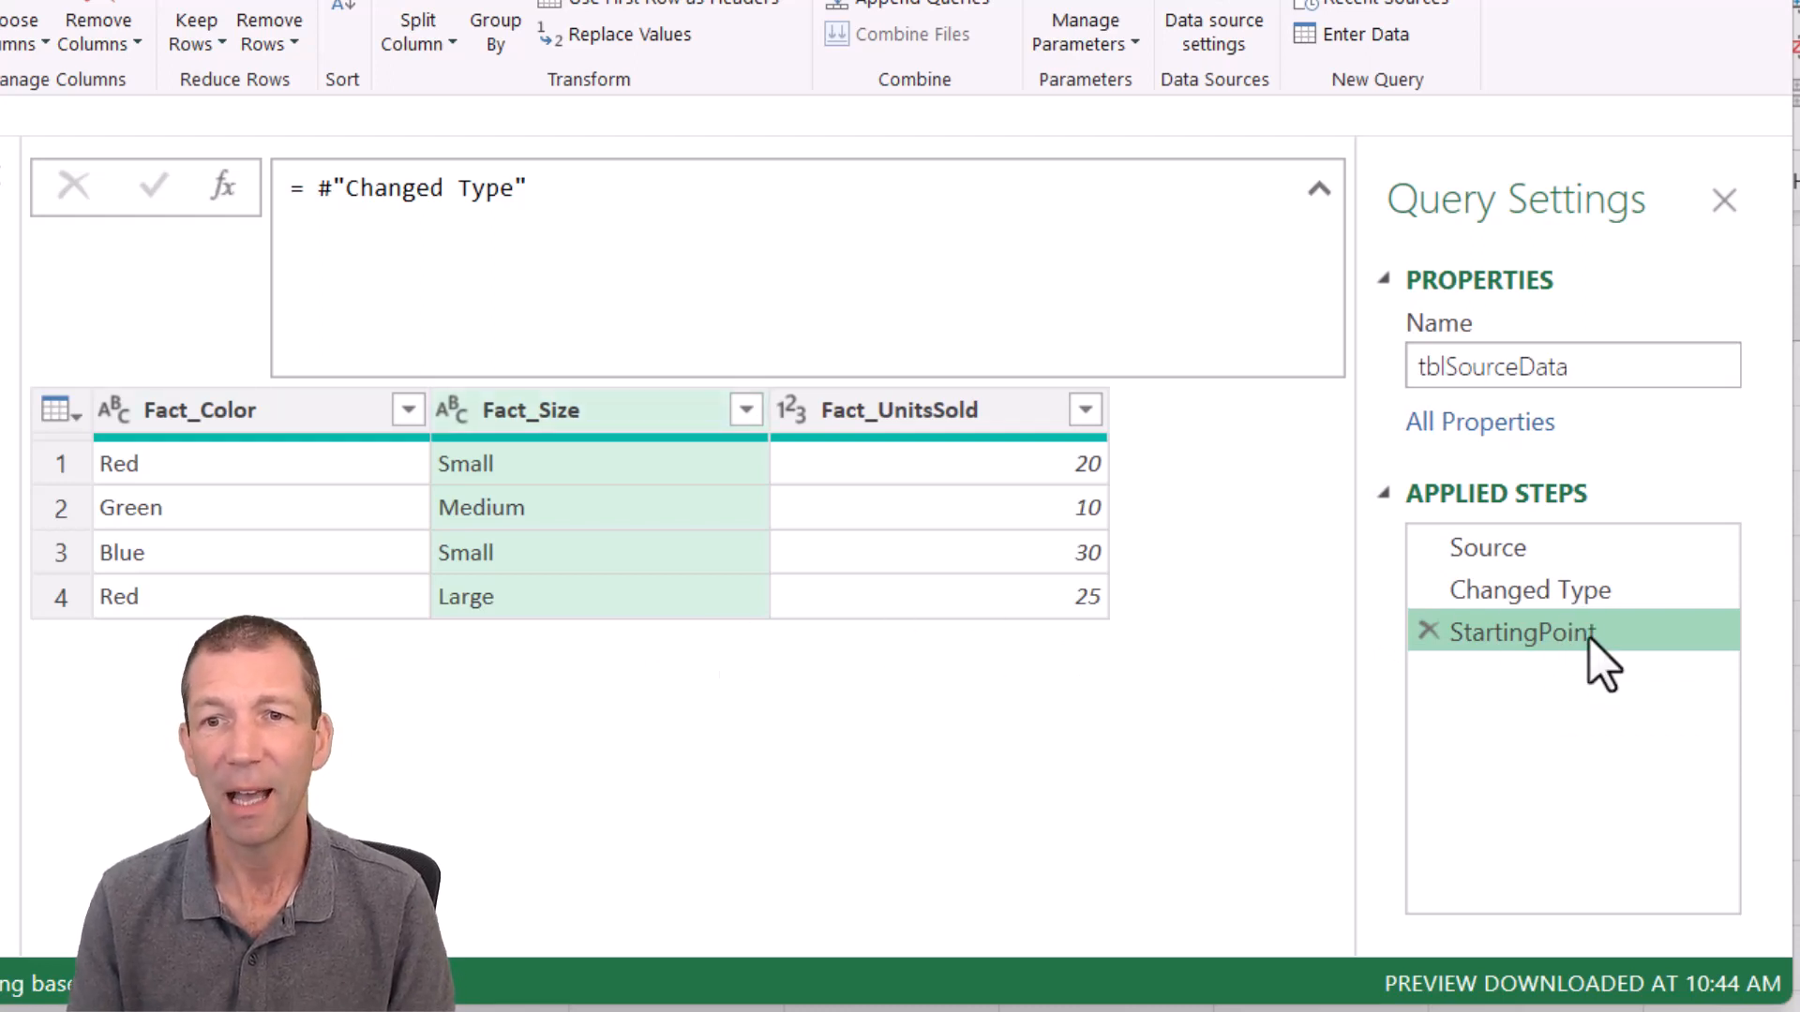
# Step: Add a Custom1 step after StartingPoint with formula = Table.ColumnNames(StartingPoint)
pyautogui.rightClick(1520, 630)
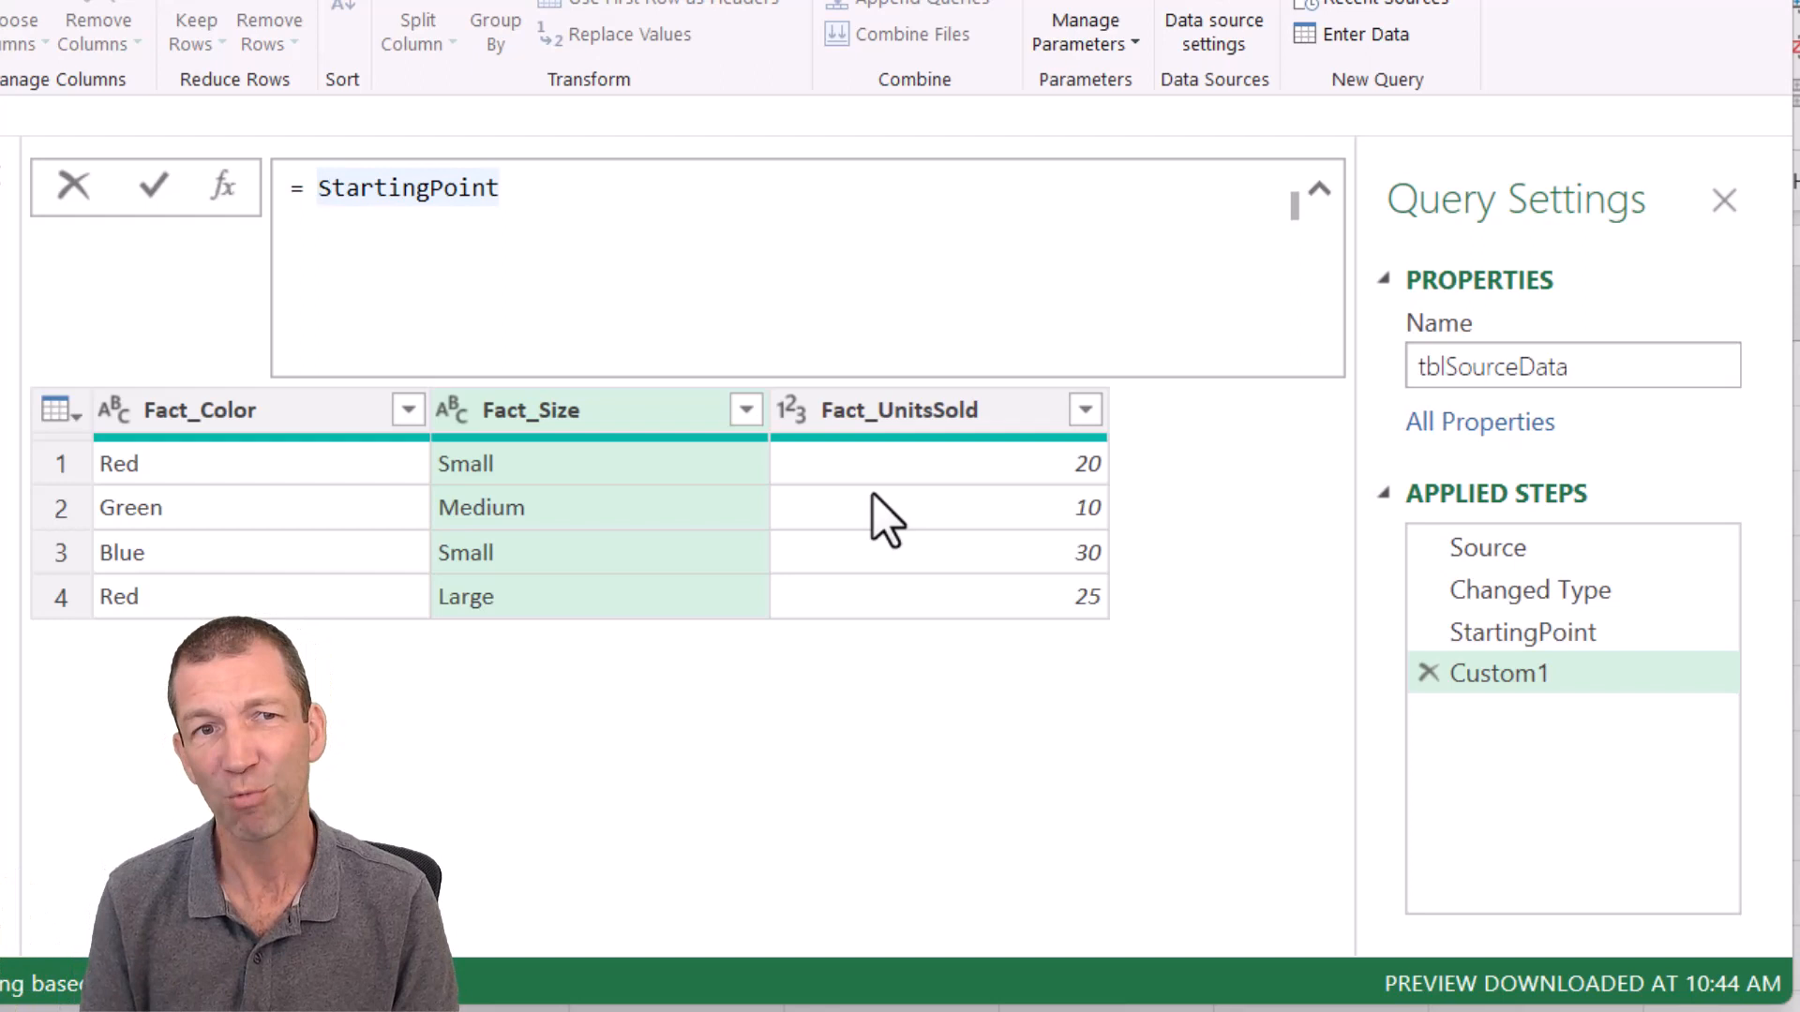
pyautogui.click(304, 188)
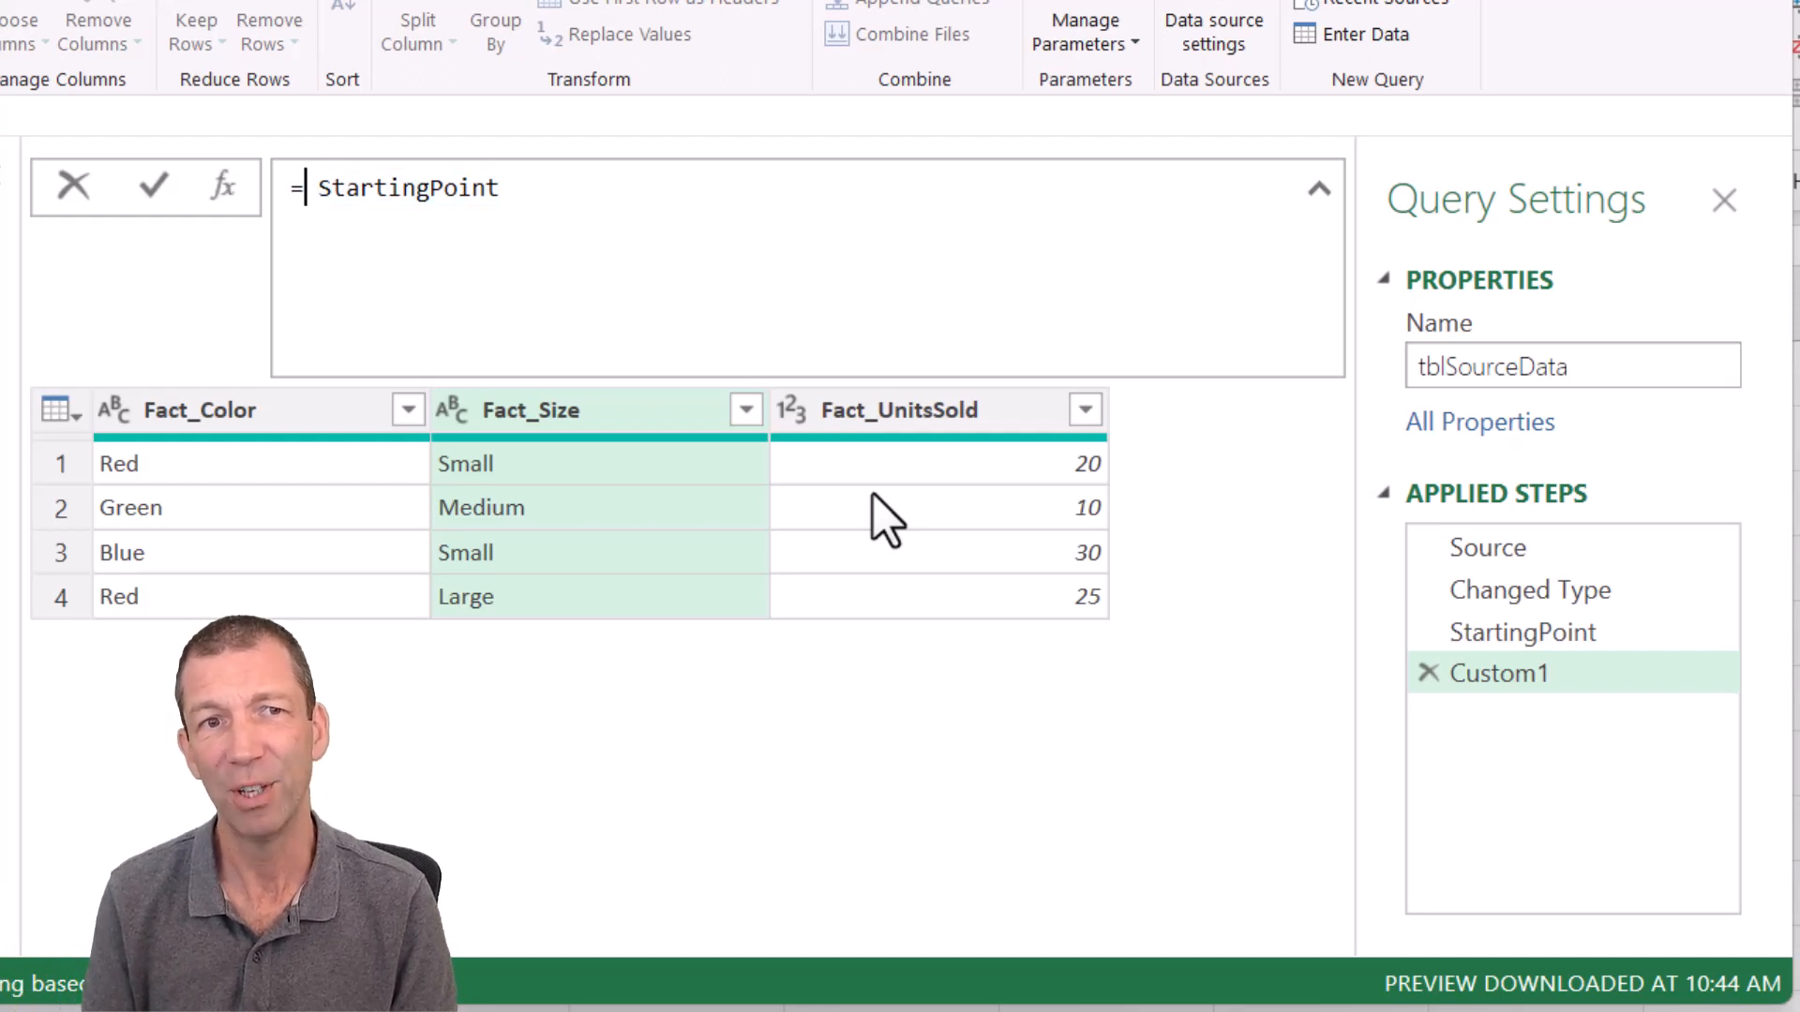
pyautogui.write('n')
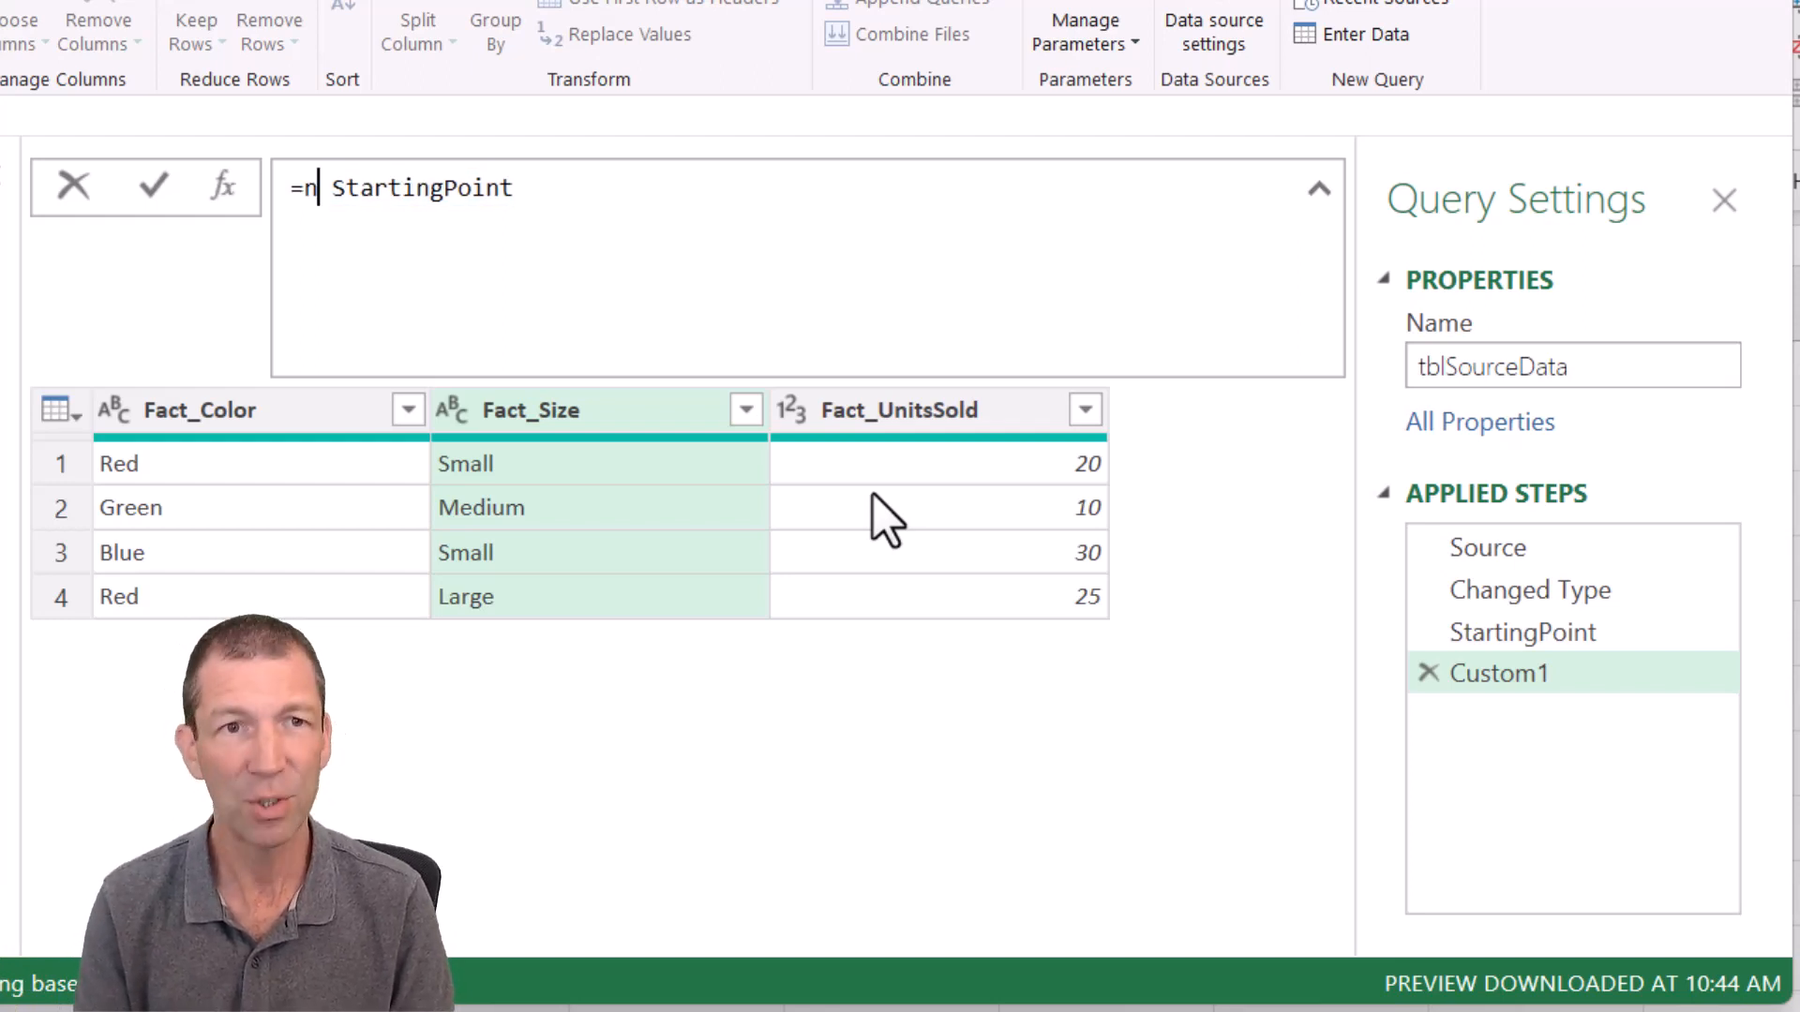
pyautogui.write('ames')
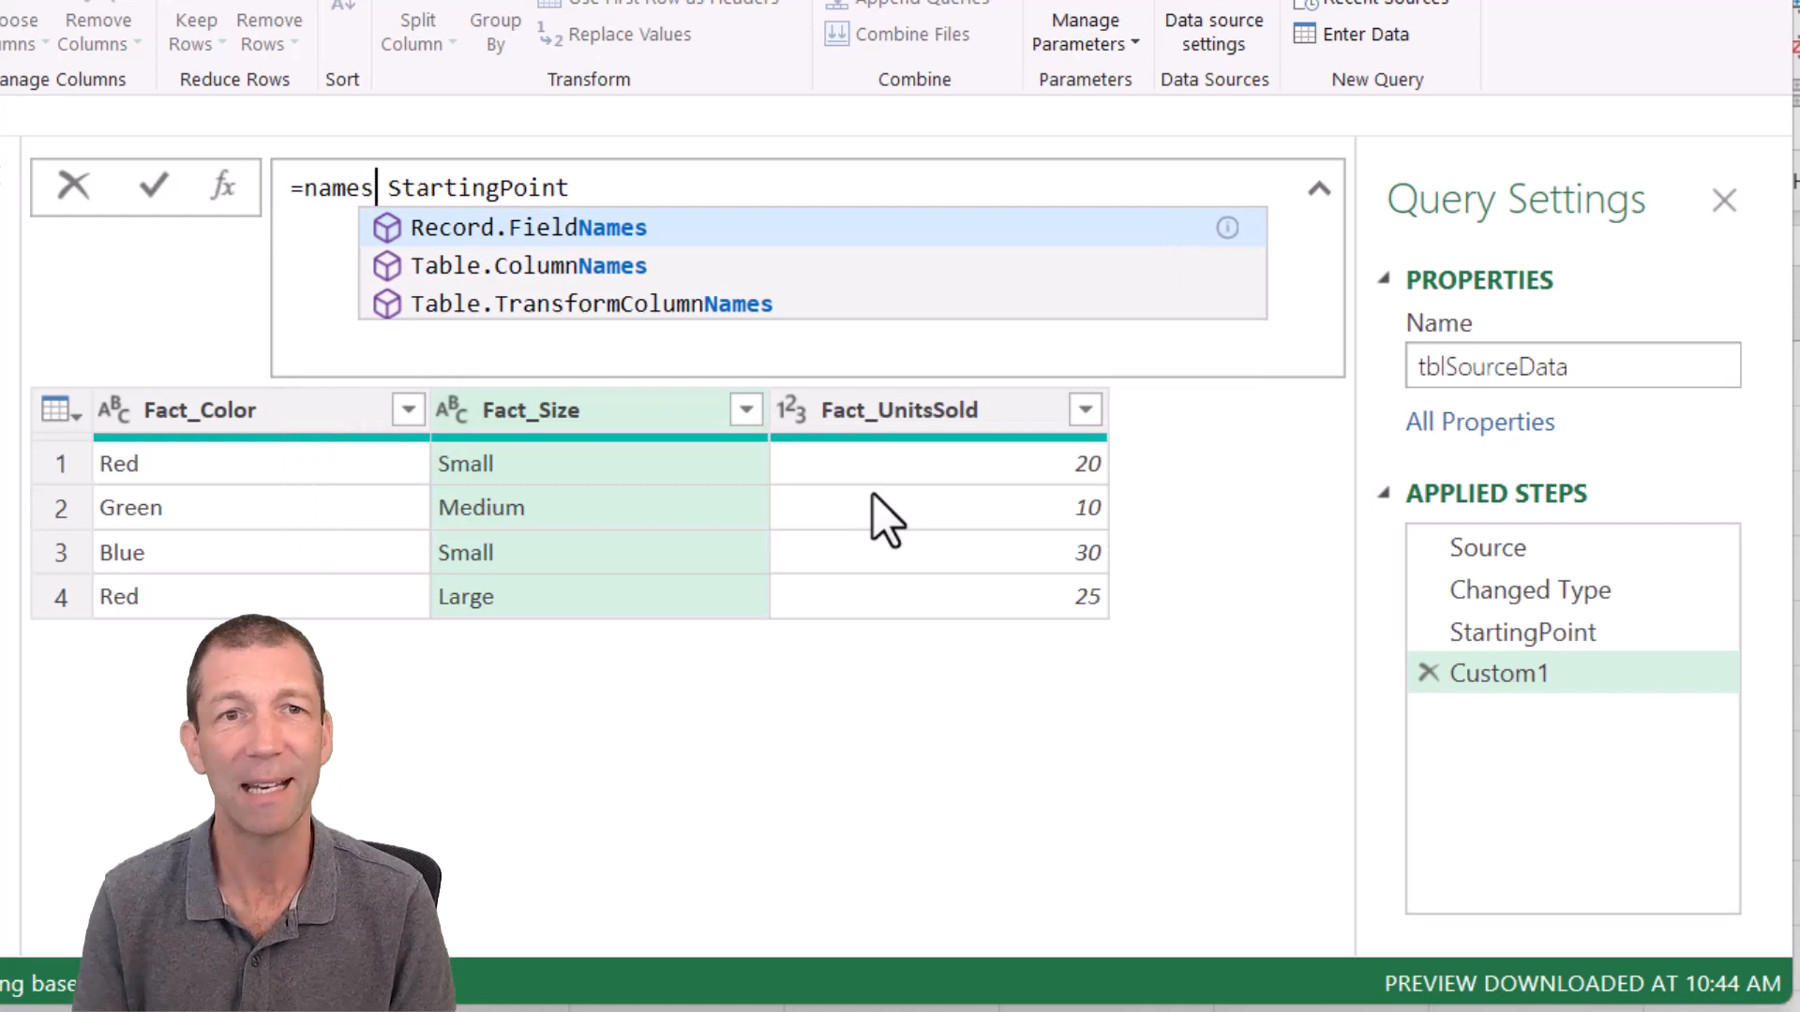
pyautogui.click(528, 265)
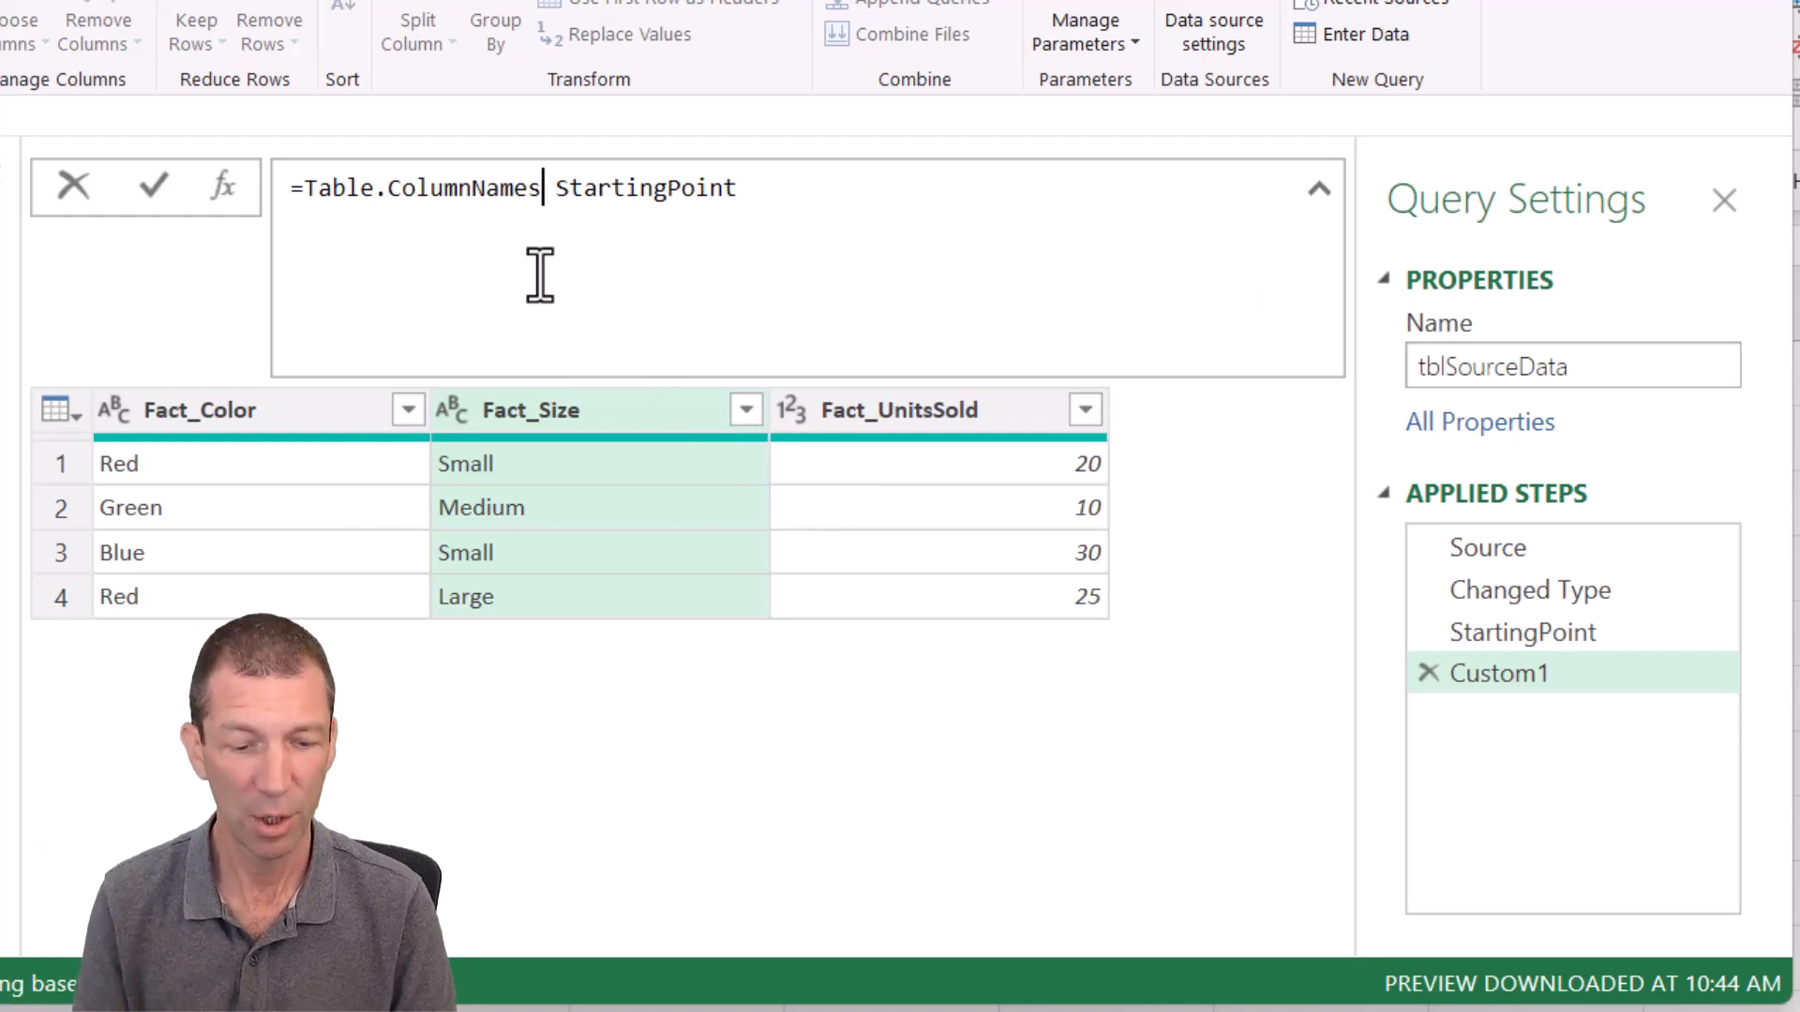
pyautogui.press('shift+down')
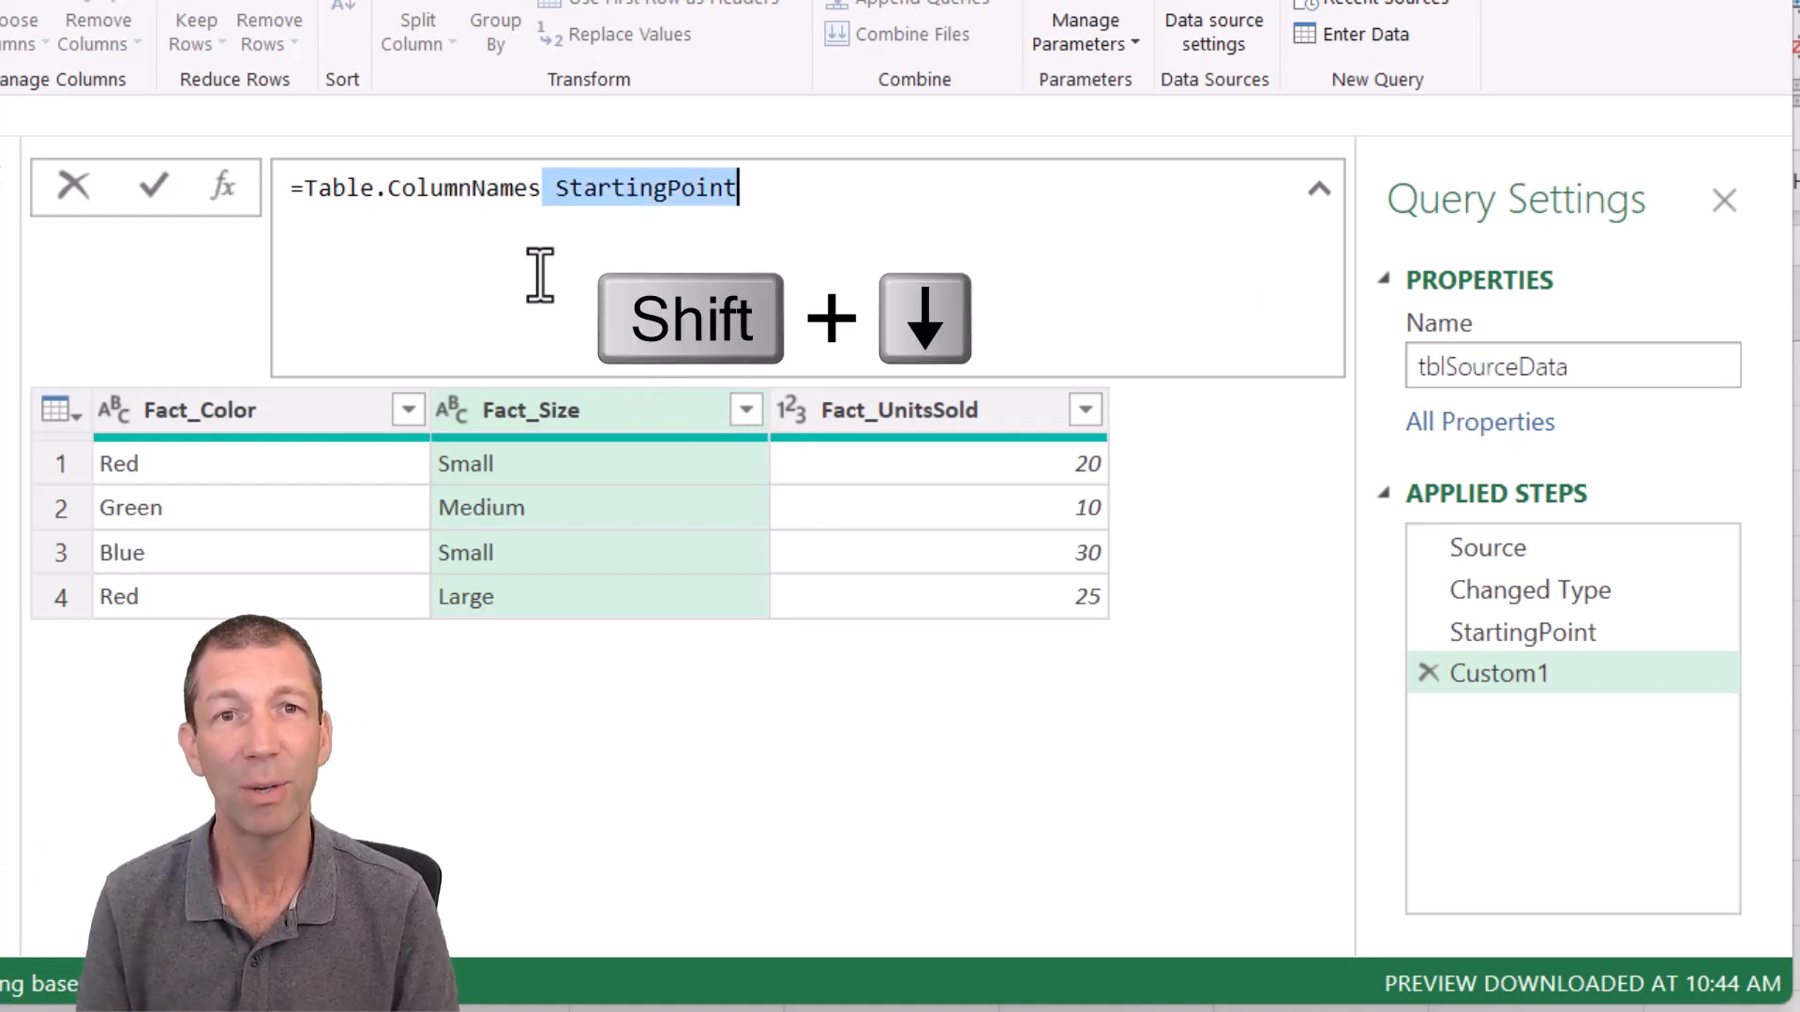
pyautogui.write('(')
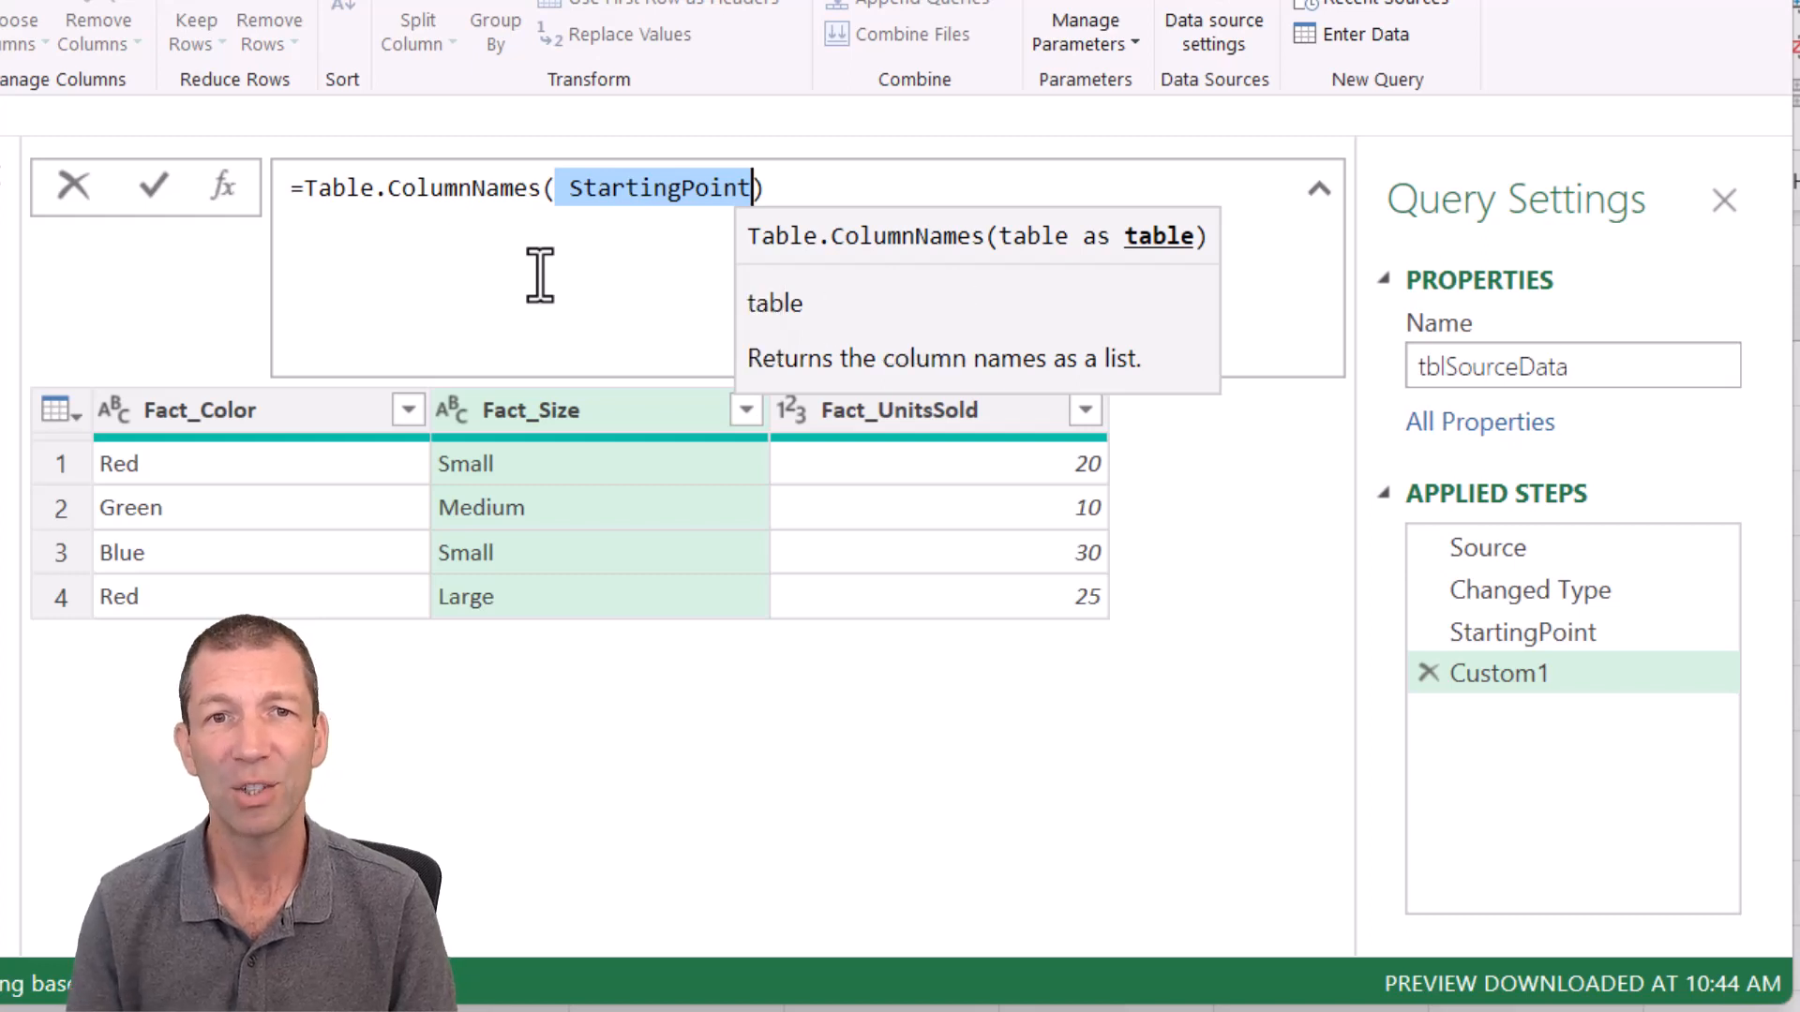
pyautogui.moveTo(170, 201)
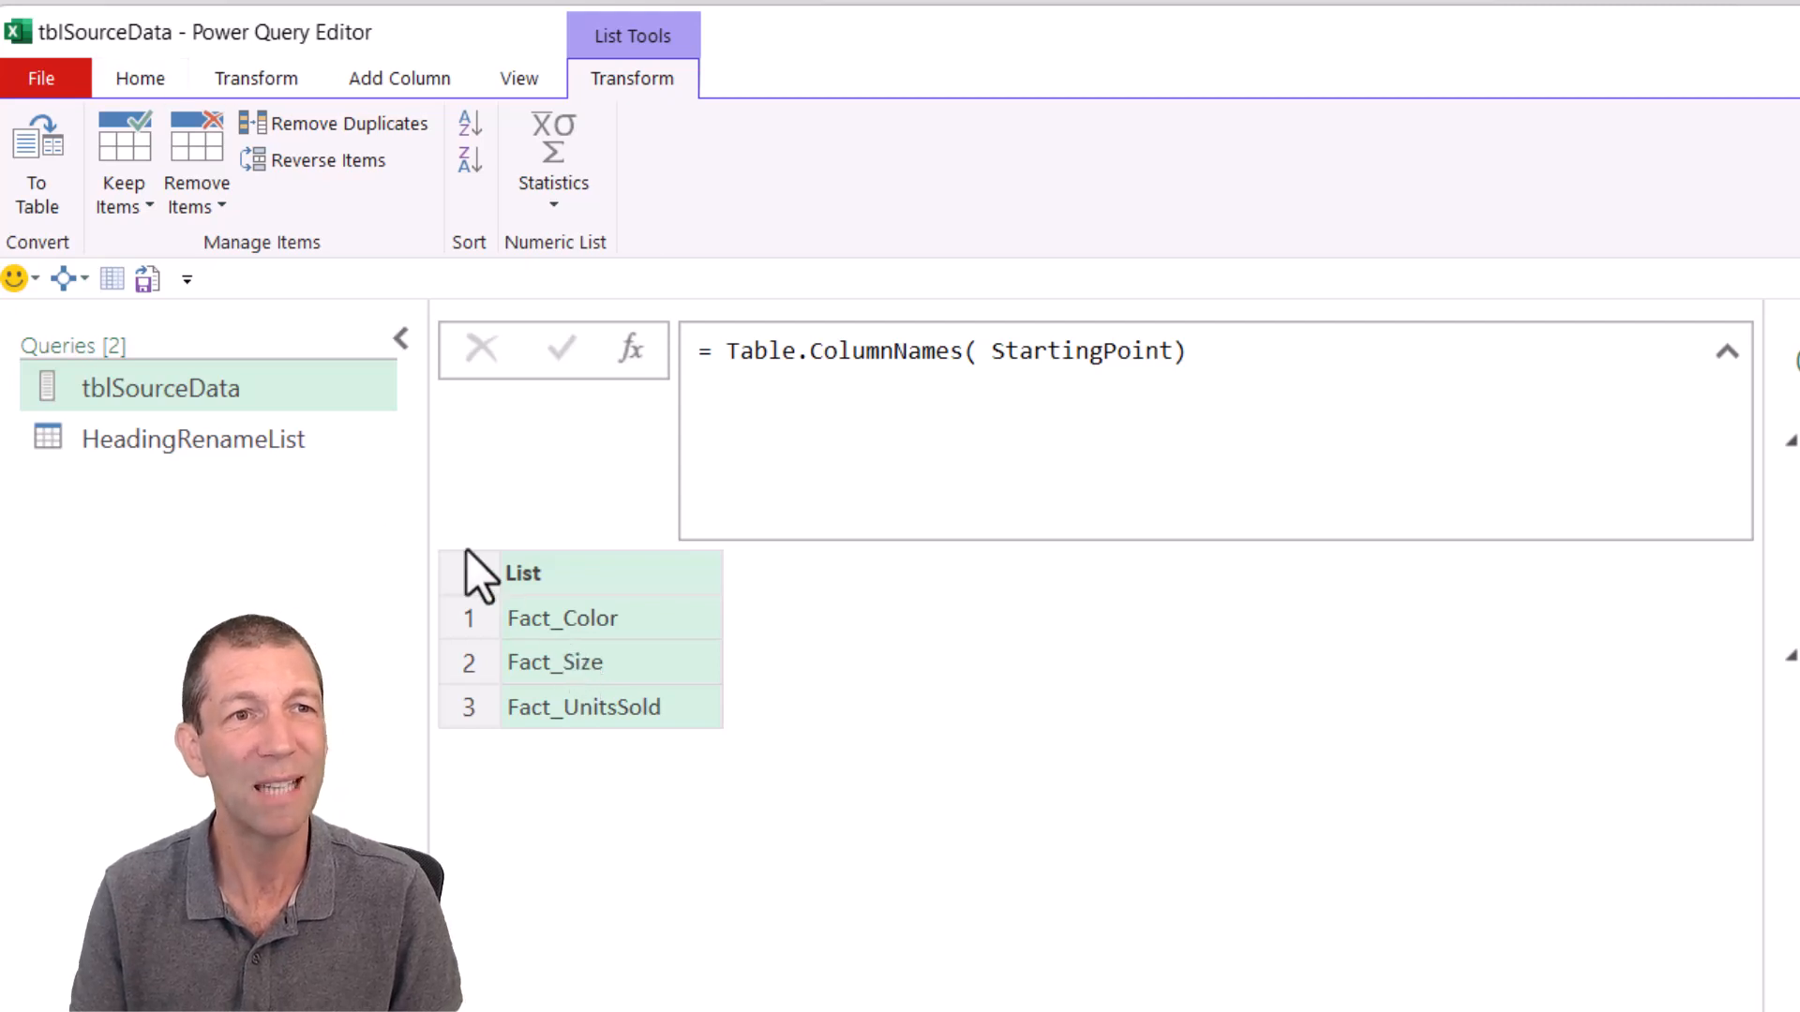
# Step: Convert the column-name list to a one-column table with delimiter None
pyautogui.click(36, 160)
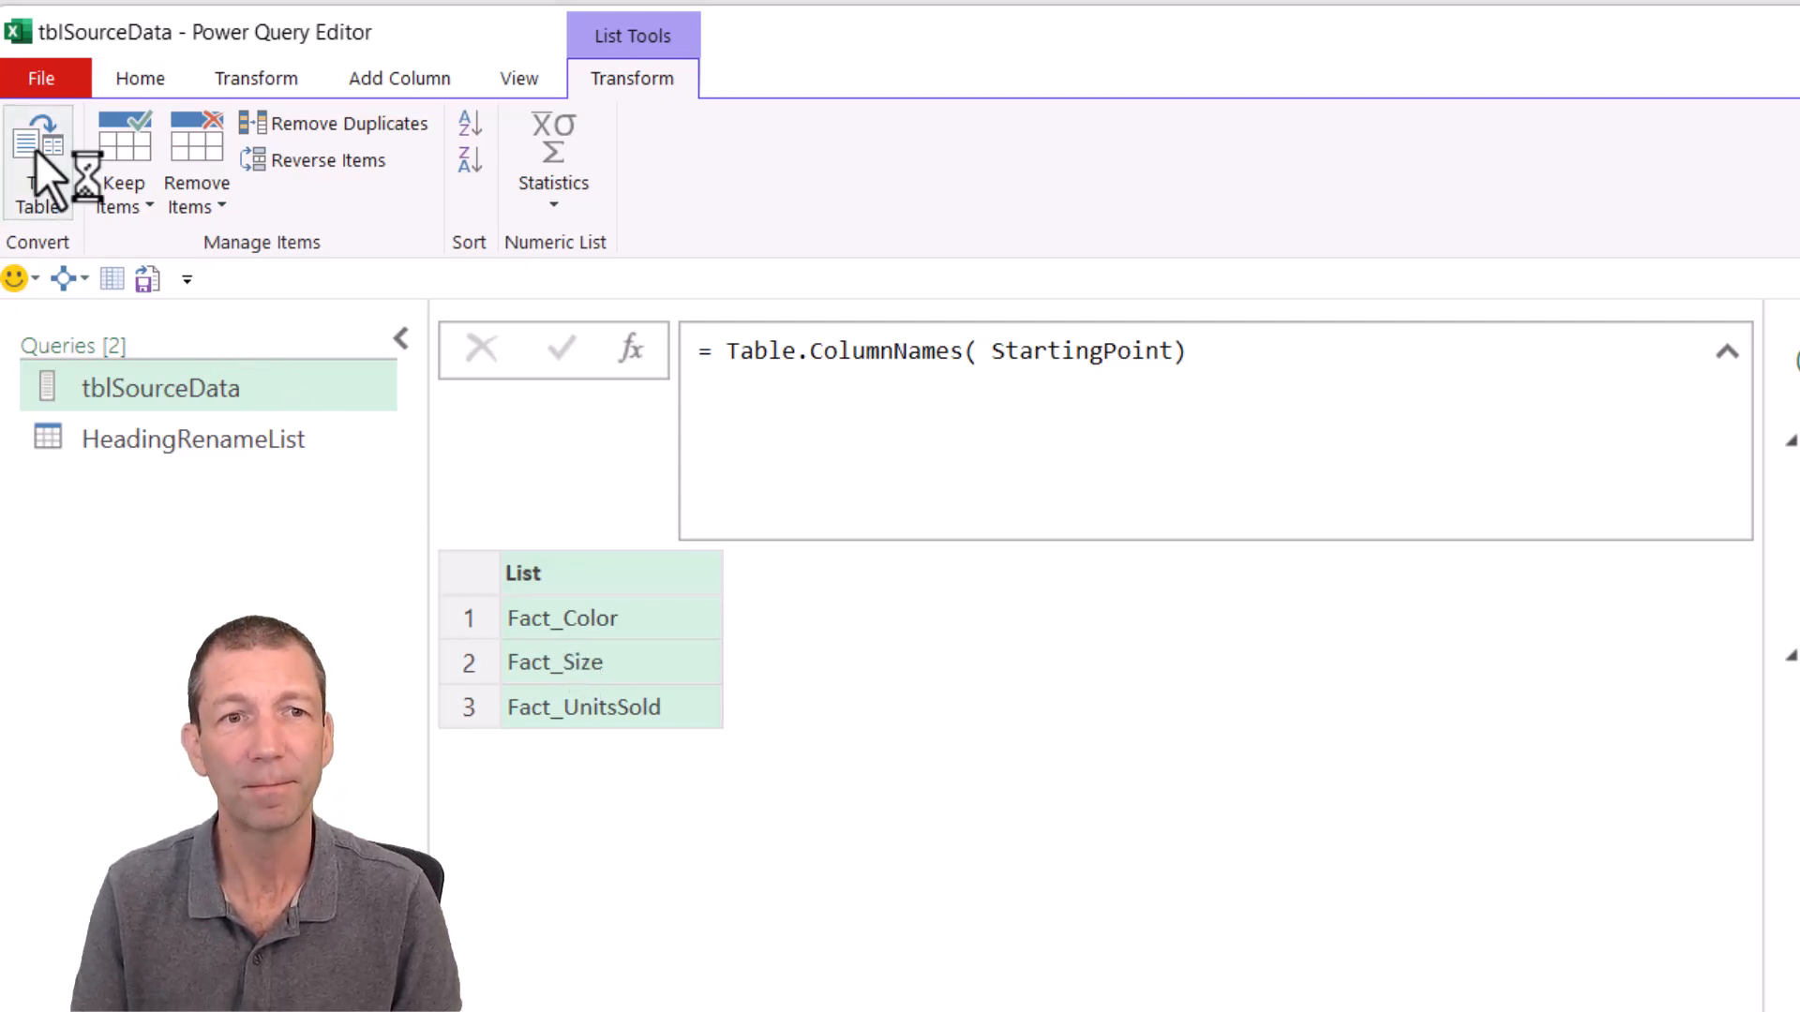
pyautogui.click(38, 161)
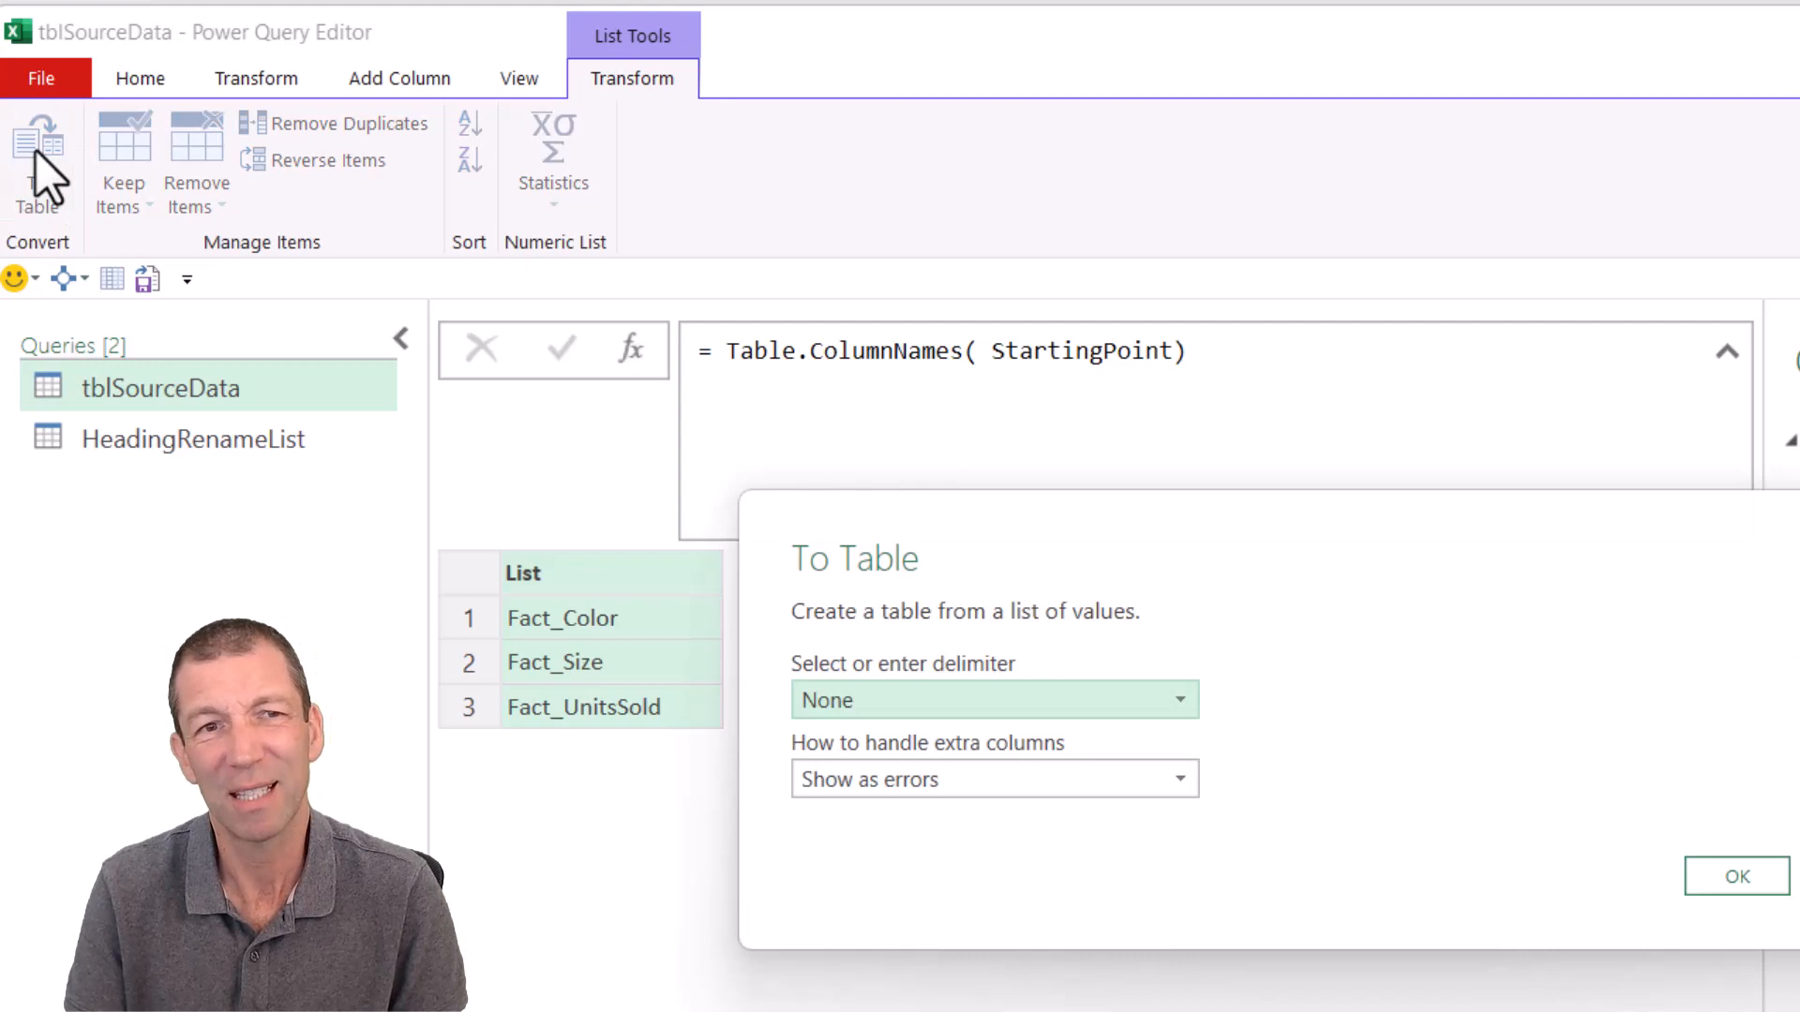
pyautogui.click(1735, 875)
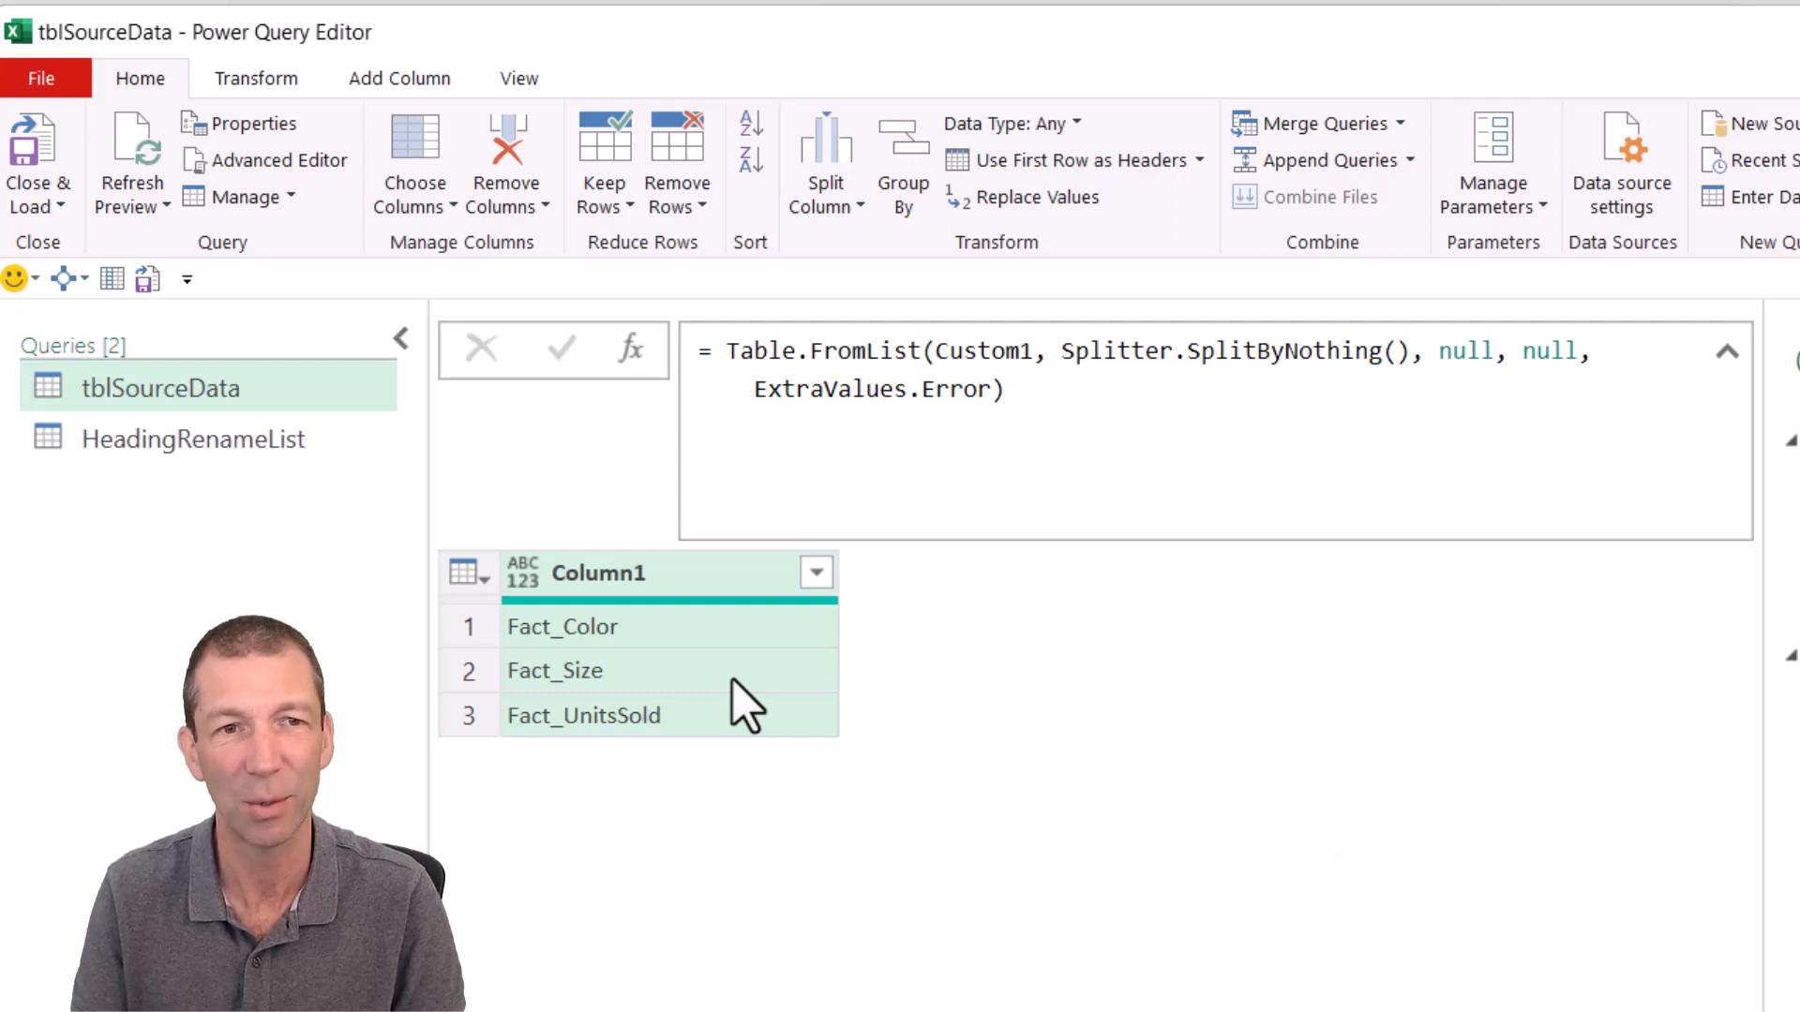
pyautogui.moveTo(746, 788)
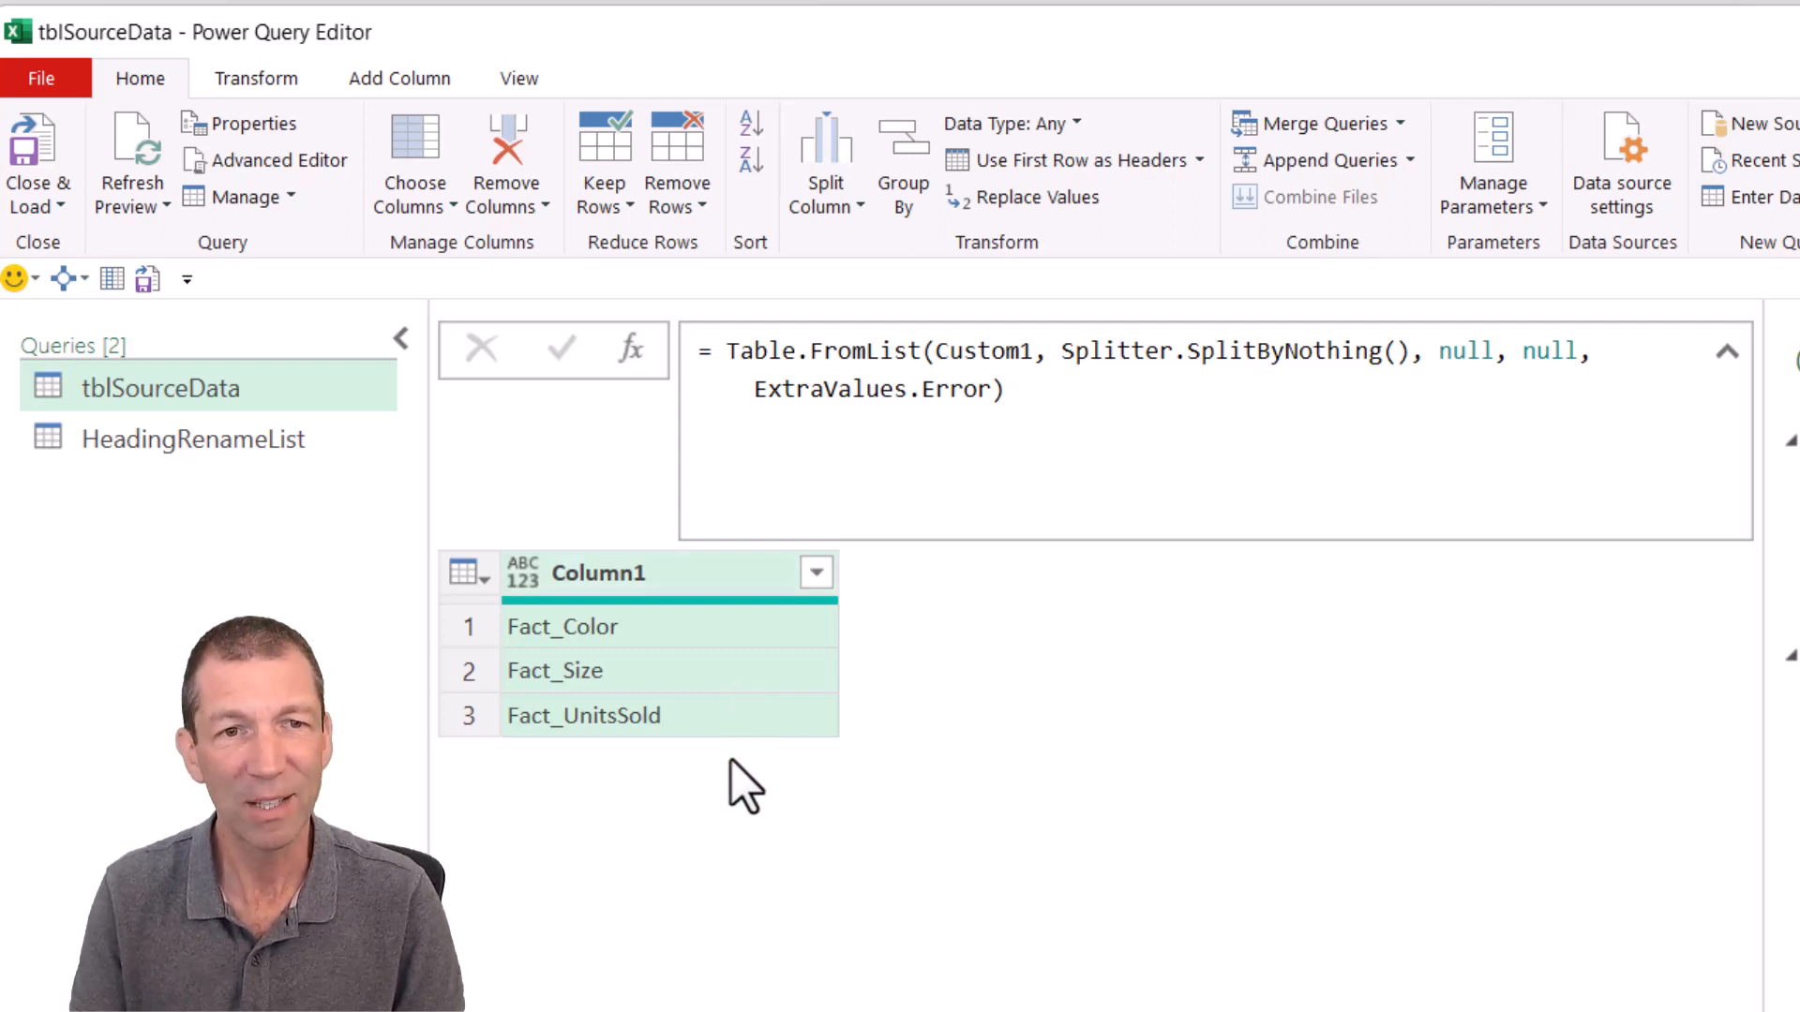
pyautogui.moveTo(676, 625)
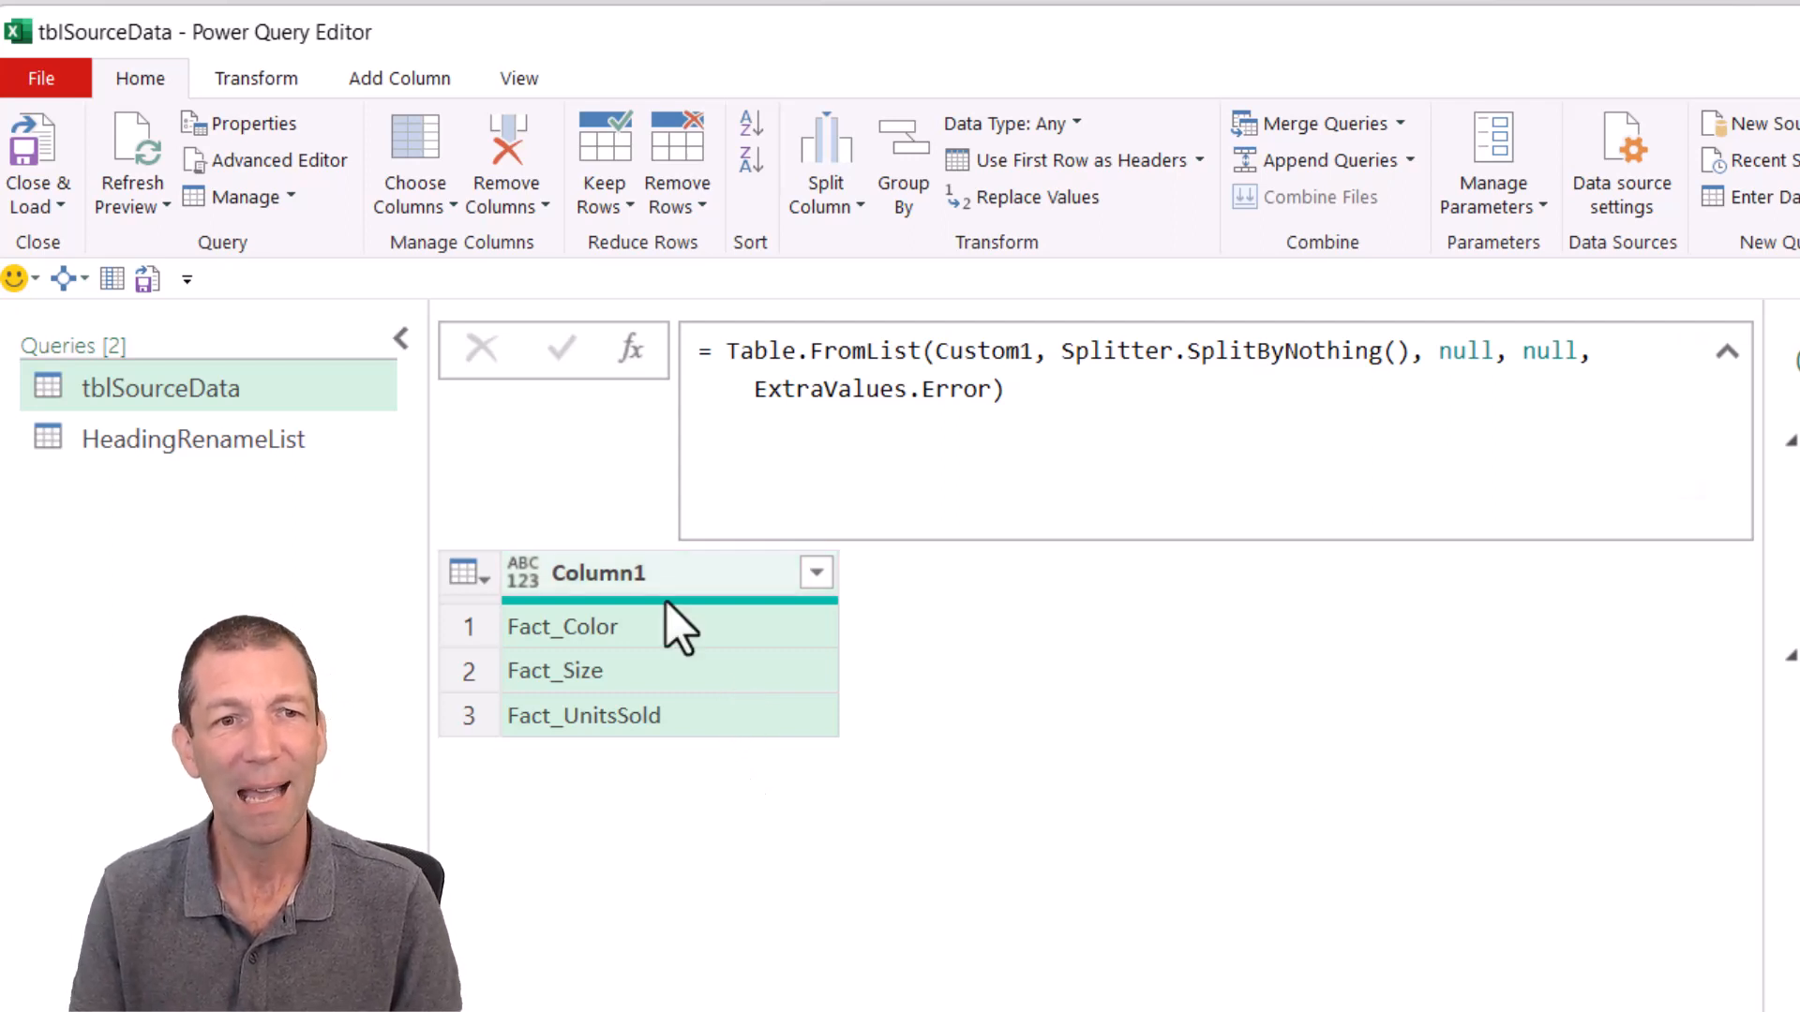
pyautogui.moveTo(597, 670)
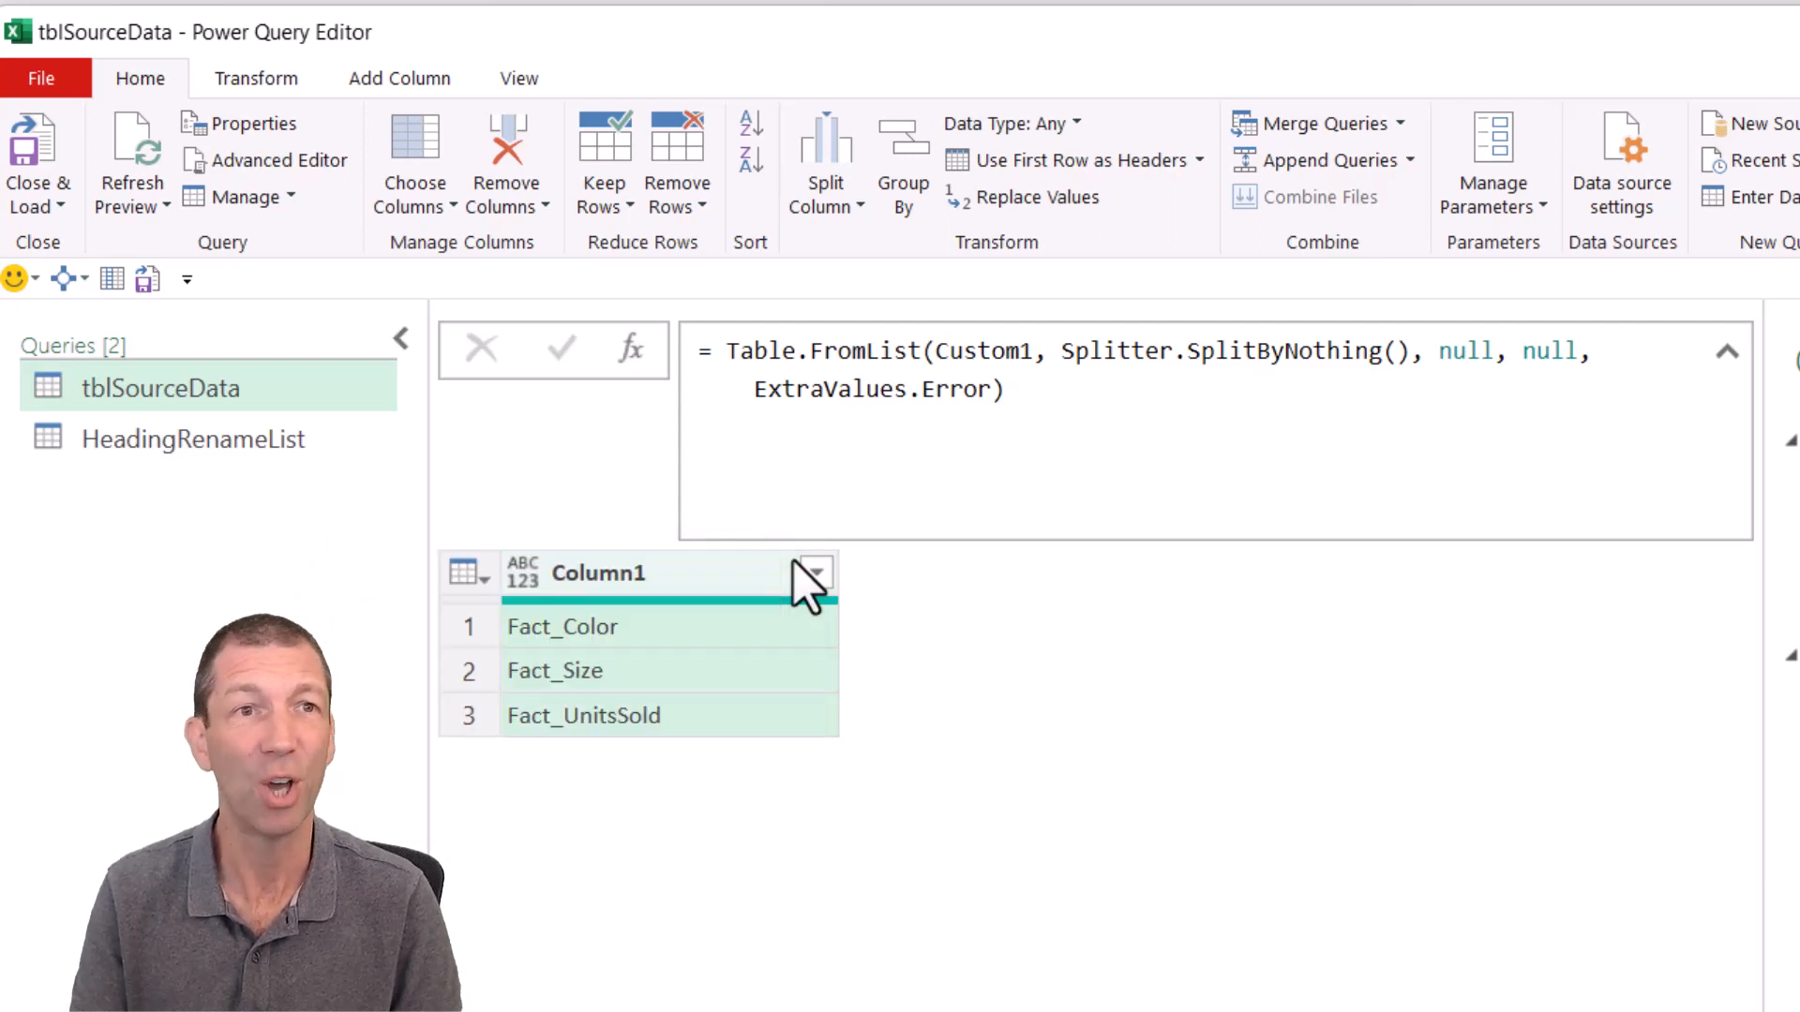
pyautogui.click(398, 78)
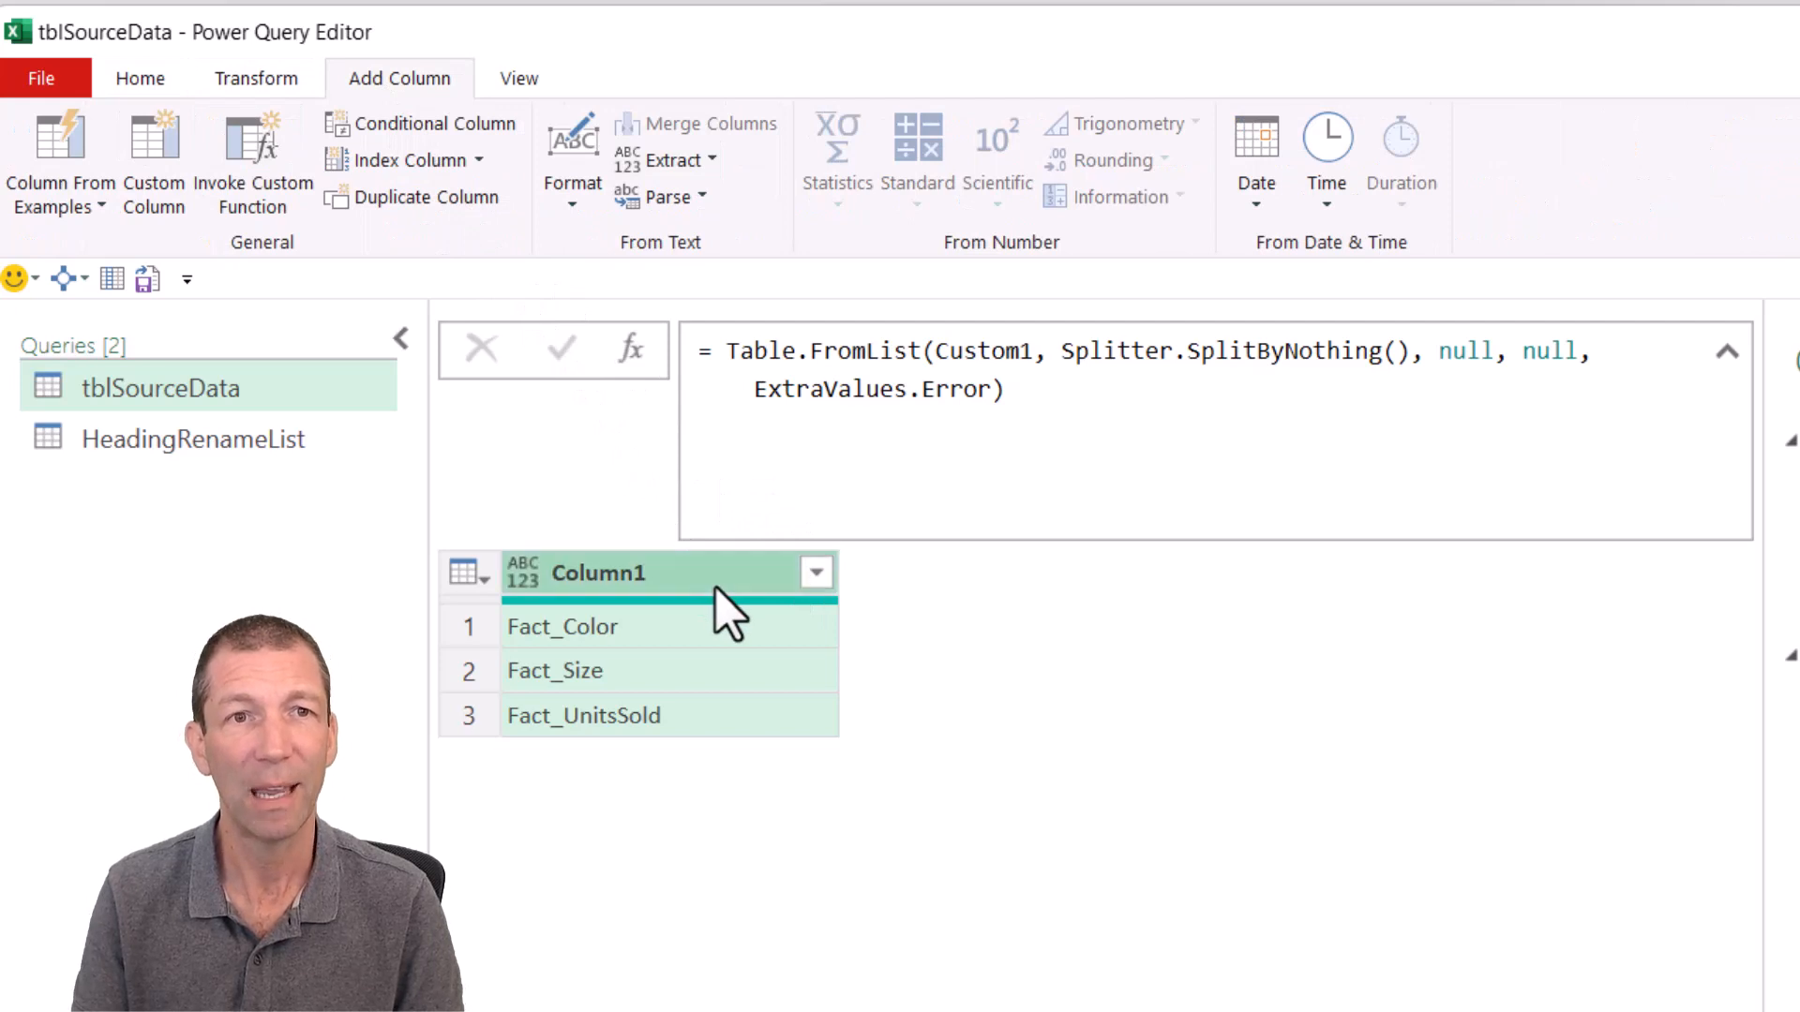
# Step: Extract the text after the '_' delimiter from Column1 into a new column
pyautogui.click(676, 159)
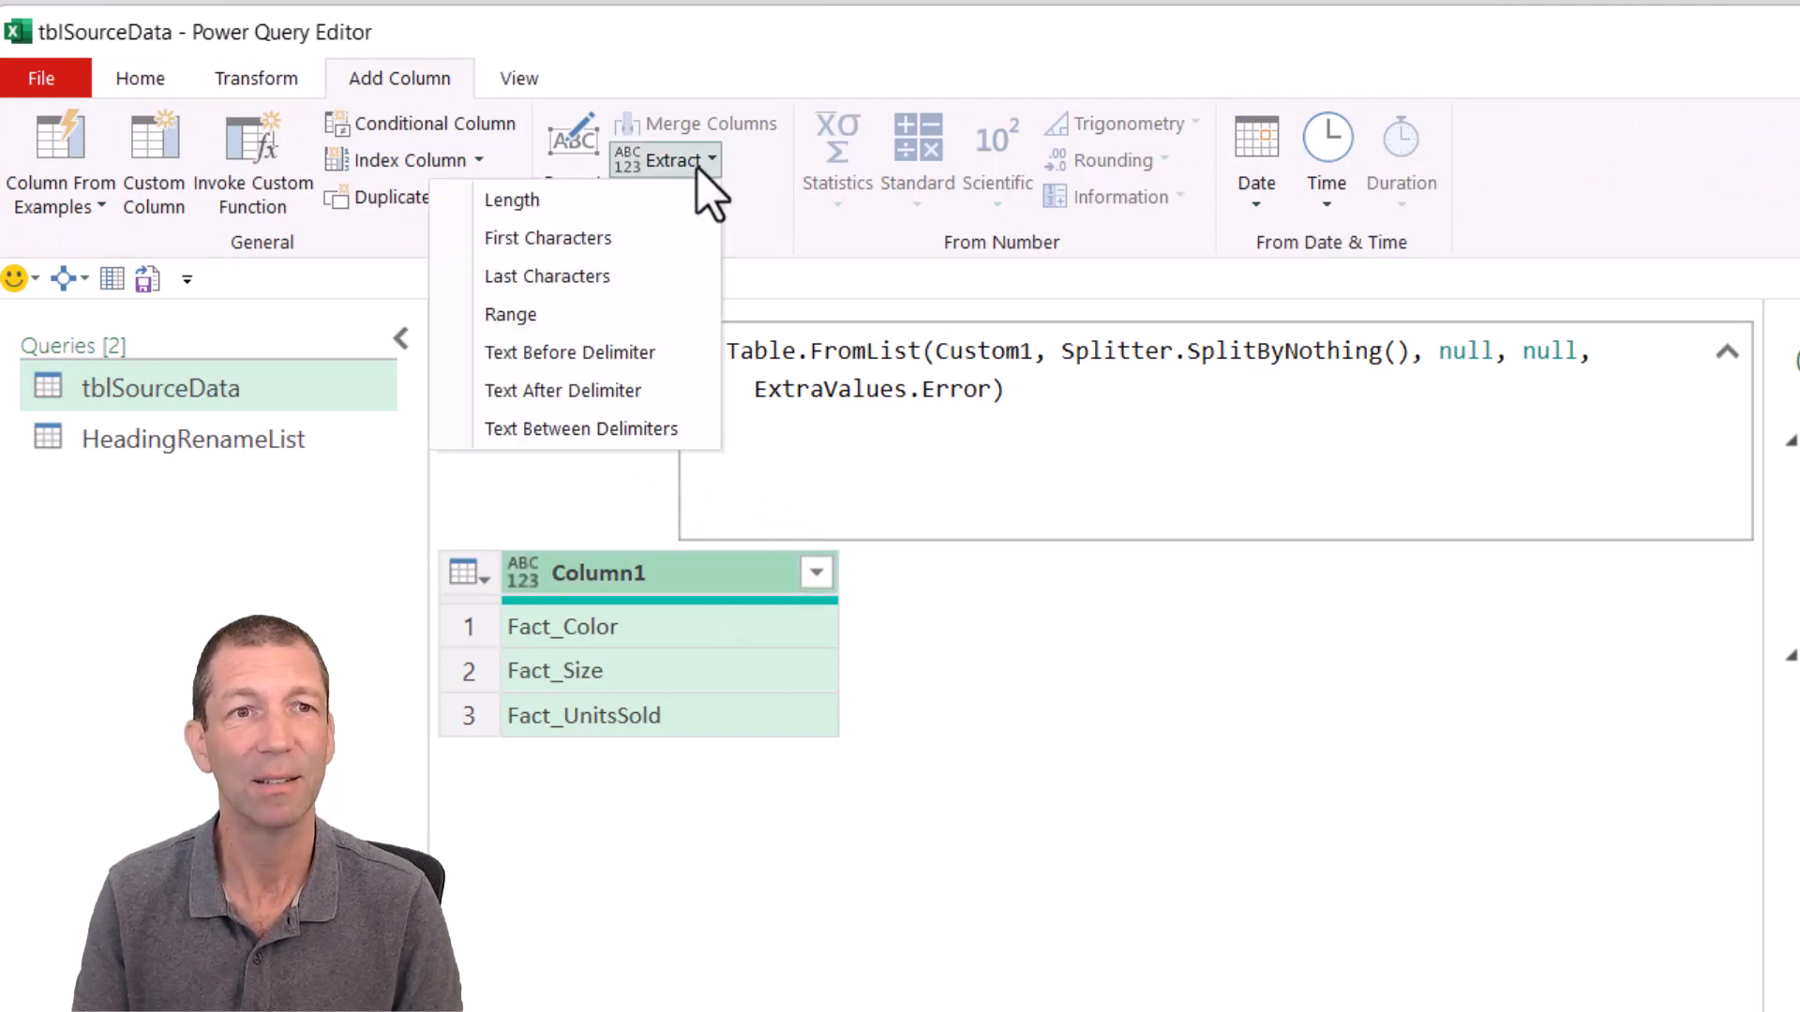
pyautogui.moveTo(562, 390)
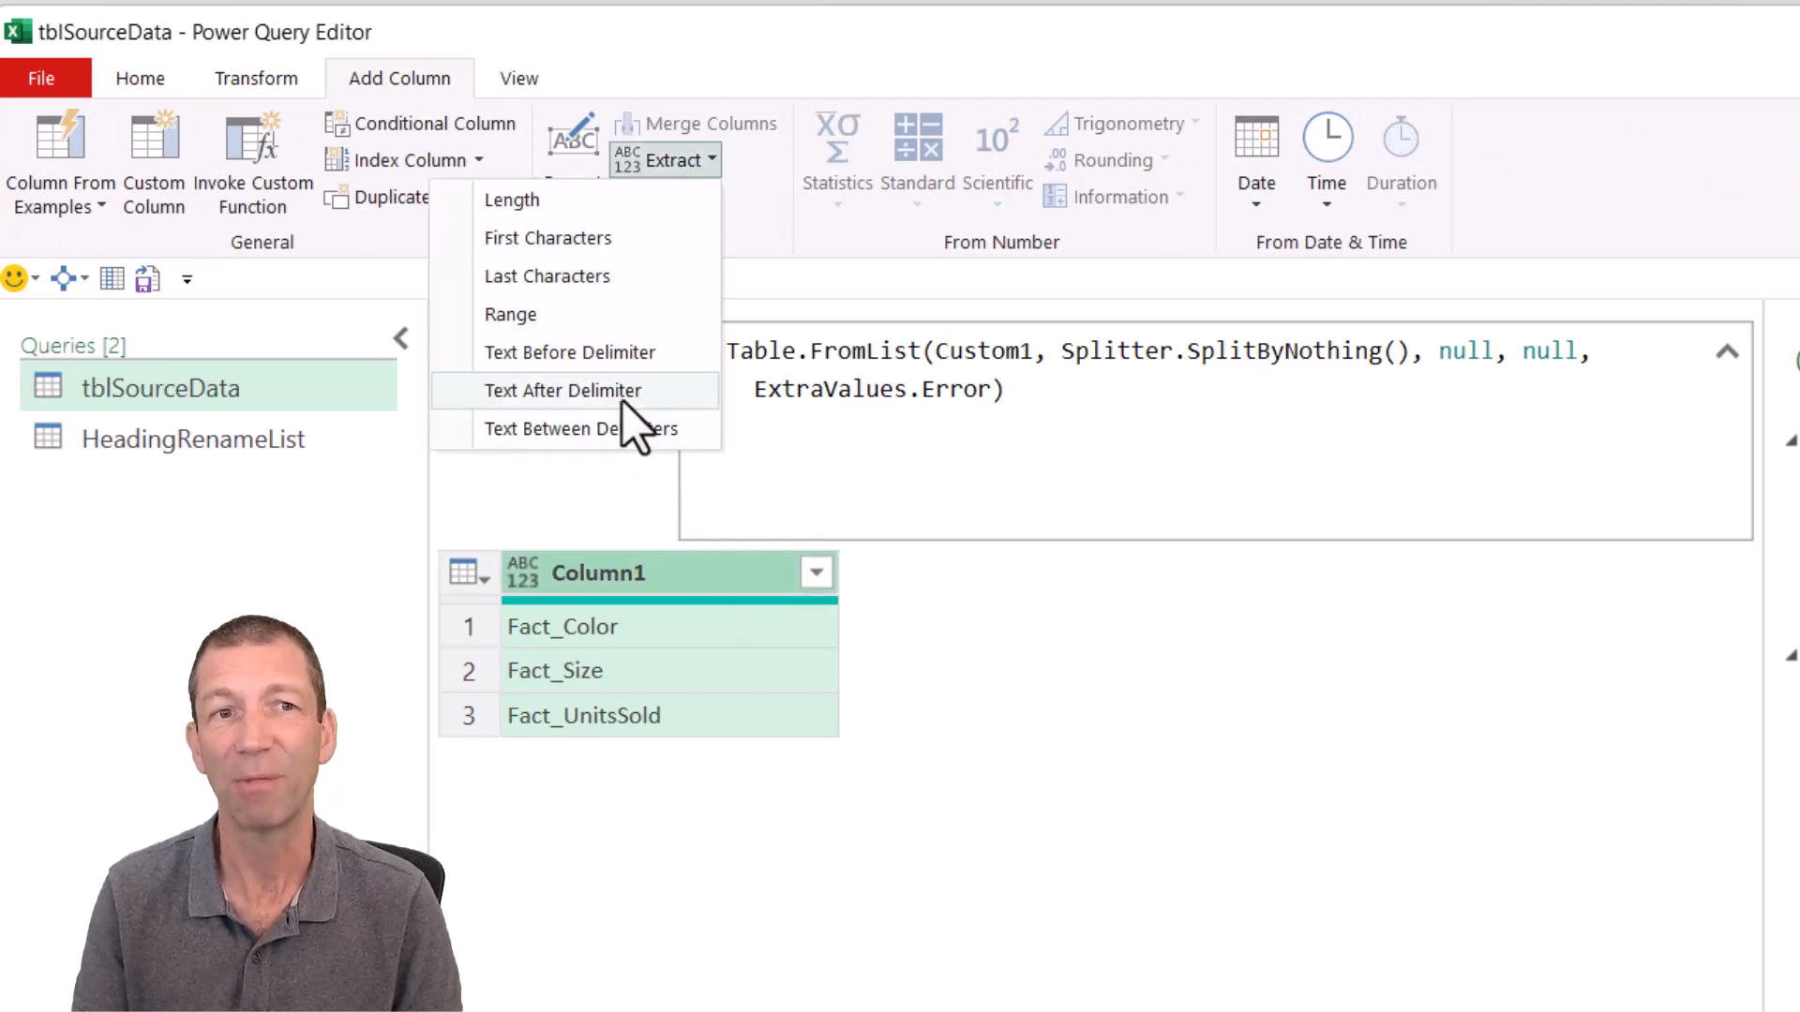
pyautogui.moveTo(562, 390)
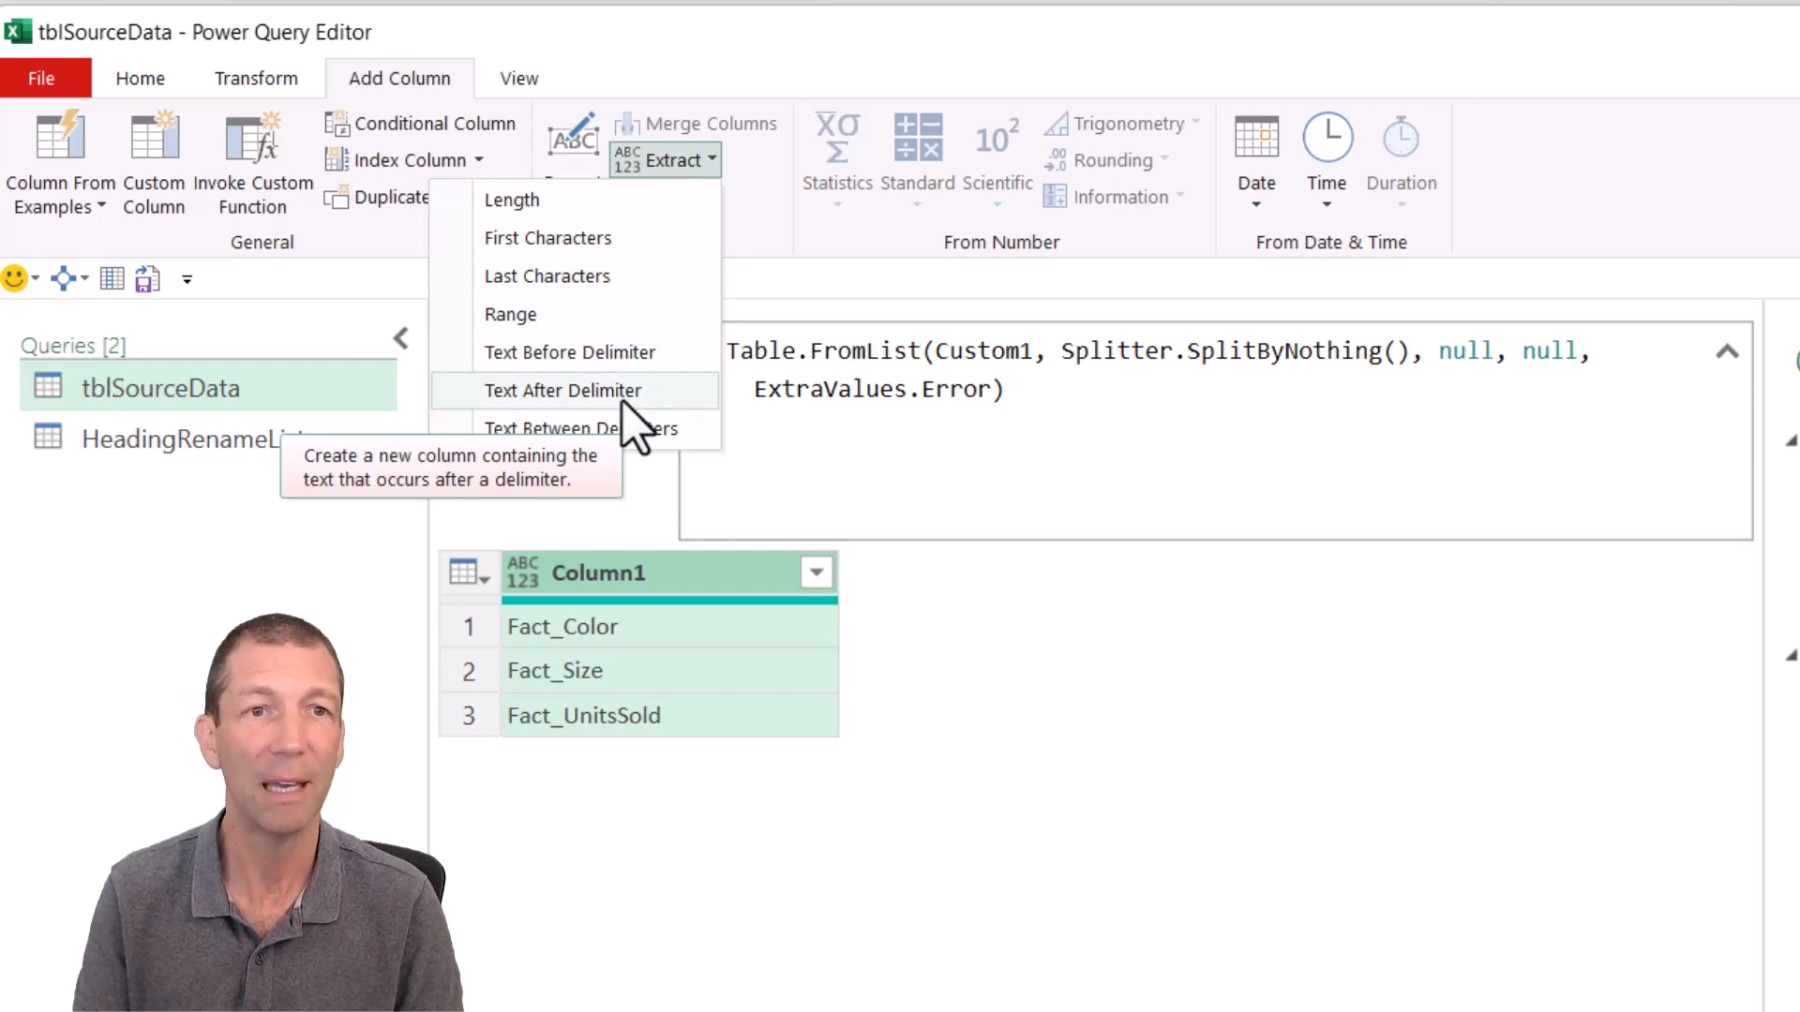
pyautogui.click(563, 390)
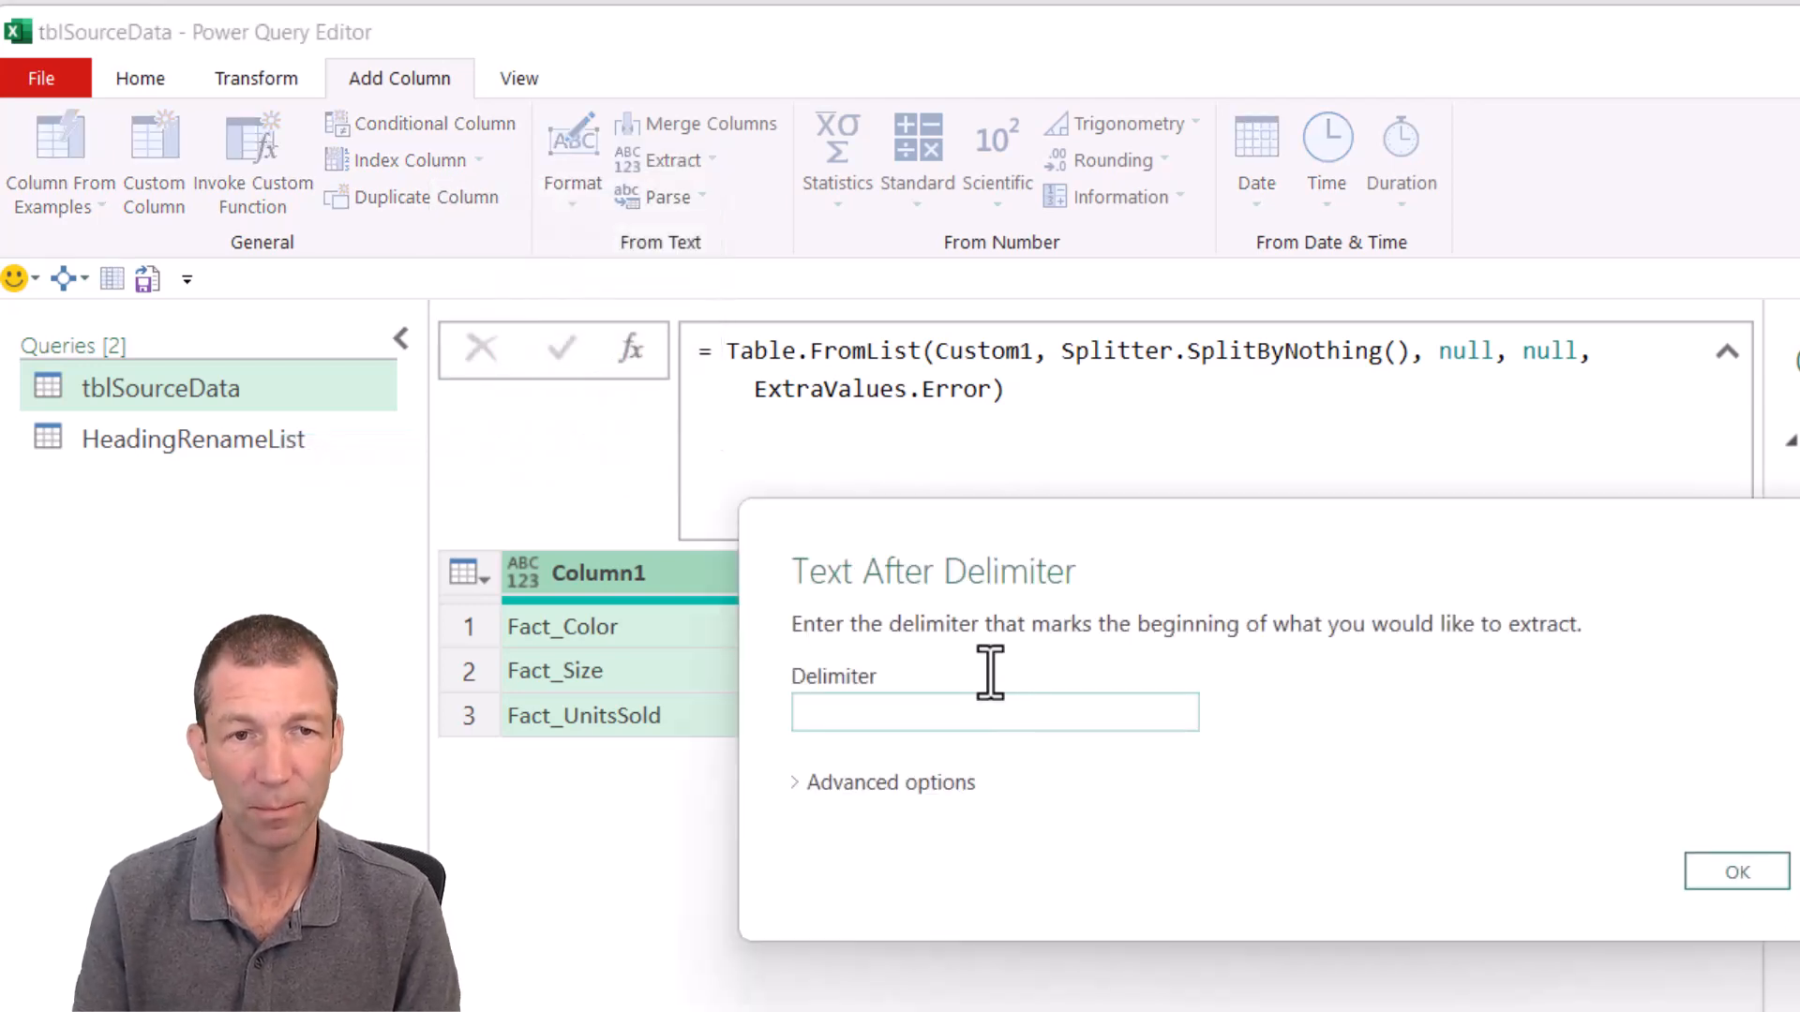
pyautogui.write('_')
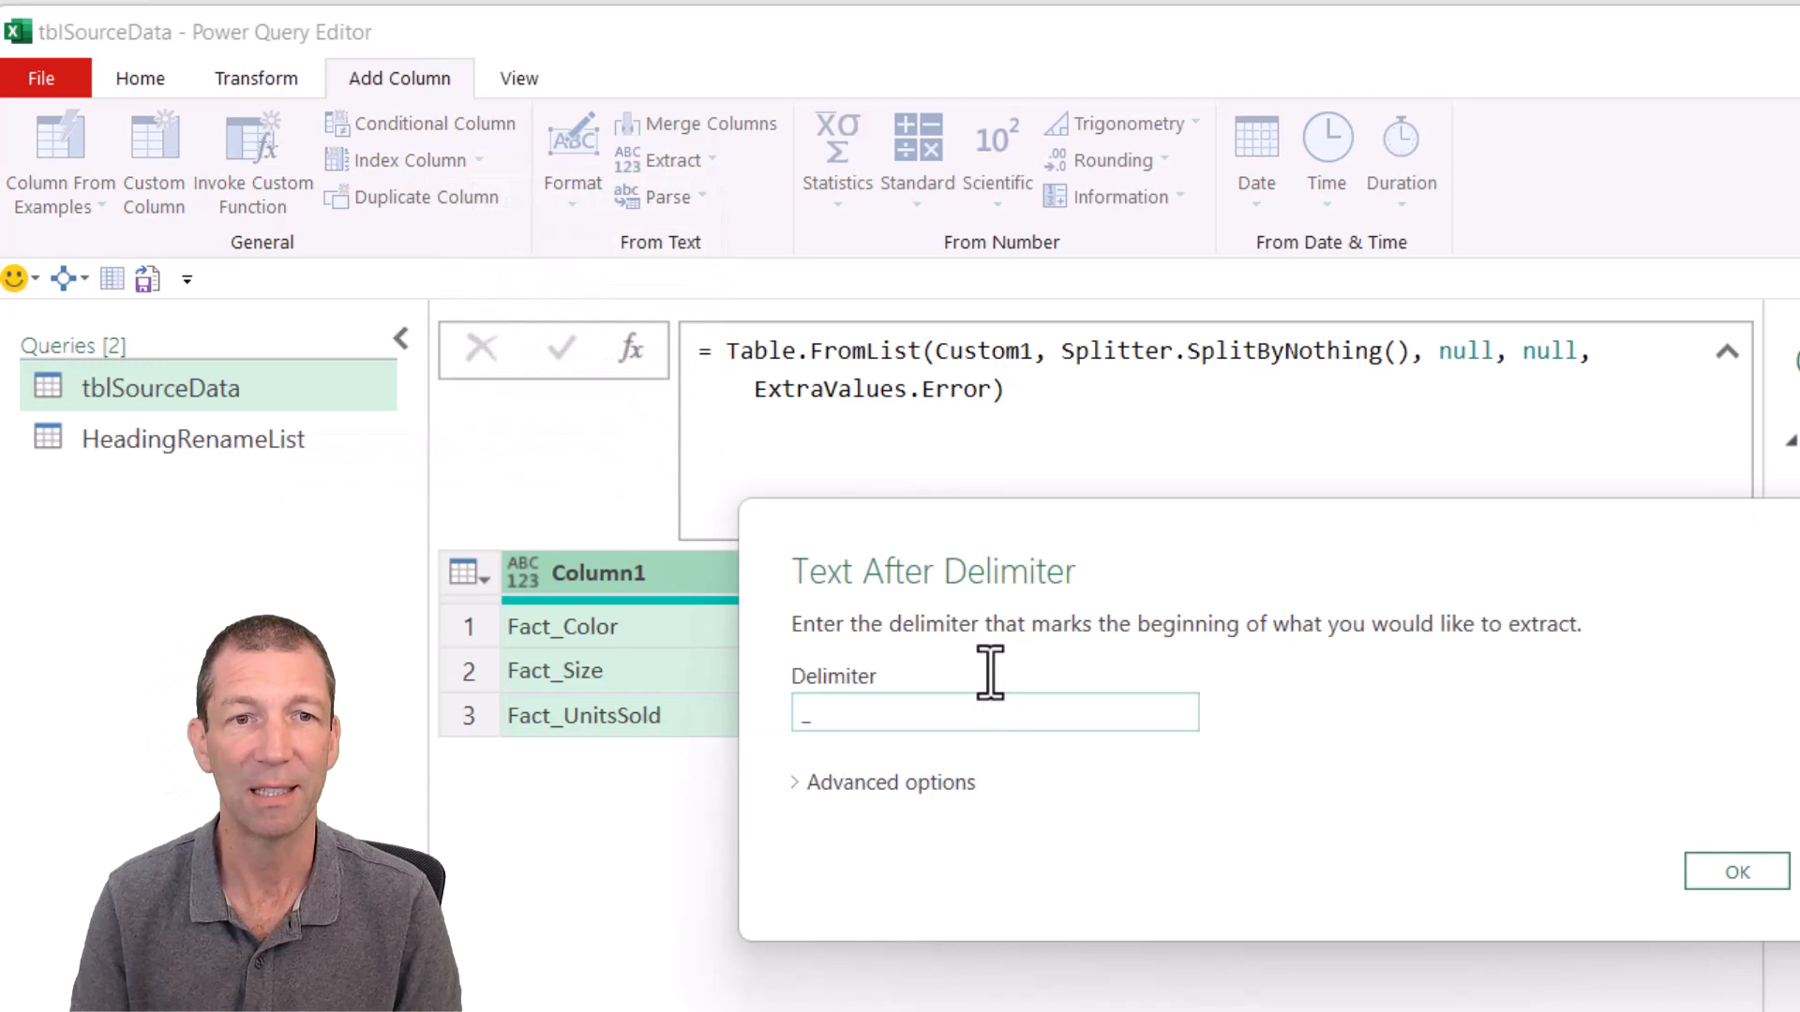
pyautogui.click(1737, 871)
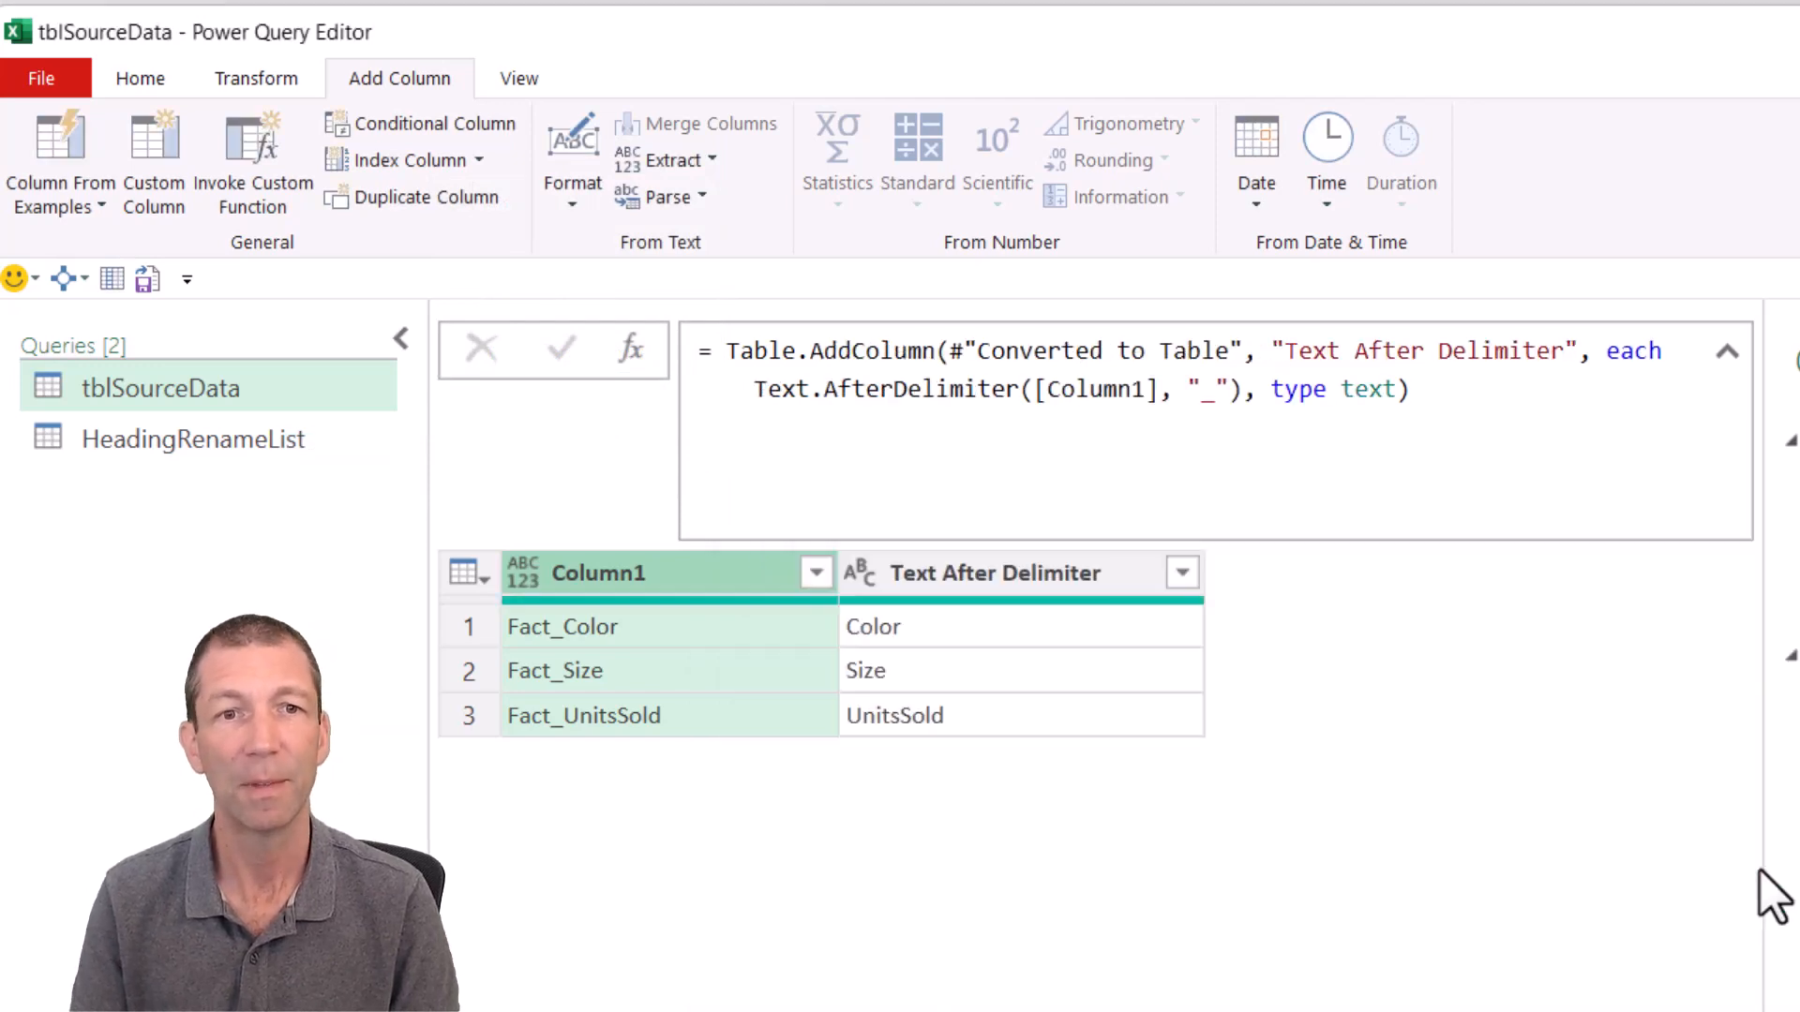
# Step: Rename Column1 to Original and the Text After Delimiter column to New
pyautogui.doubleClick(597, 573)
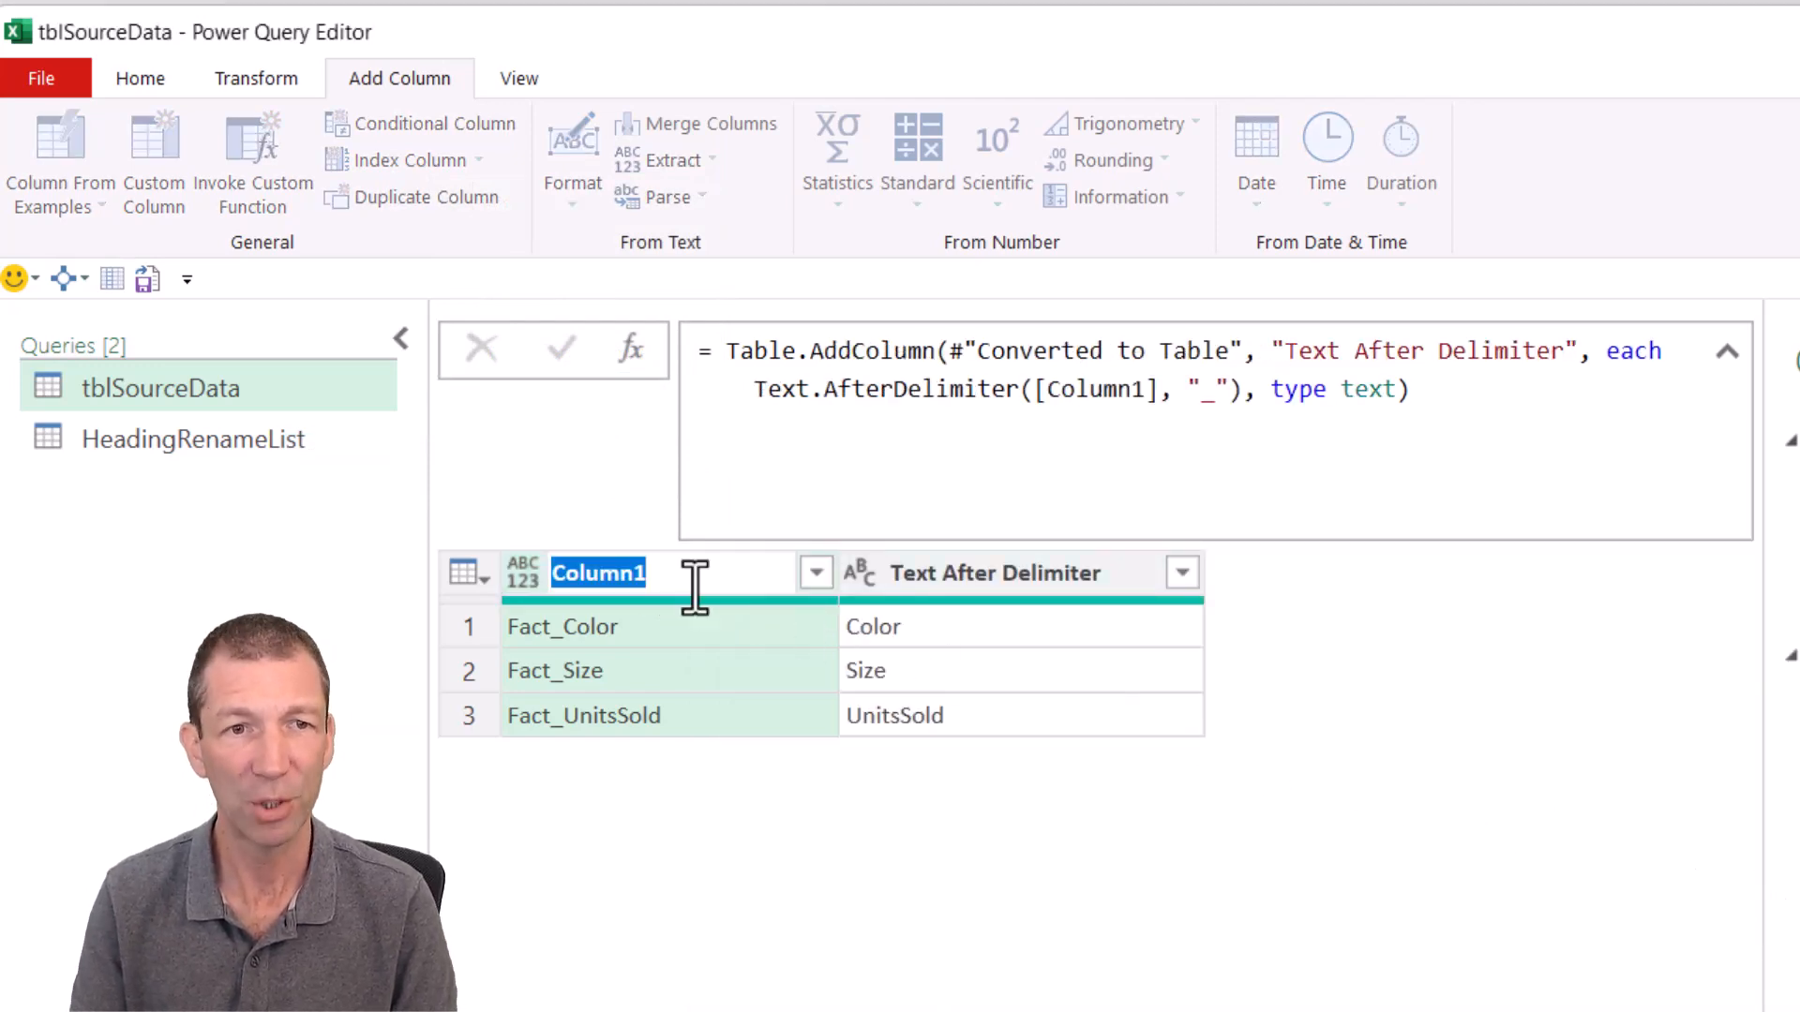
pyautogui.write('Original')
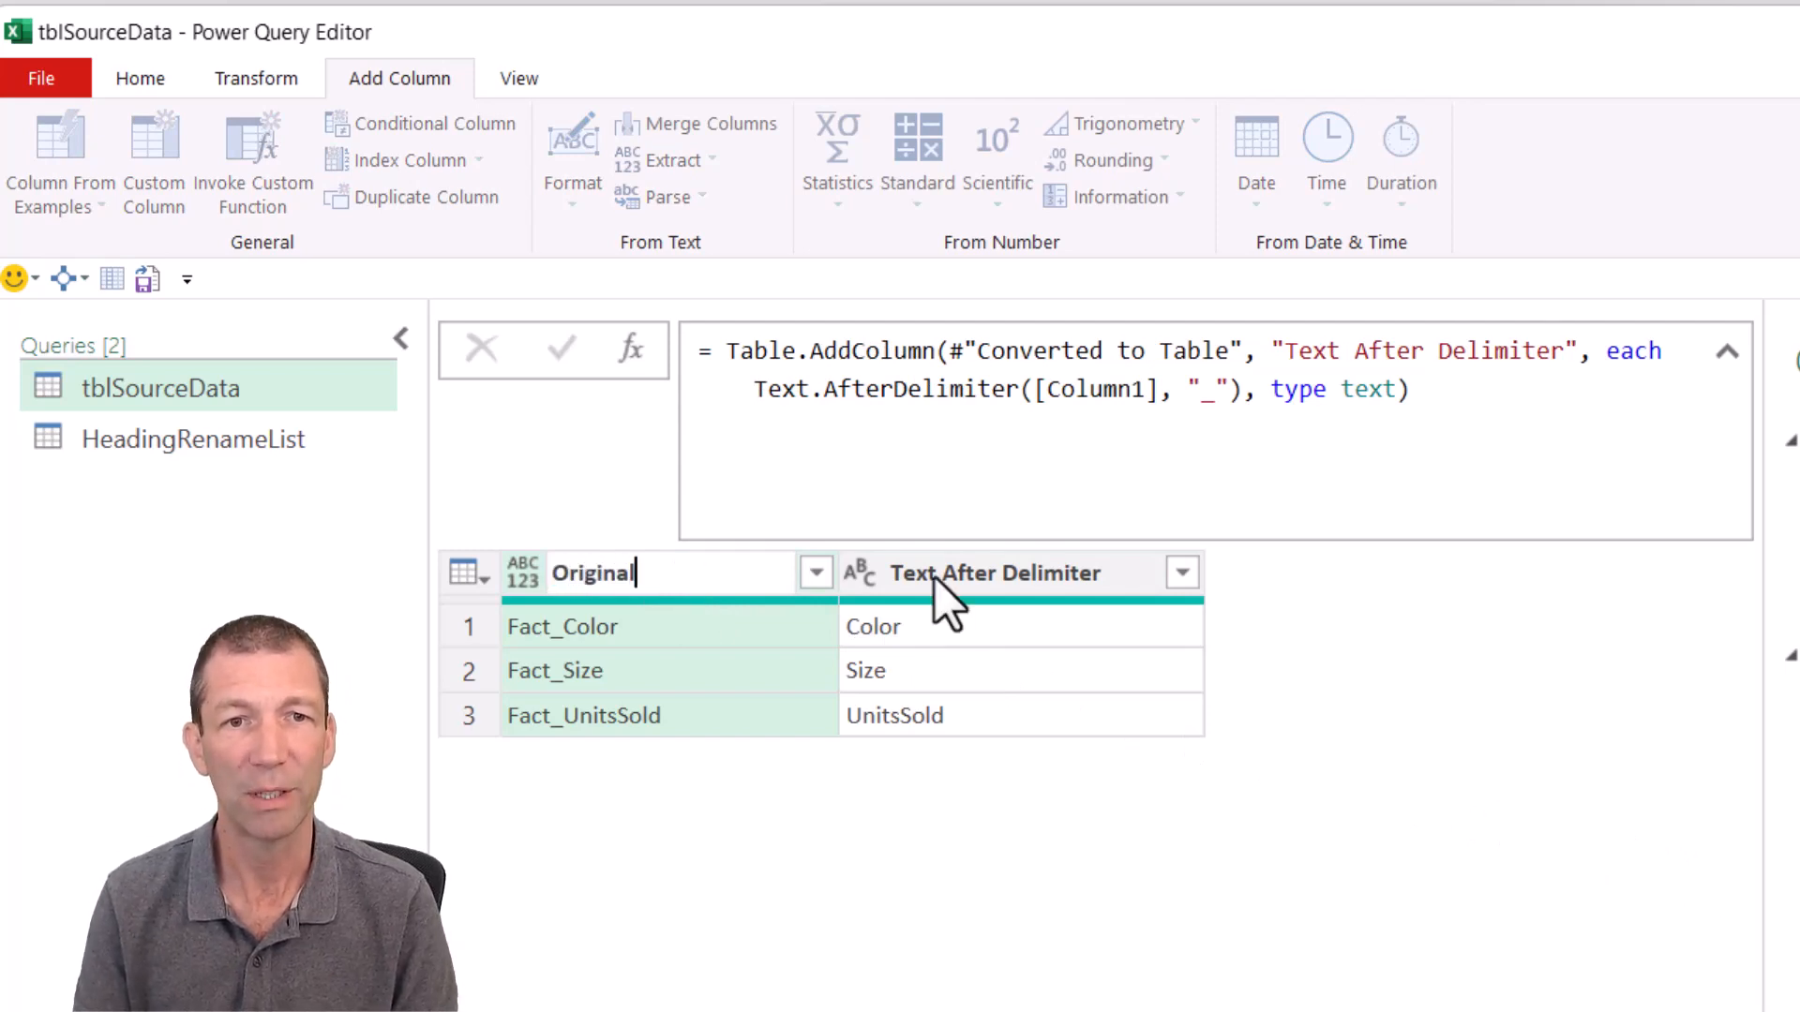
pyautogui.doubleClick(993, 573)
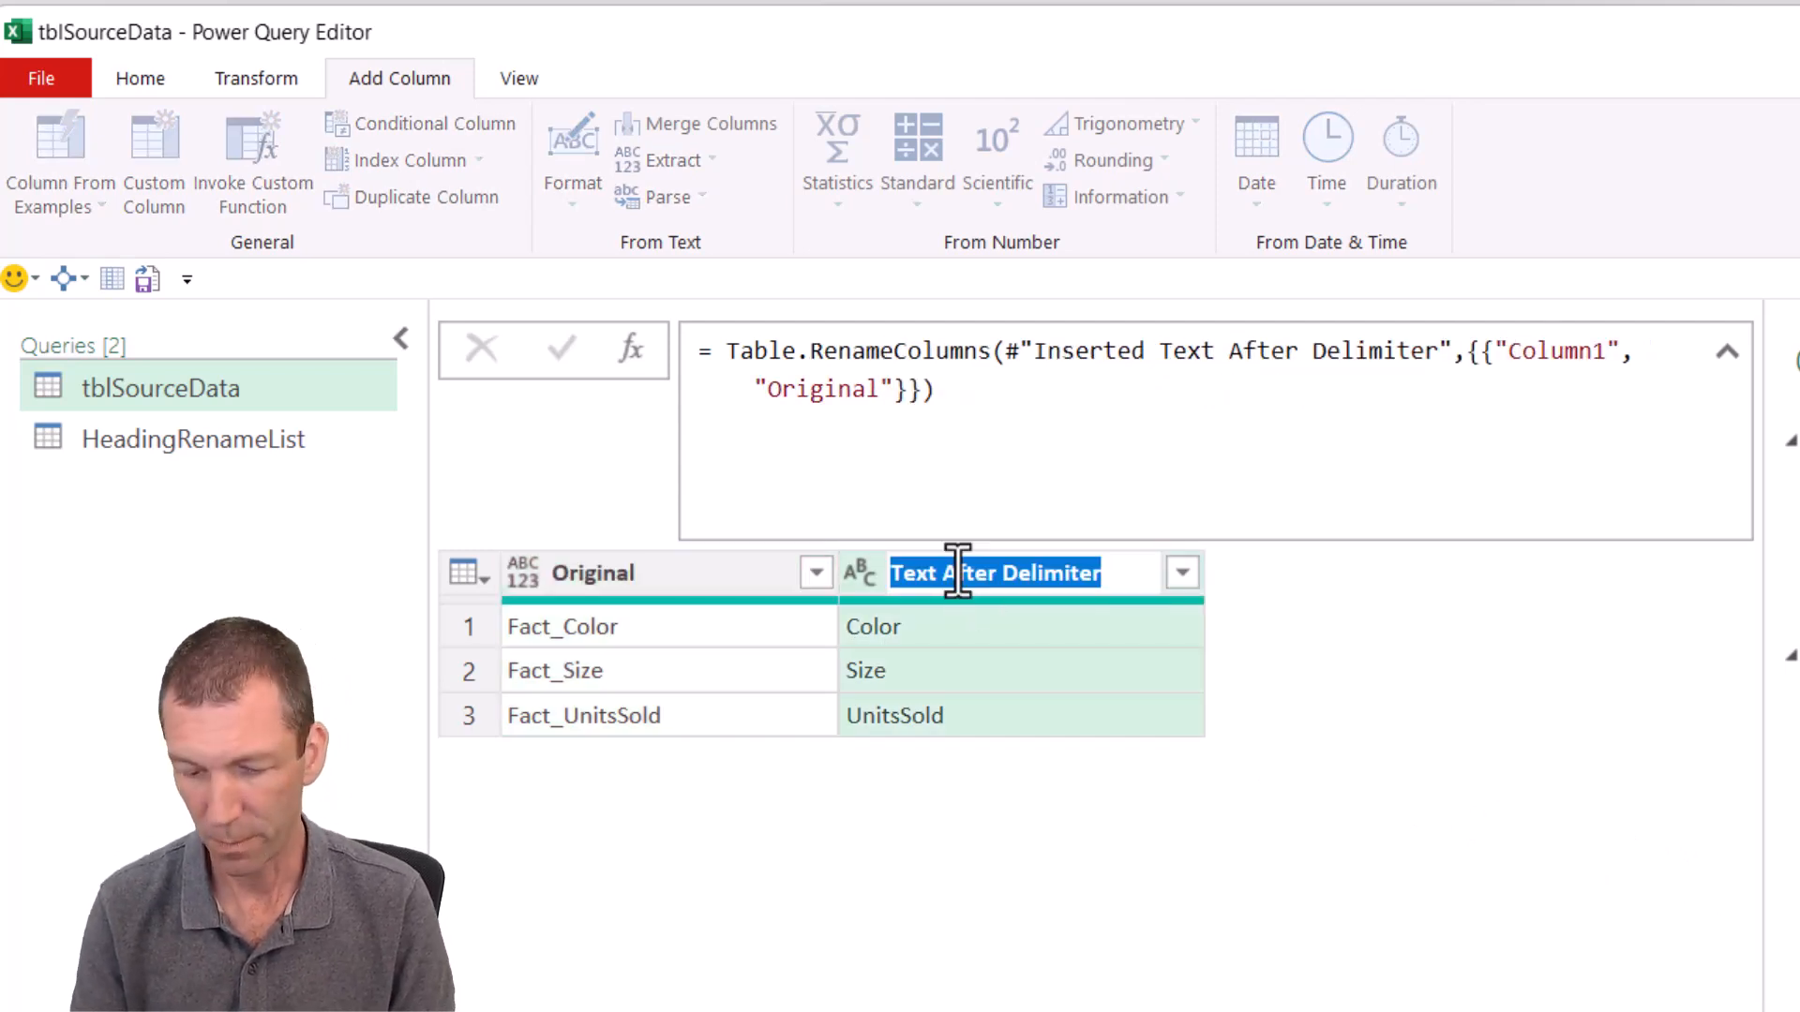
pyautogui.write('New')
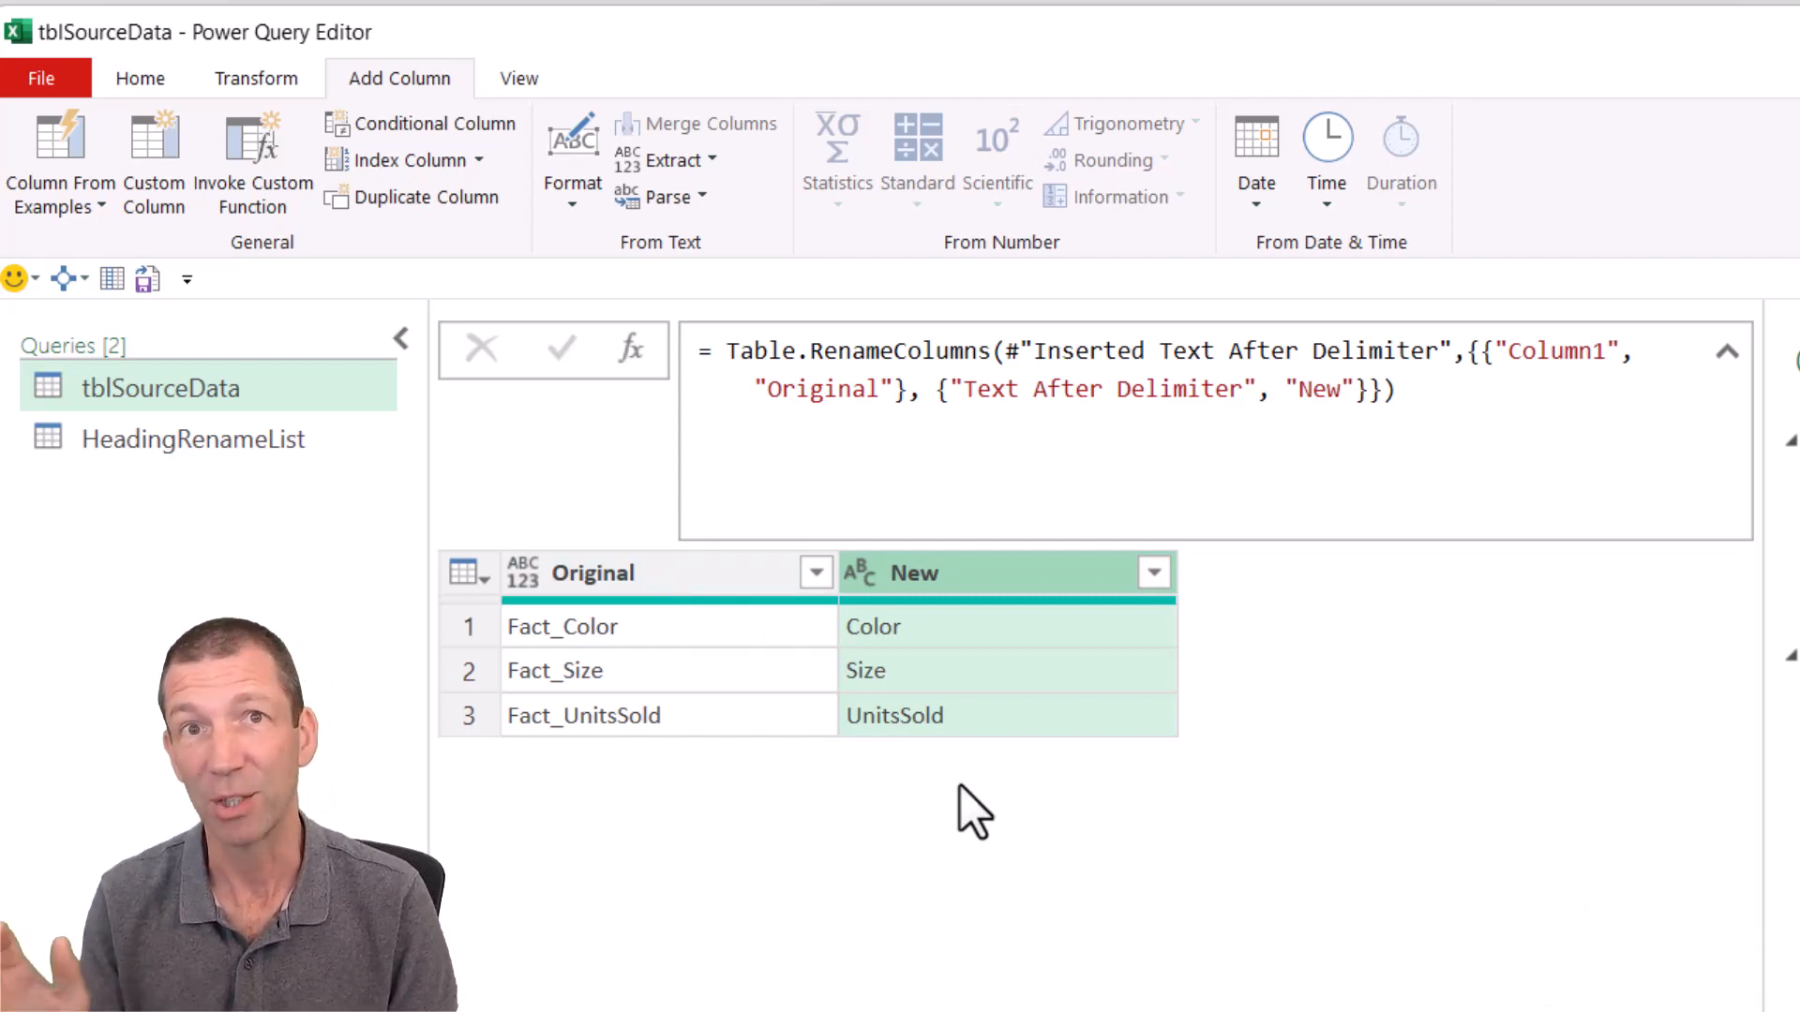
# Step: Rename the Renamed Columns applied step to OldandNew
pyautogui.click(1604, 852)
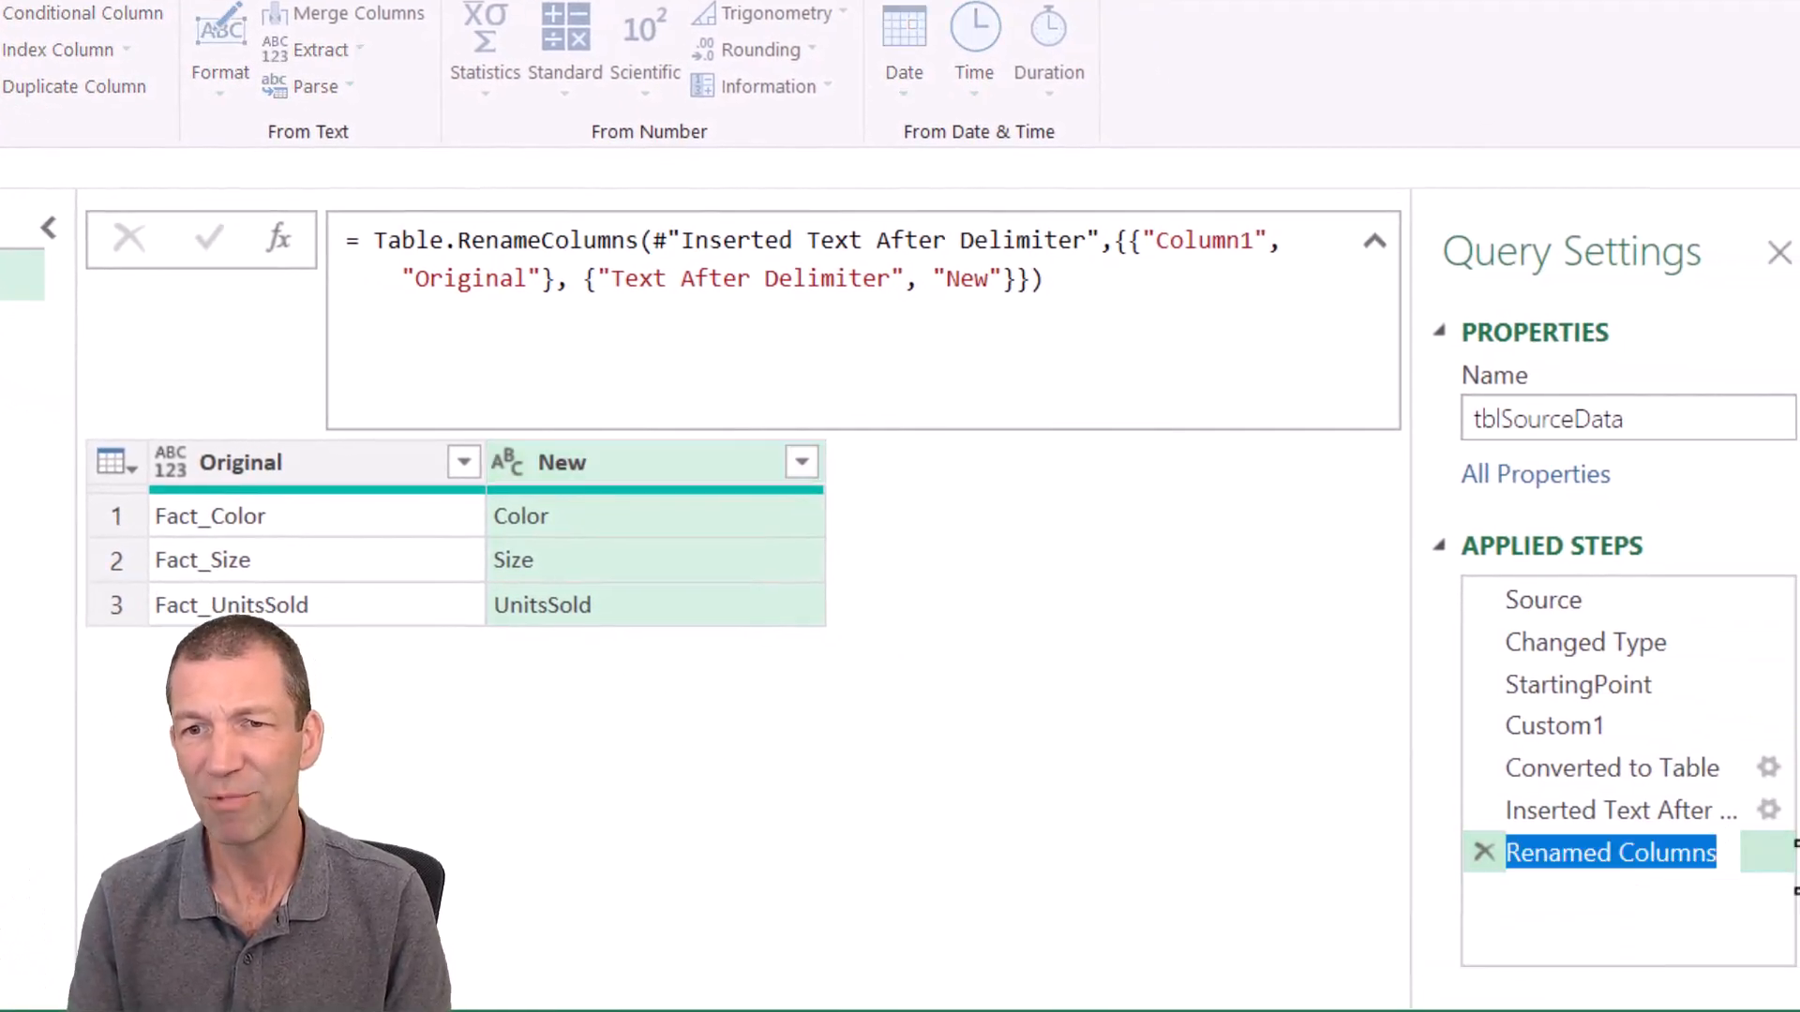
pyautogui.write('Old')
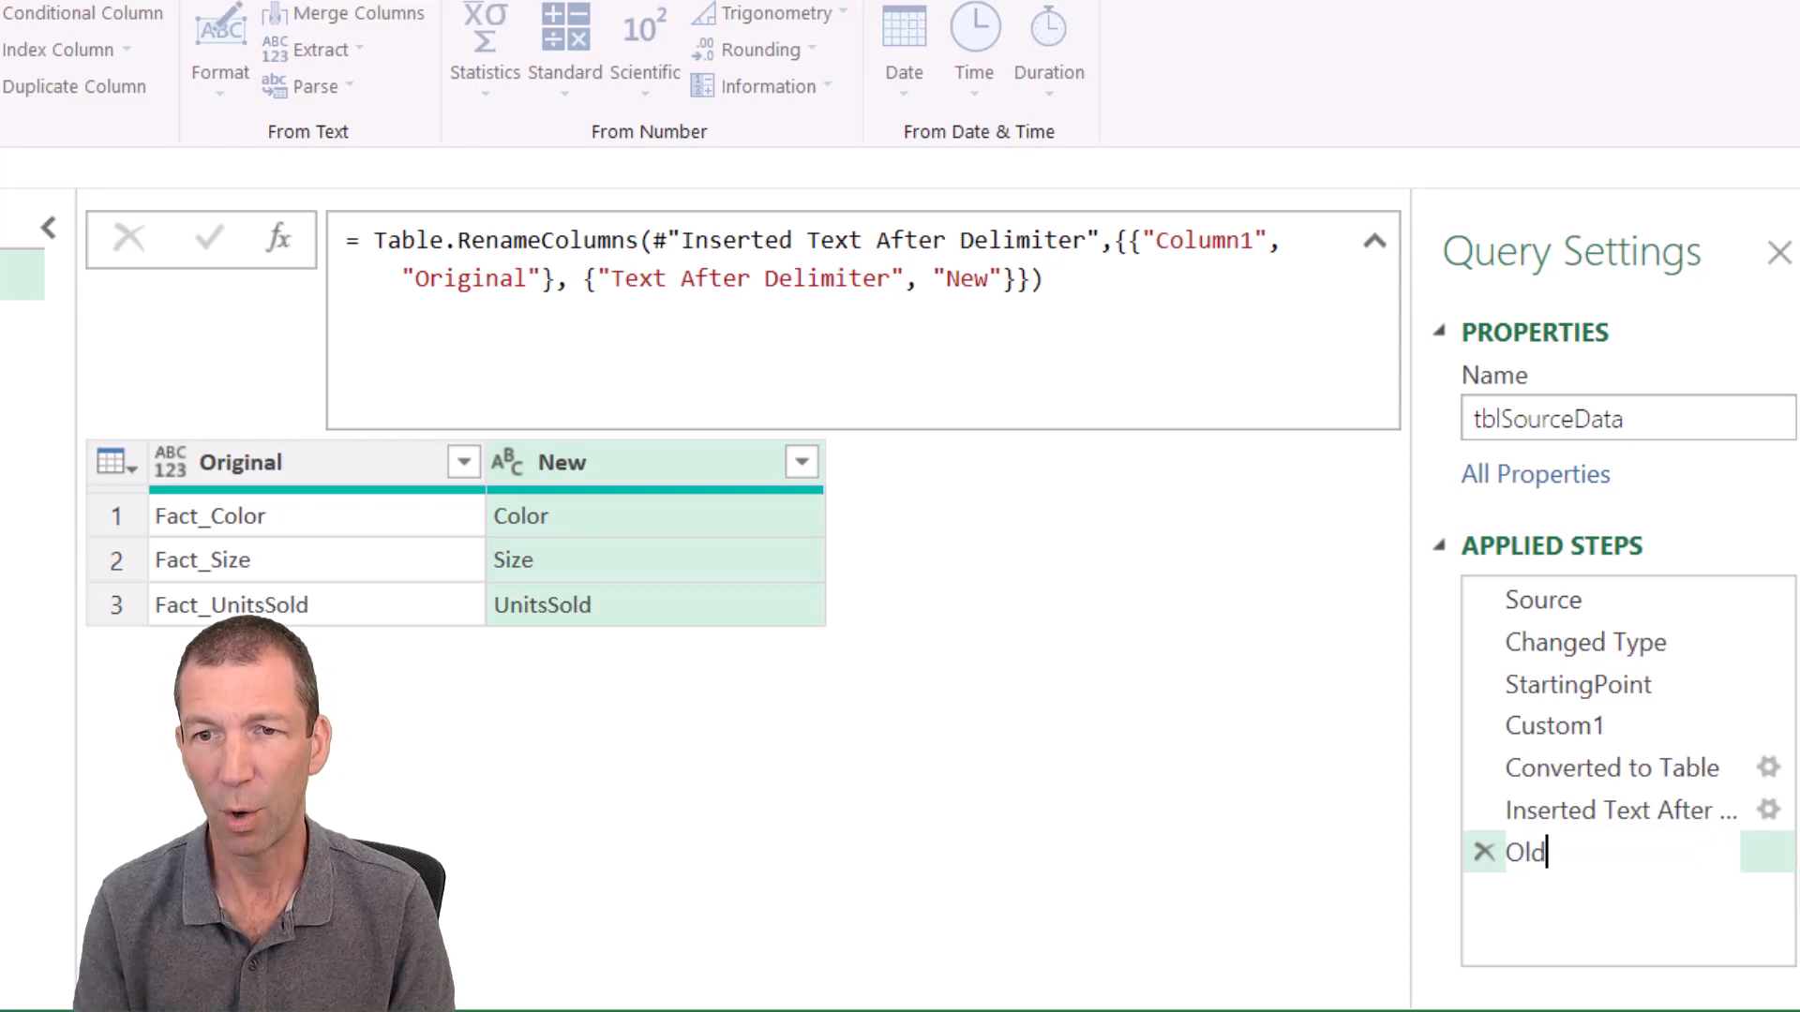
pyautogui.write('andNew')
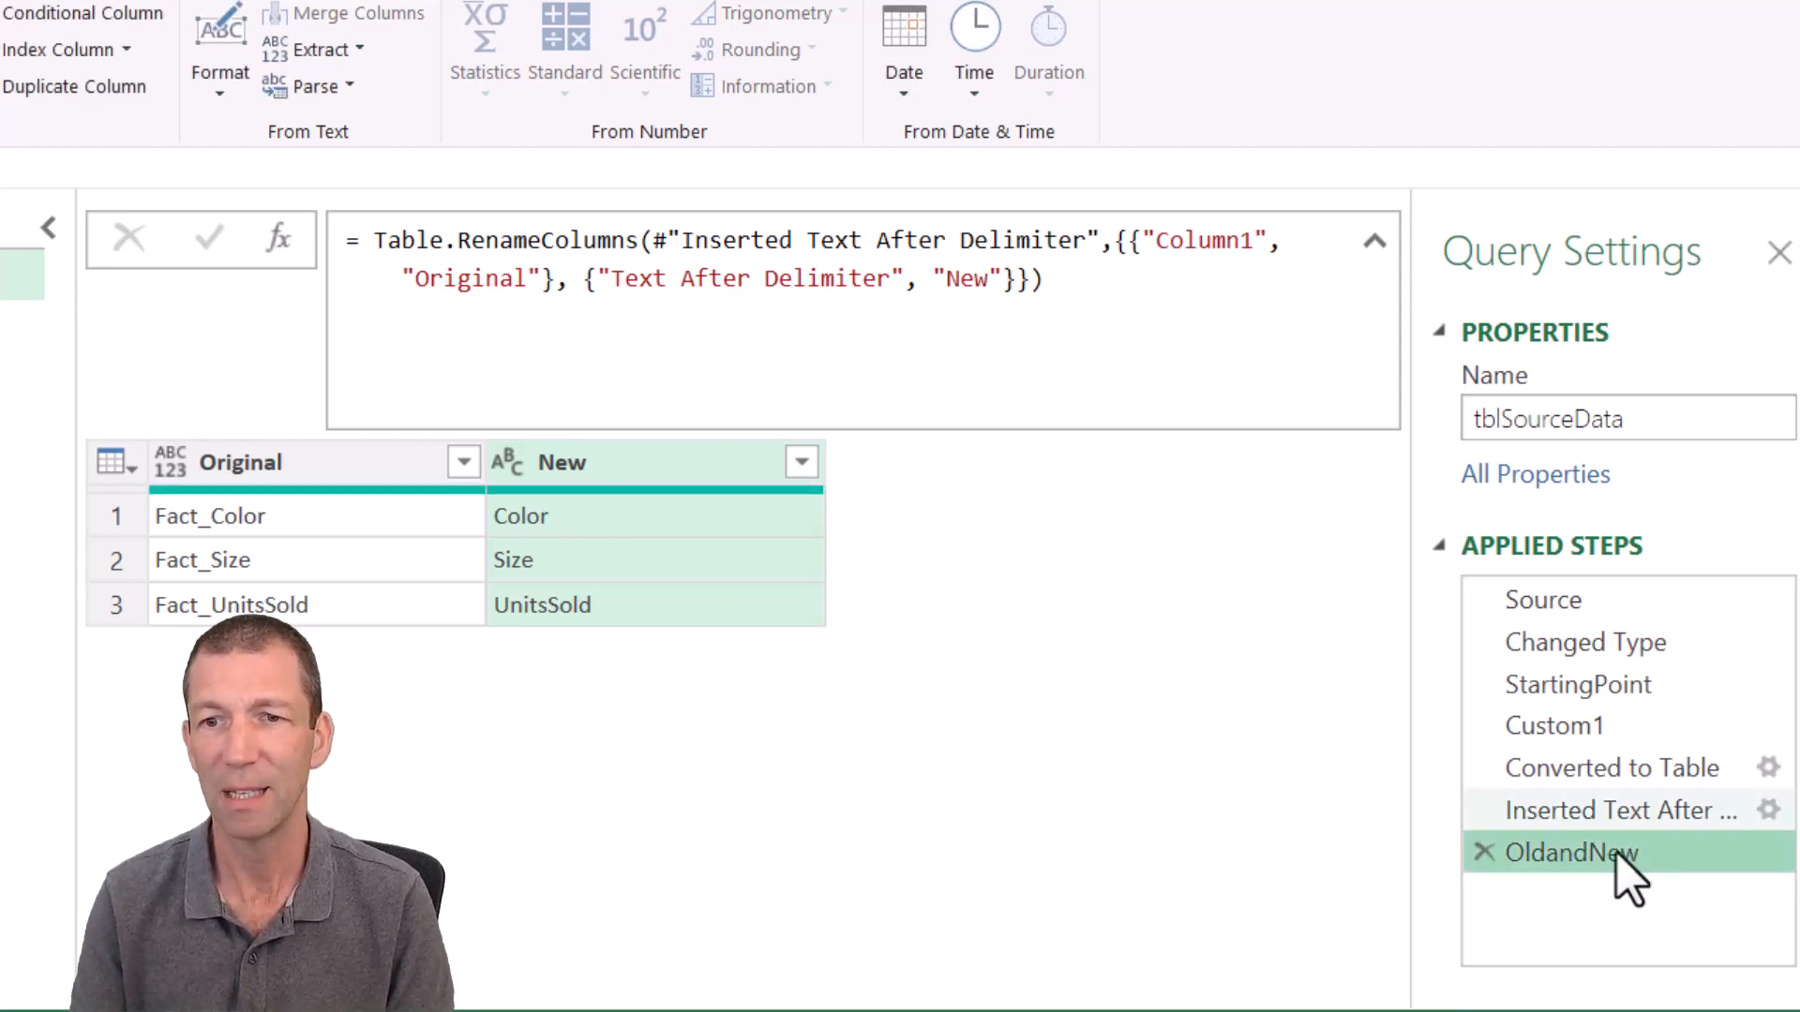
pyautogui.moveTo(1573, 853)
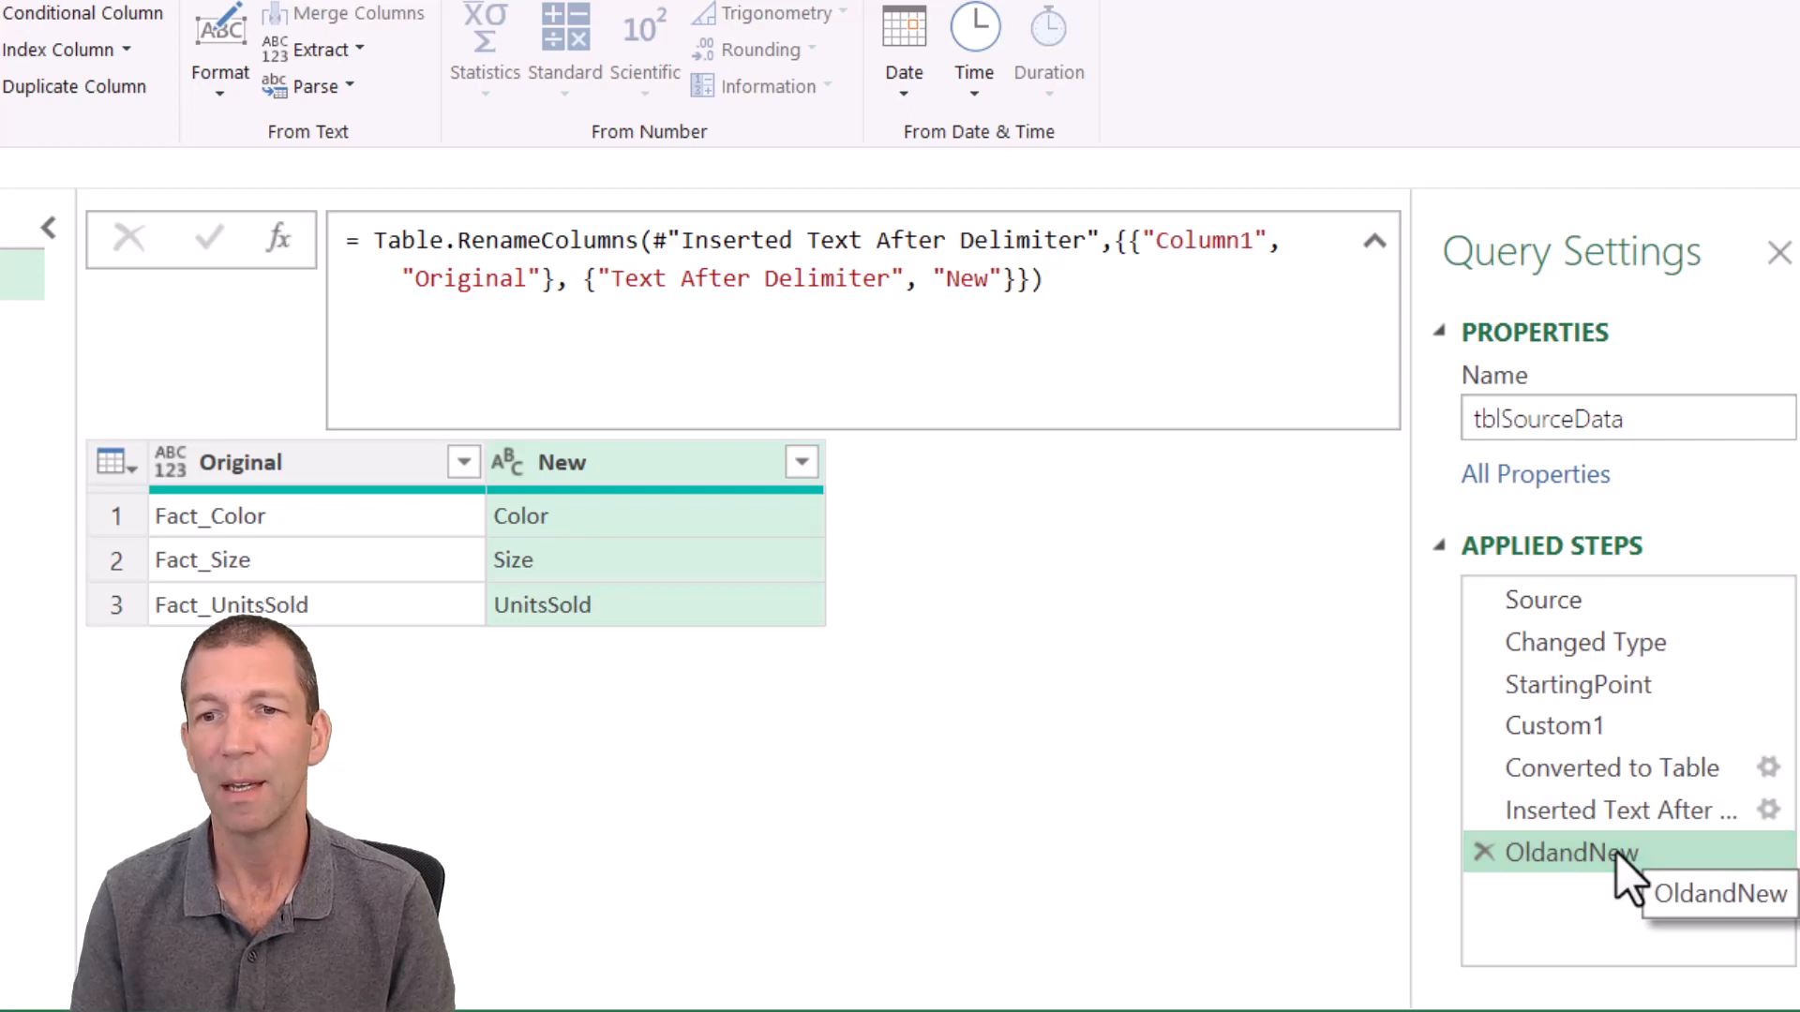
# Step: Insert a Custom2 step after OldandNew with formula =OldandNew[Original],OldandNew[New]
pyautogui.rightClick(1570, 852)
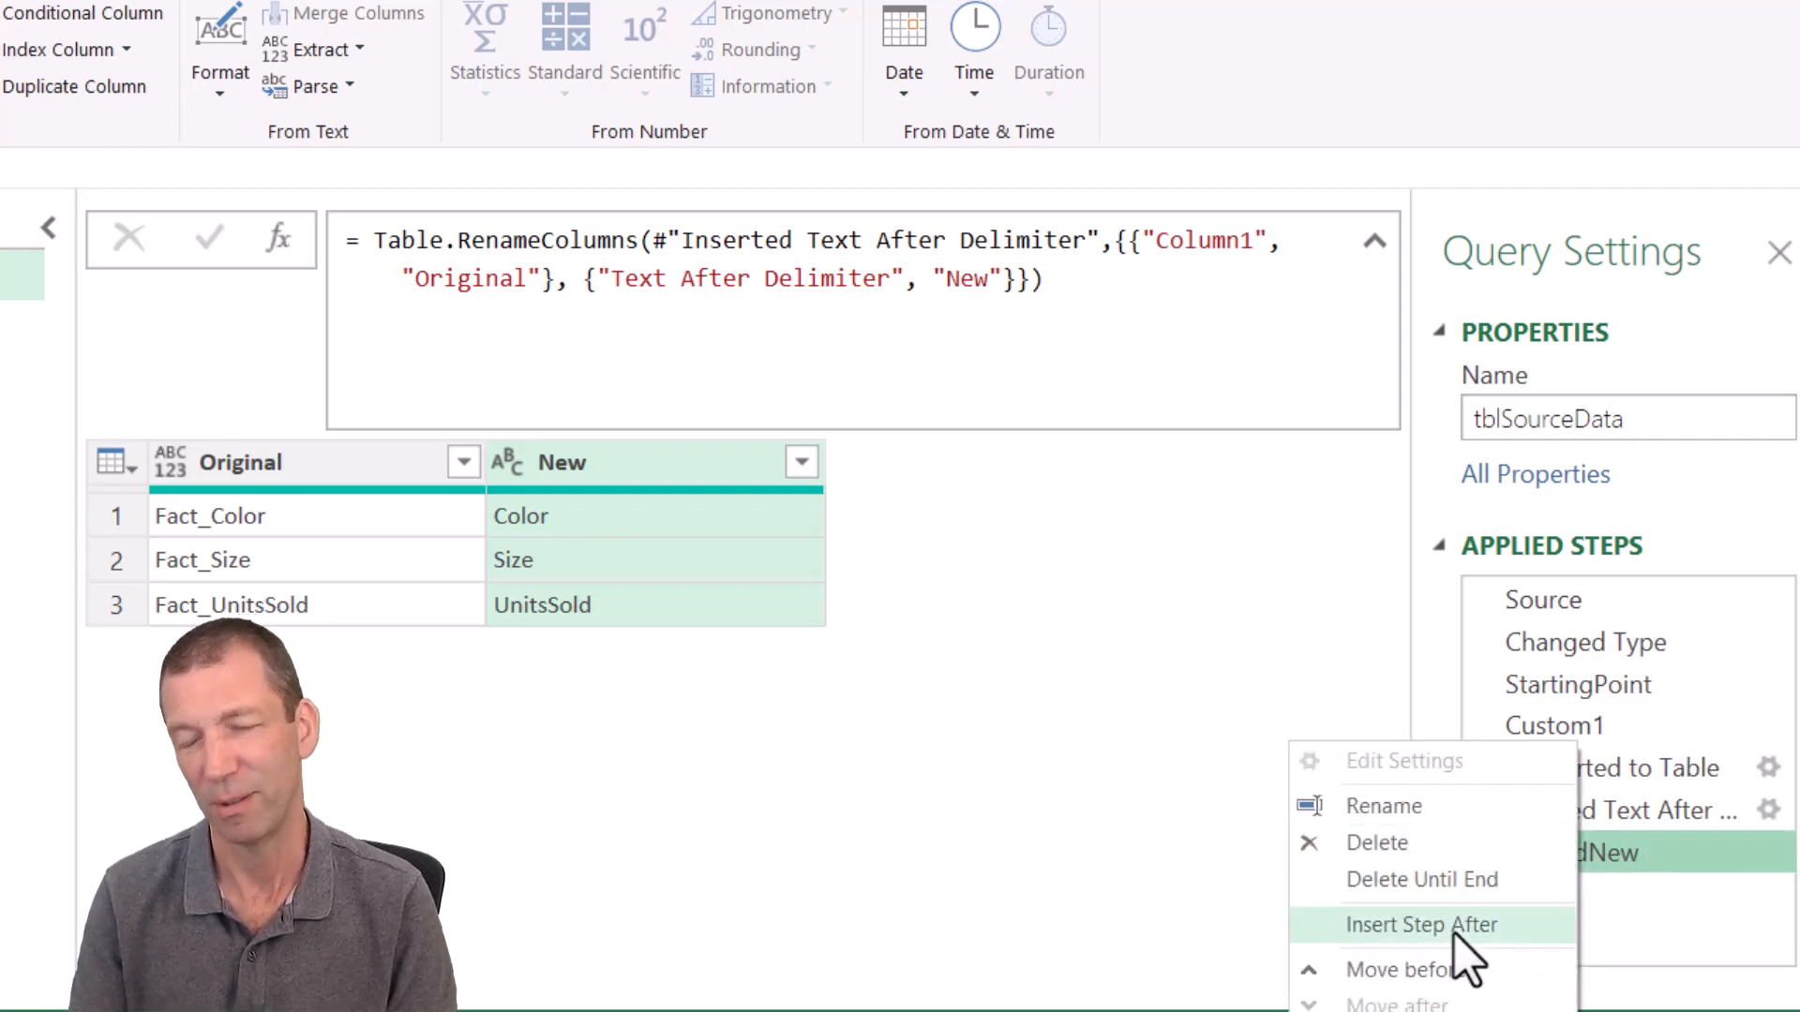
pyautogui.click(1421, 924)
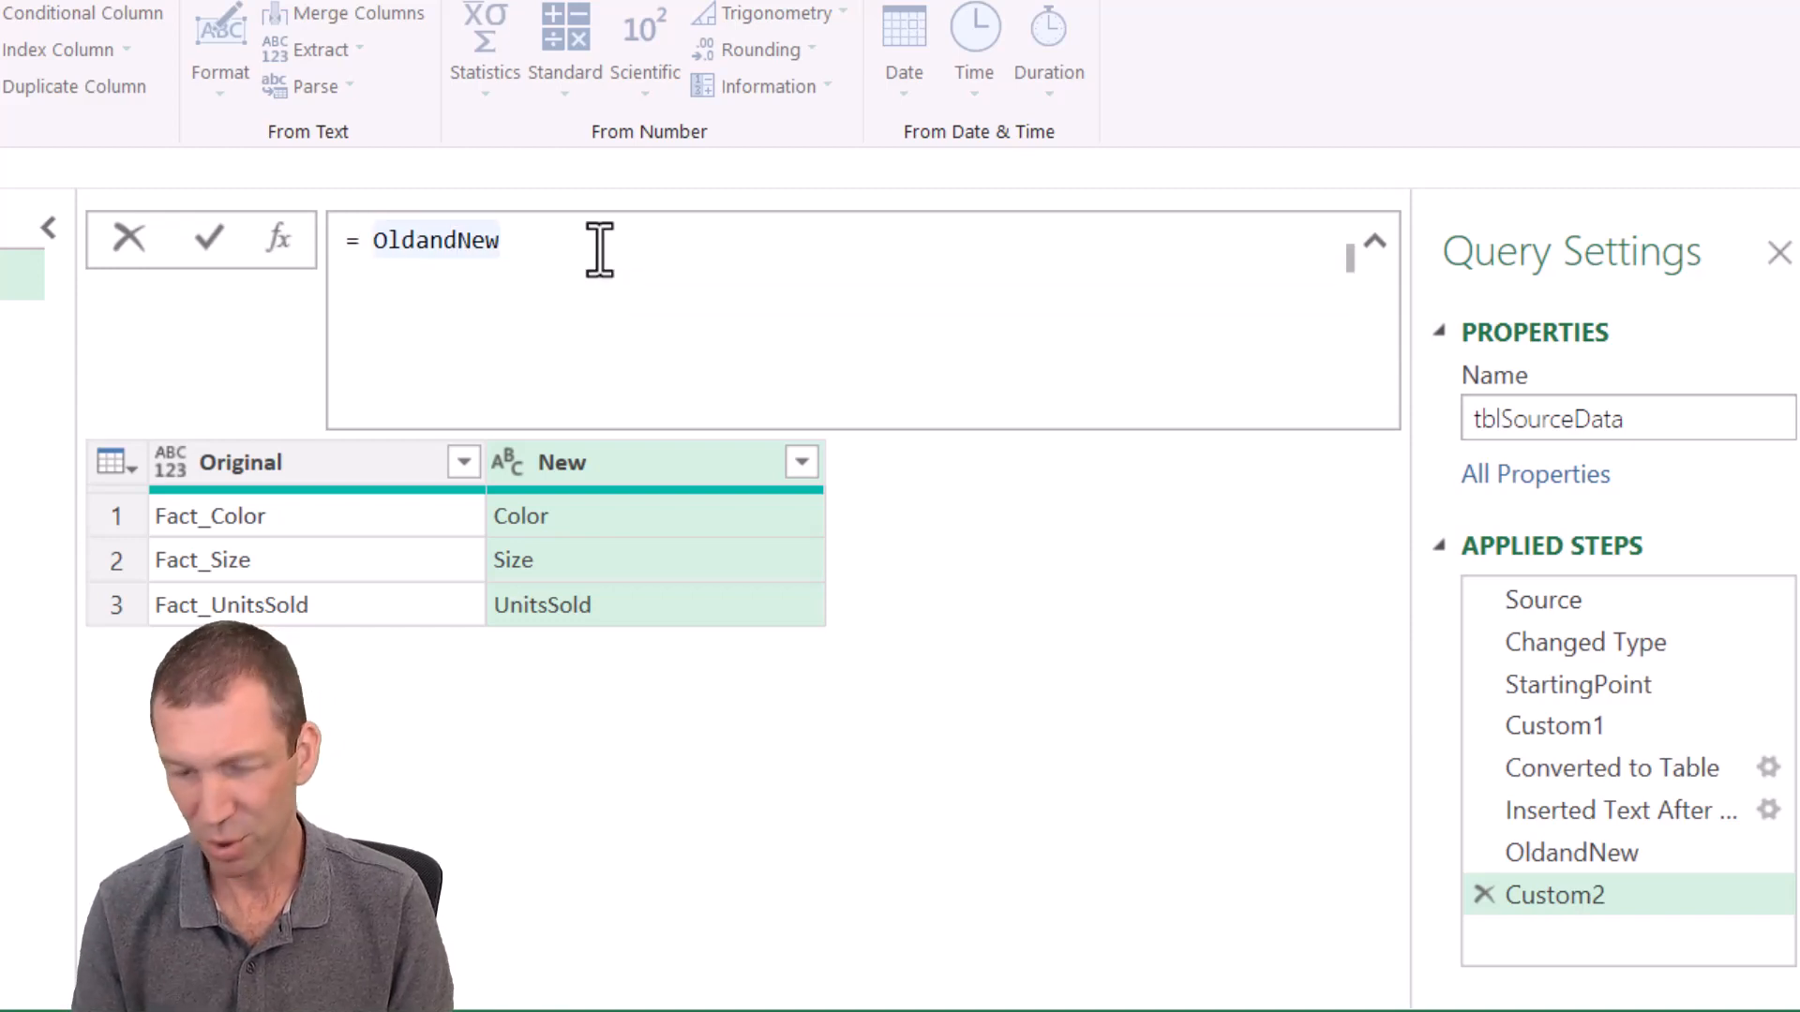
pyautogui.write('[]')
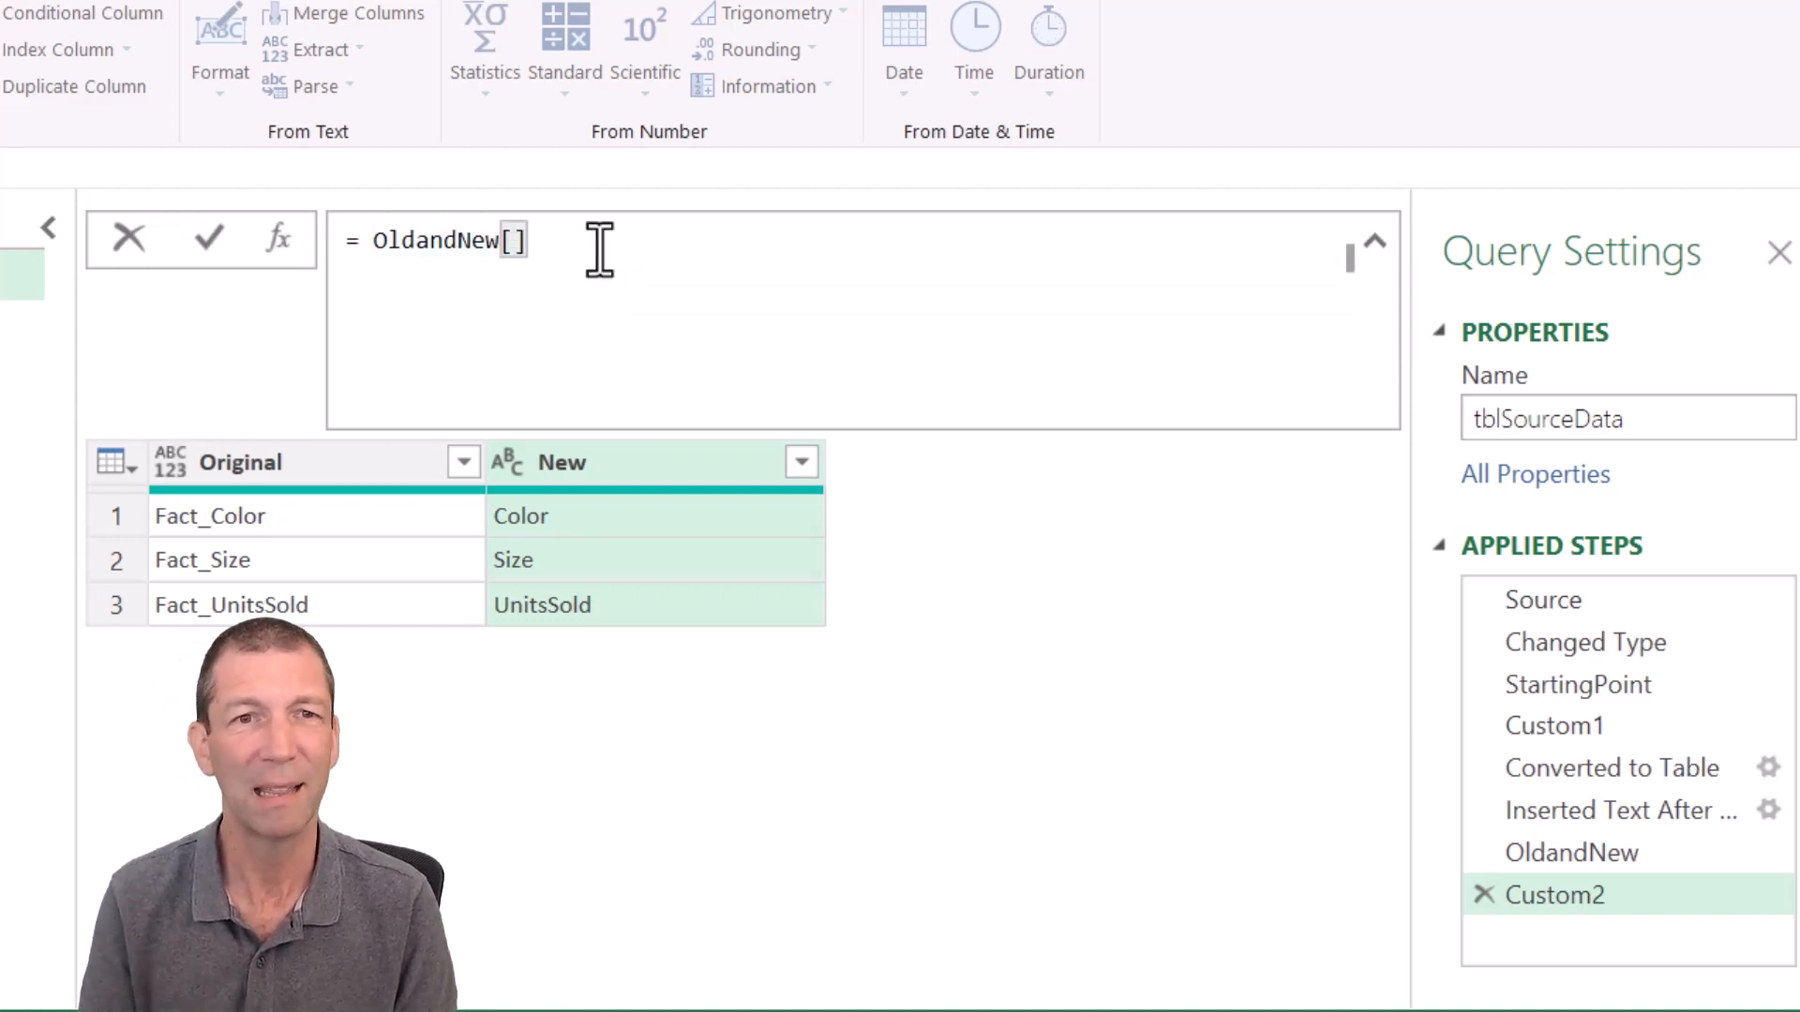
pyautogui.write('0')
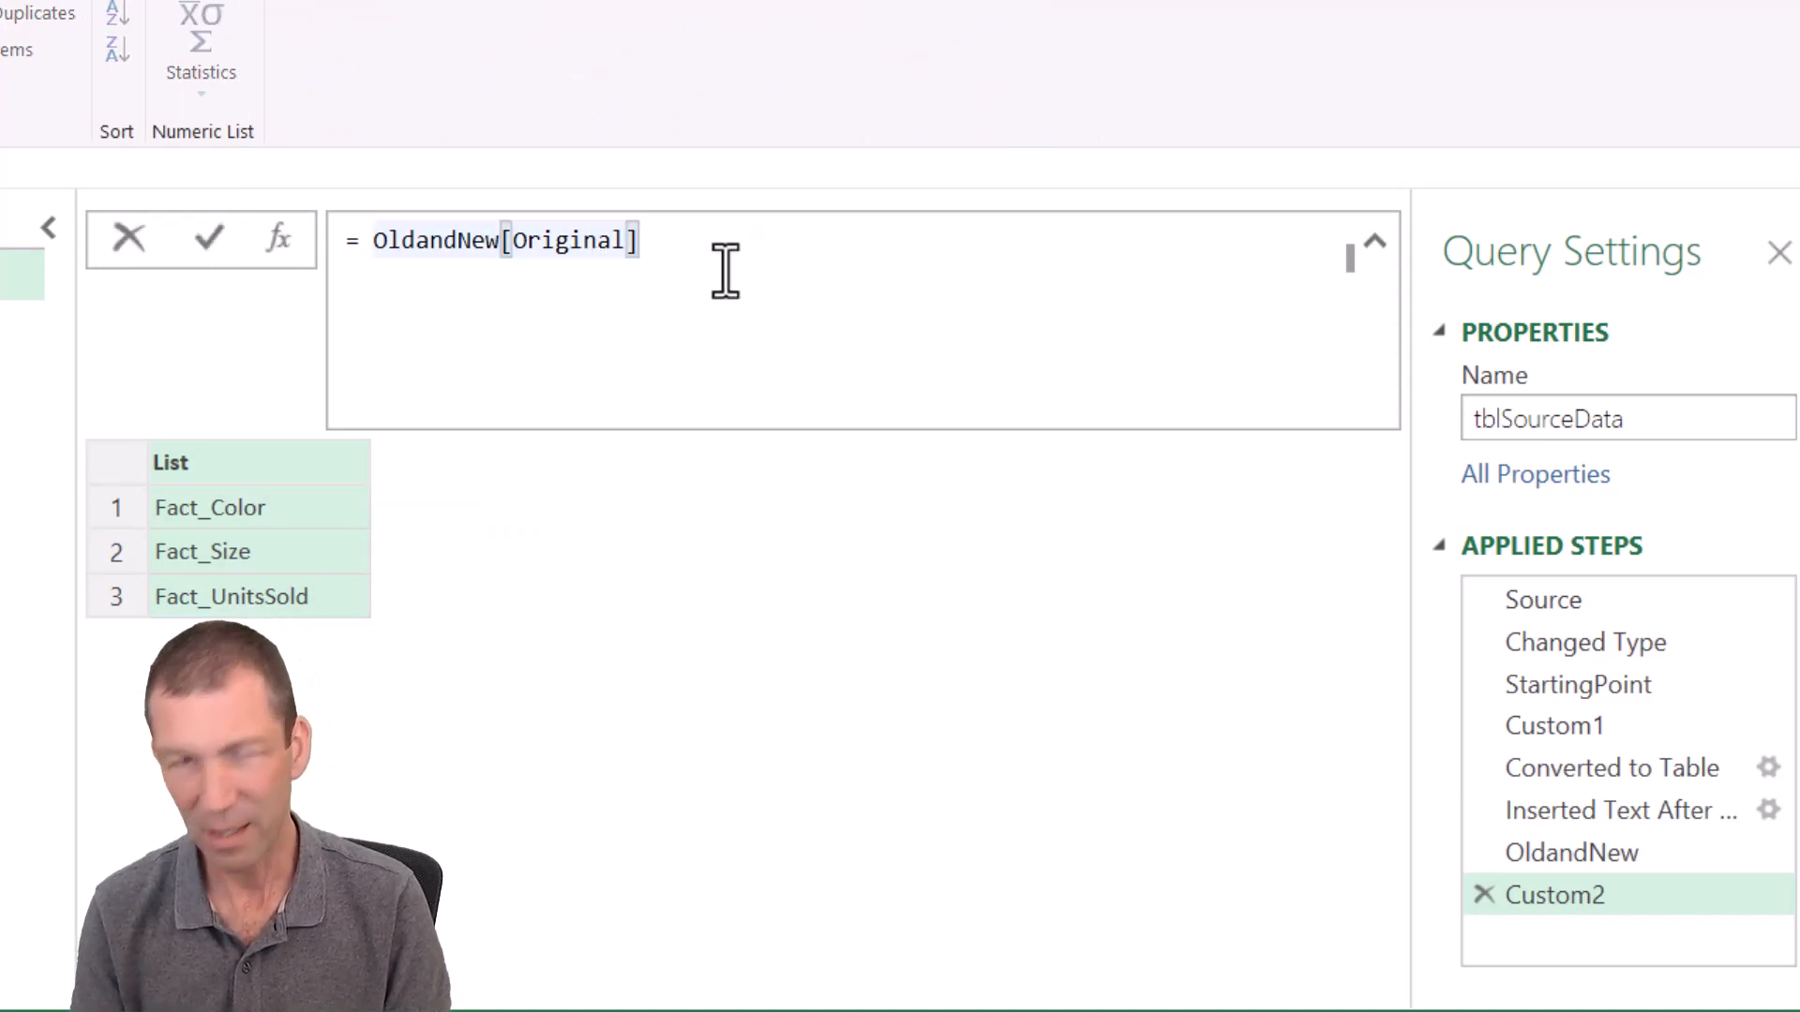
pyautogui.write(',')
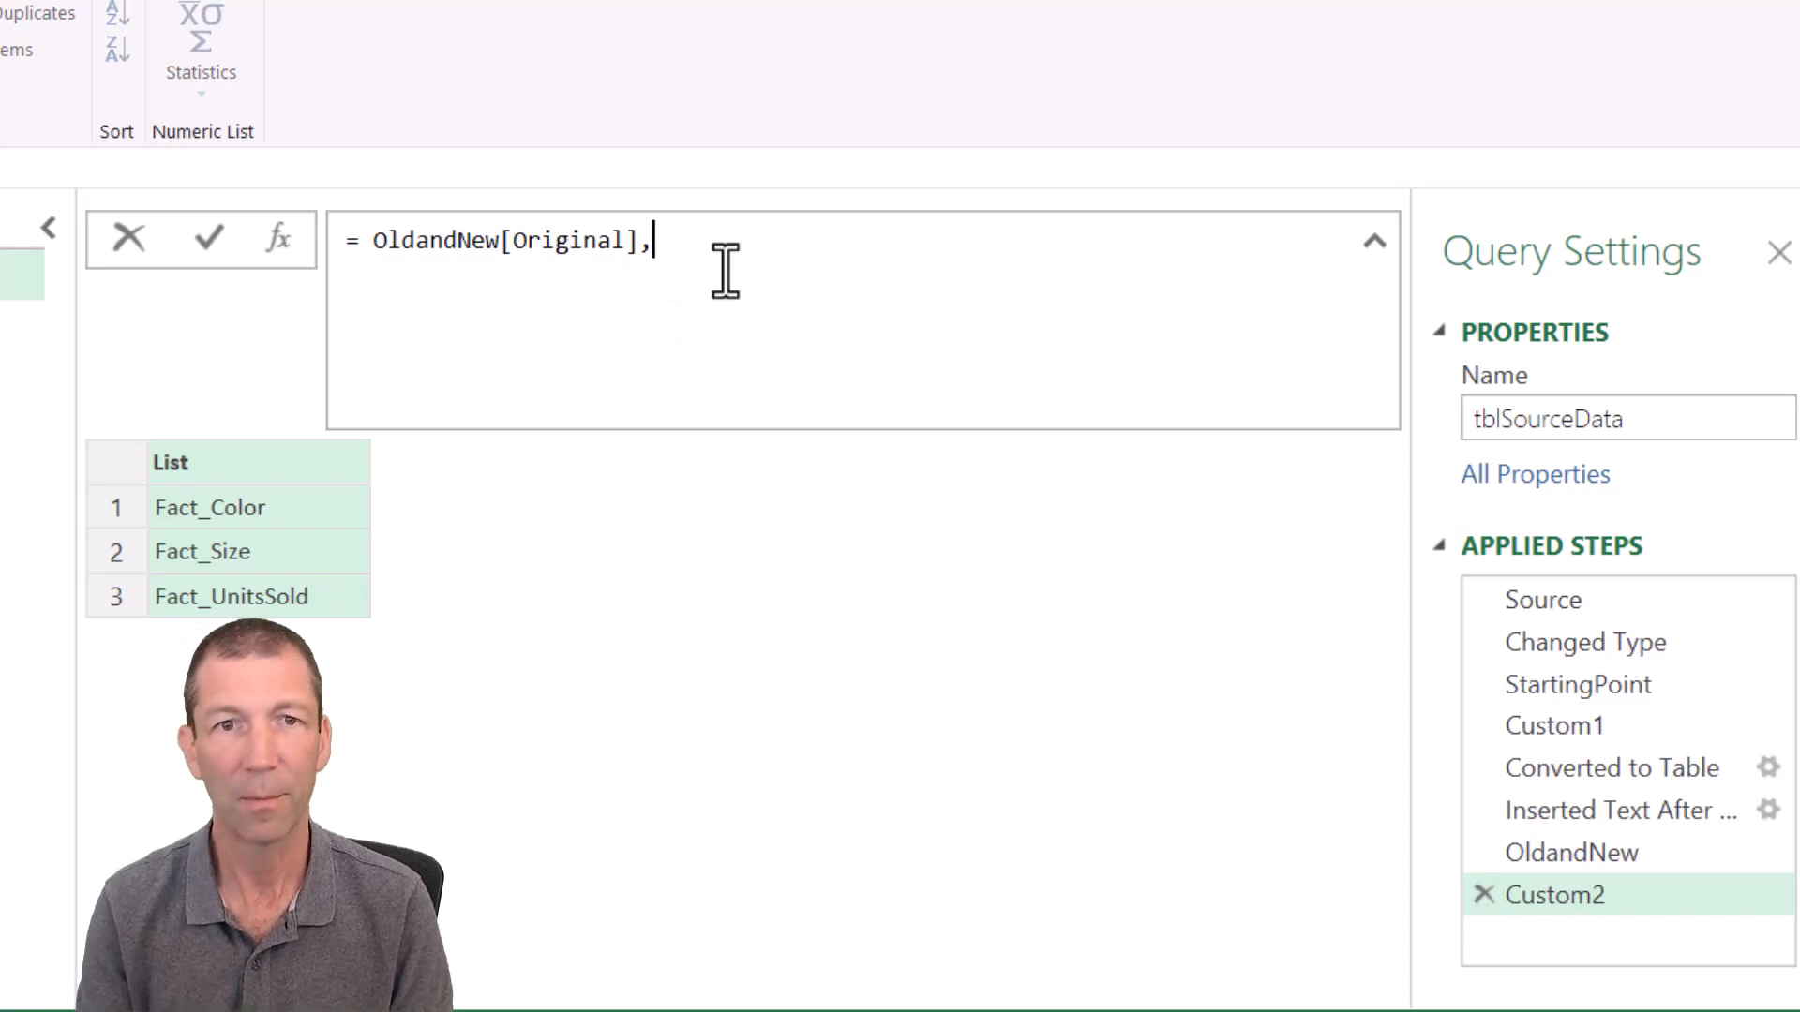
pyautogui.write('OldandNew')
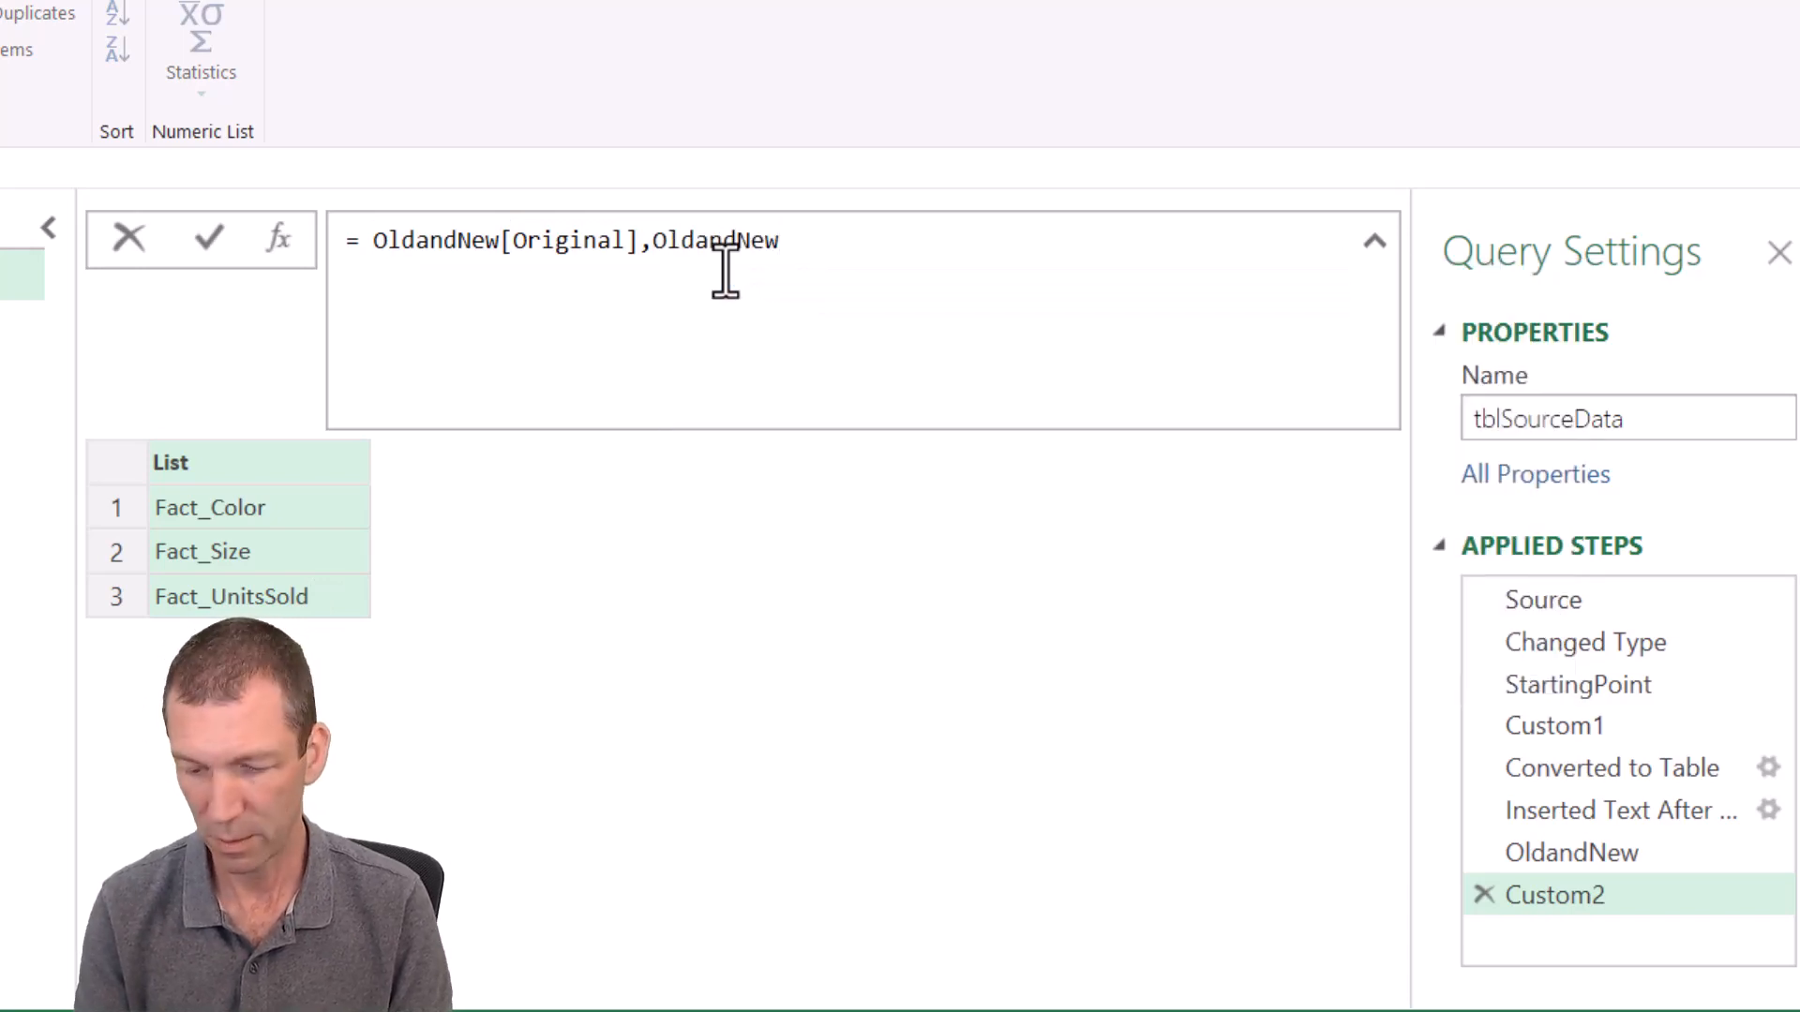
pyautogui.write('[New]')
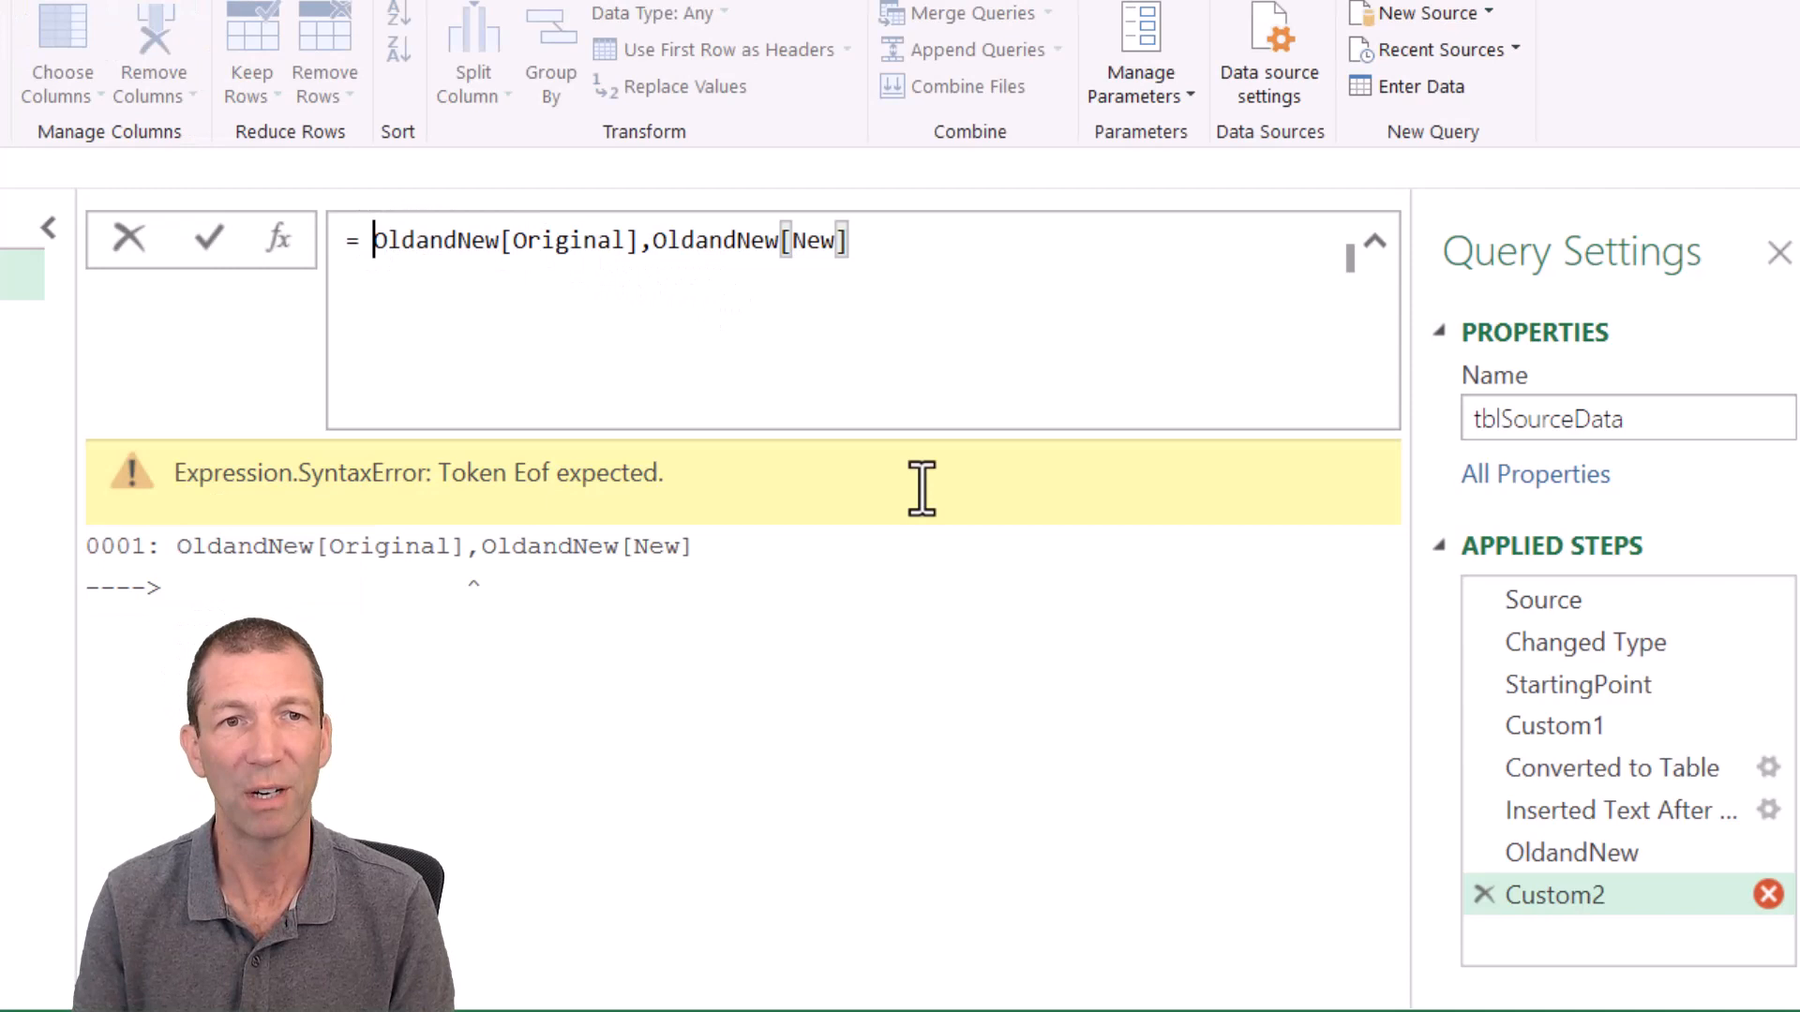
# Step: Wrap the Custom2 formula in curly braces and commit it
pyautogui.write('{')
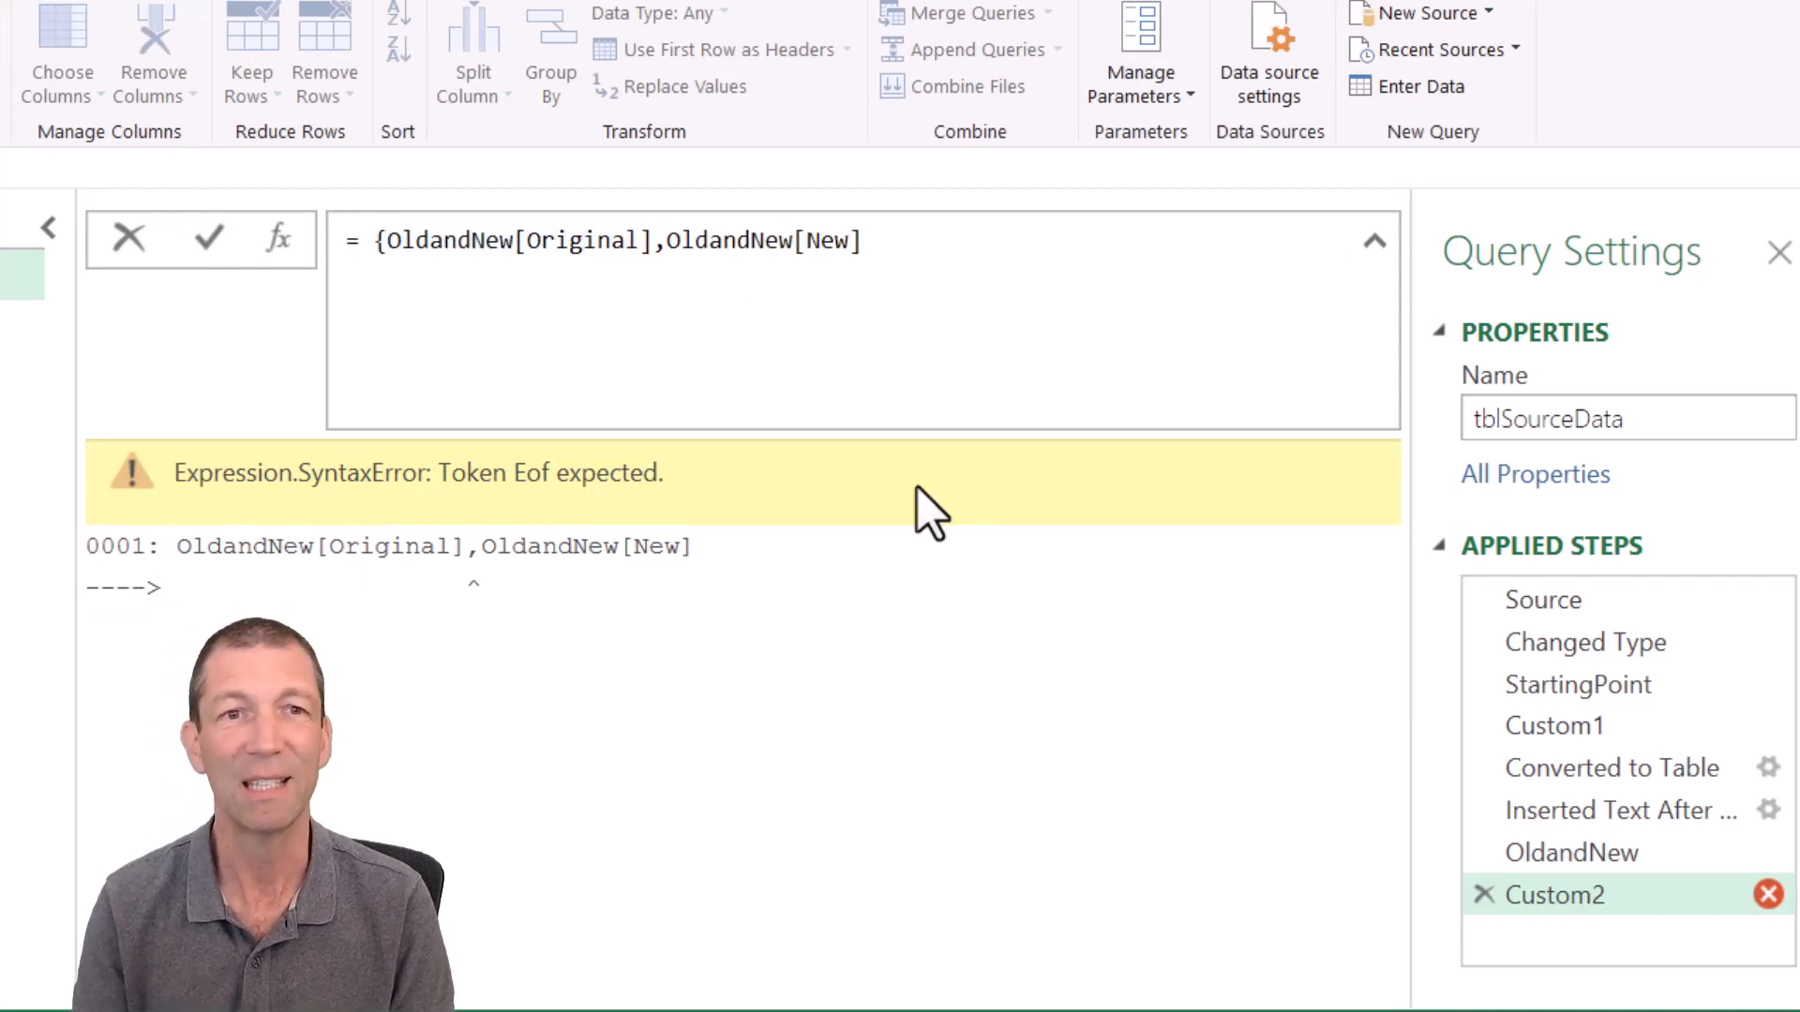
pyautogui.write('}')
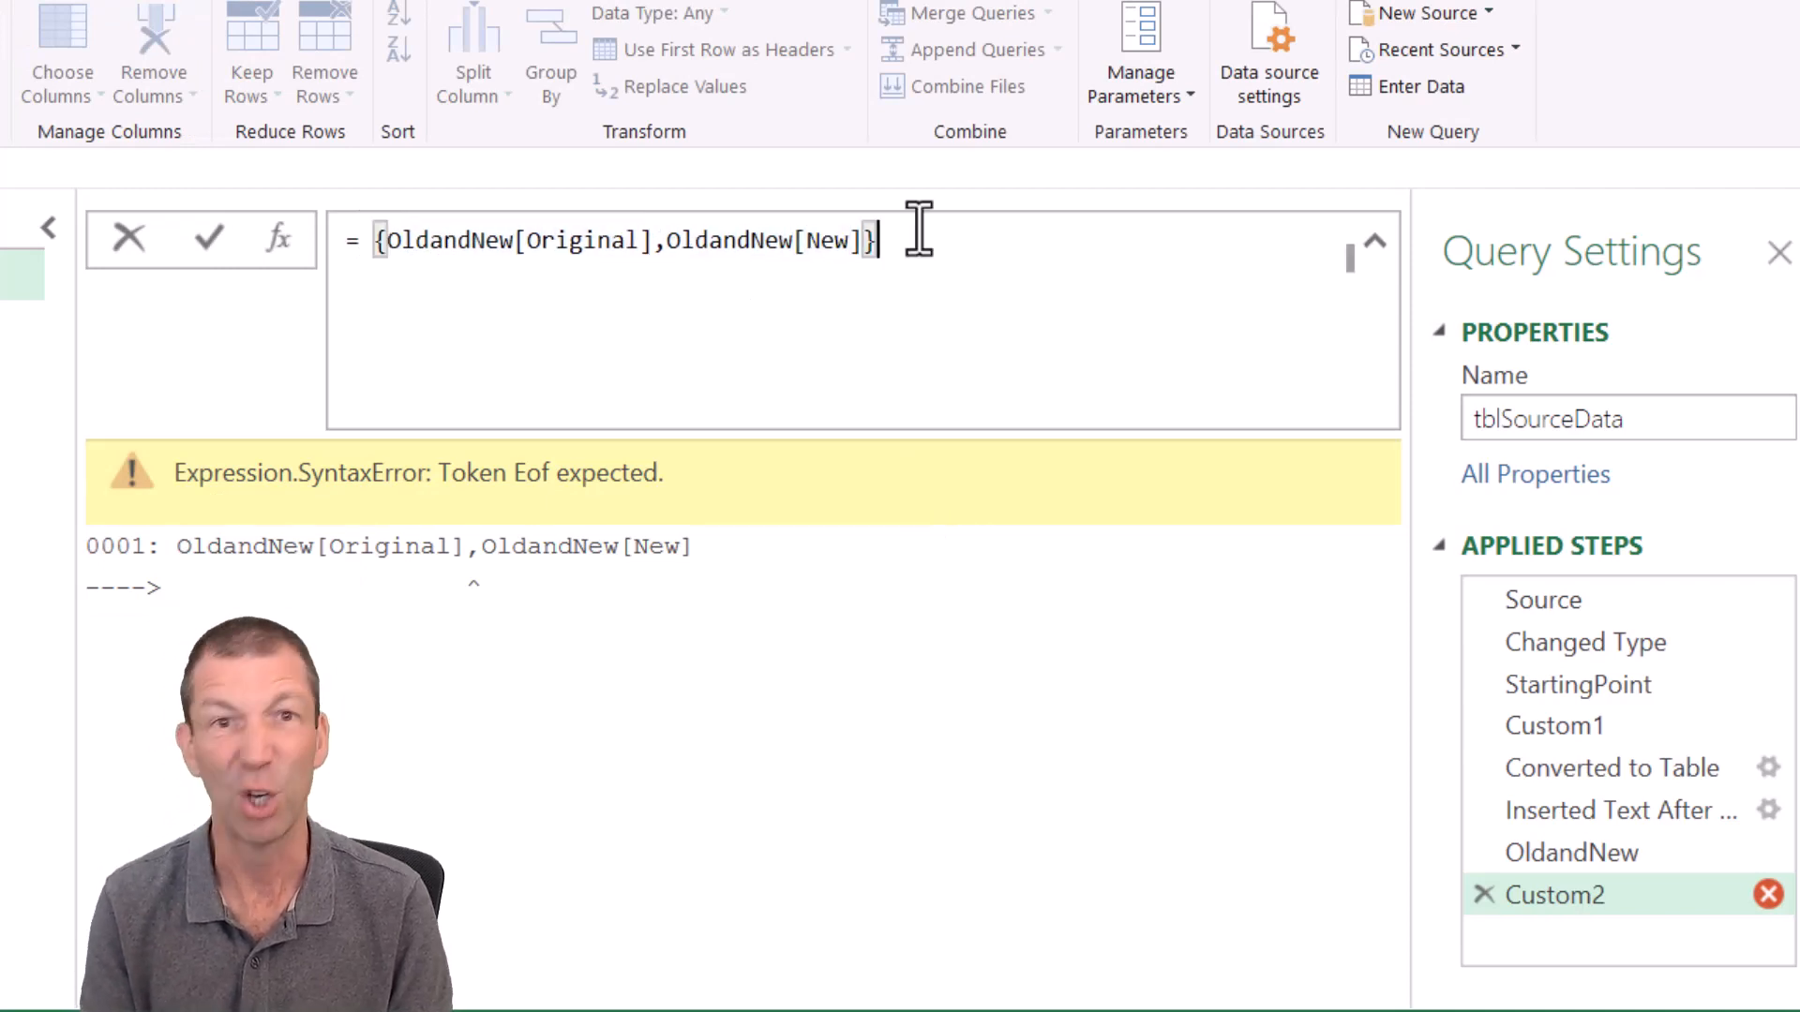
pyautogui.click(208, 237)
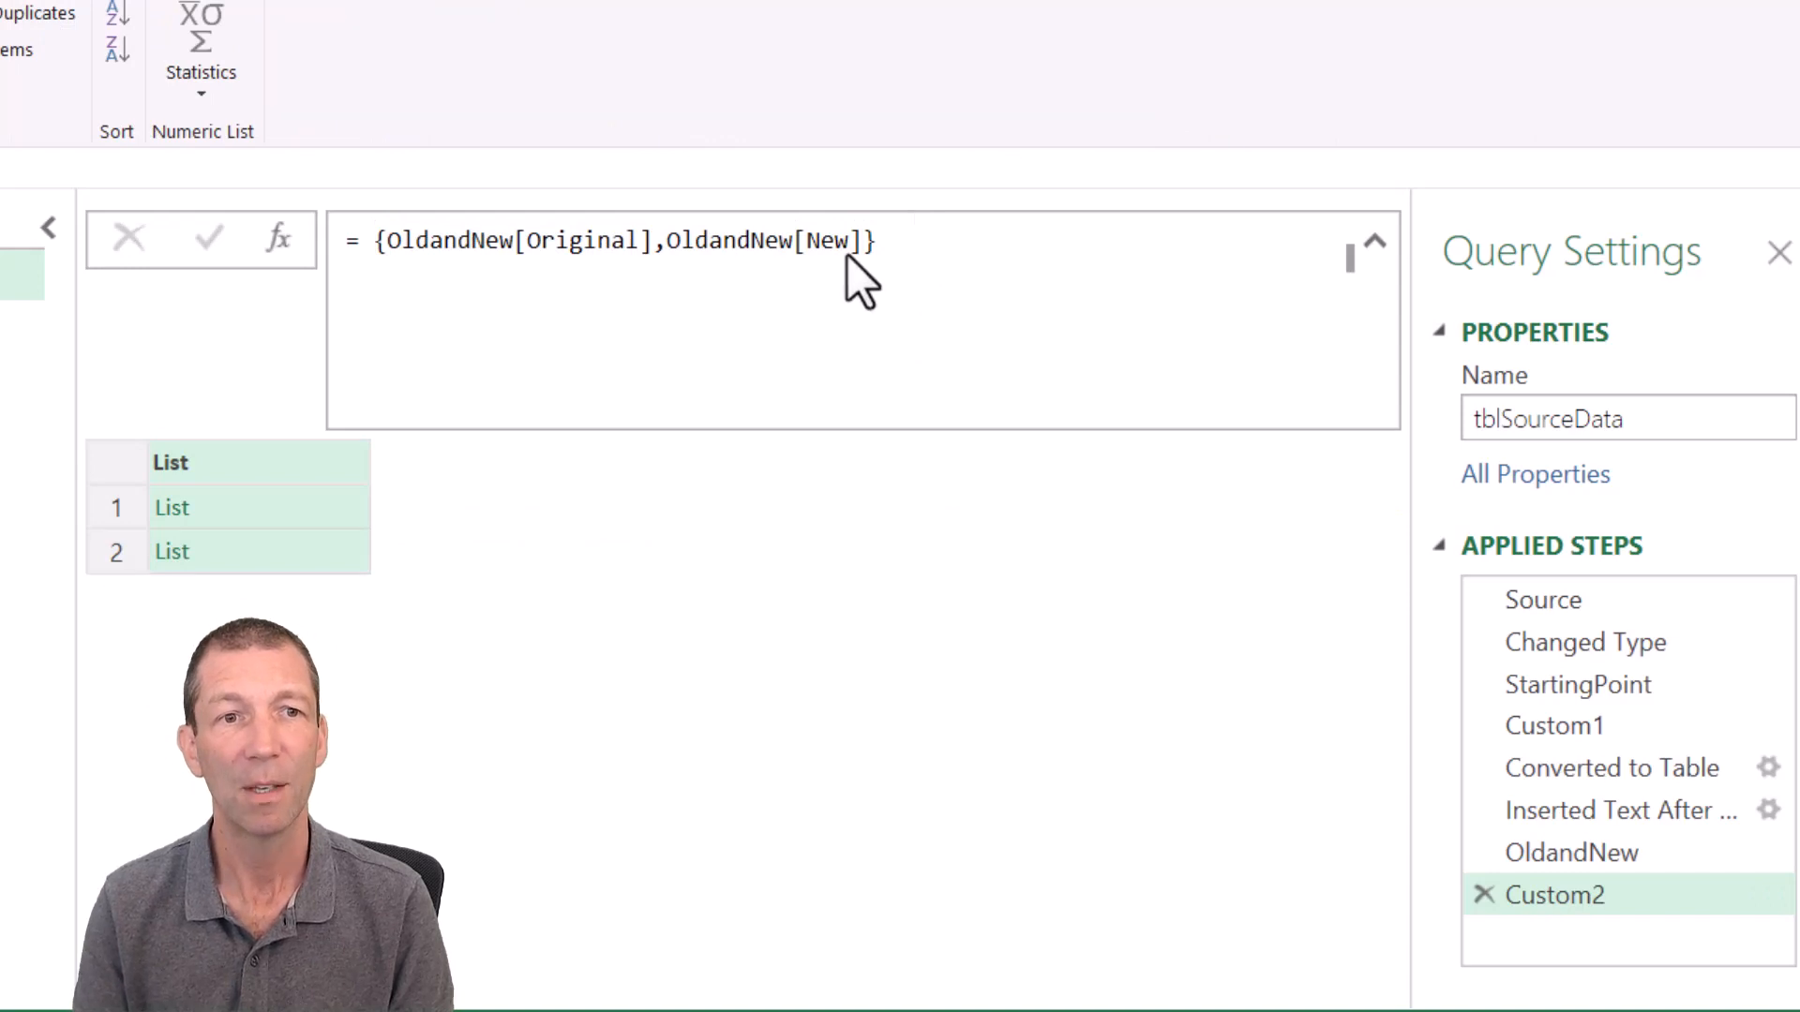
# Step: Preview the original Fact_ headings list and the new Color, Size, UnitsSold list
pyautogui.click(172, 507)
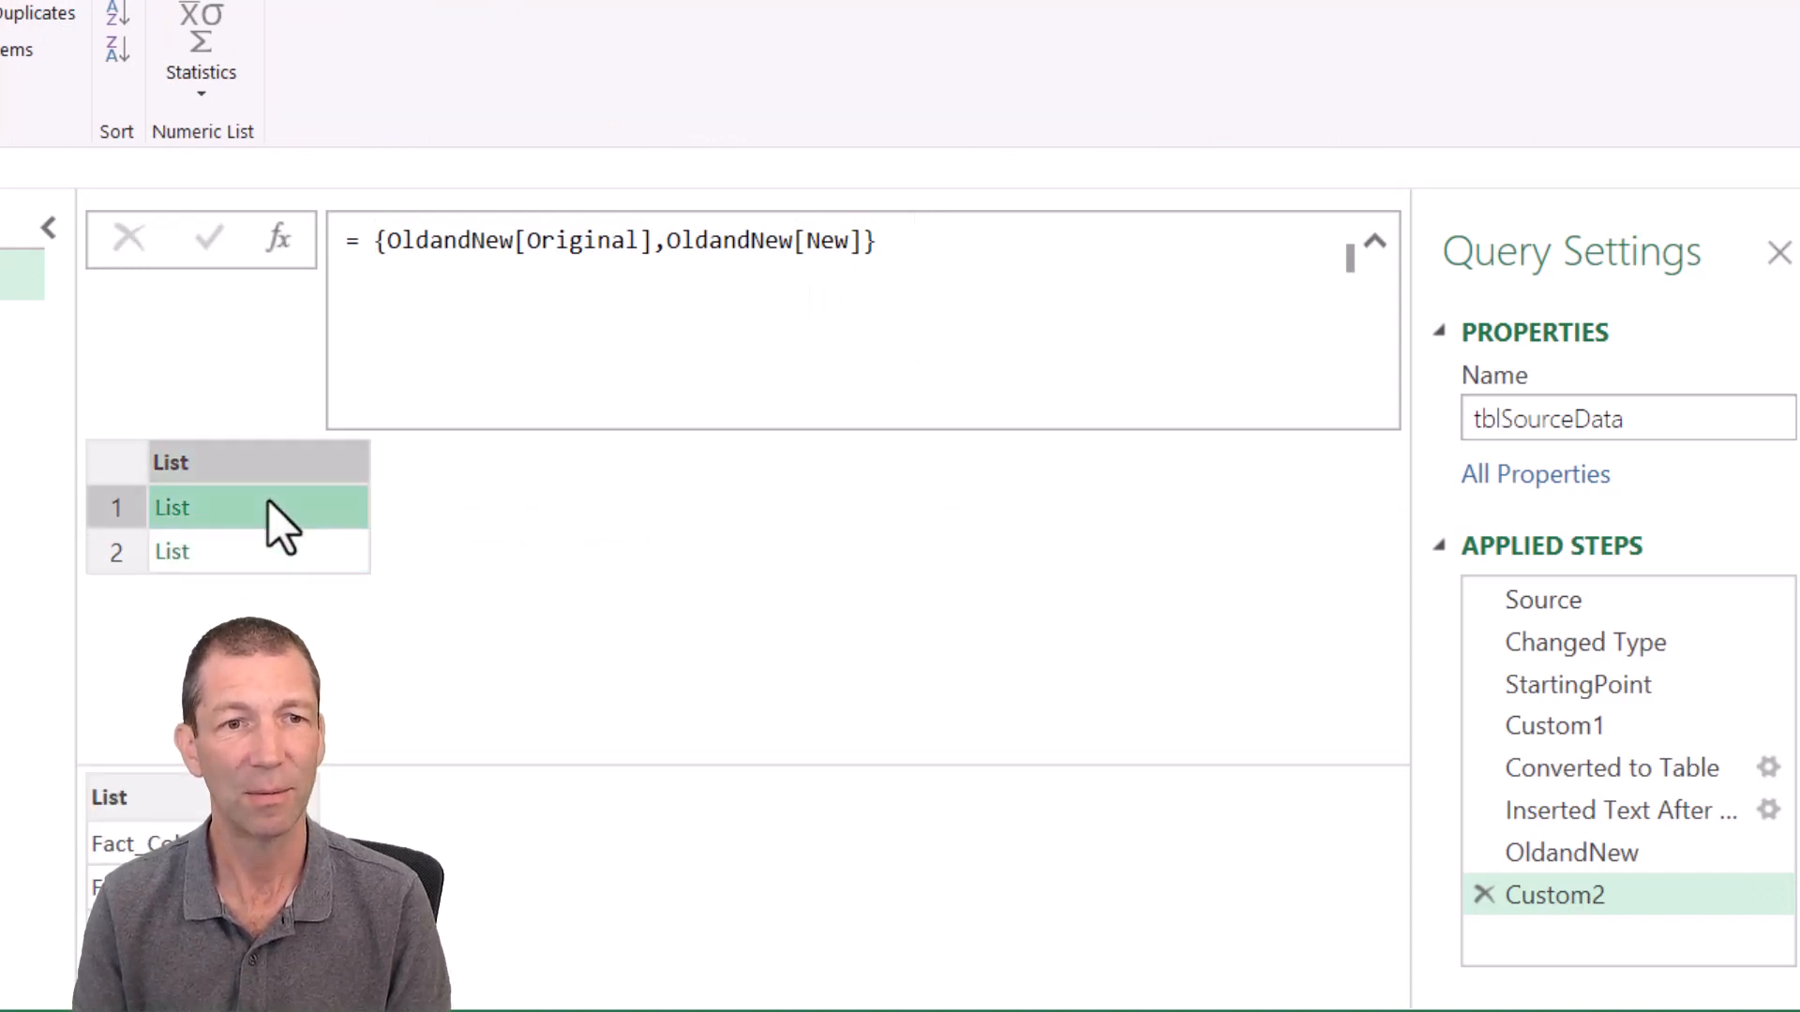
pyautogui.click(259, 552)
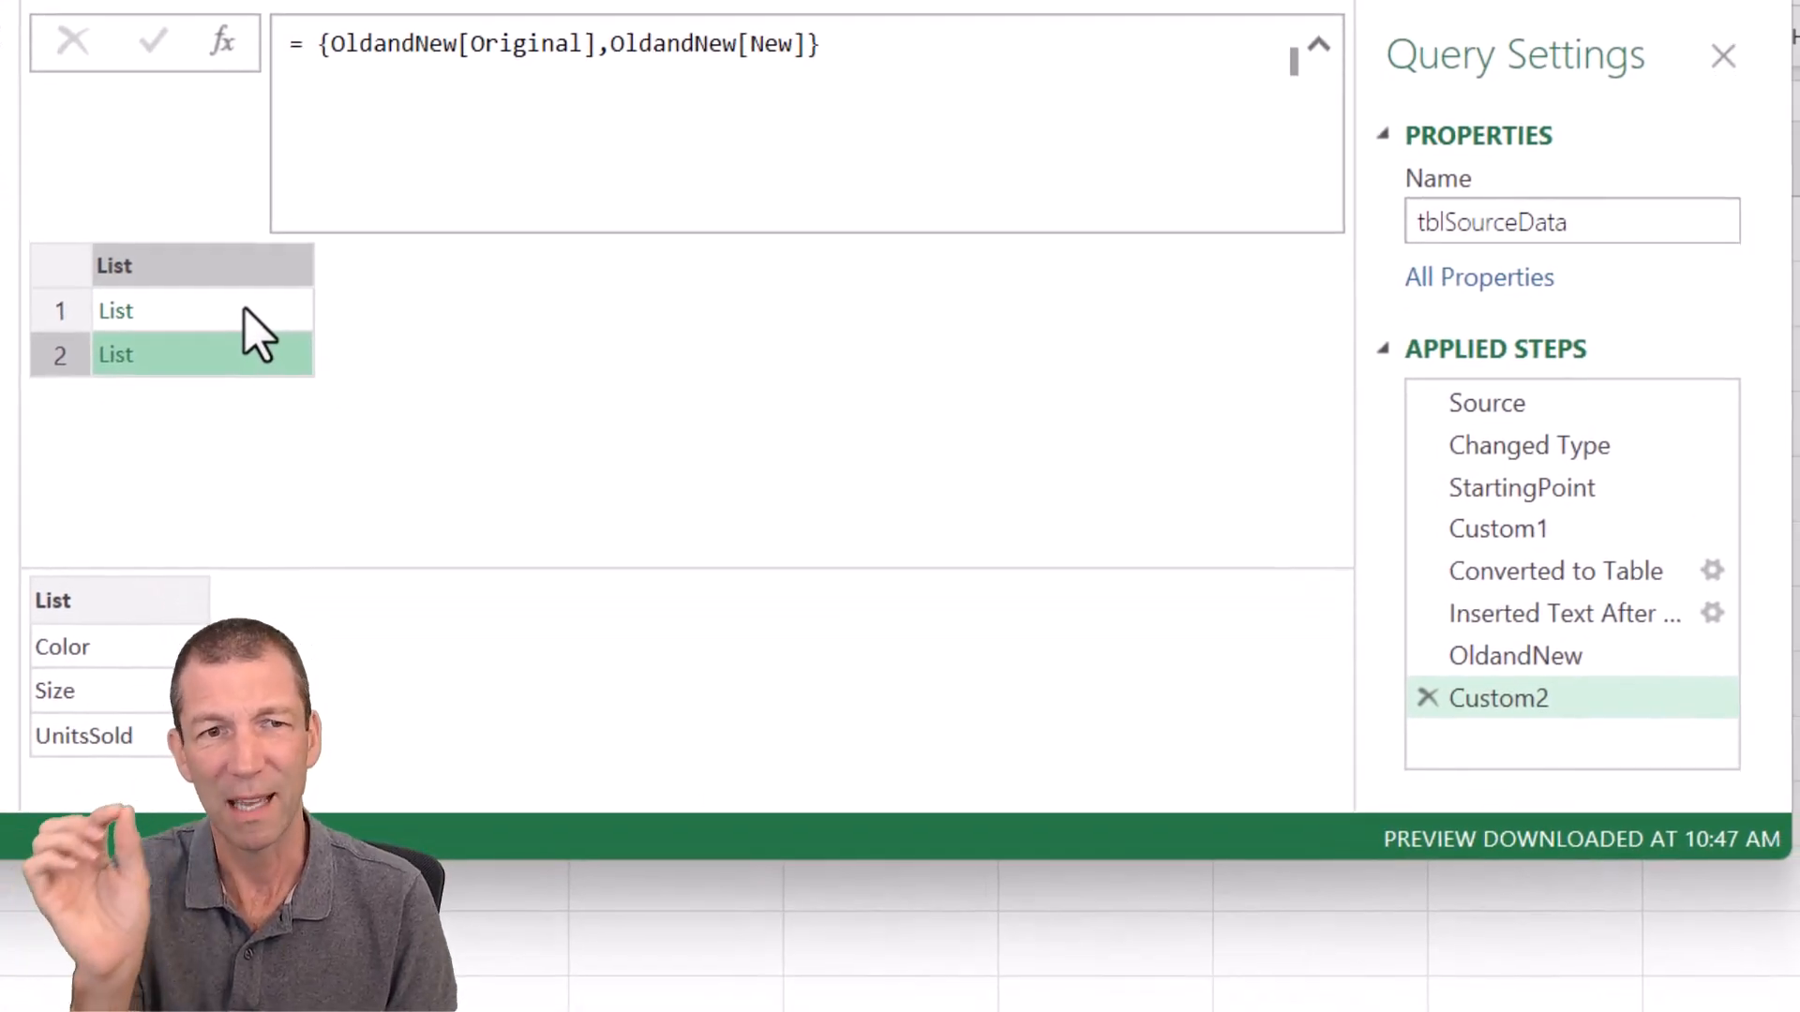
pyautogui.click(114, 310)
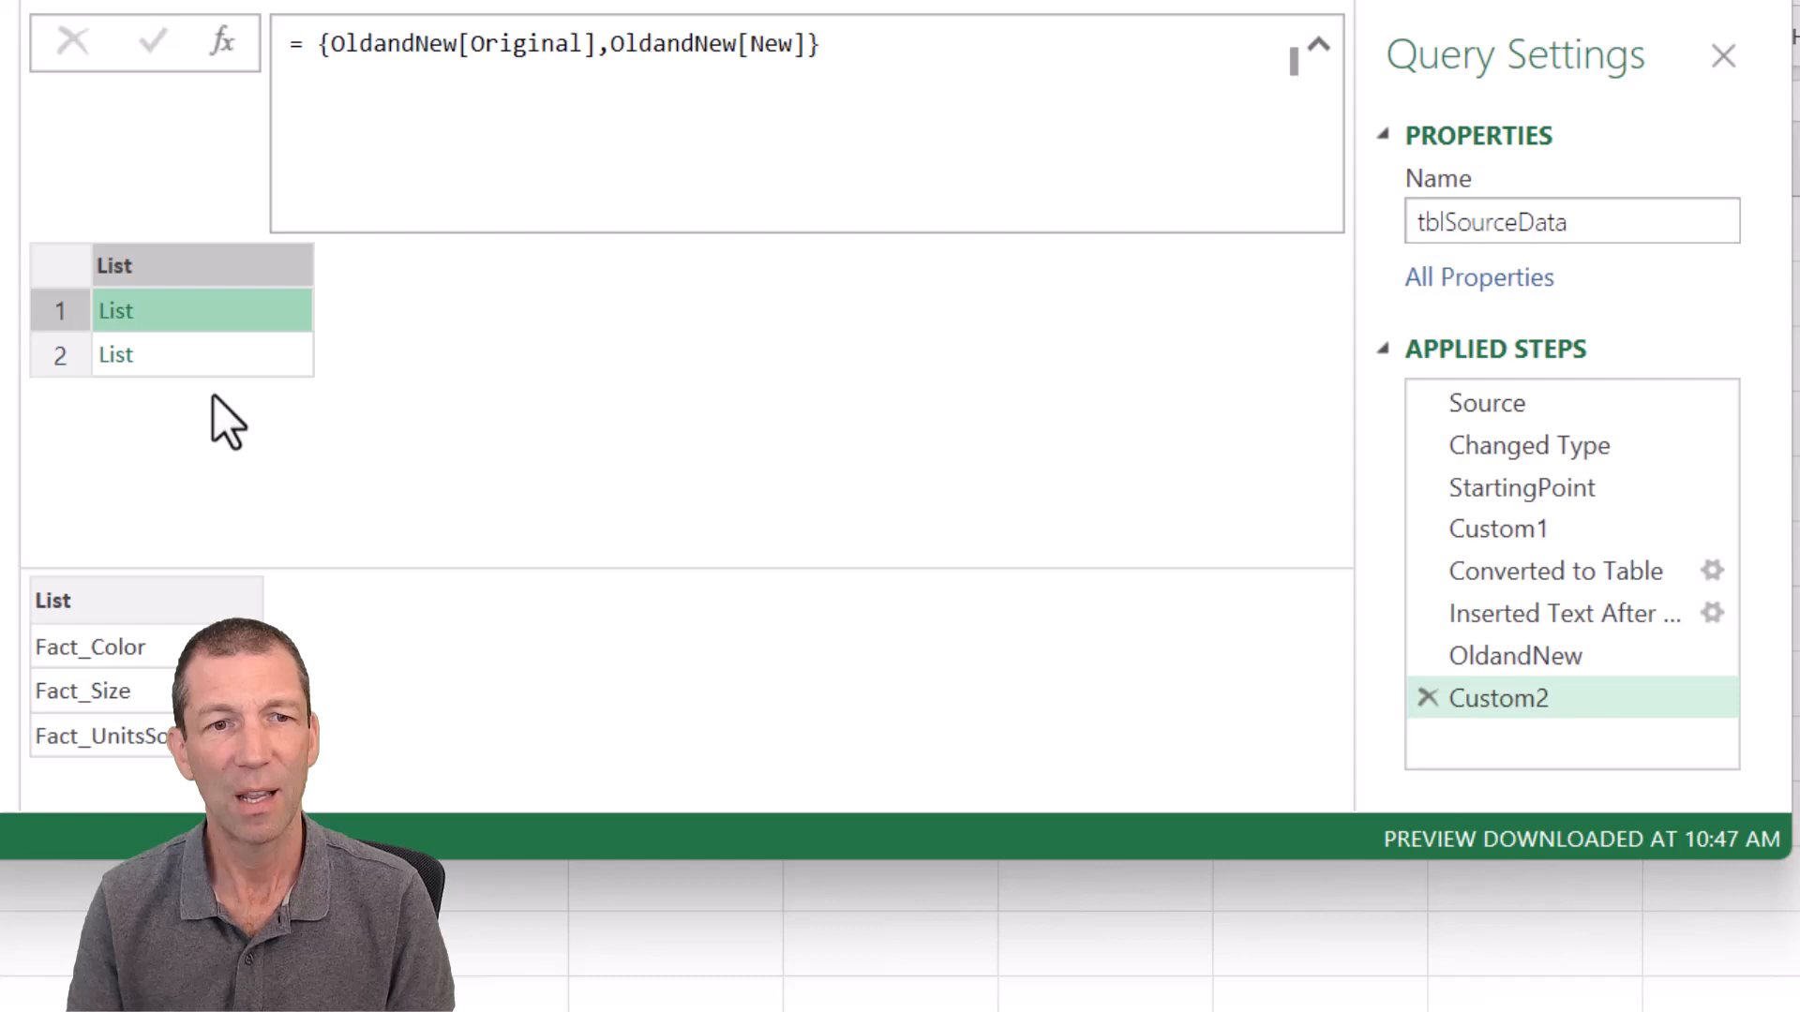
pyautogui.moveTo(132, 671)
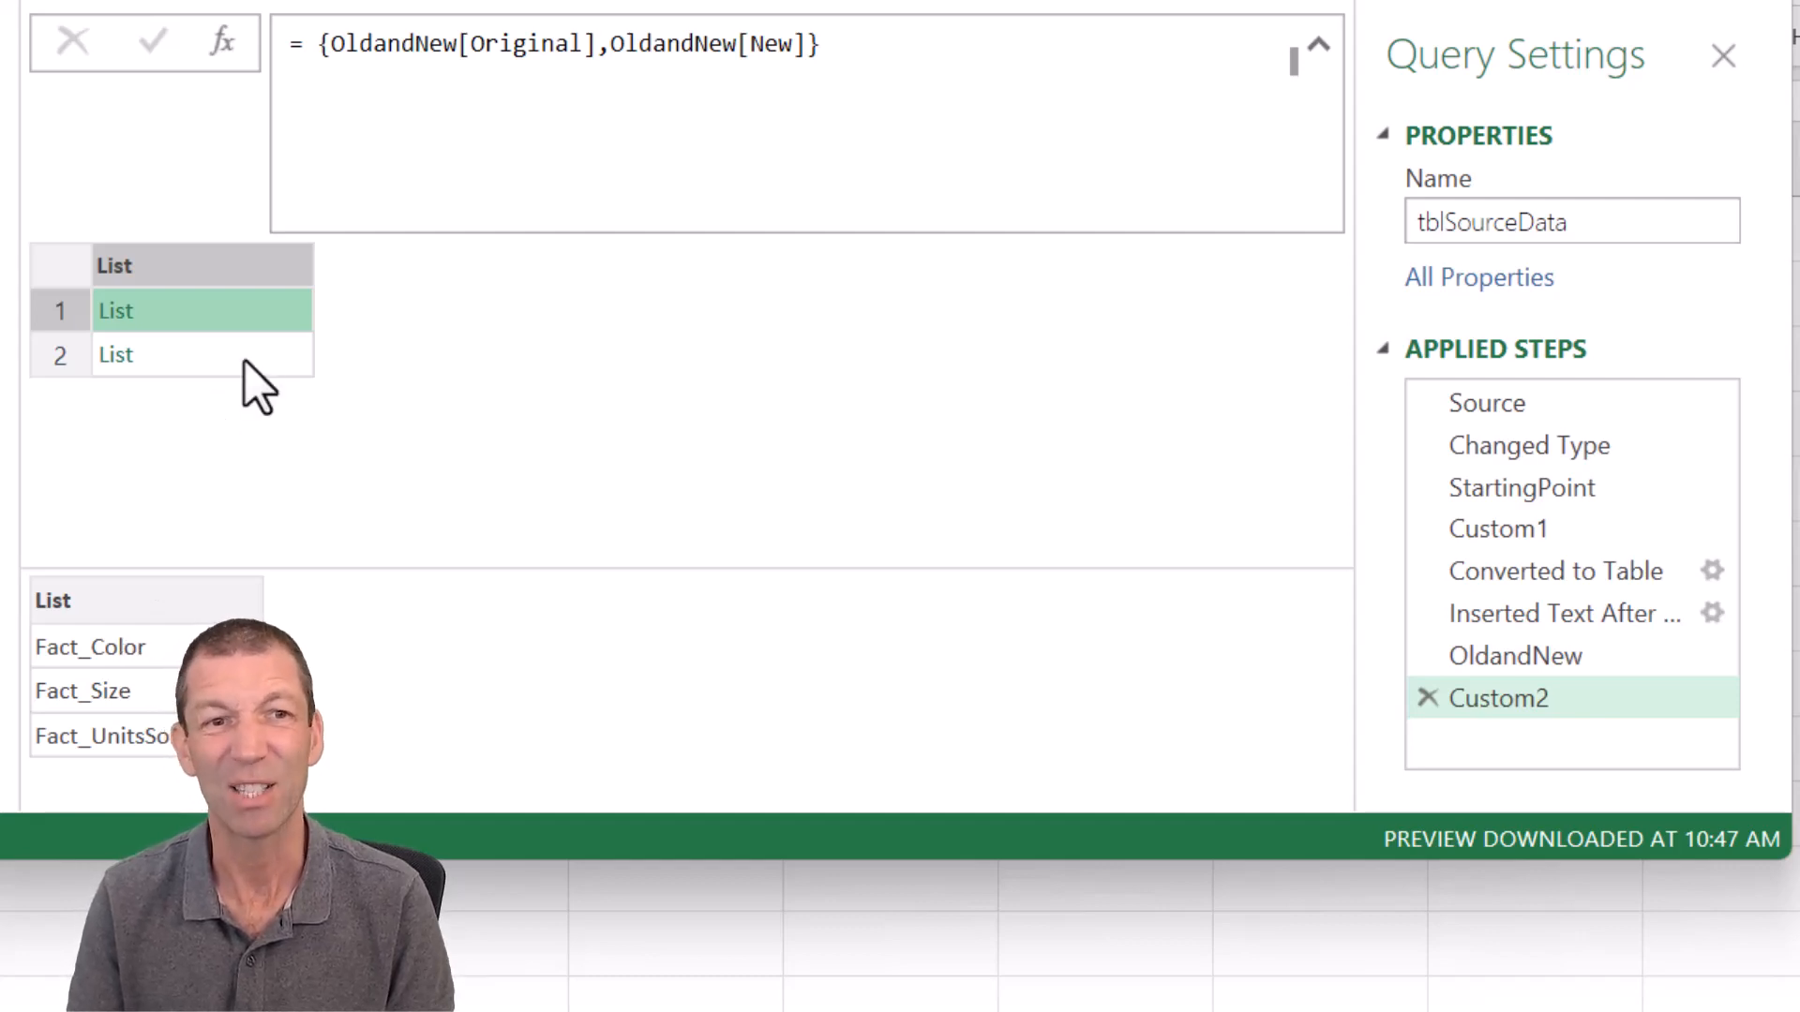
pyautogui.click(203, 355)
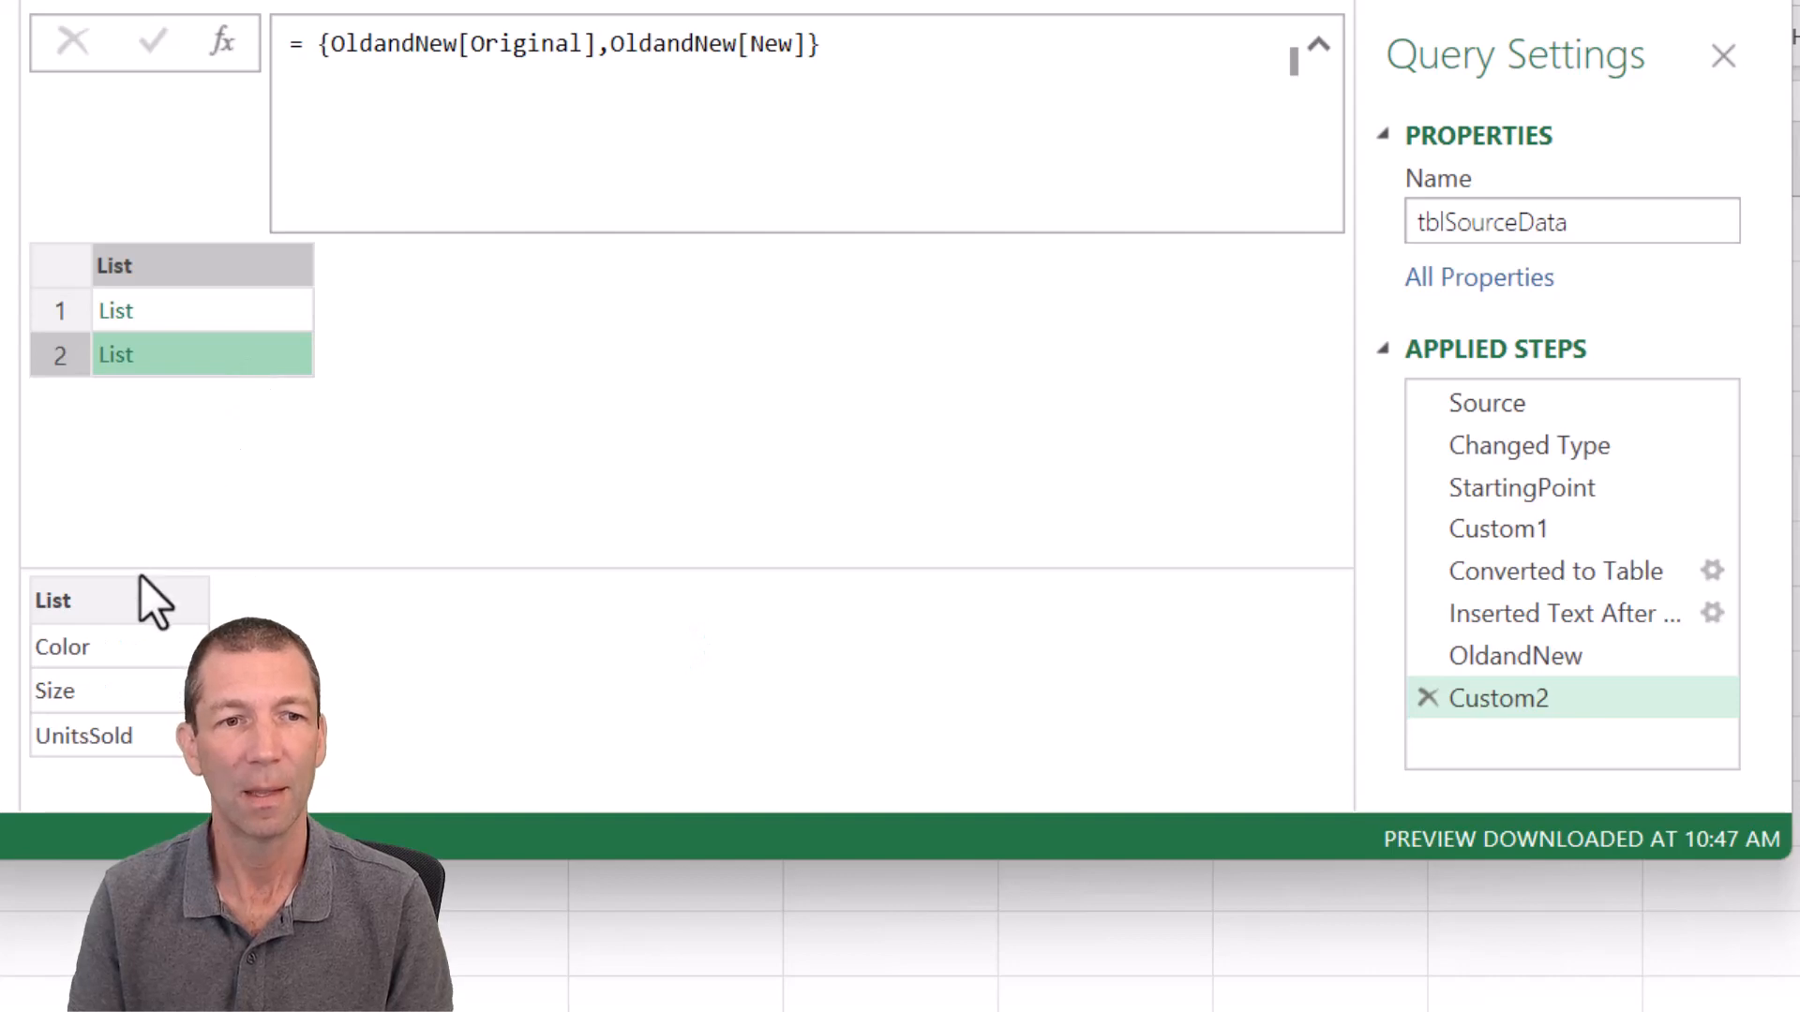
pyautogui.moveTo(459, 224)
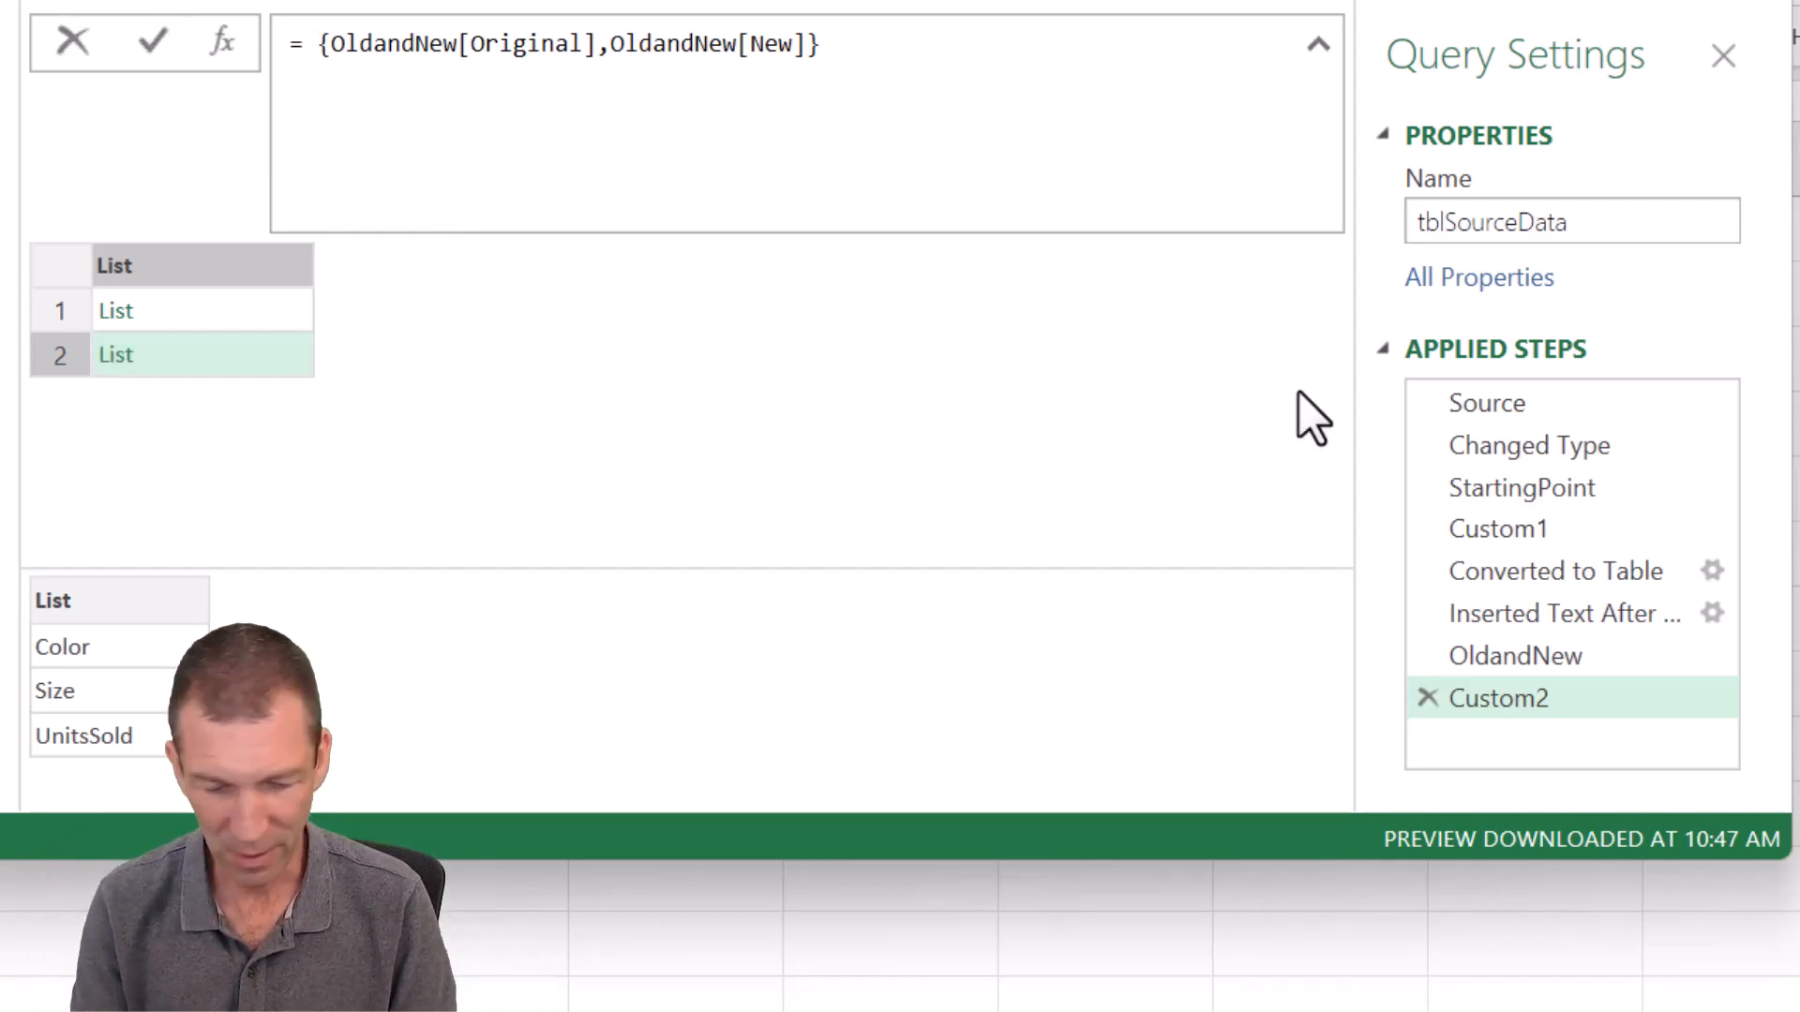
# Step: Wrap the lists in List.Zip and preview the Fact_Size/Size and Fact_UnitsSold/UnitsSold pairs
pyautogui.write('List.Zip(')
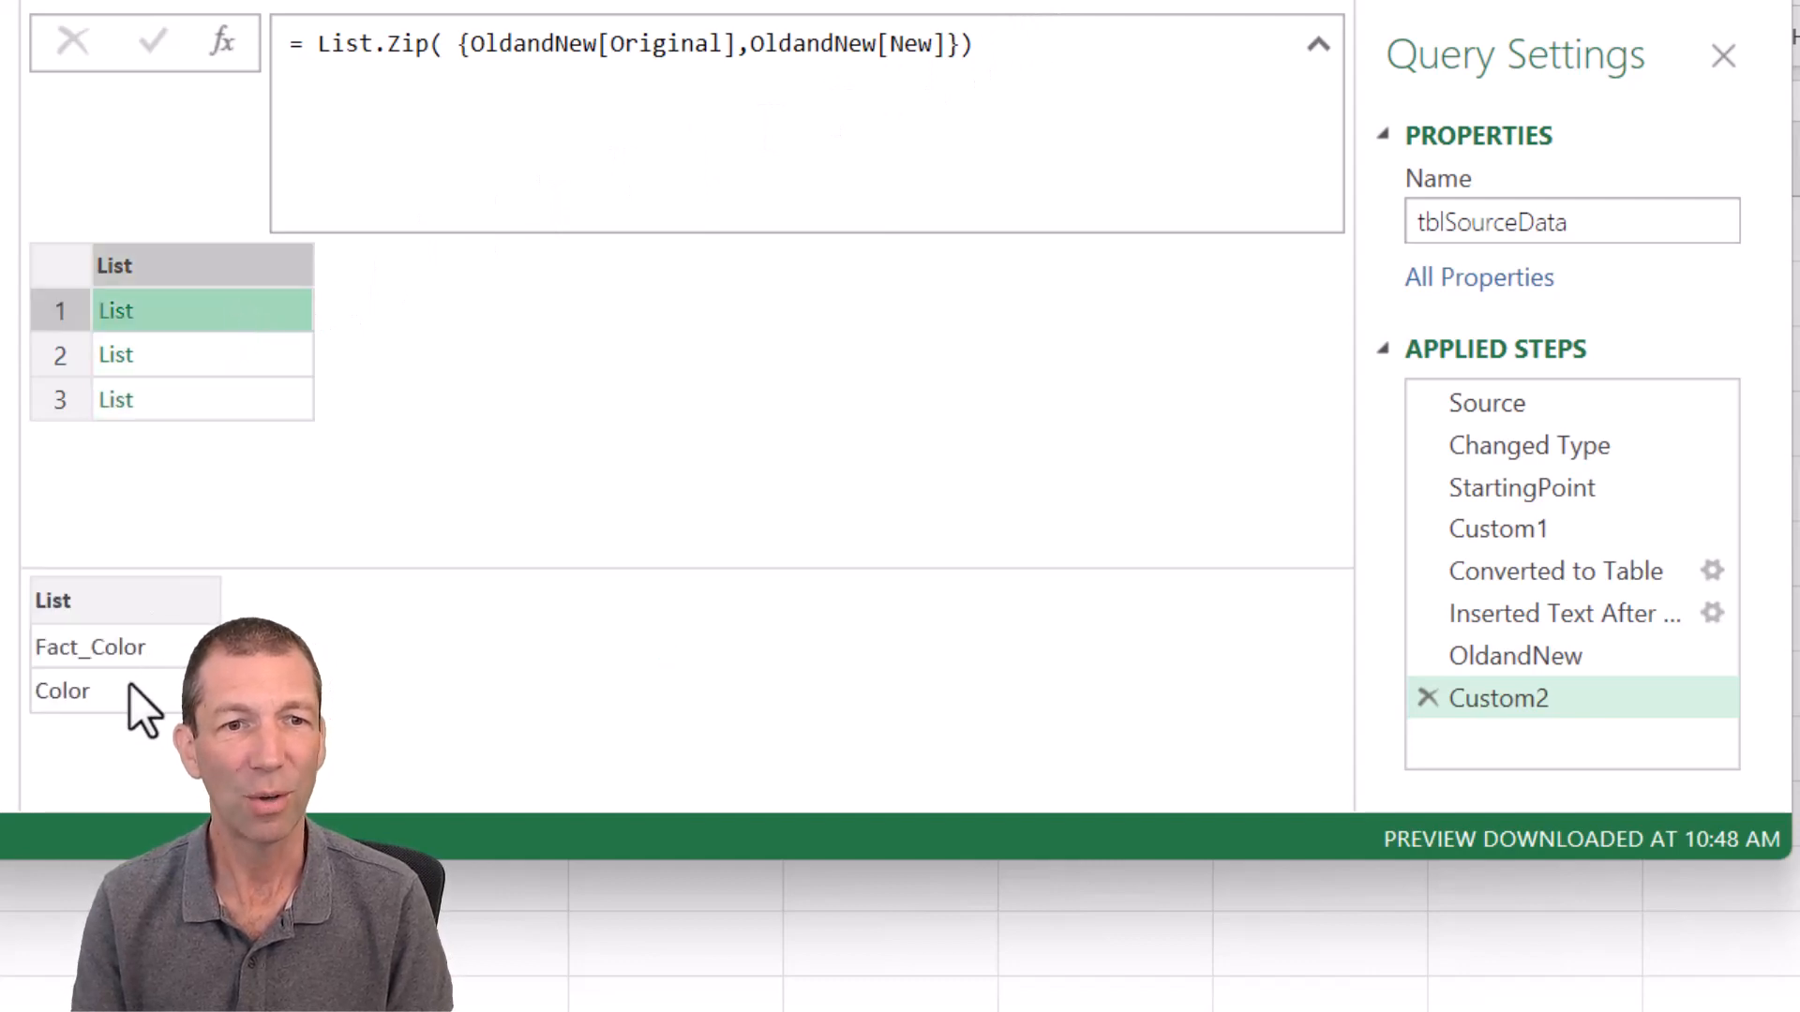
pyautogui.click(203, 354)
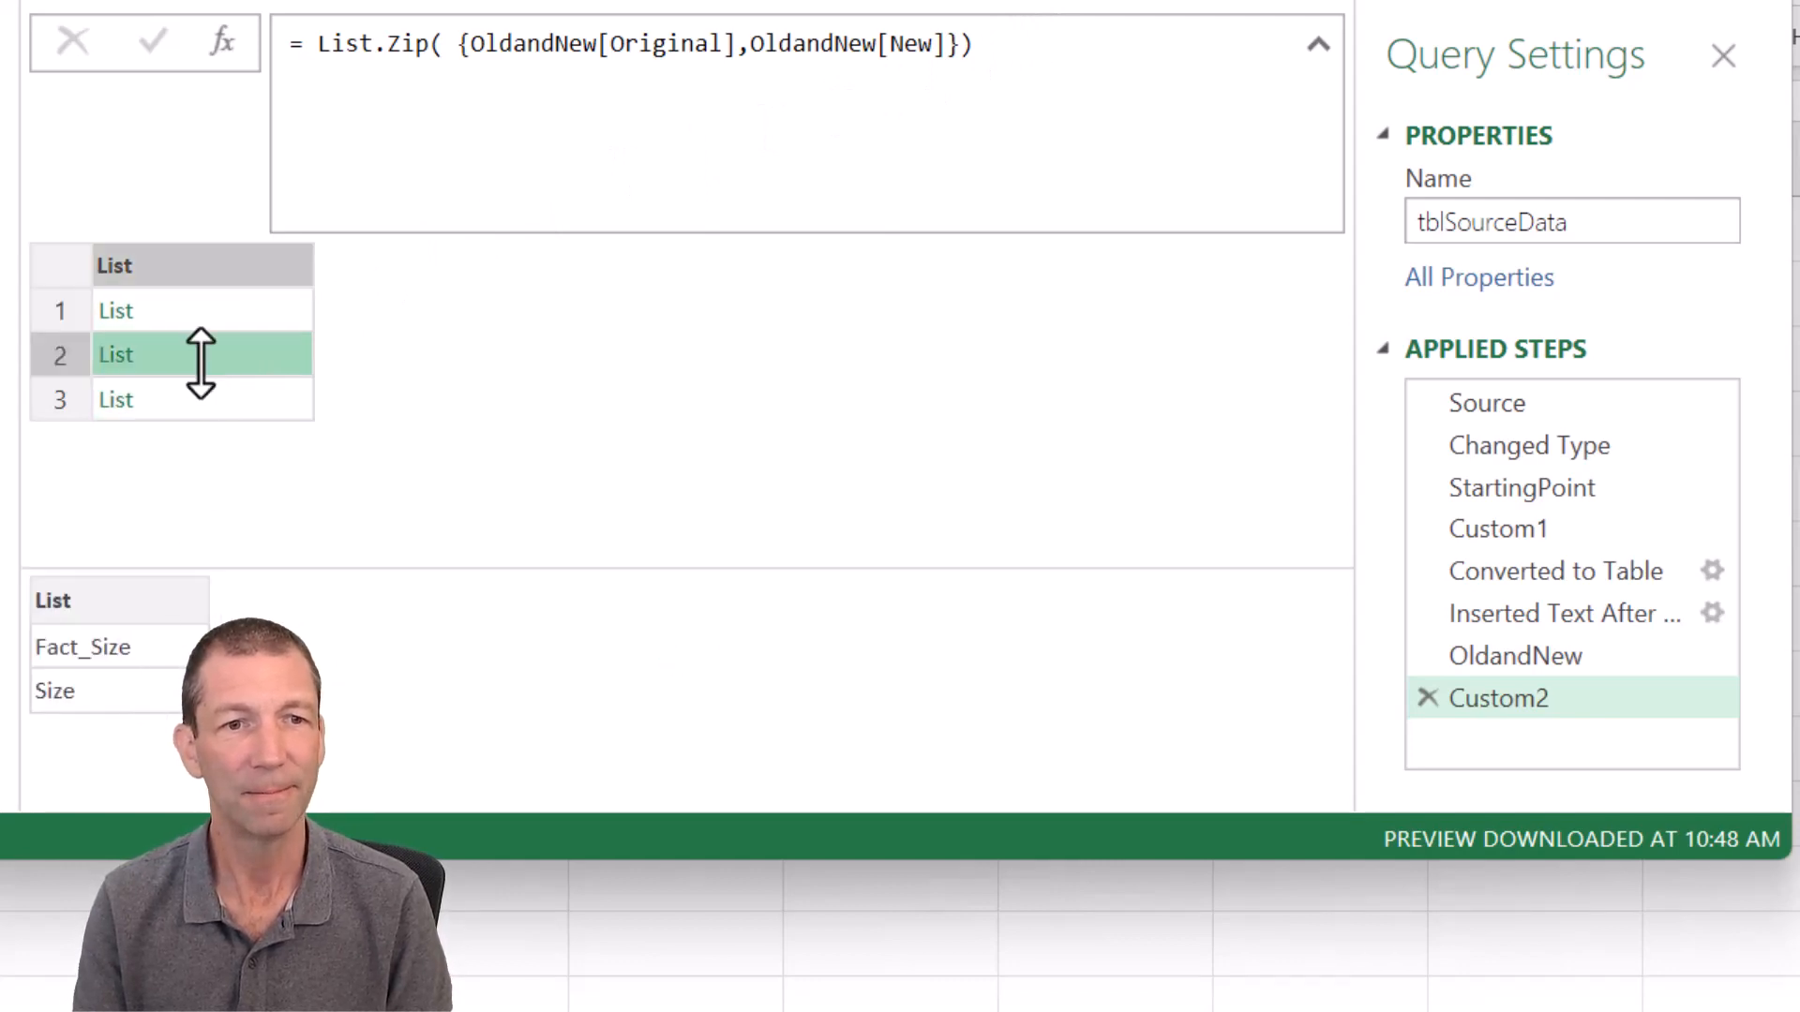
pyautogui.click(114, 398)
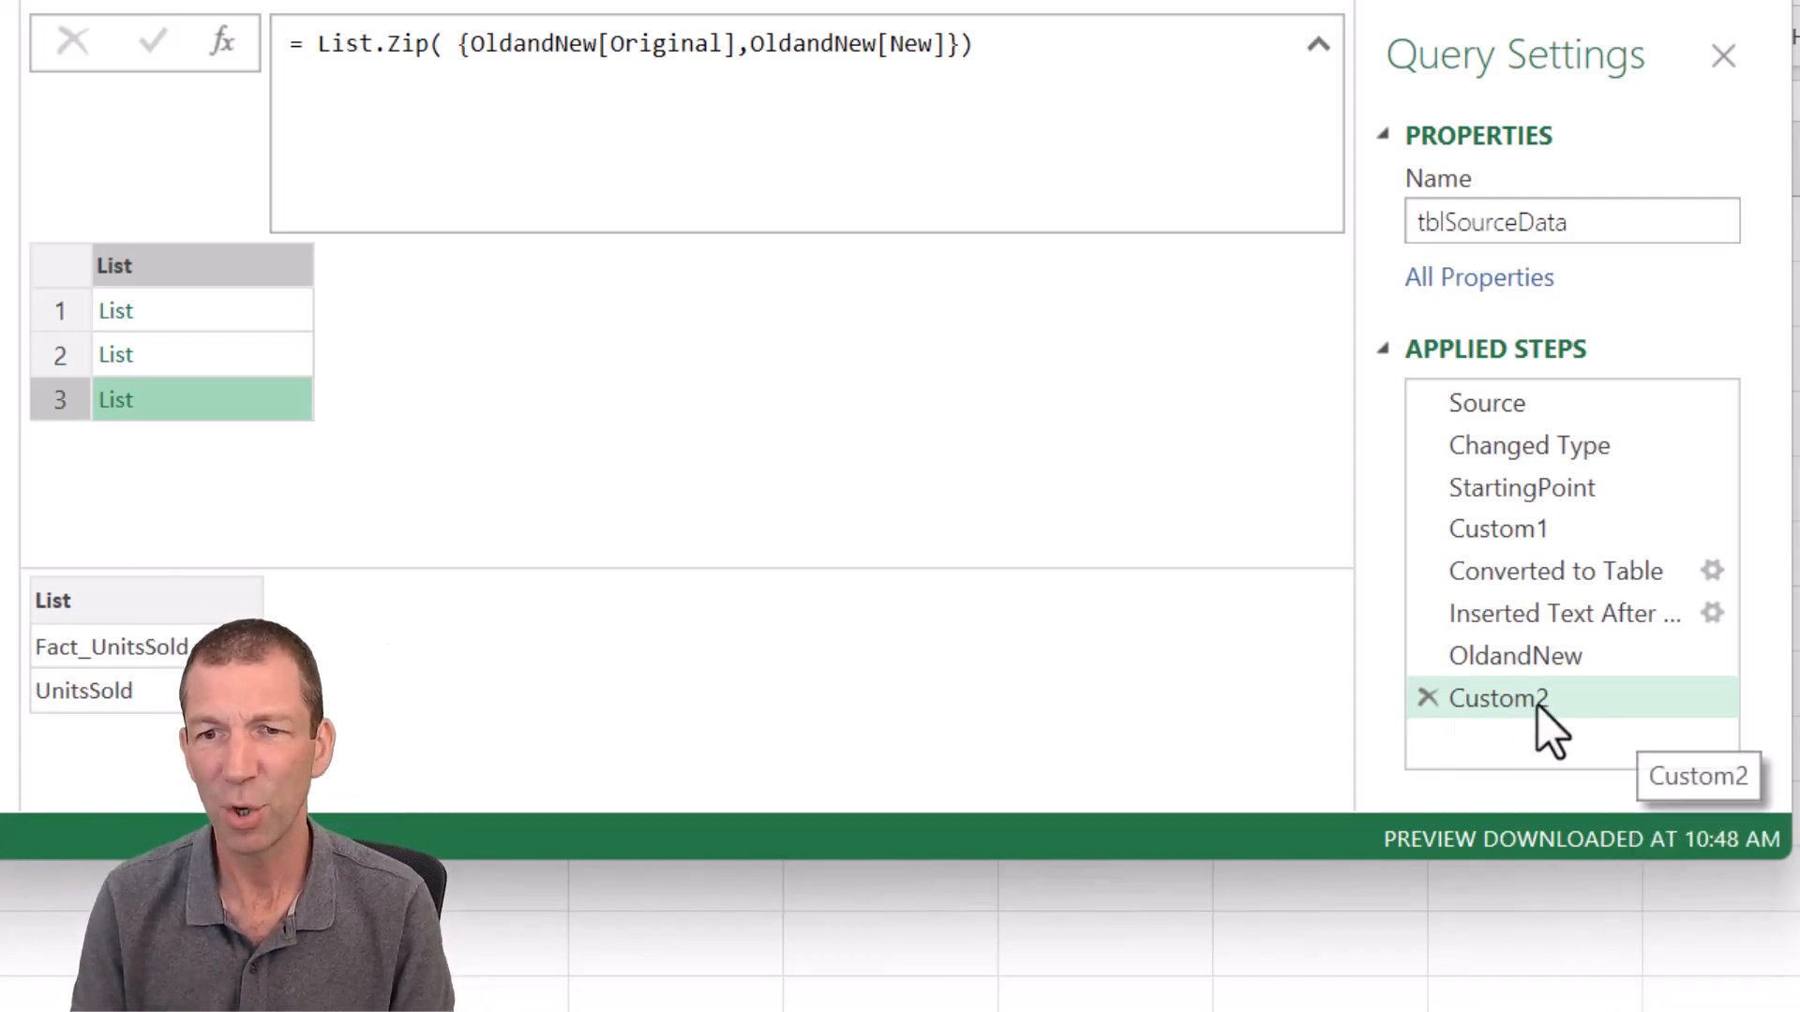
# Step: Rename the Custom2 applied step to ListForRenaming
pyautogui.doubleClick(1499, 698)
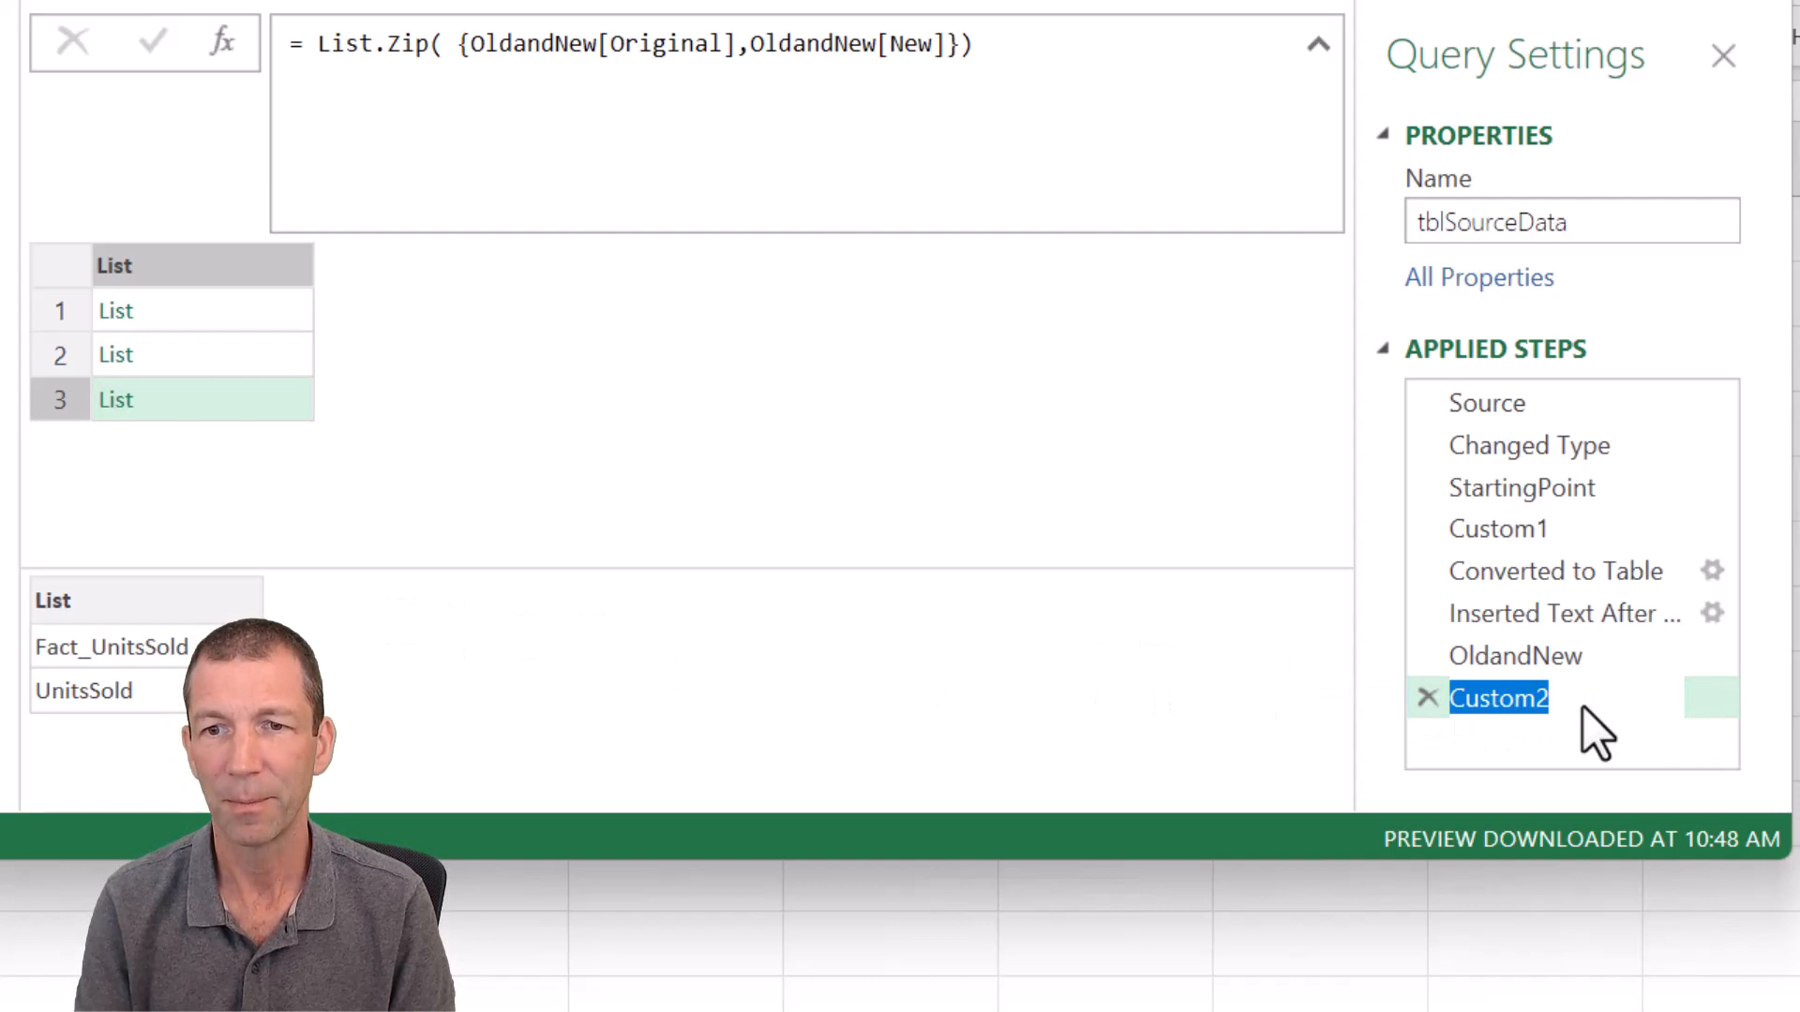
pyautogui.write('Lis')
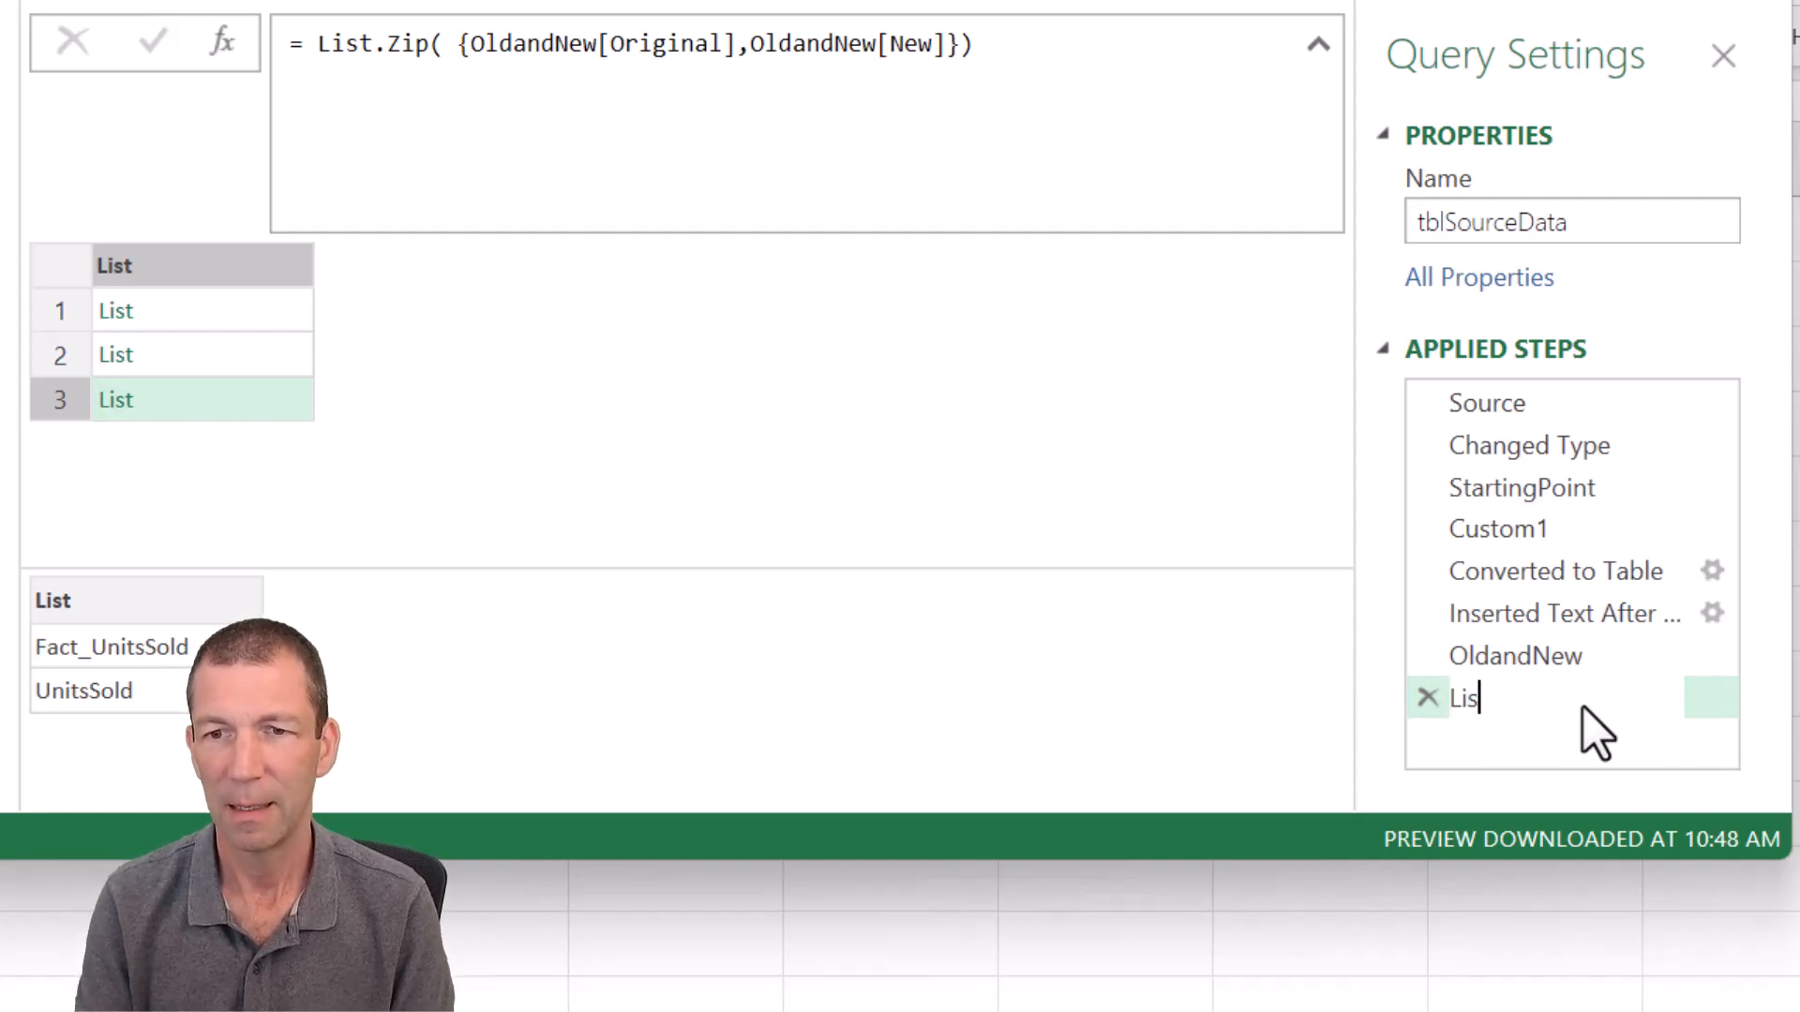
pyautogui.write('to')
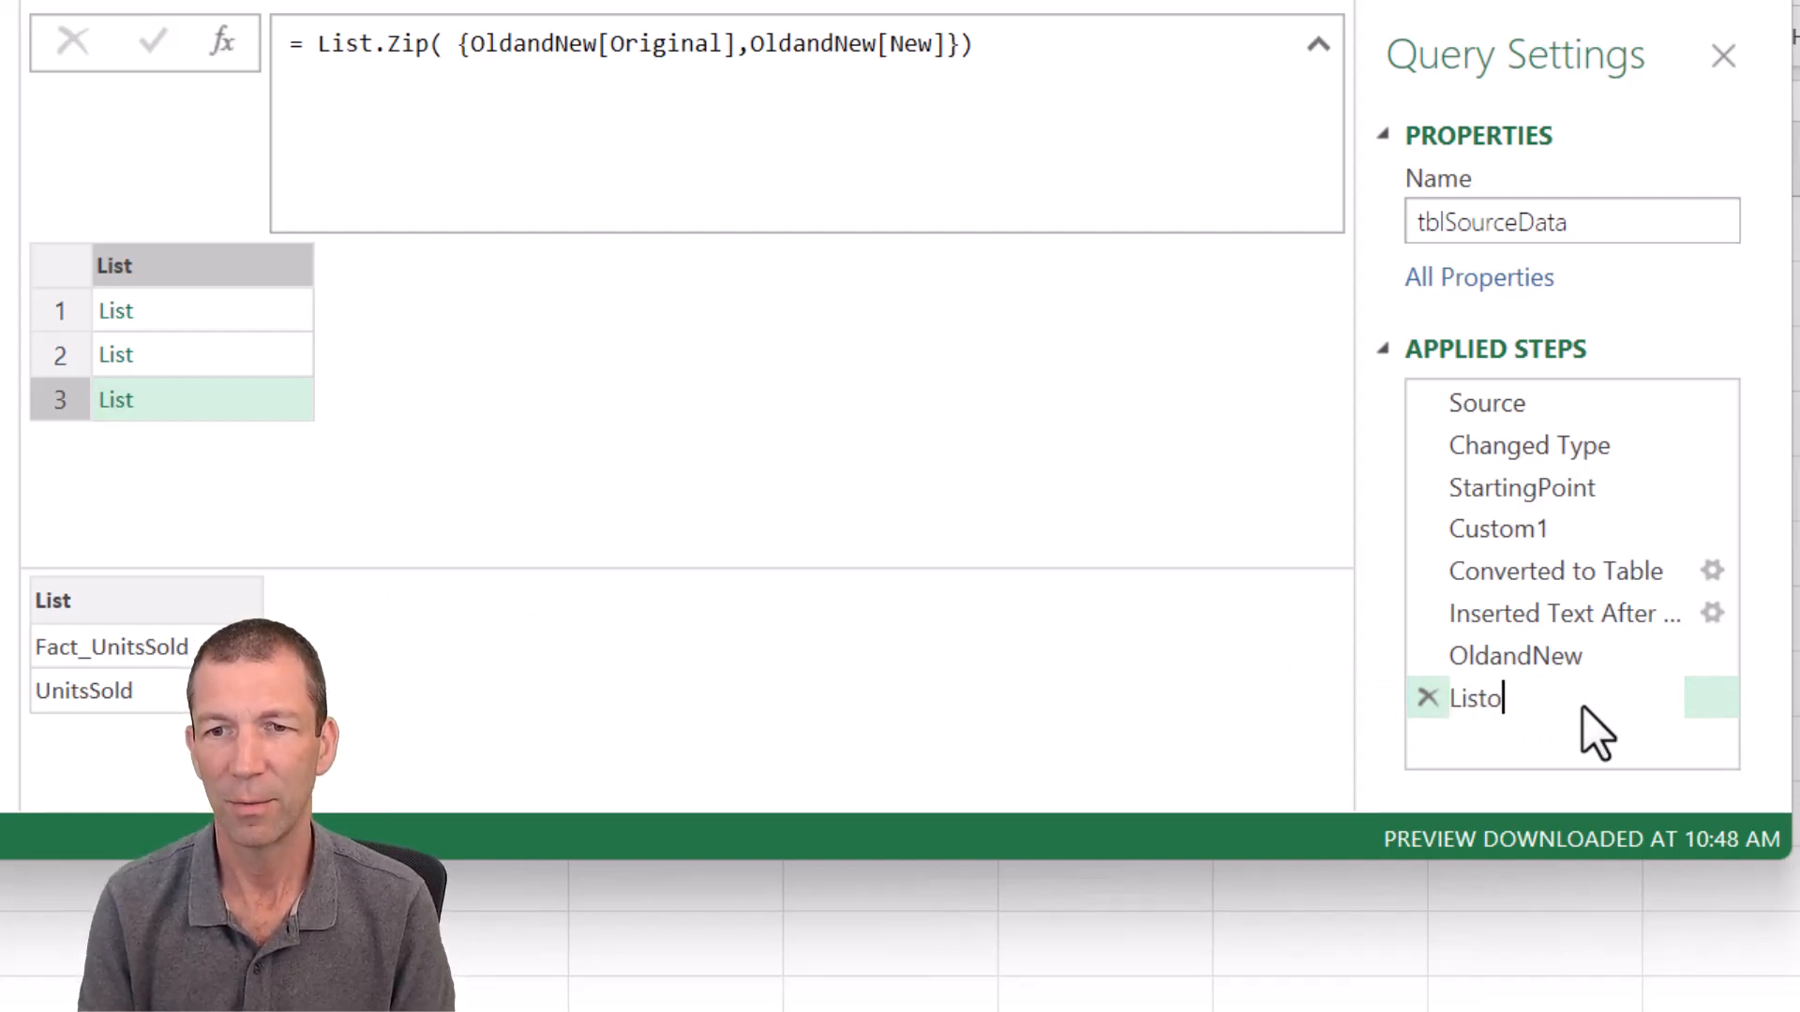
pyautogui.write('rForEn')
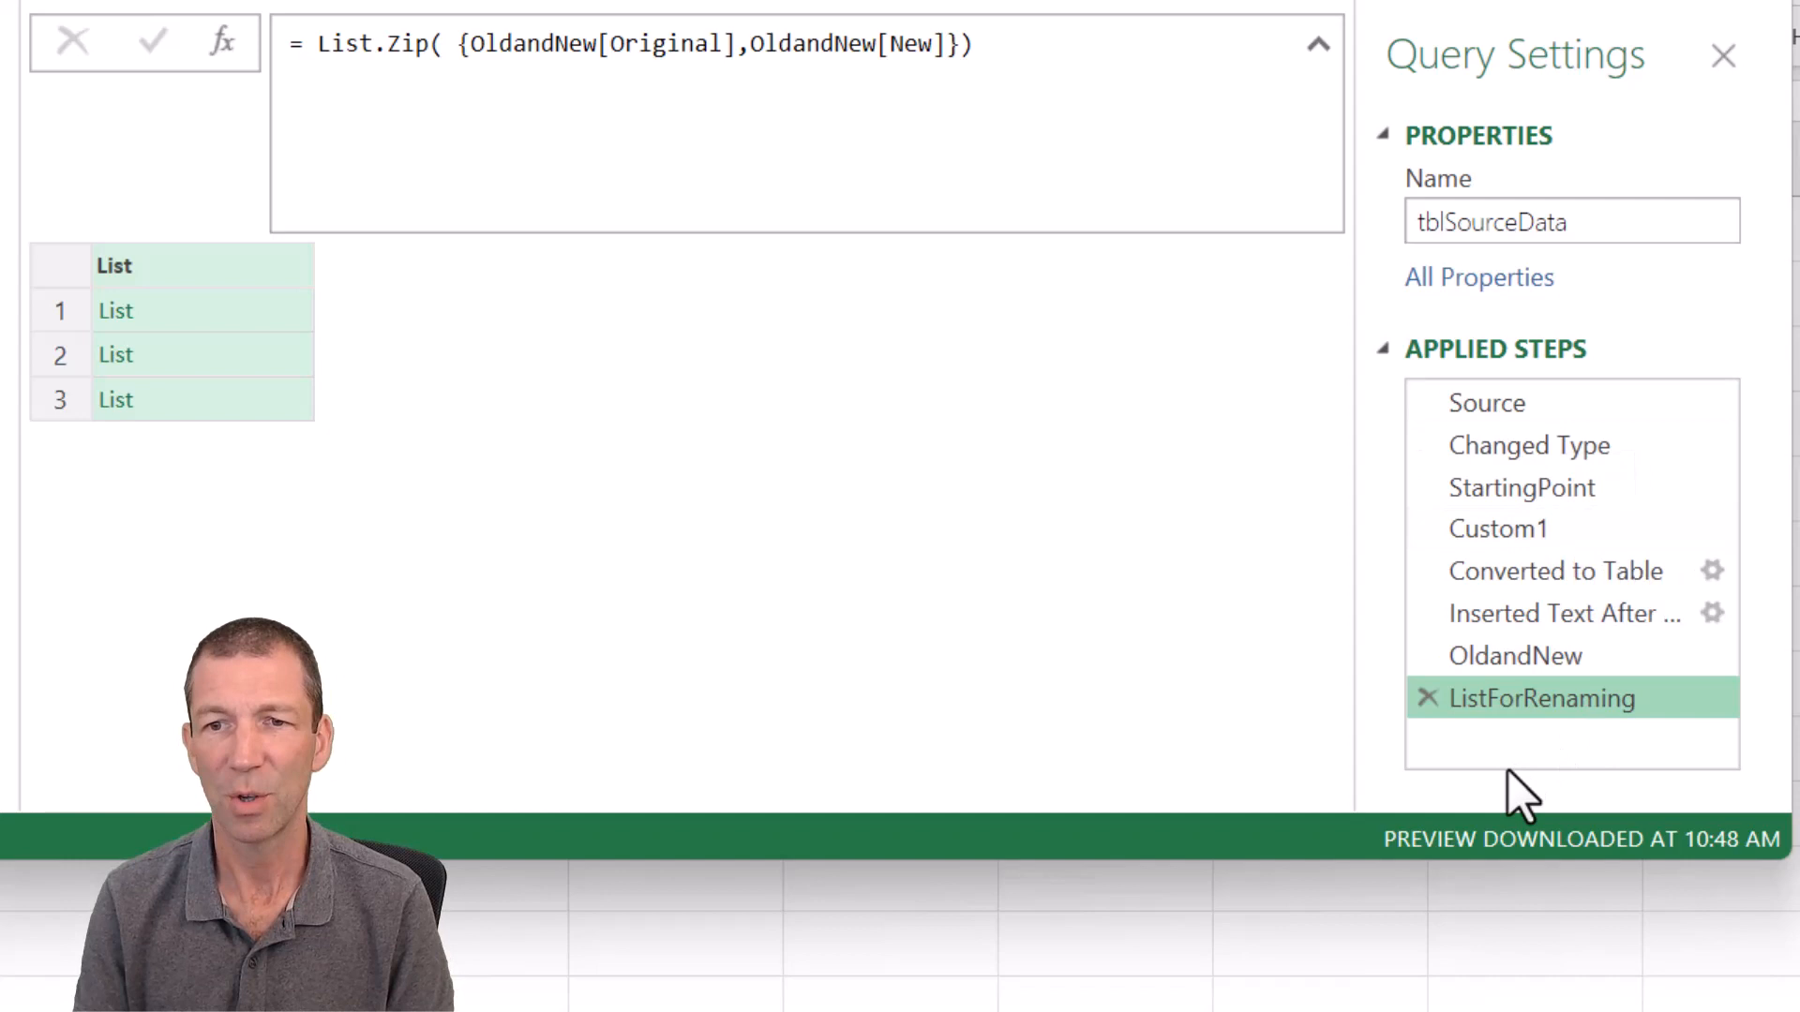
# Step: Insert a Custom2 step equal to StartingPoint, then a Renamed Columns step using ListForRenaming
pyautogui.rightClick(1540, 697)
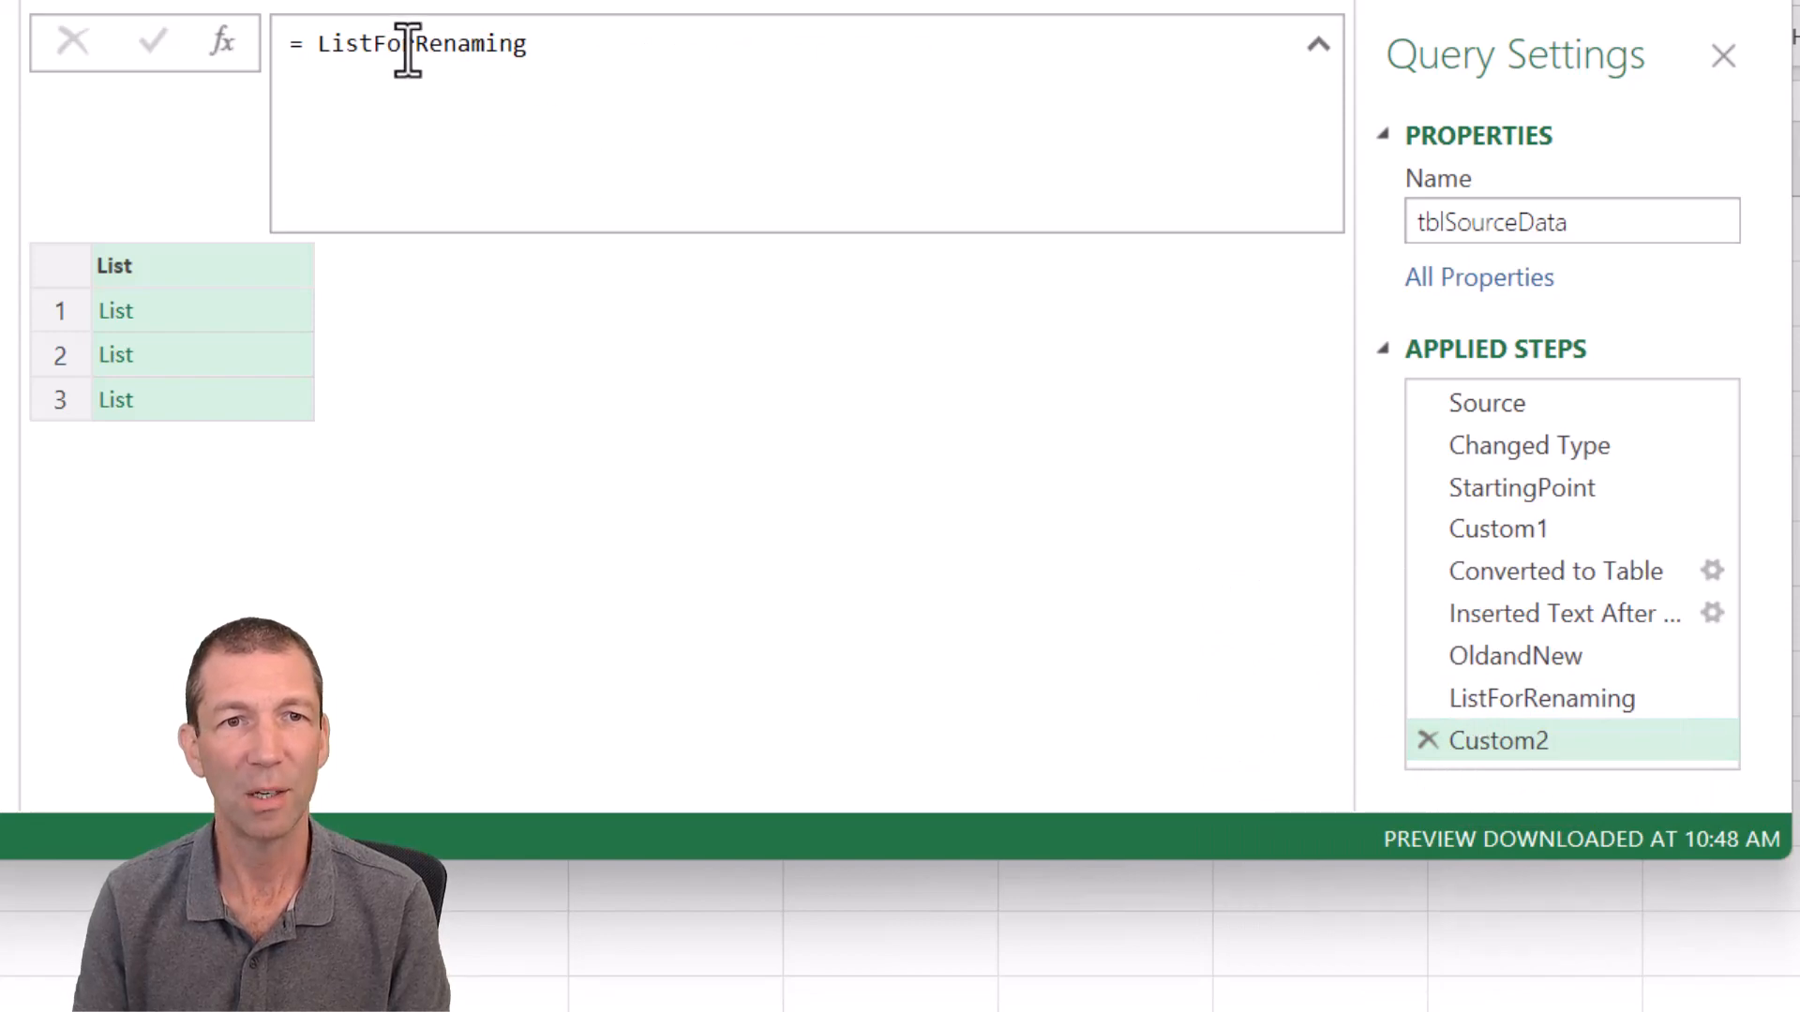
pyautogui.write('StartingPoint')
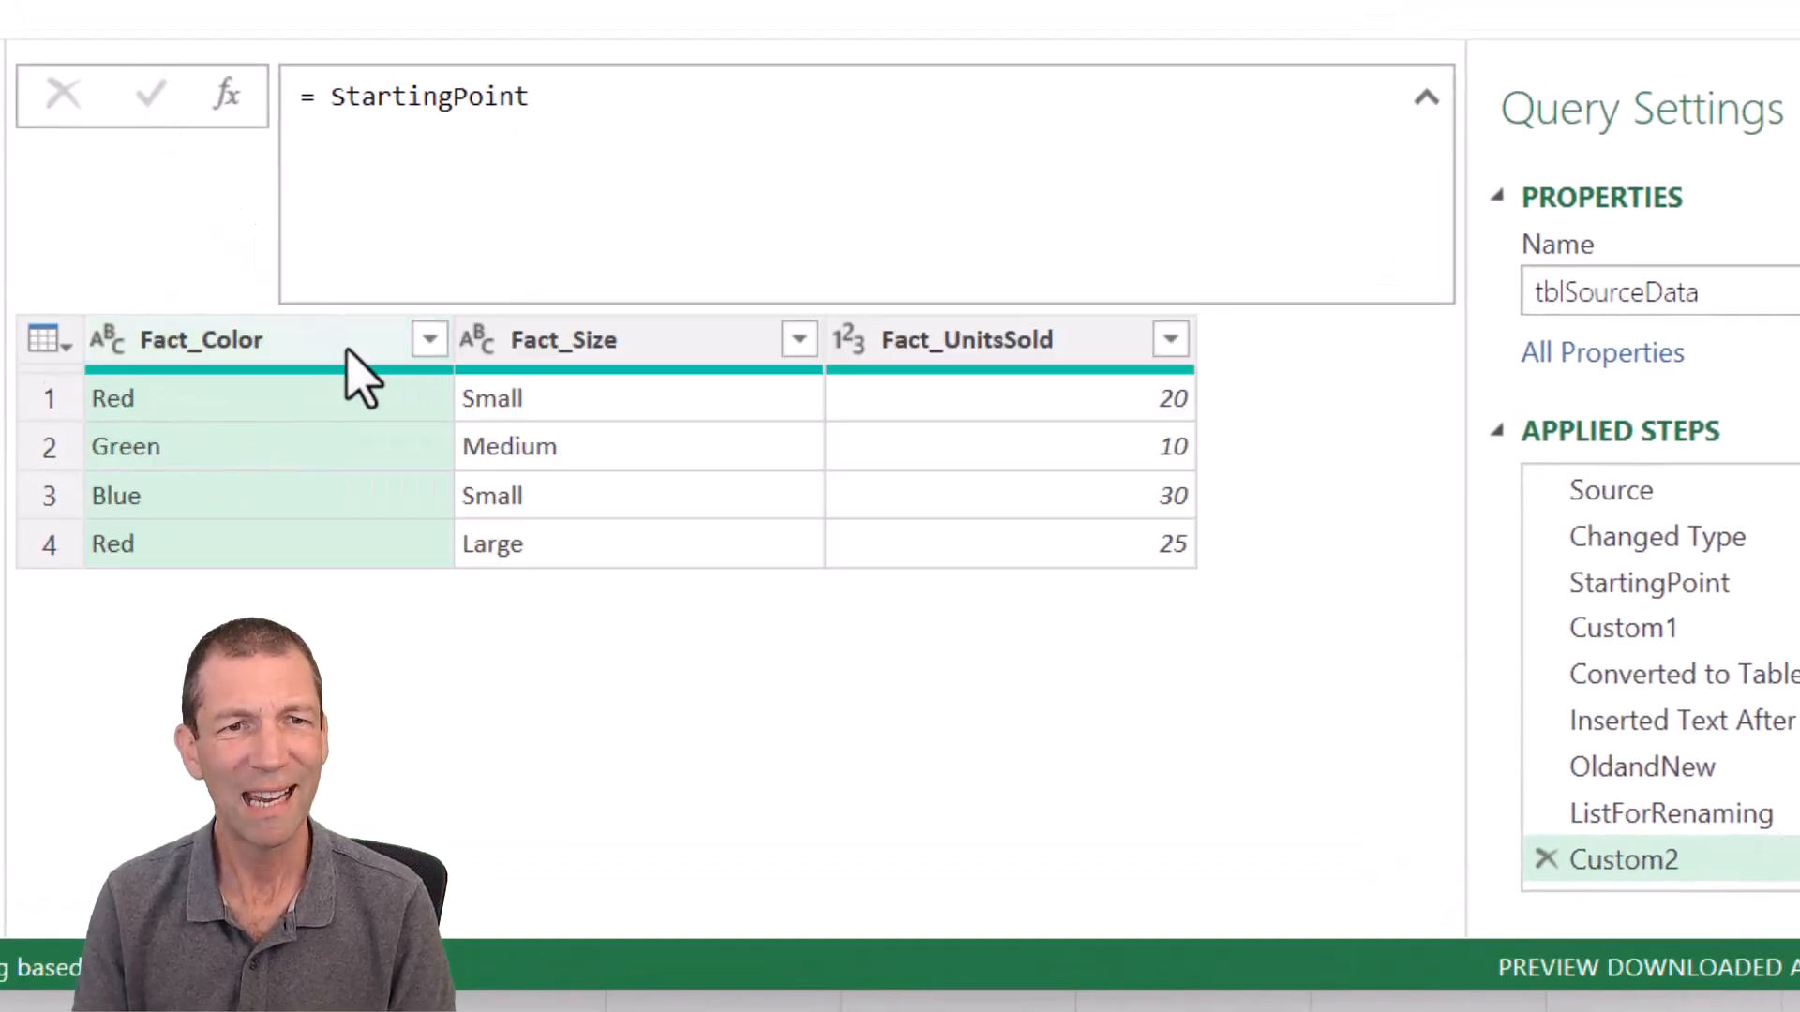
pyautogui.write('Color", "Color"}})')
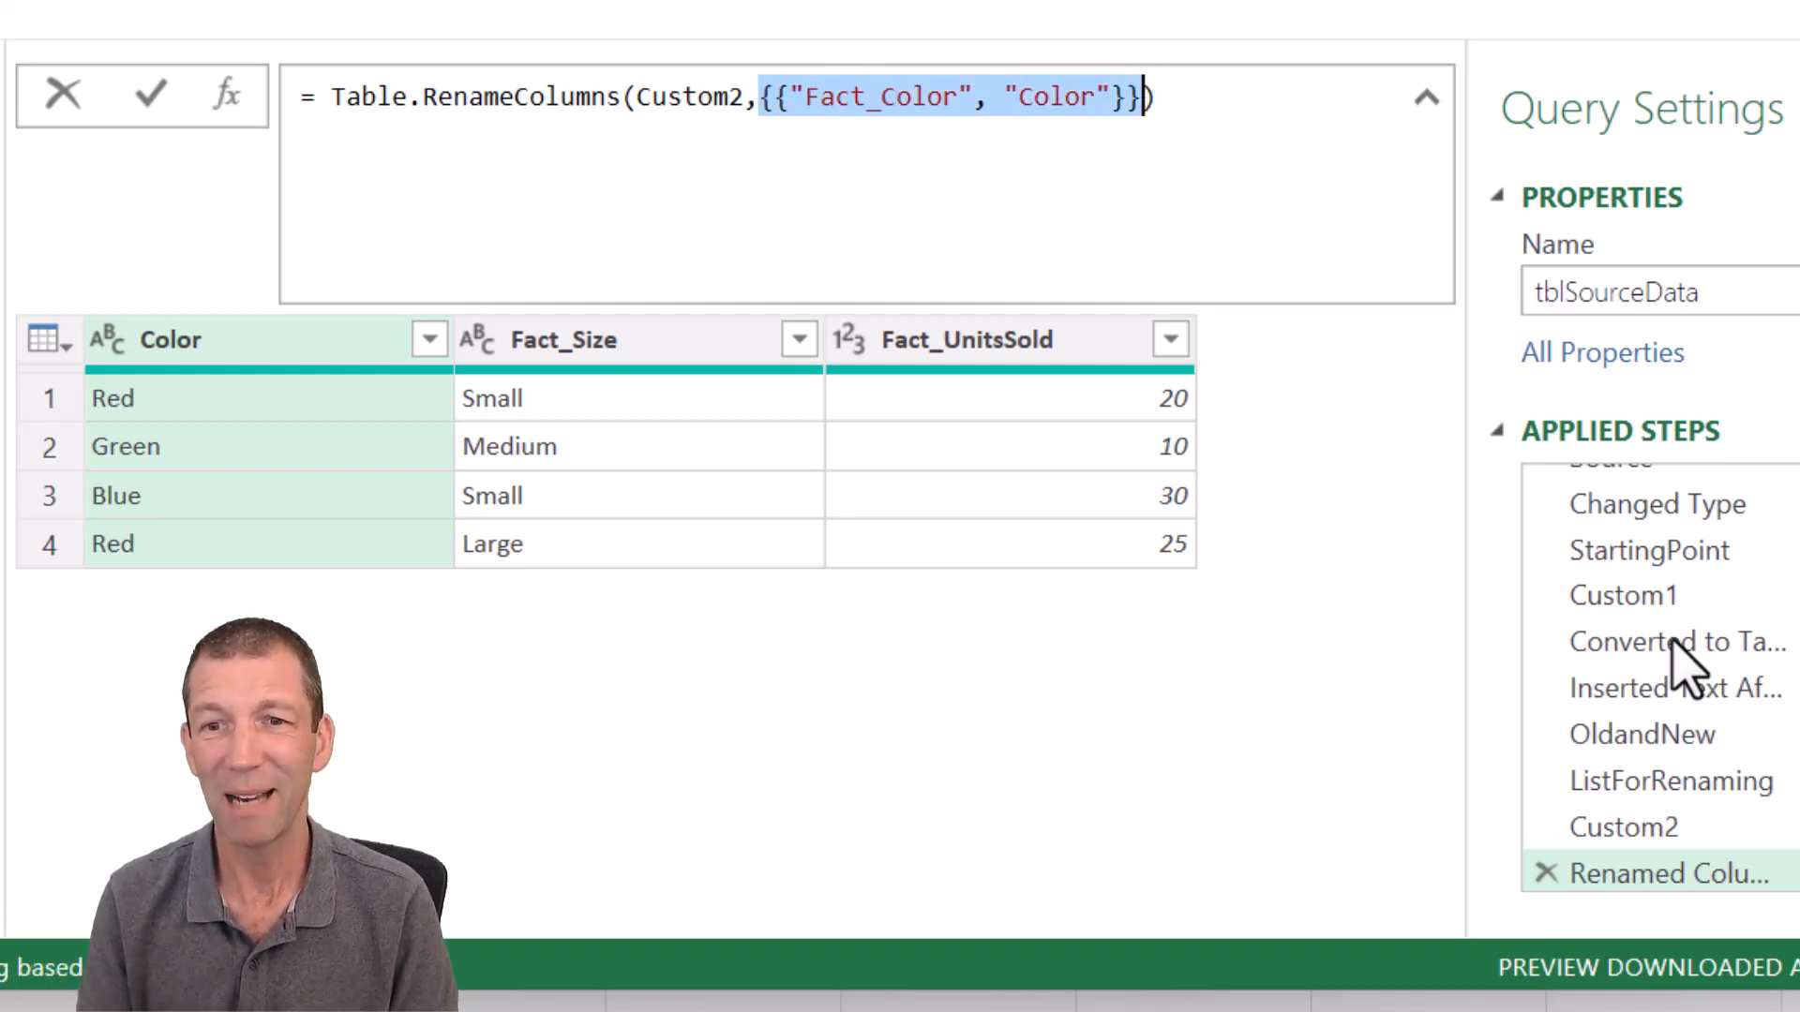
pyautogui.write('List')
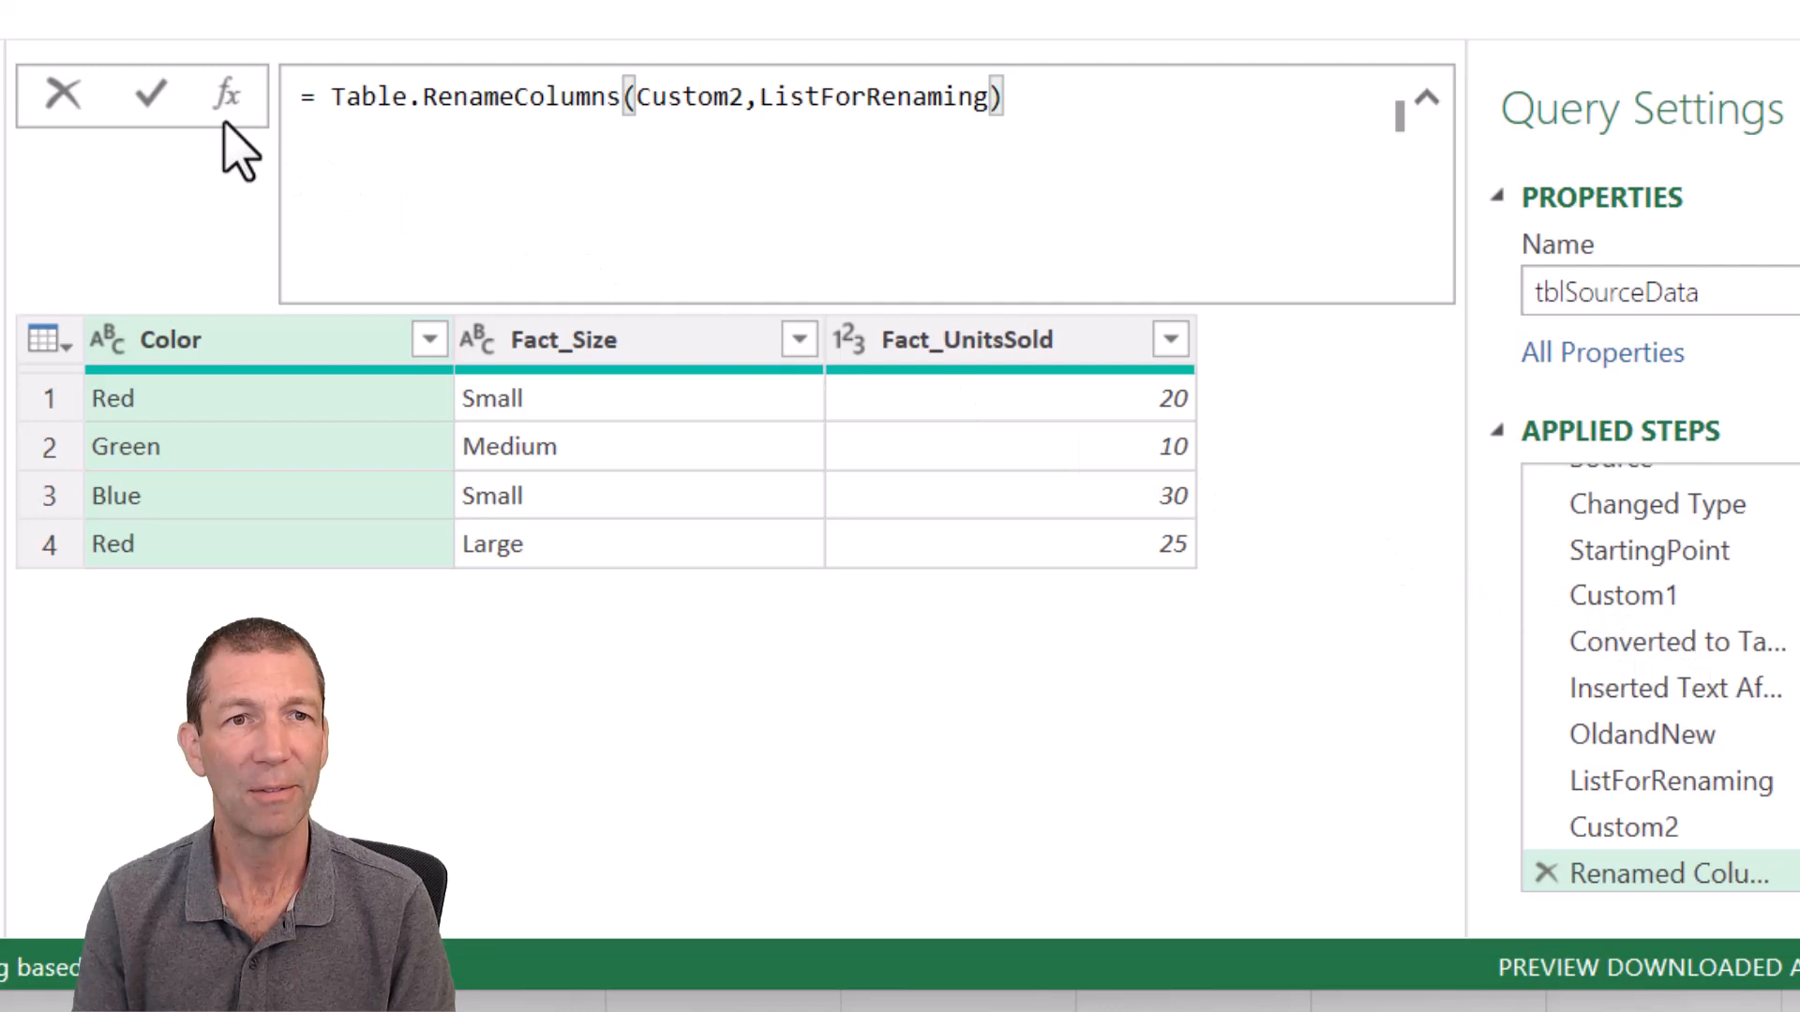
pyautogui.click(149, 94)
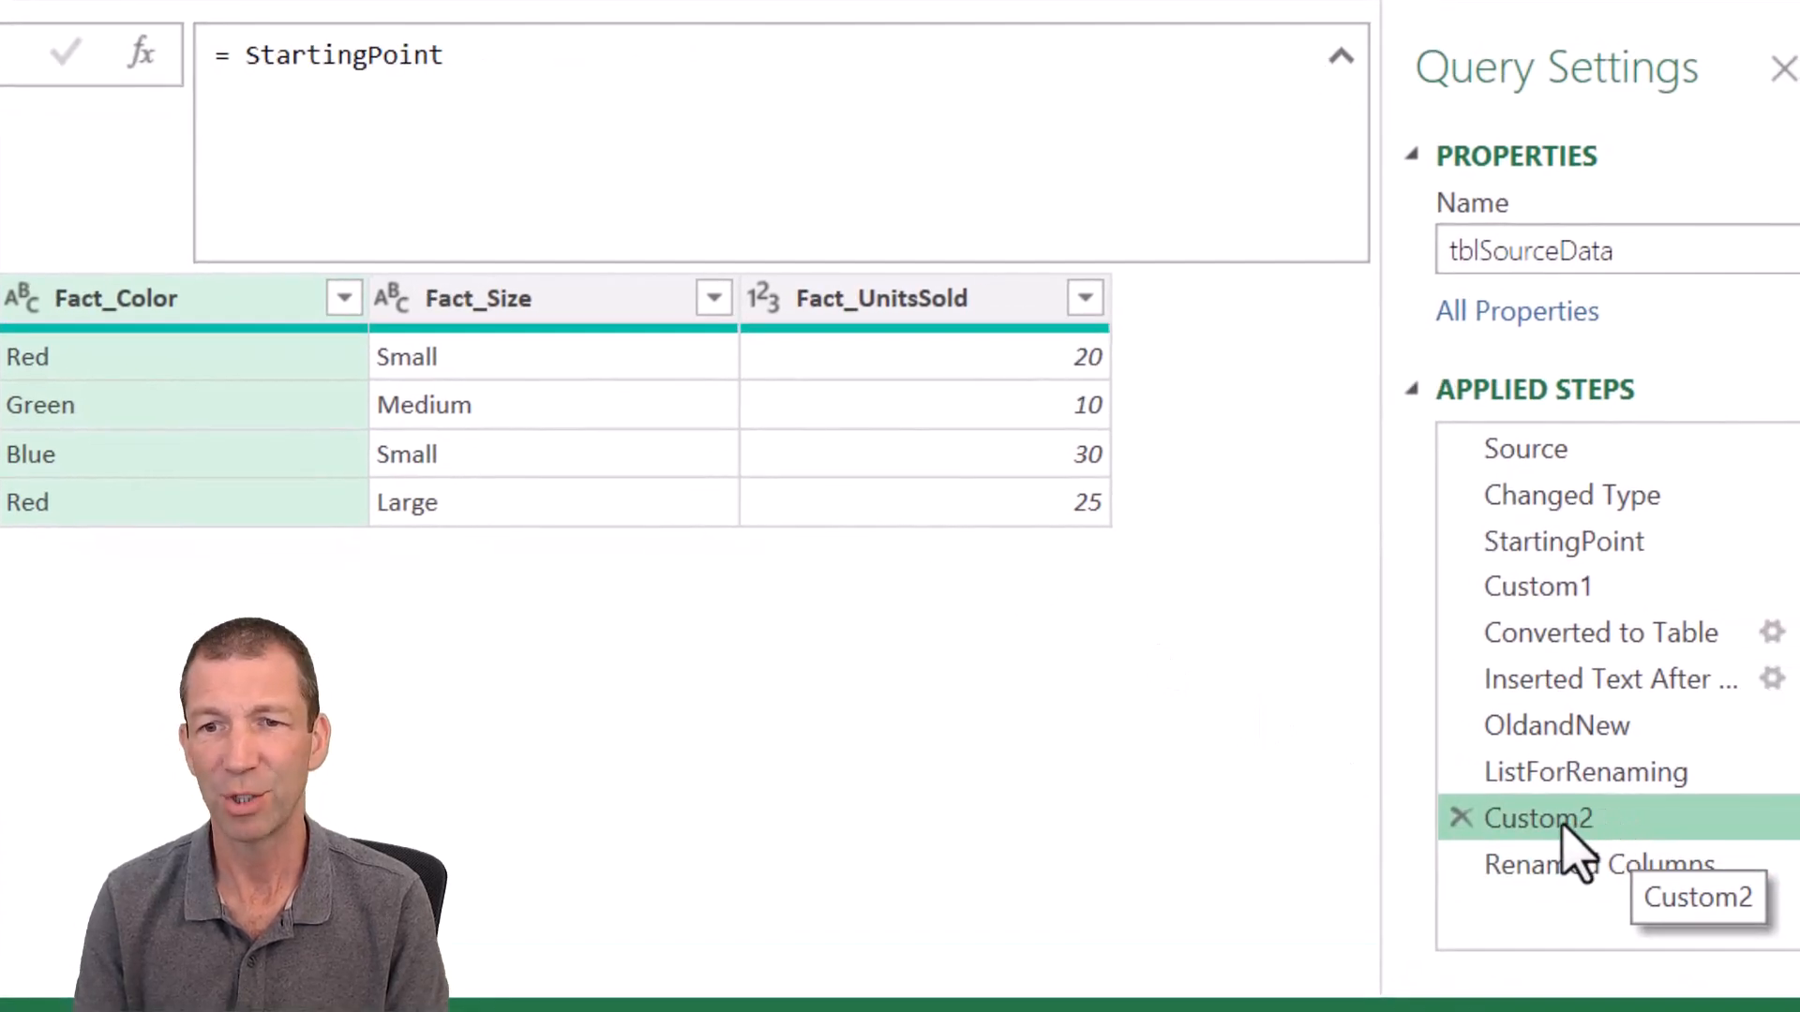
# Step: Rename Custom2 to BackToStart and view Renamed Columns showing Color, Size, UnitsSold
pyautogui.write('Back')
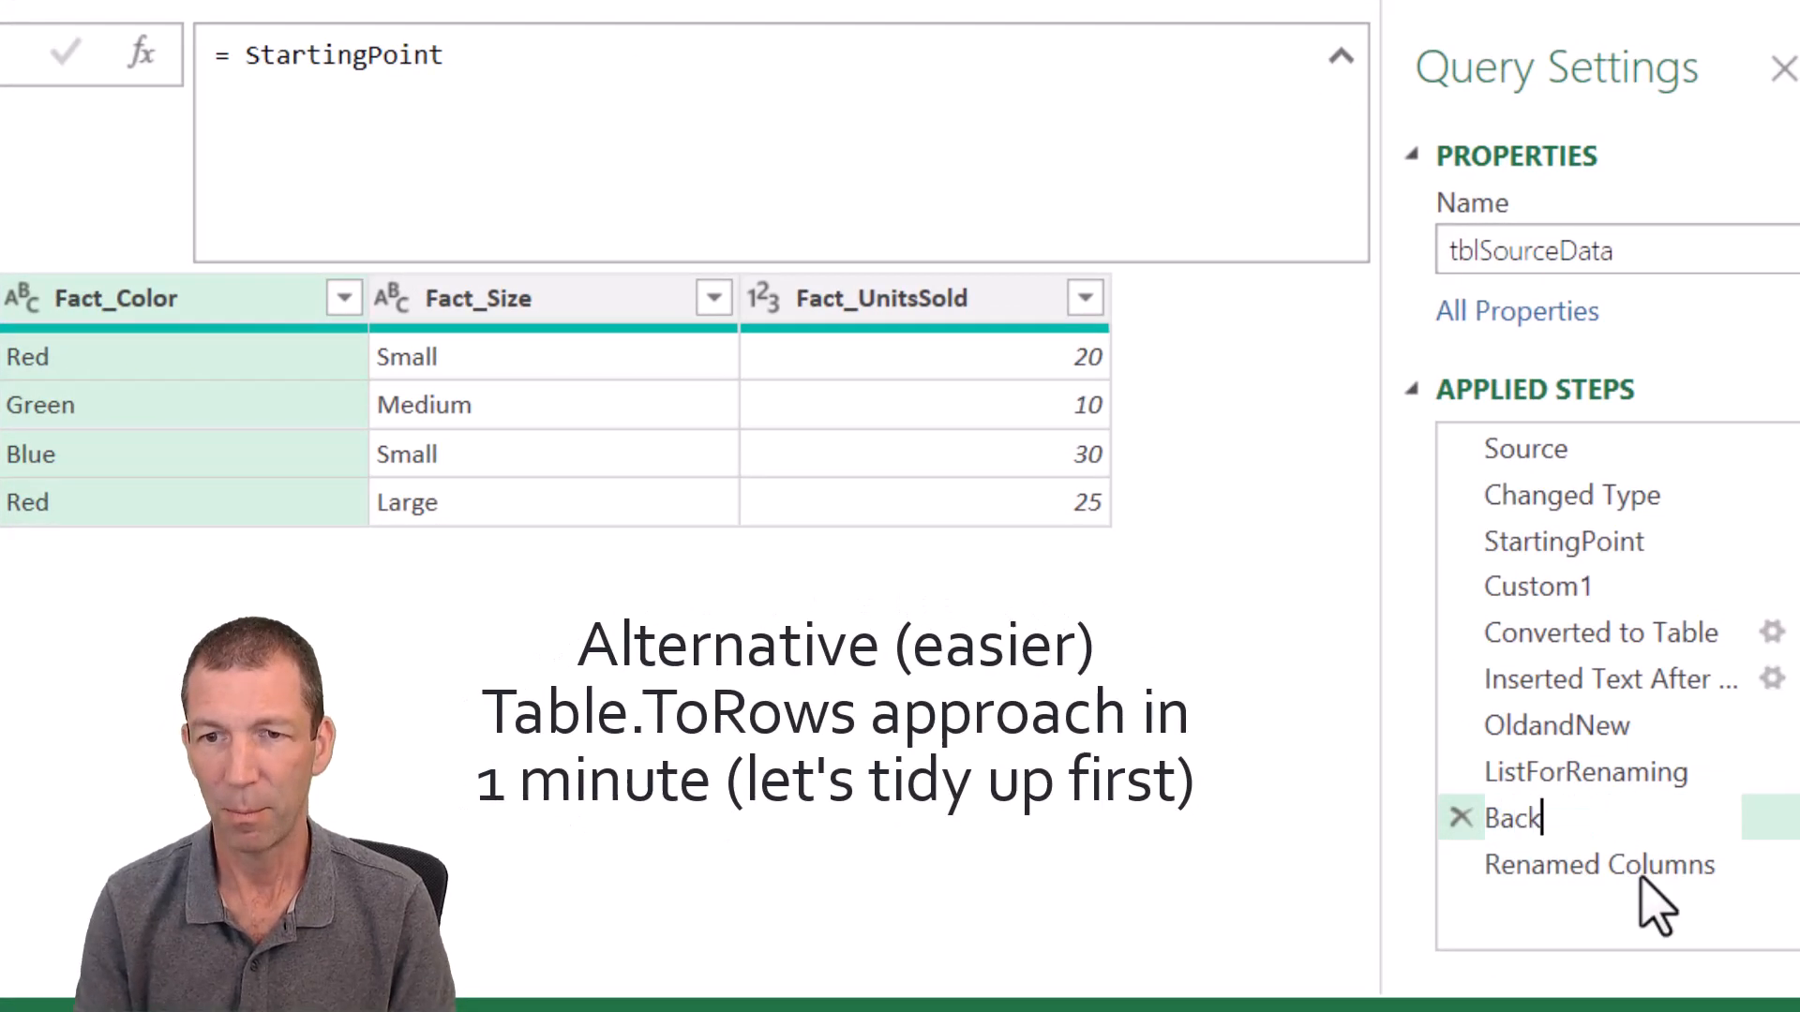
pyautogui.write('ToStart')
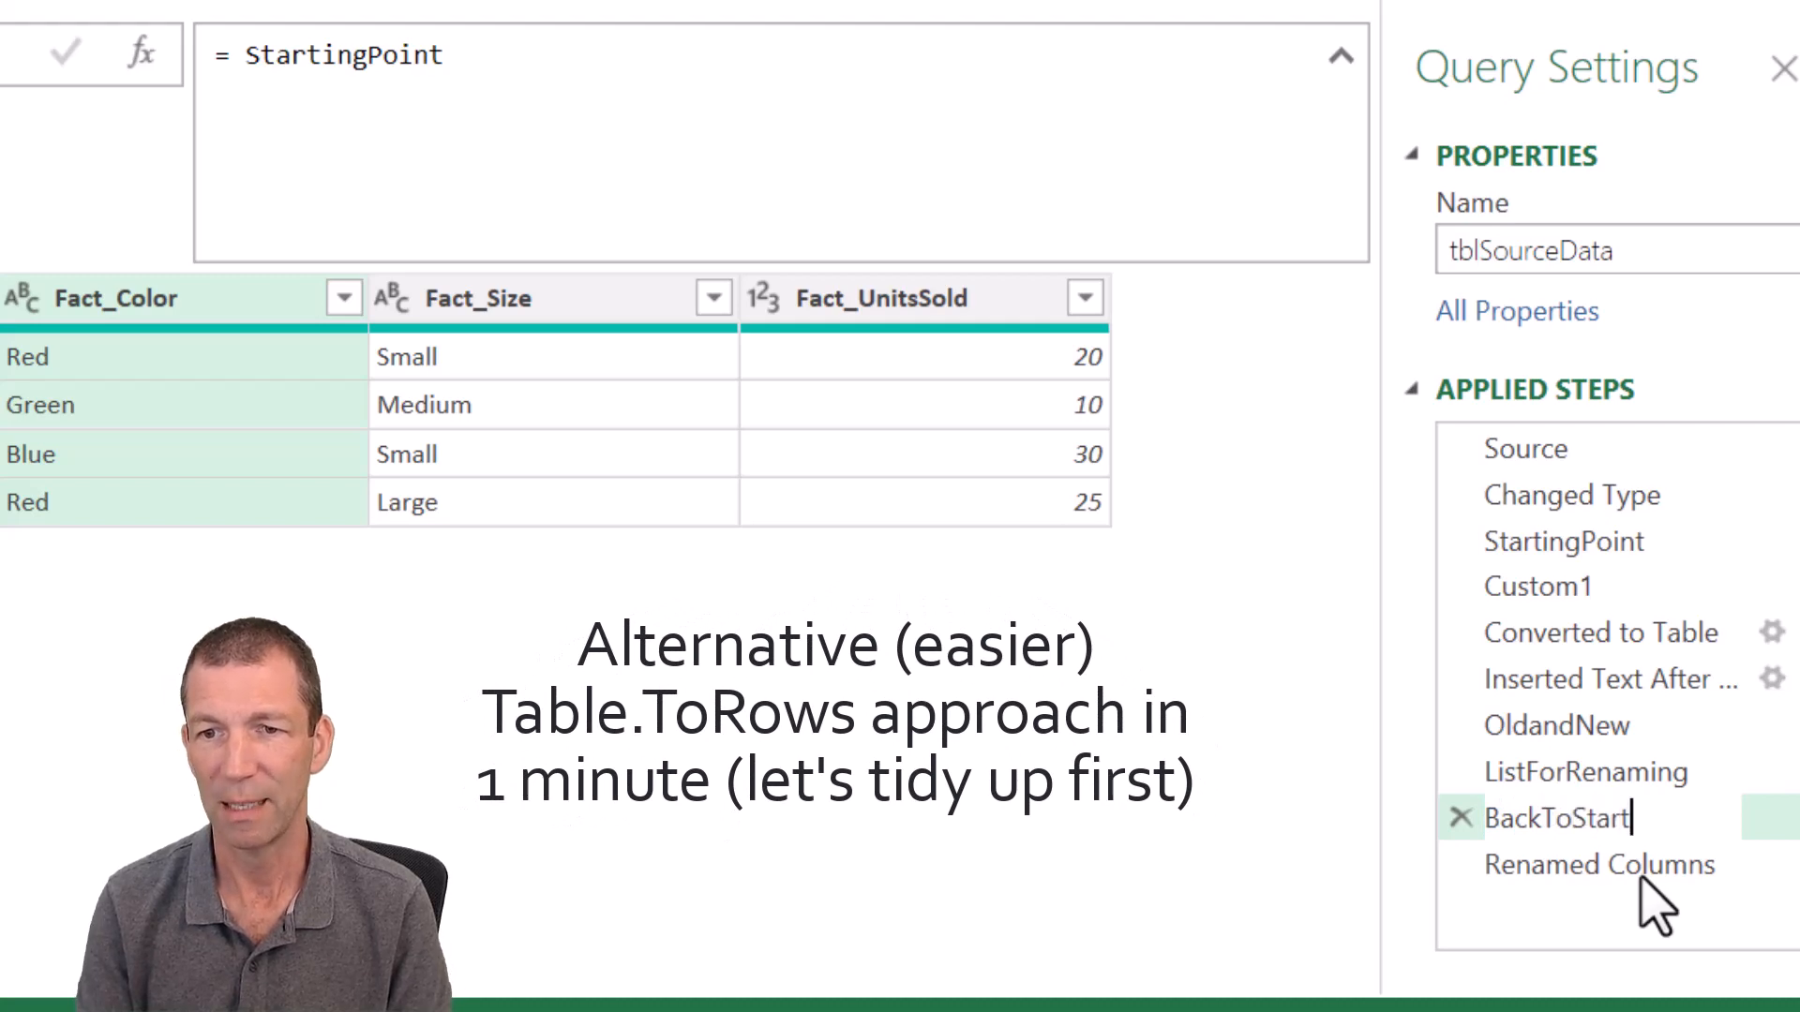
pyautogui.click(1599, 864)
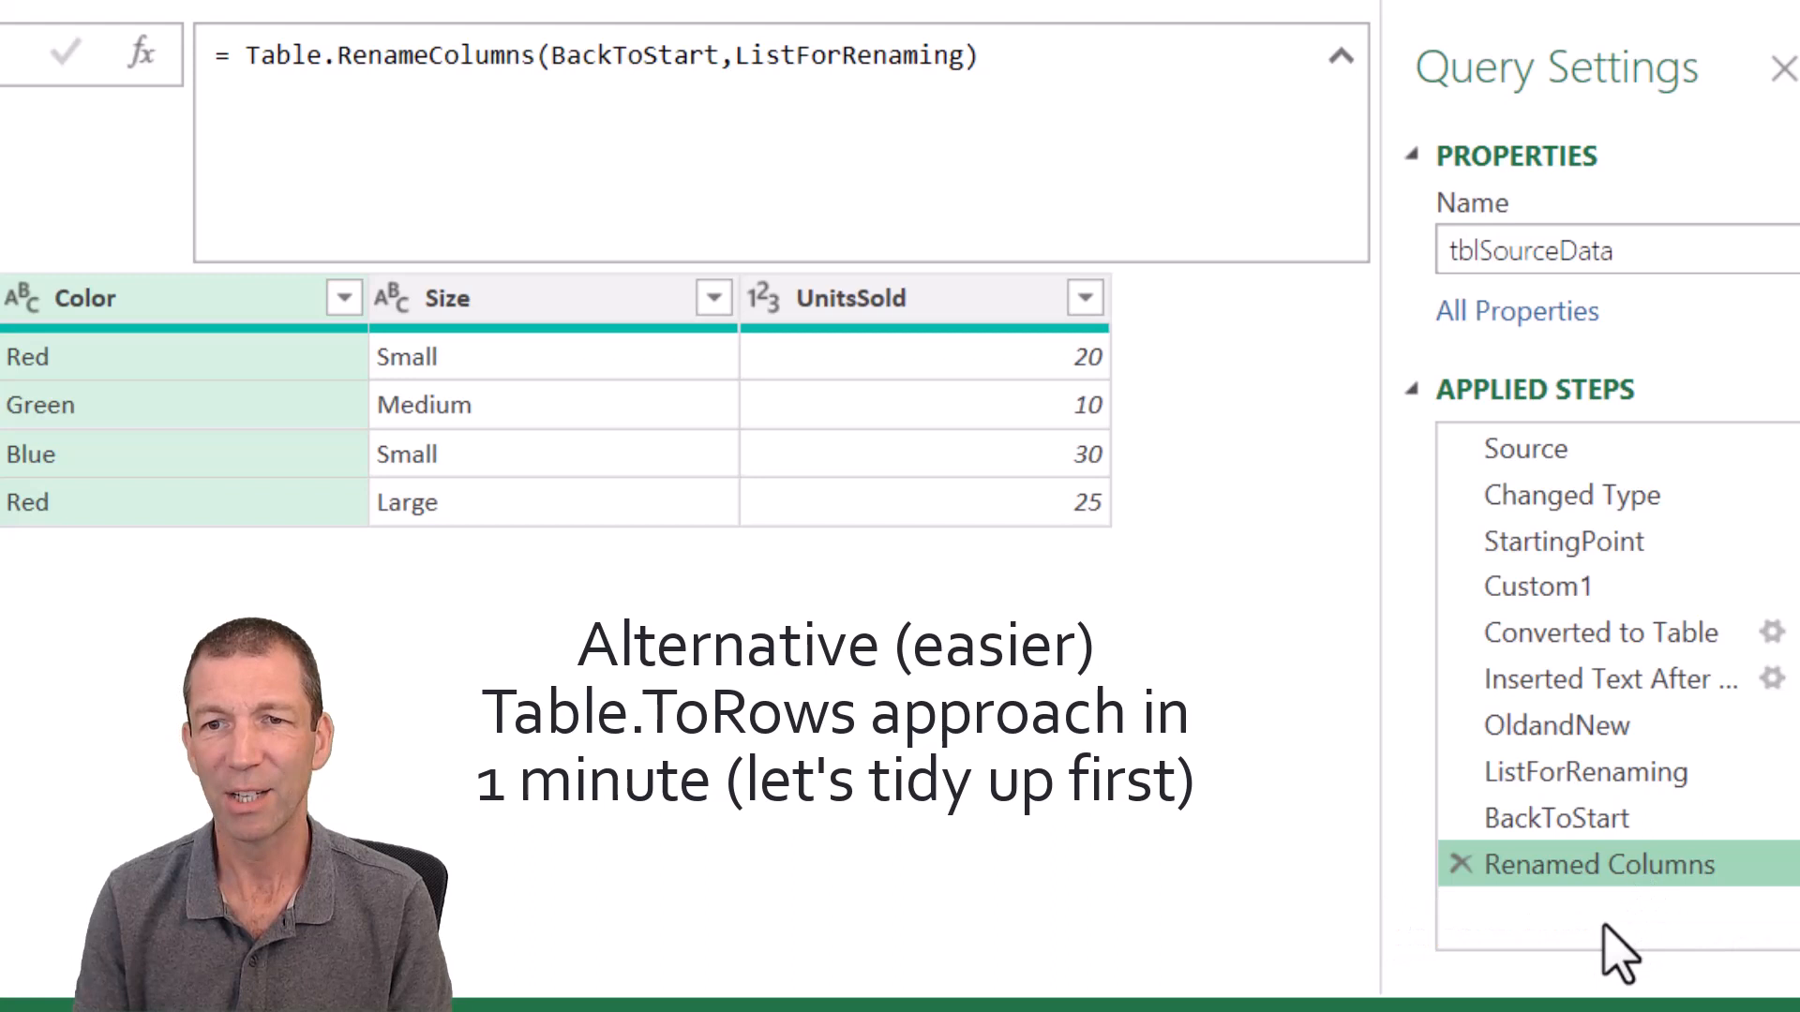
pyautogui.moveTo(1593, 864)
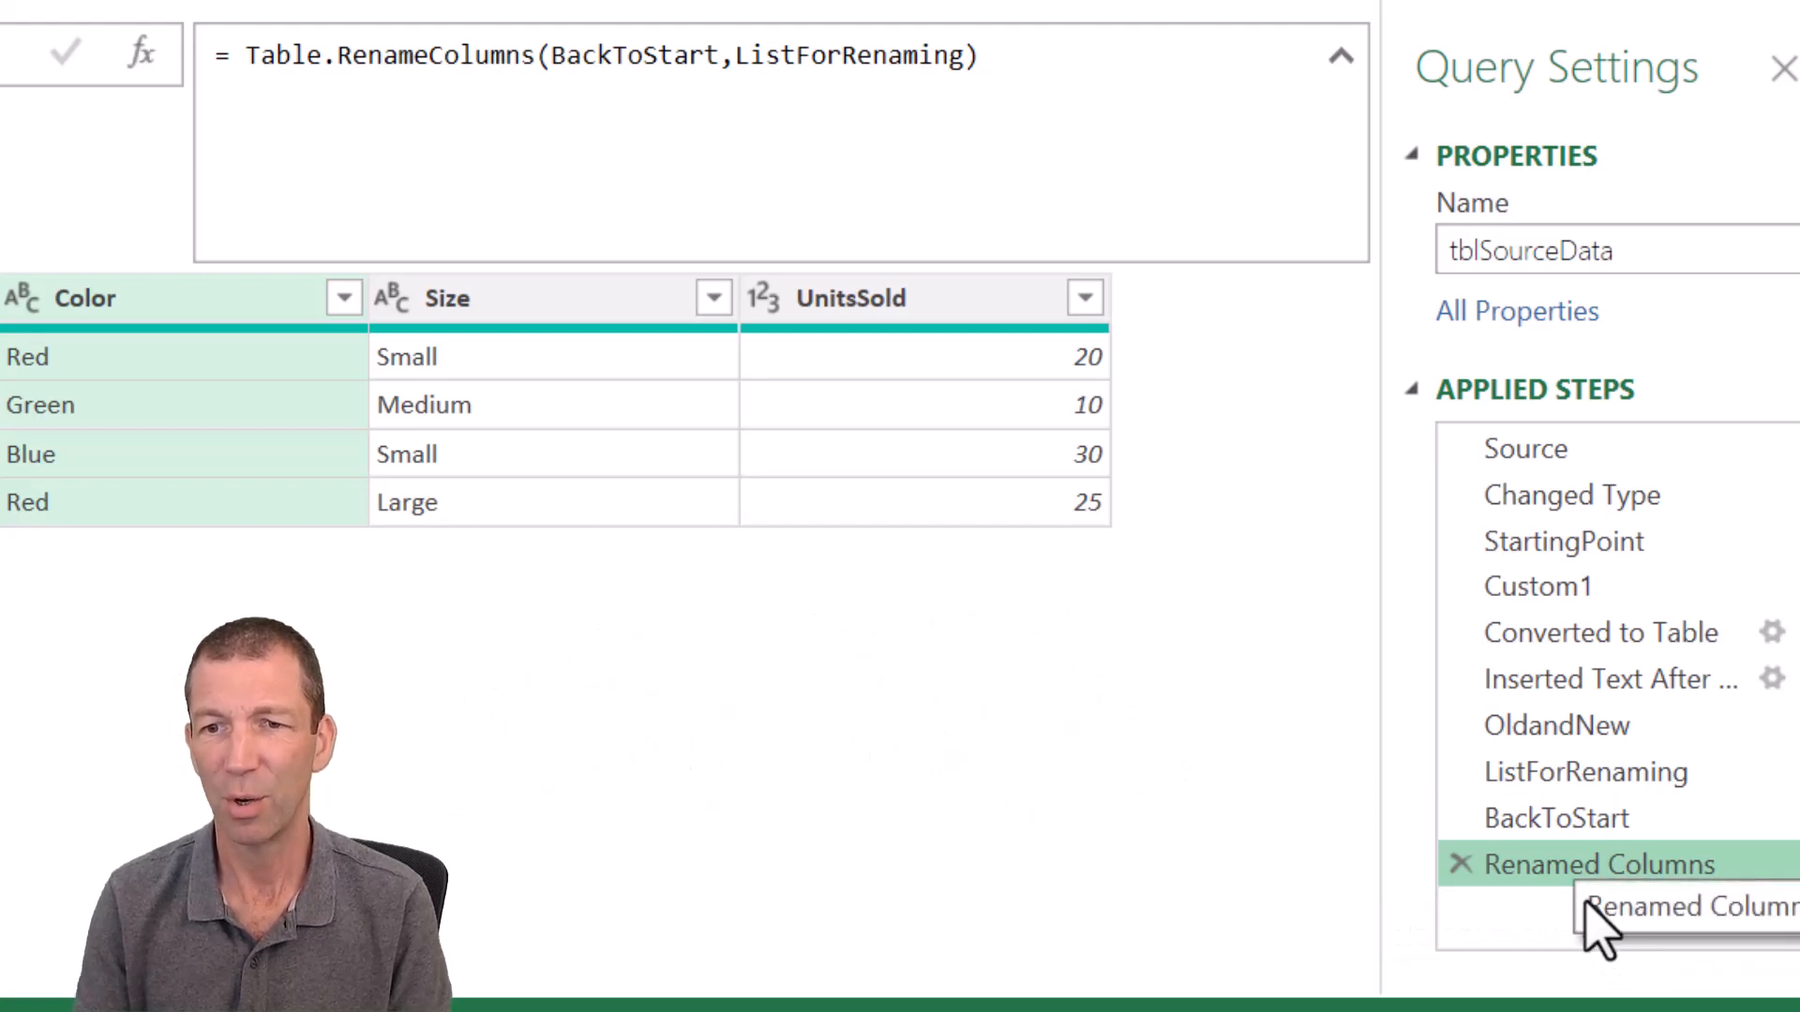
# Step: Add a '< Renaming Cols' marker step after Renamed Columns
pyautogui.rightClick(1601, 864)
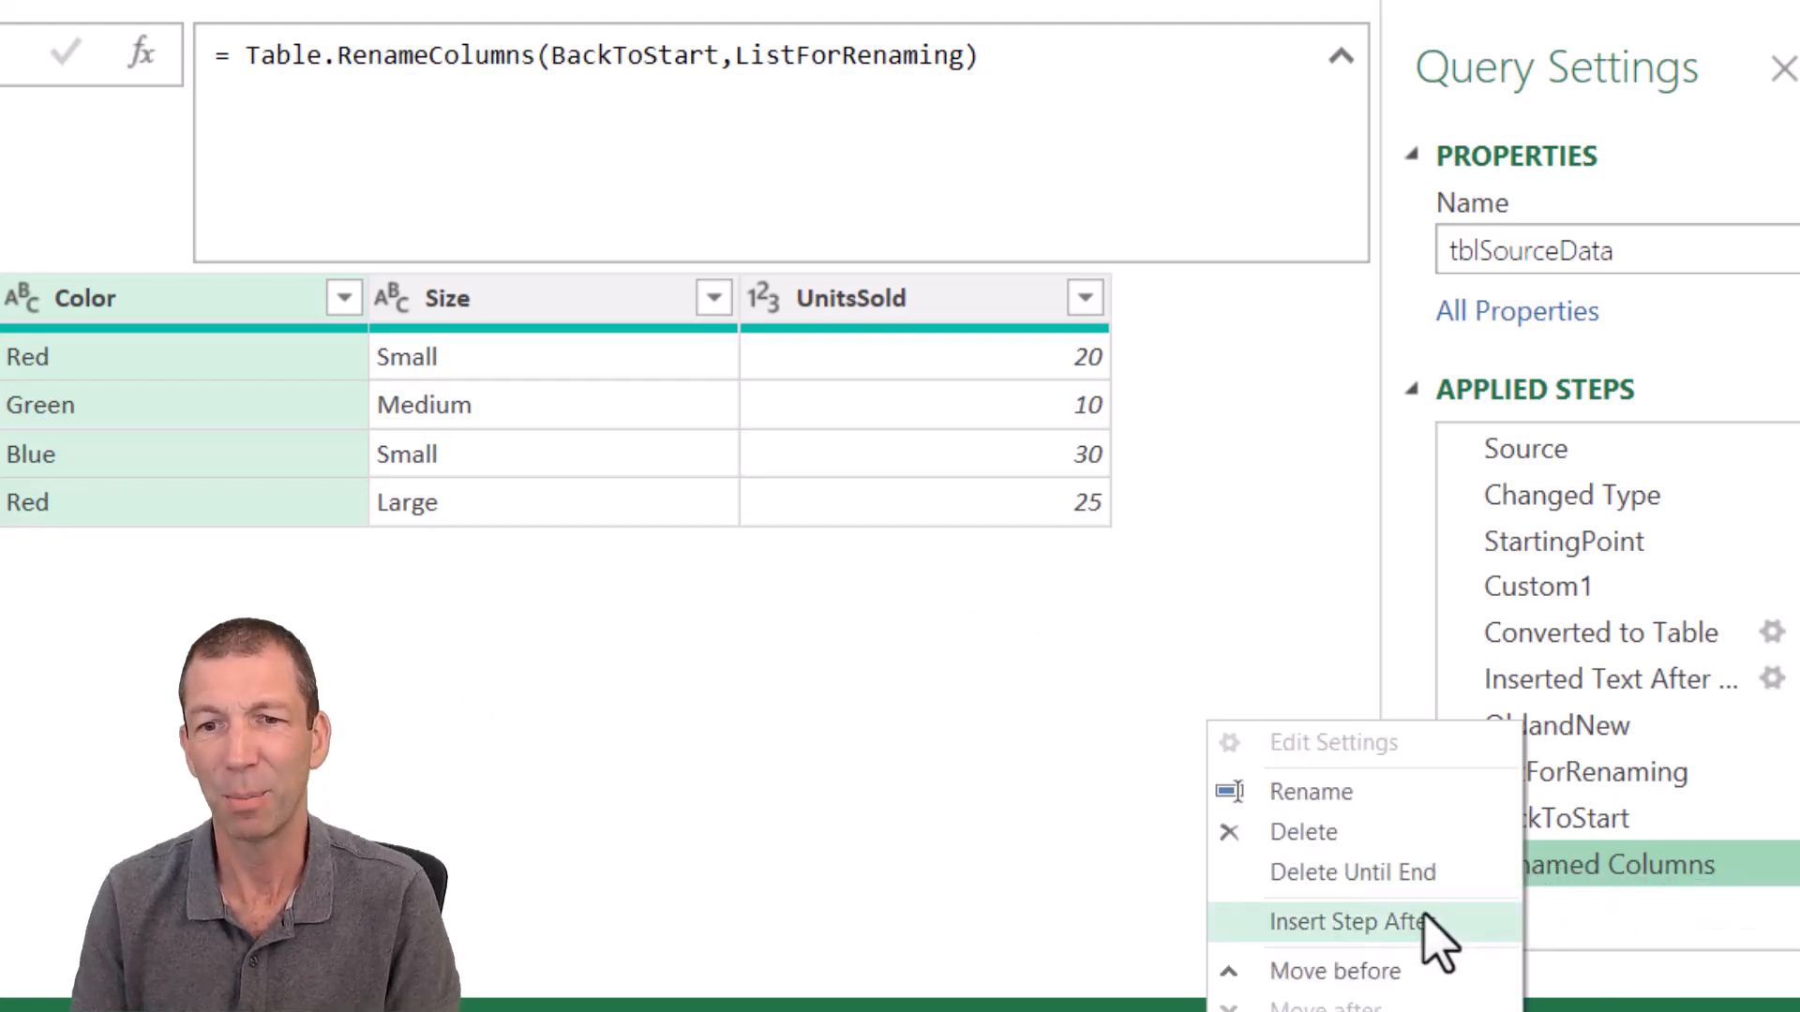
pyautogui.click(1352, 921)
pyautogui.write('<')
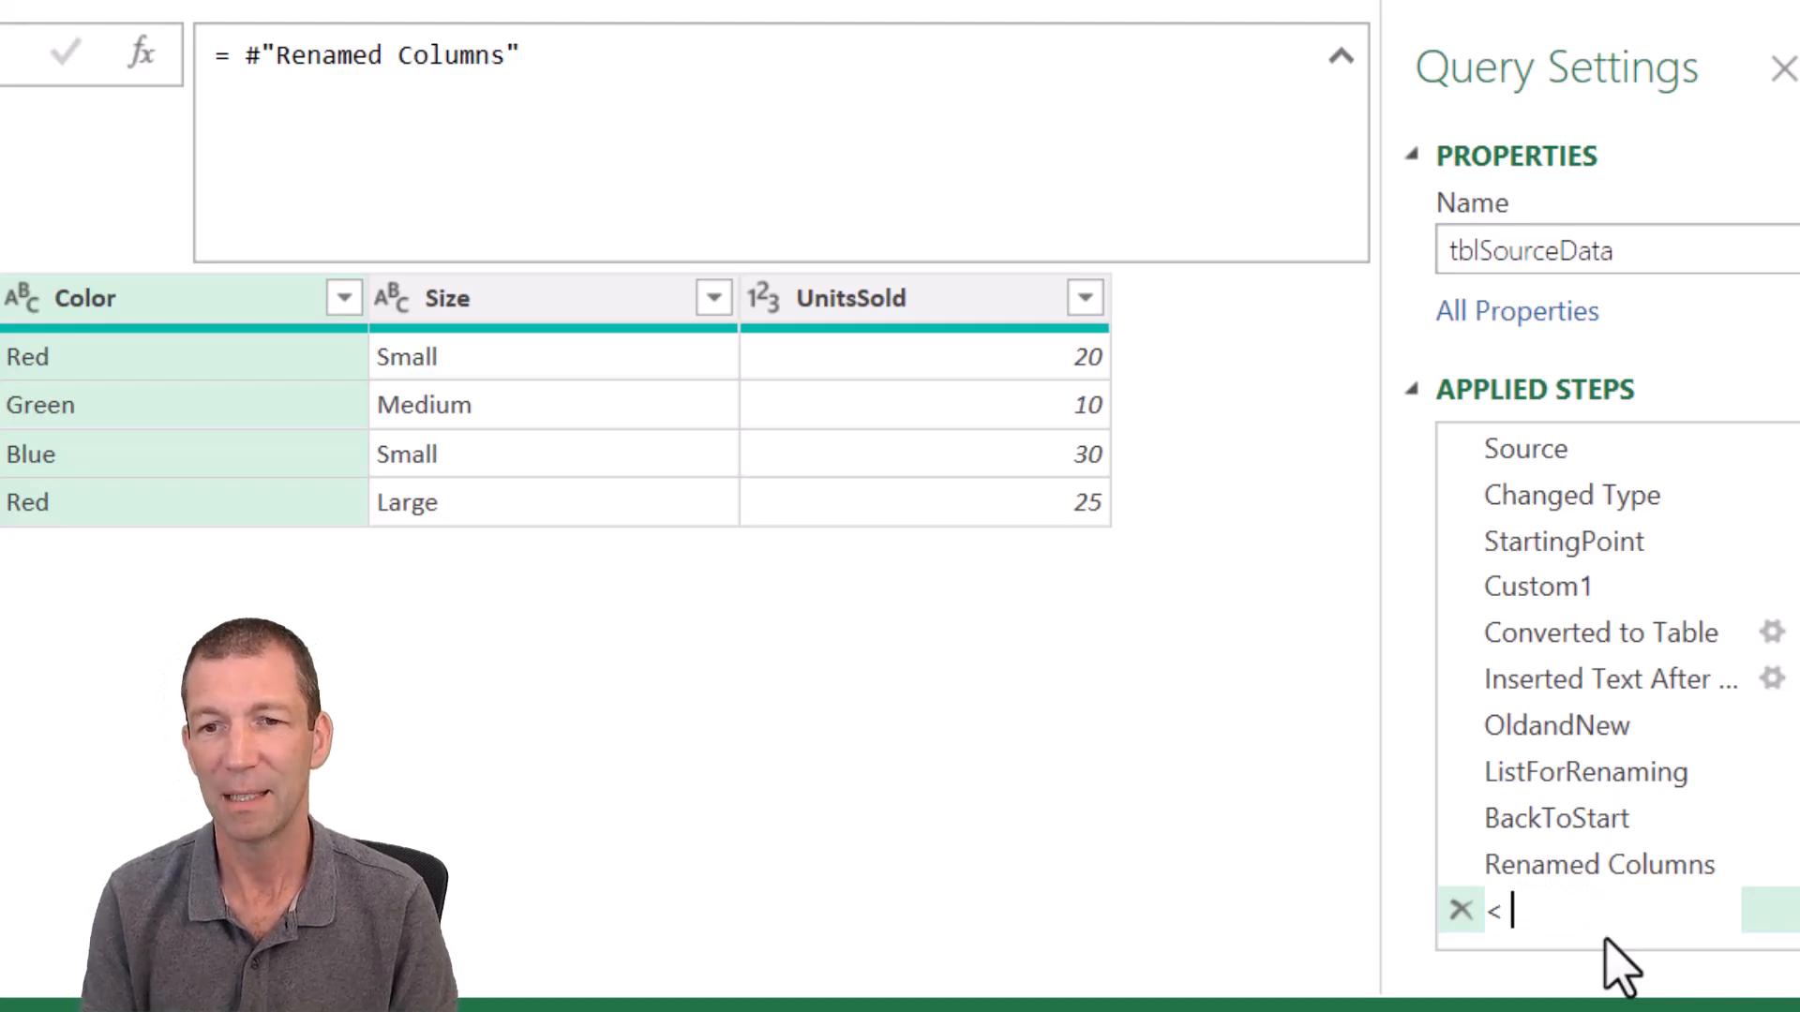
pyautogui.write('Renaming C')
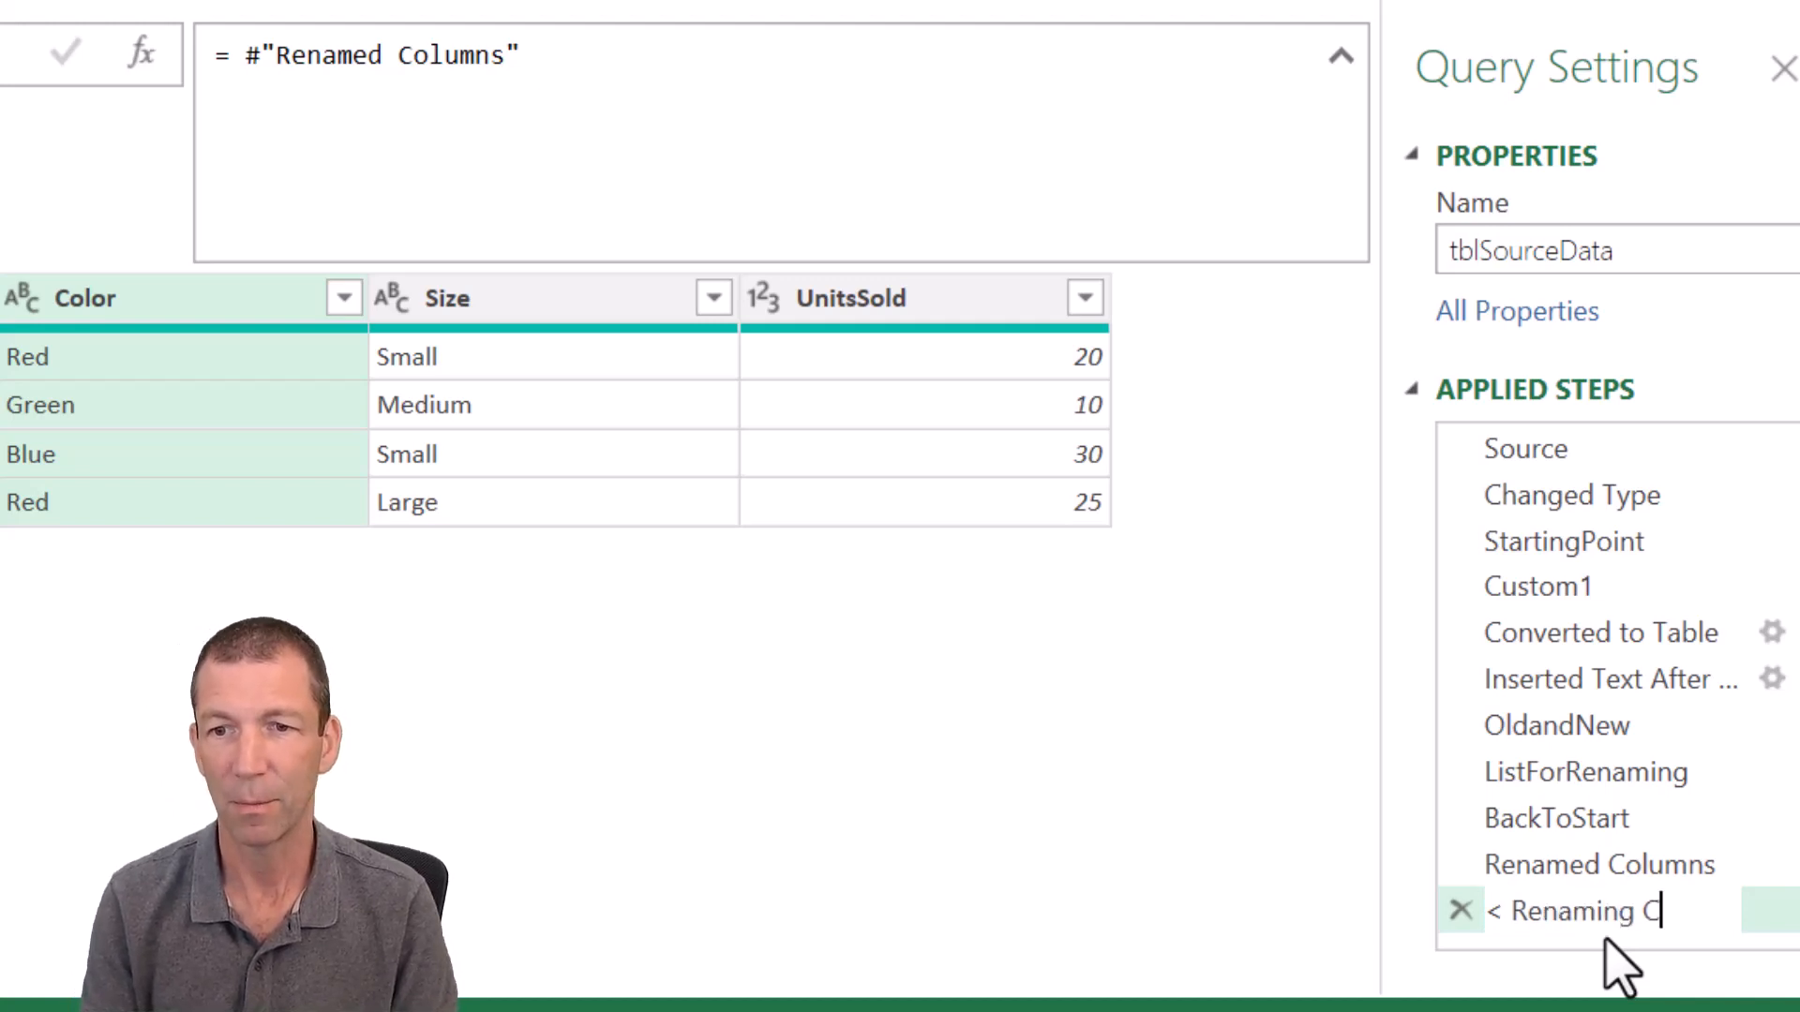
pyautogui.write('ols')
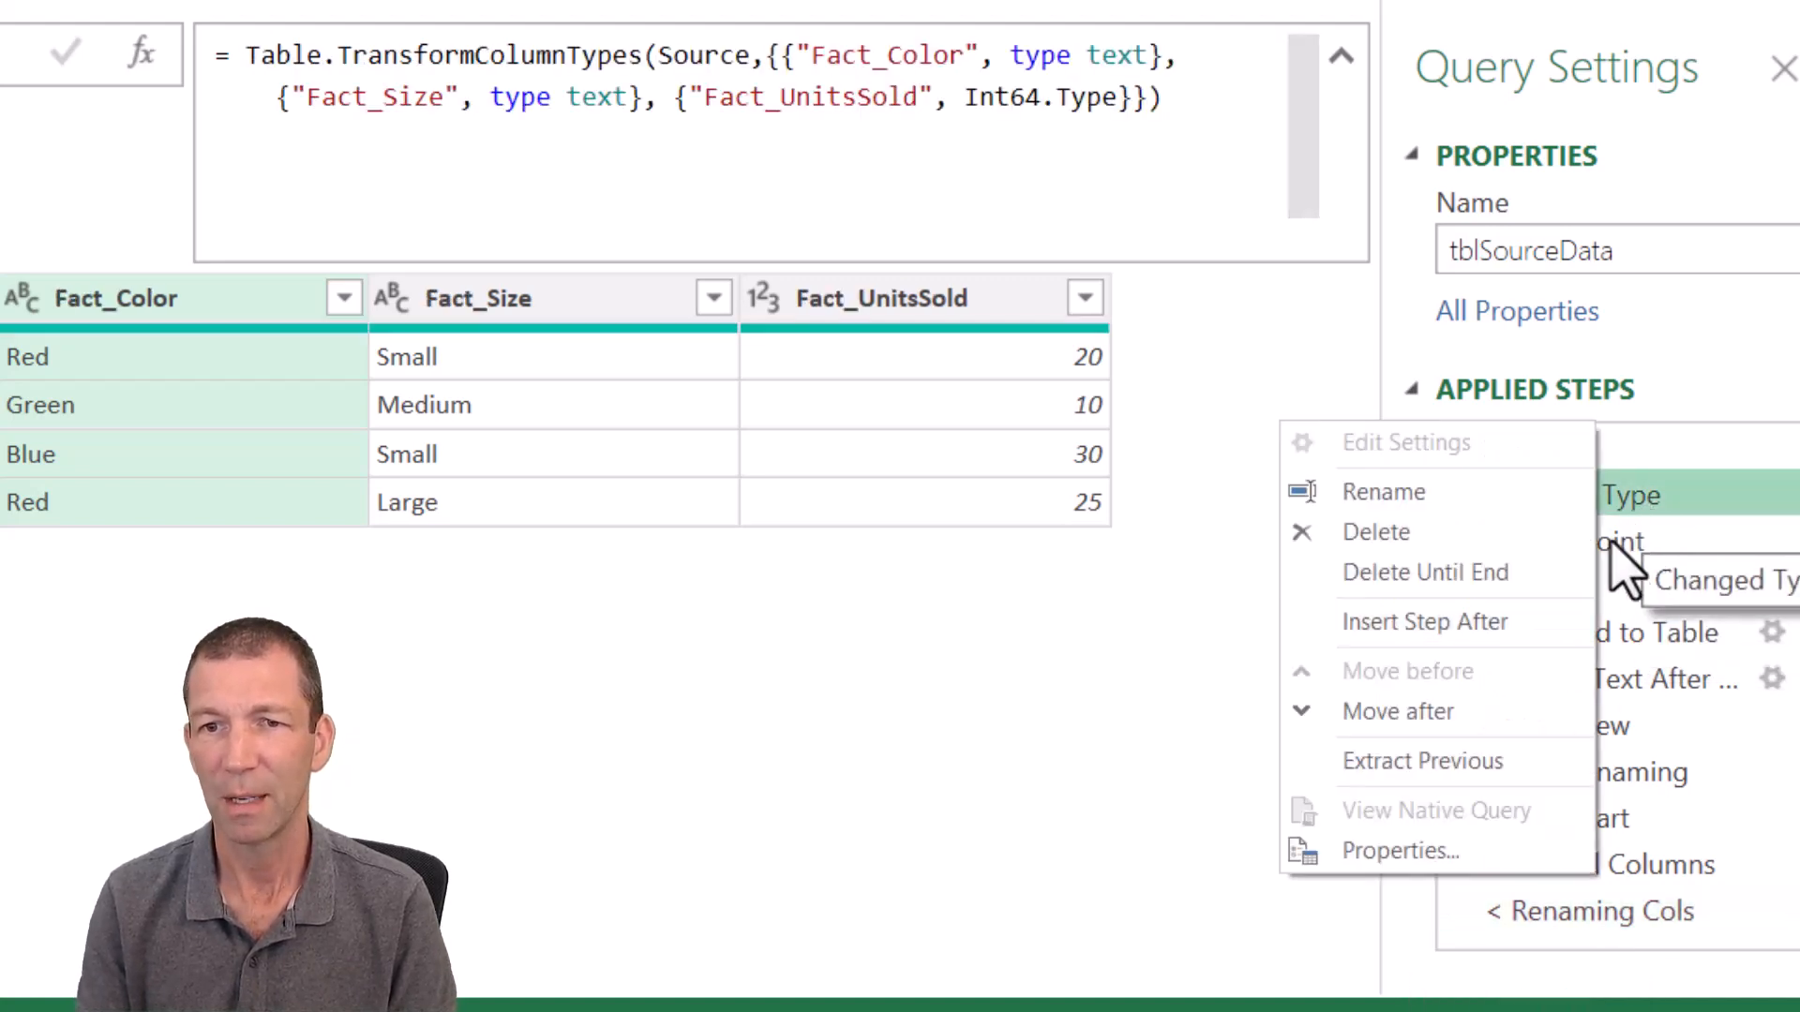
# Step: Insert a '> Rename Cols' marker step after Changed Type and view the end result
pyautogui.click(1423, 620)
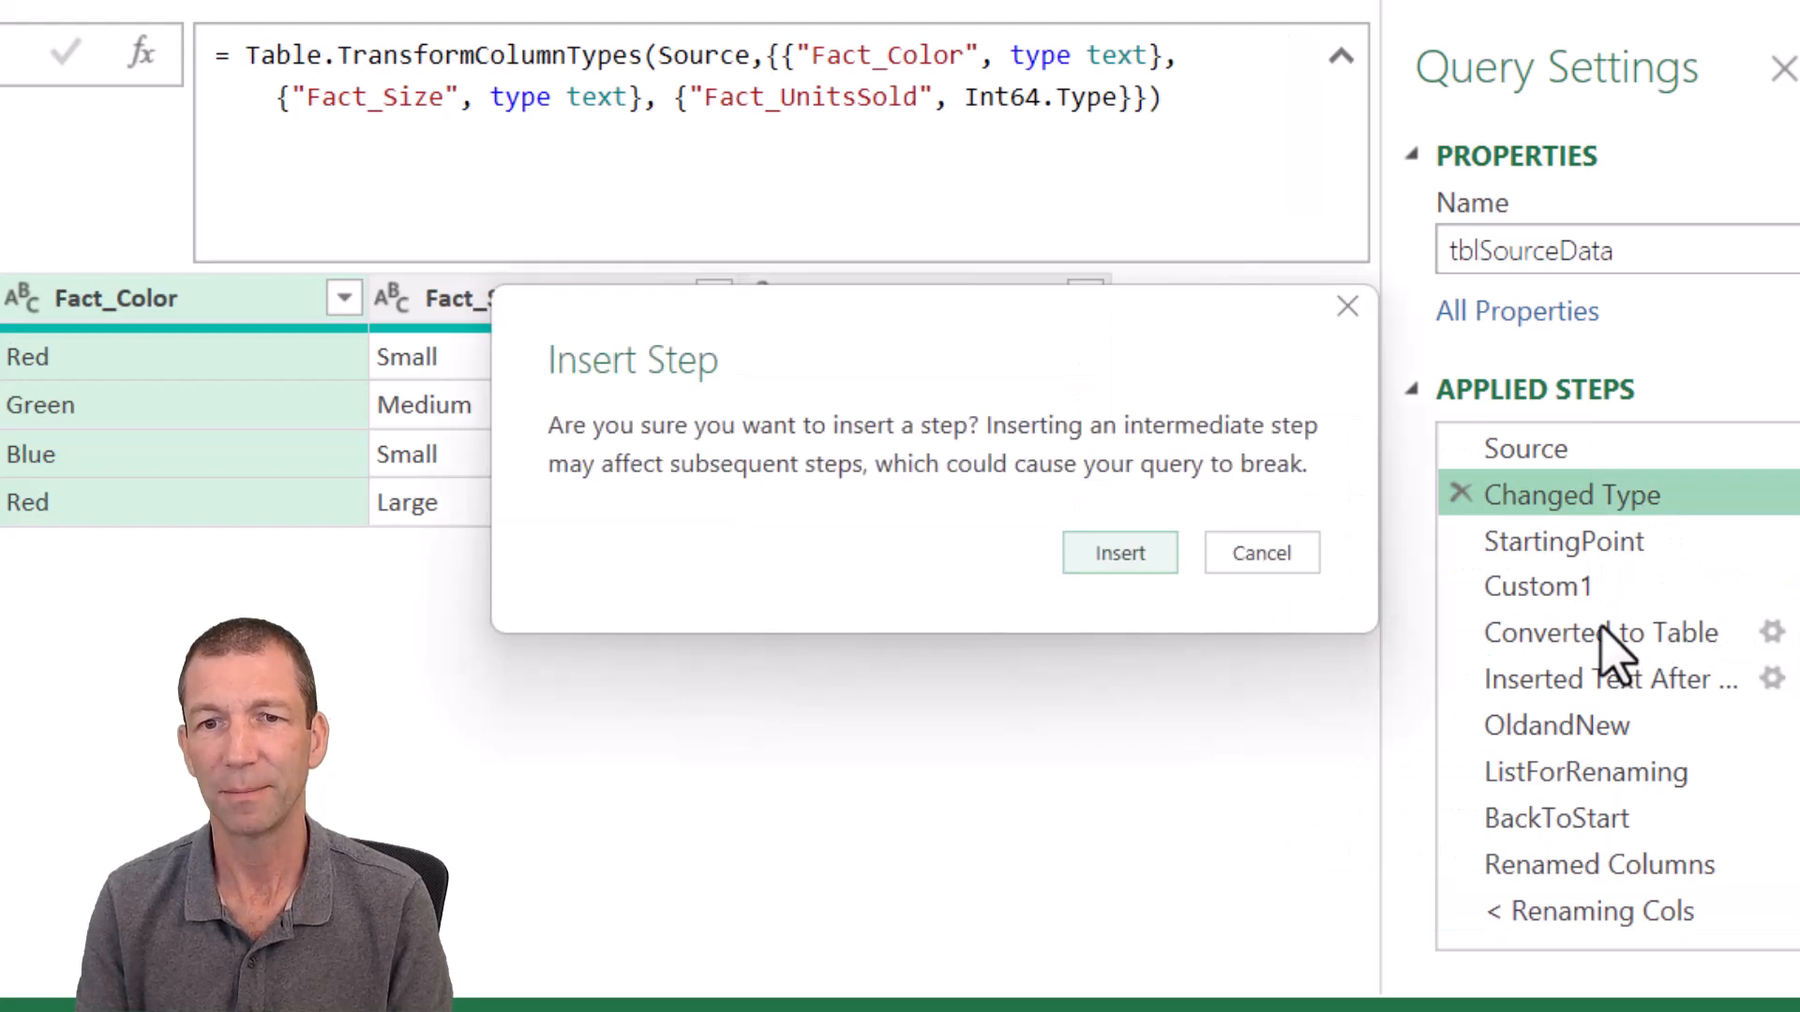
pyautogui.click(1118, 552)
pyautogui.write('>')
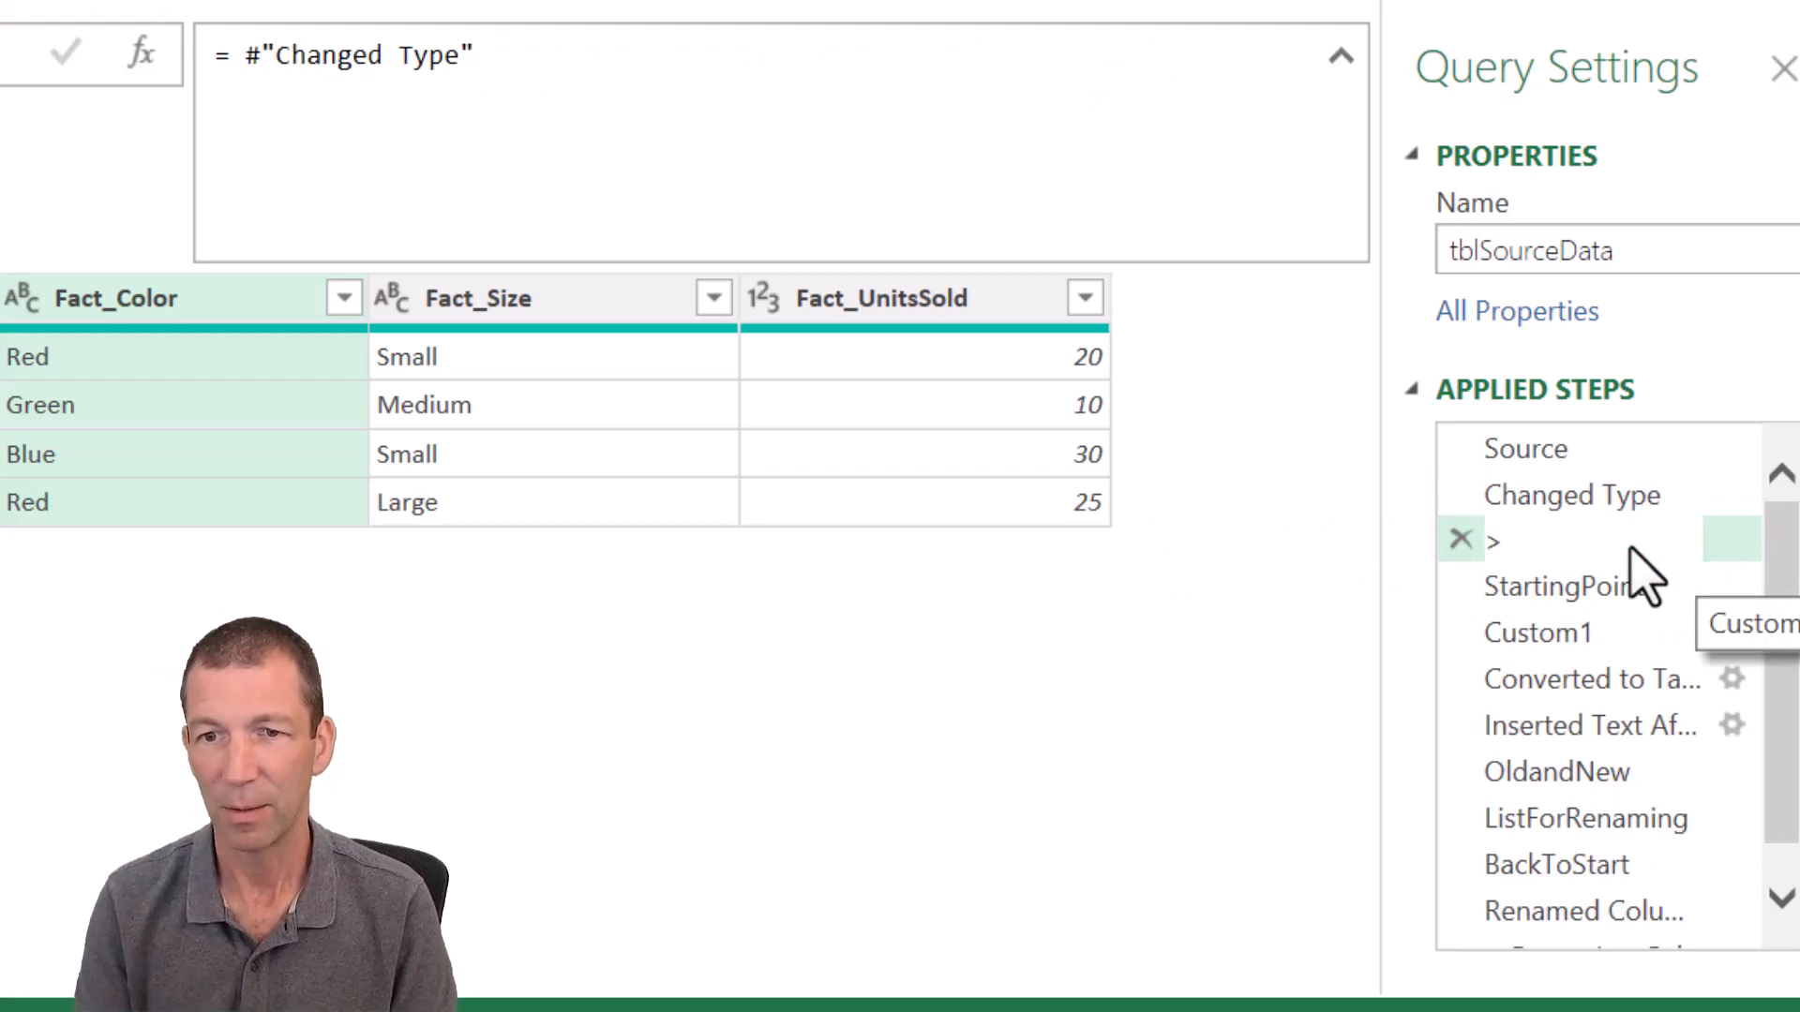
pyautogui.write('R')
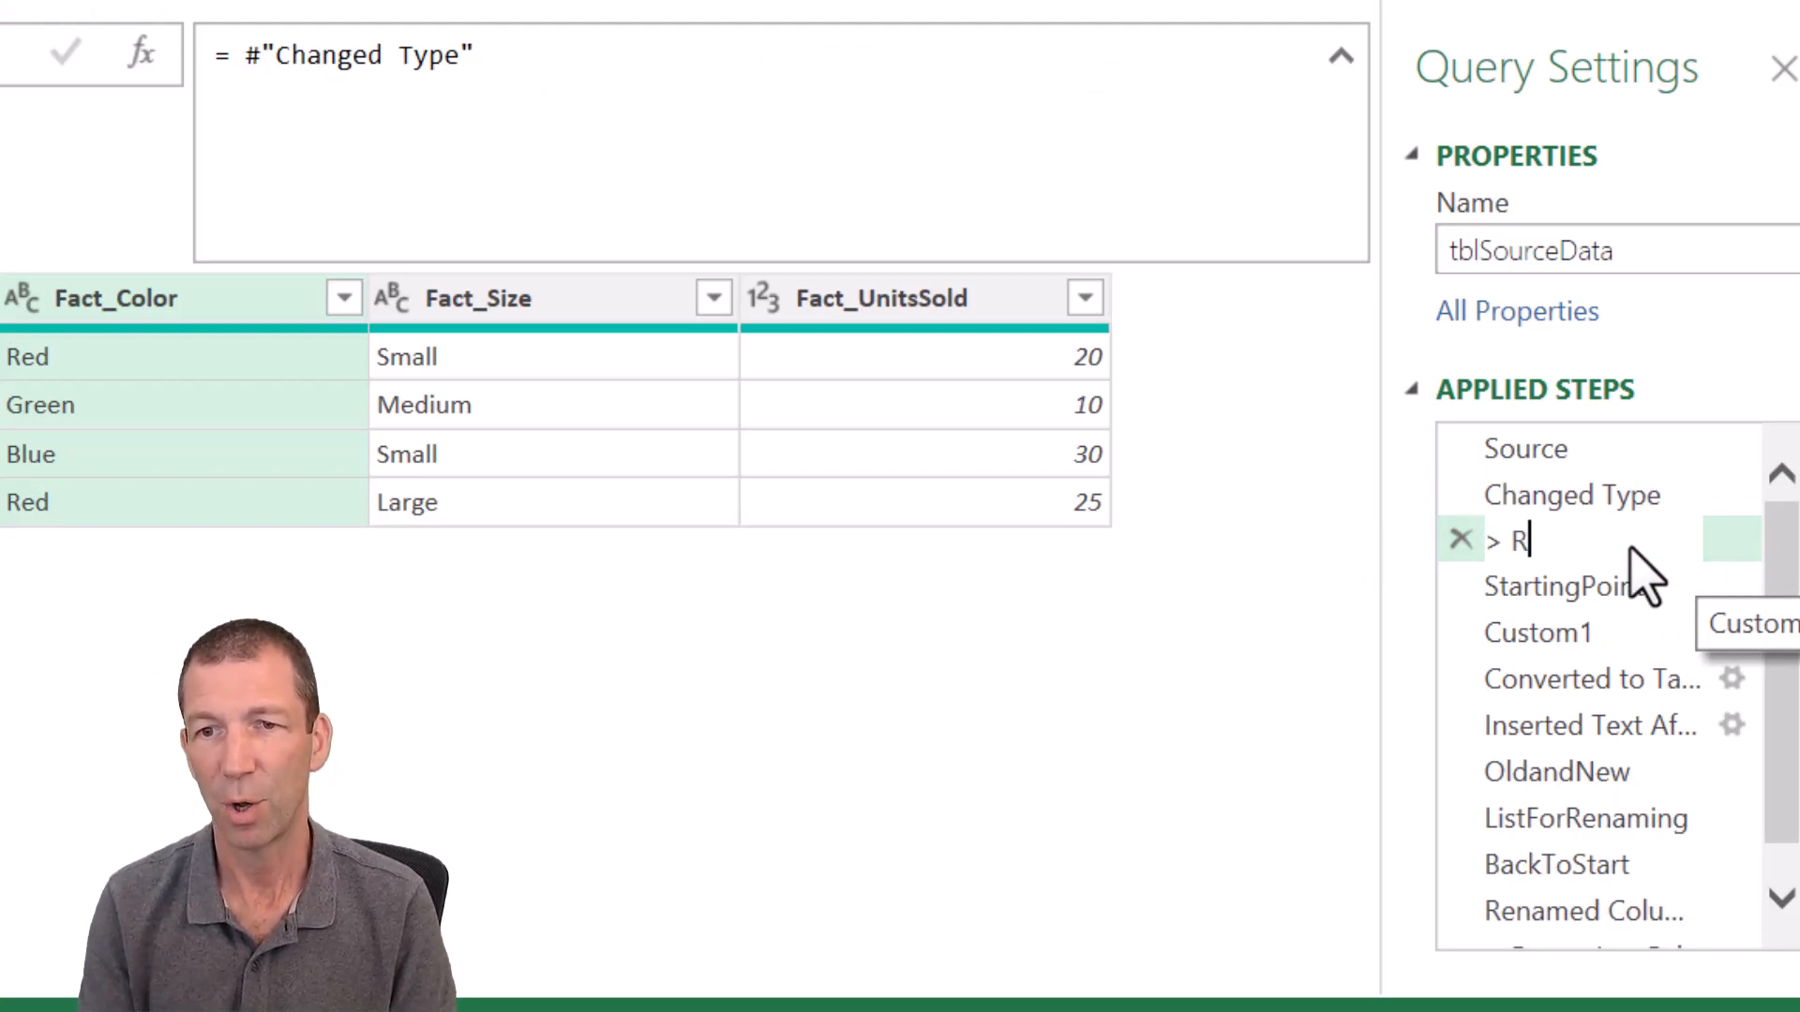
pyautogui.write('ename Cols')
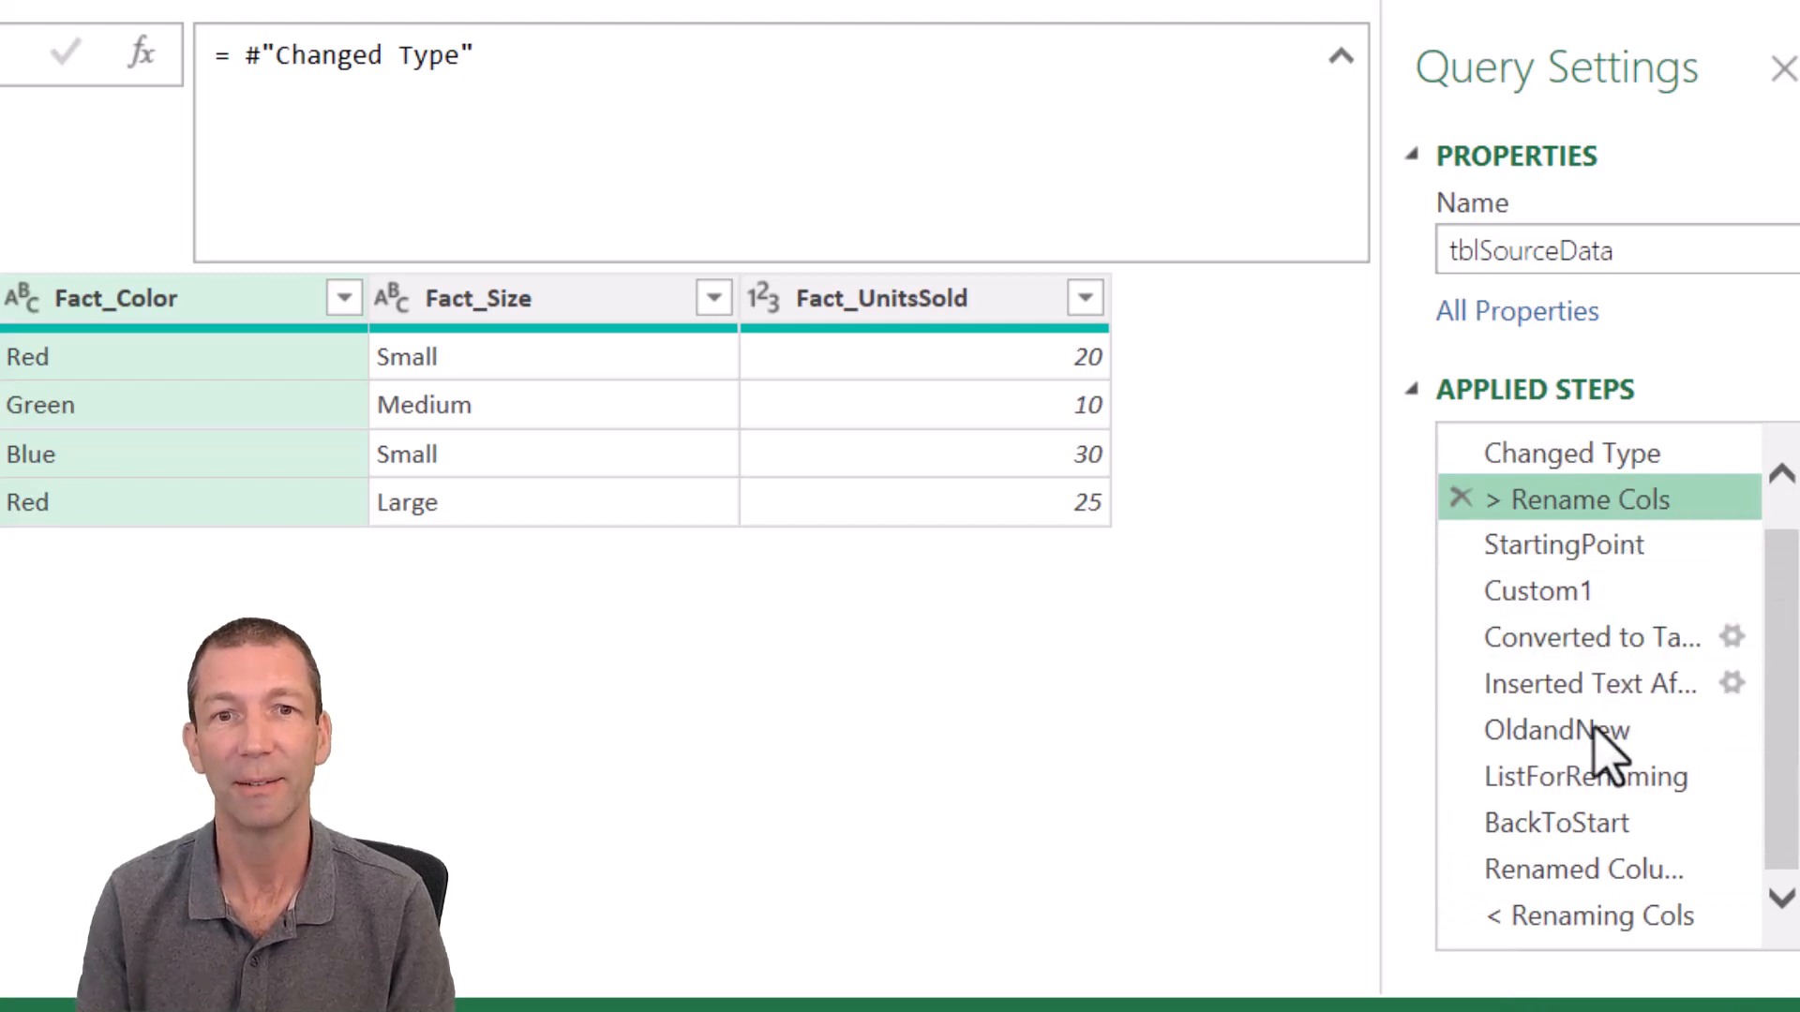
pyautogui.click(1599, 915)
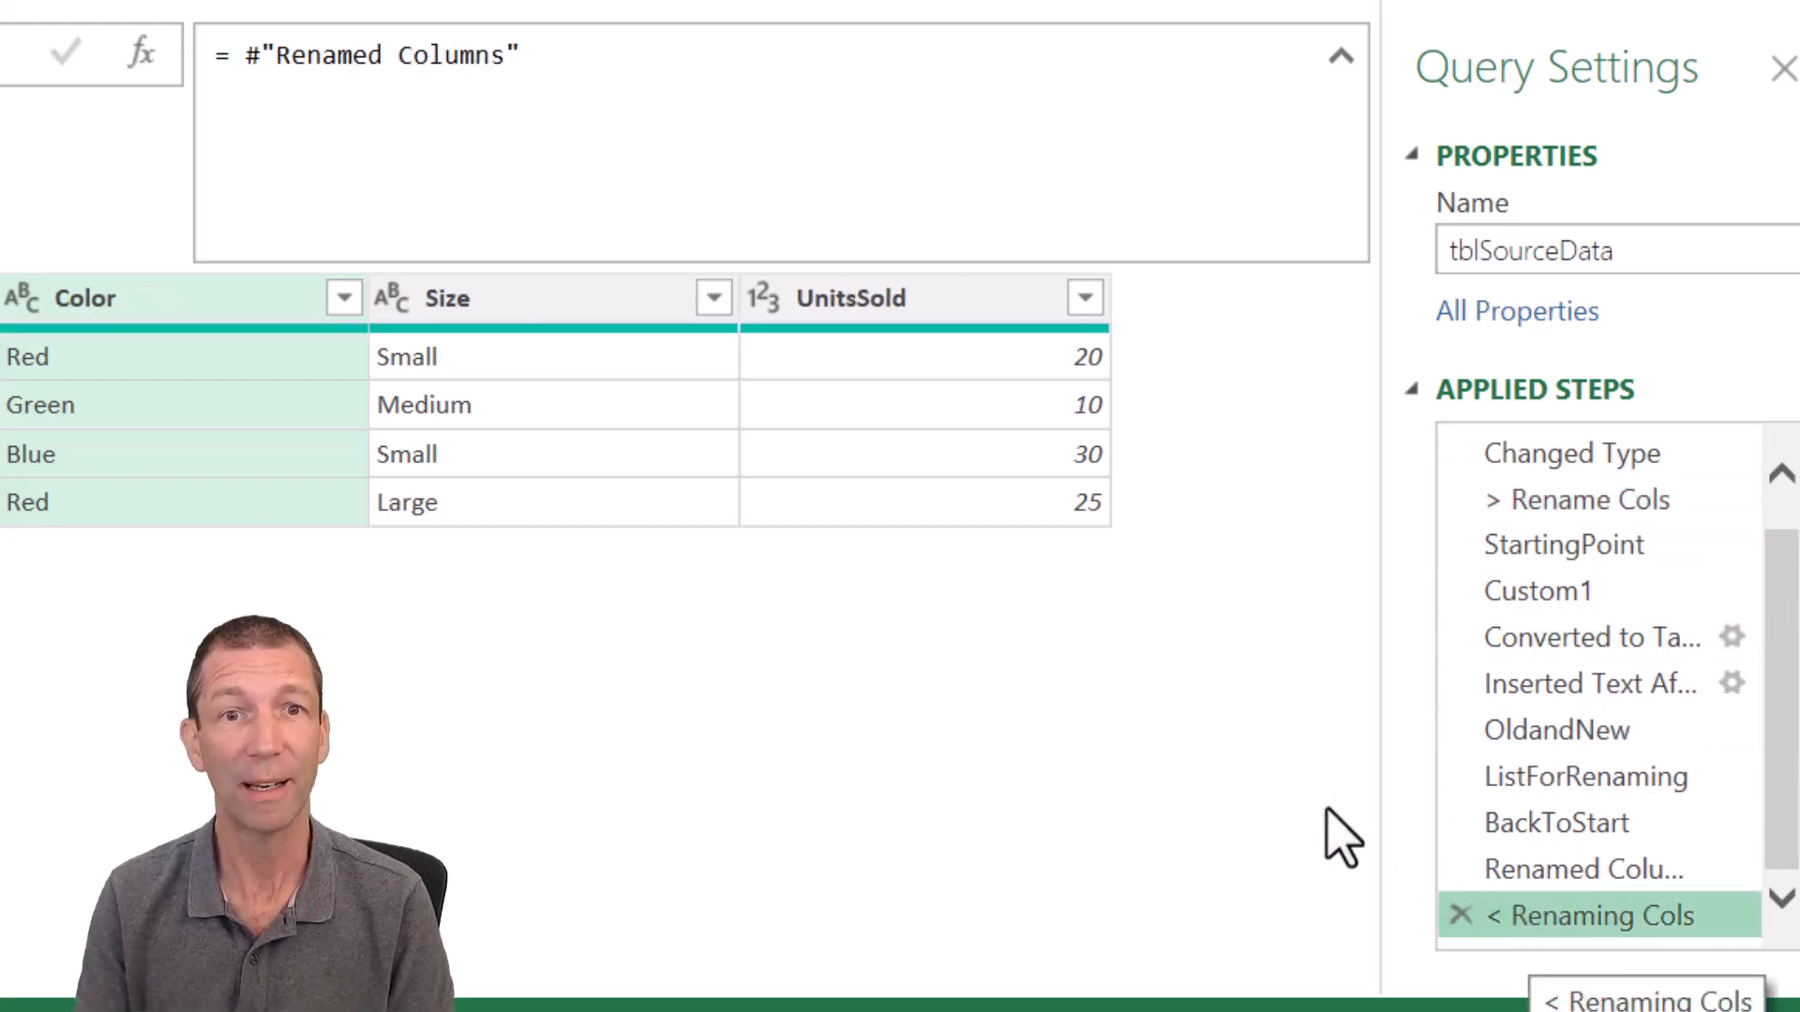
pyautogui.moveTo(459, 404)
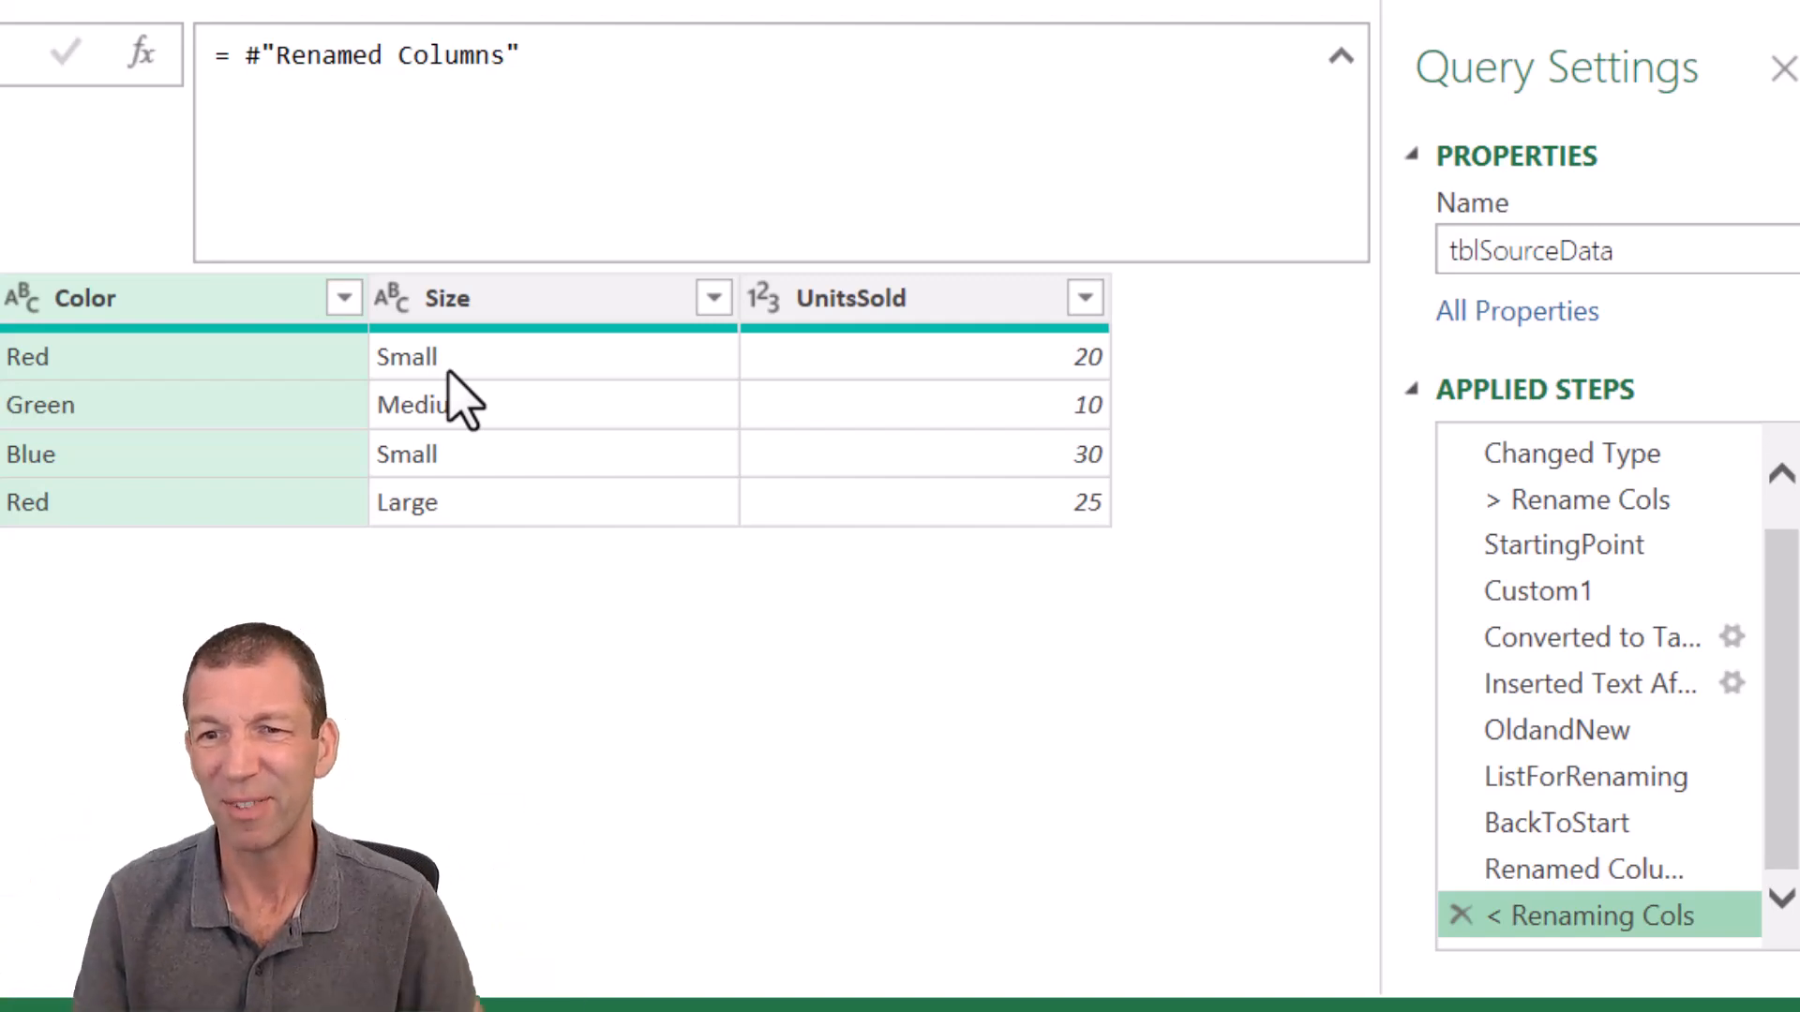
pyautogui.moveTo(1586, 776)
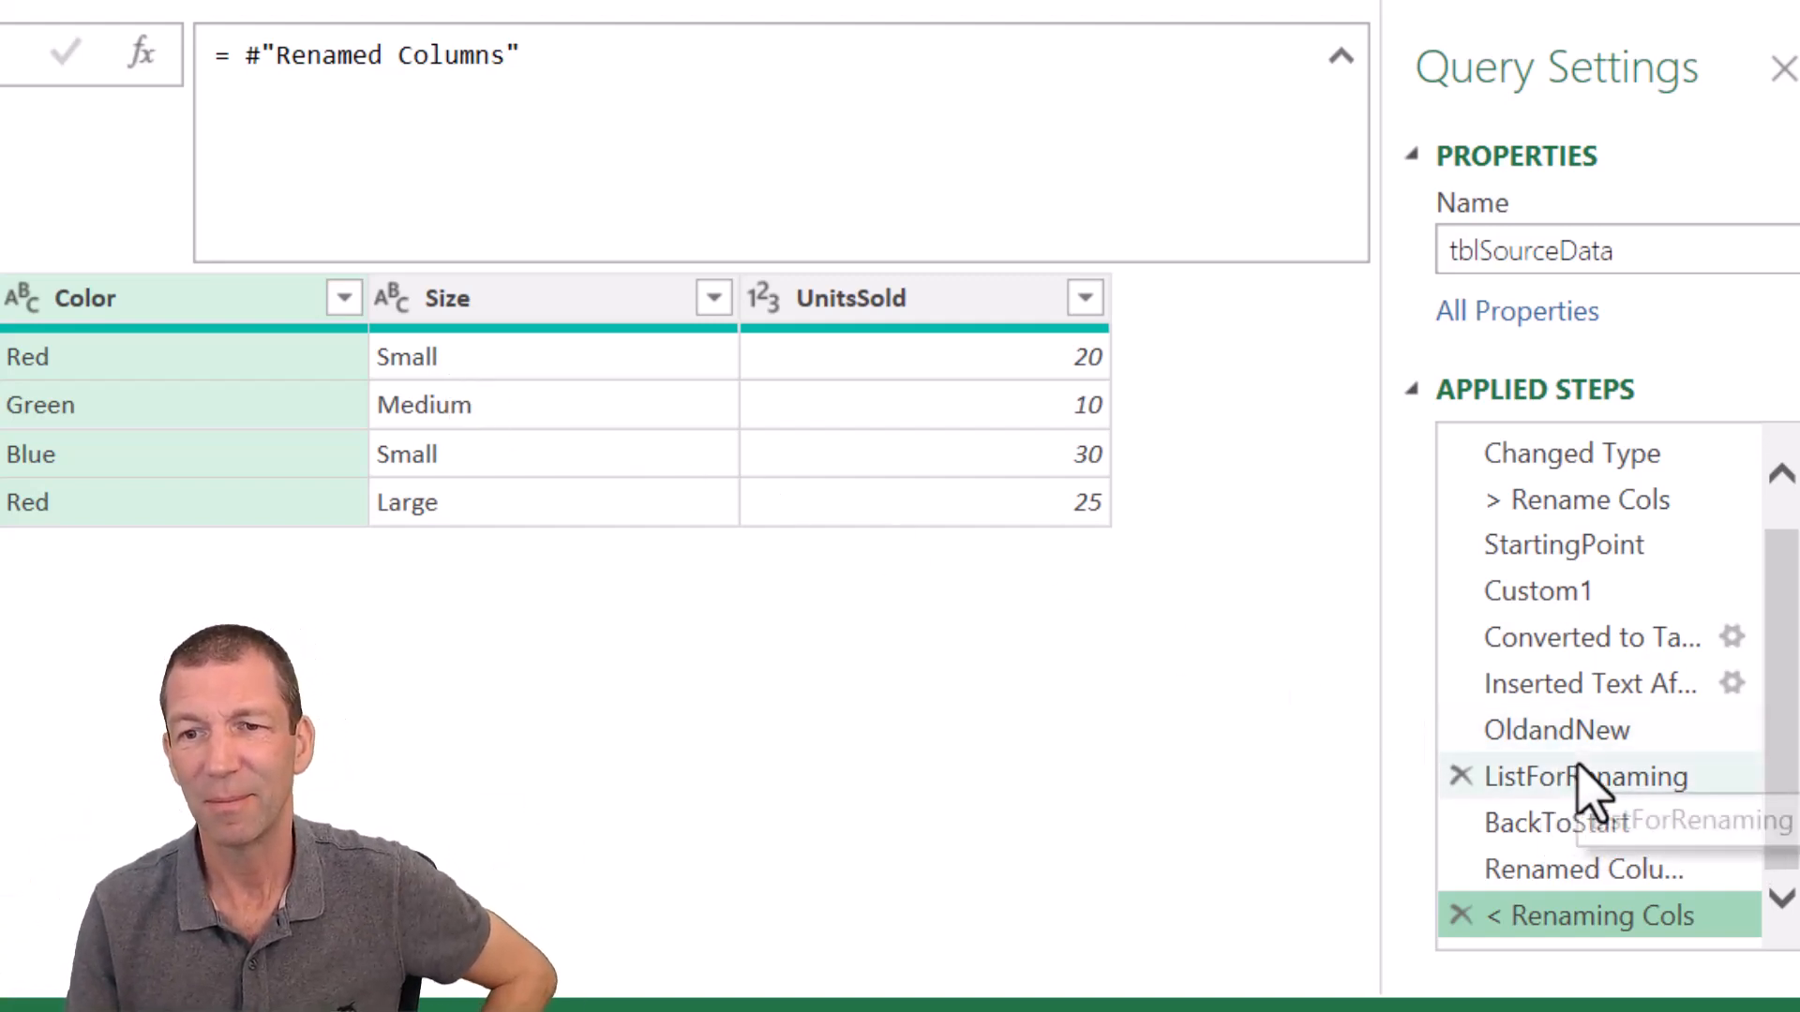
# Step: Inspect the ListForRenaming step's List.Zip formula, then show the queries list
pyautogui.click(1586, 776)
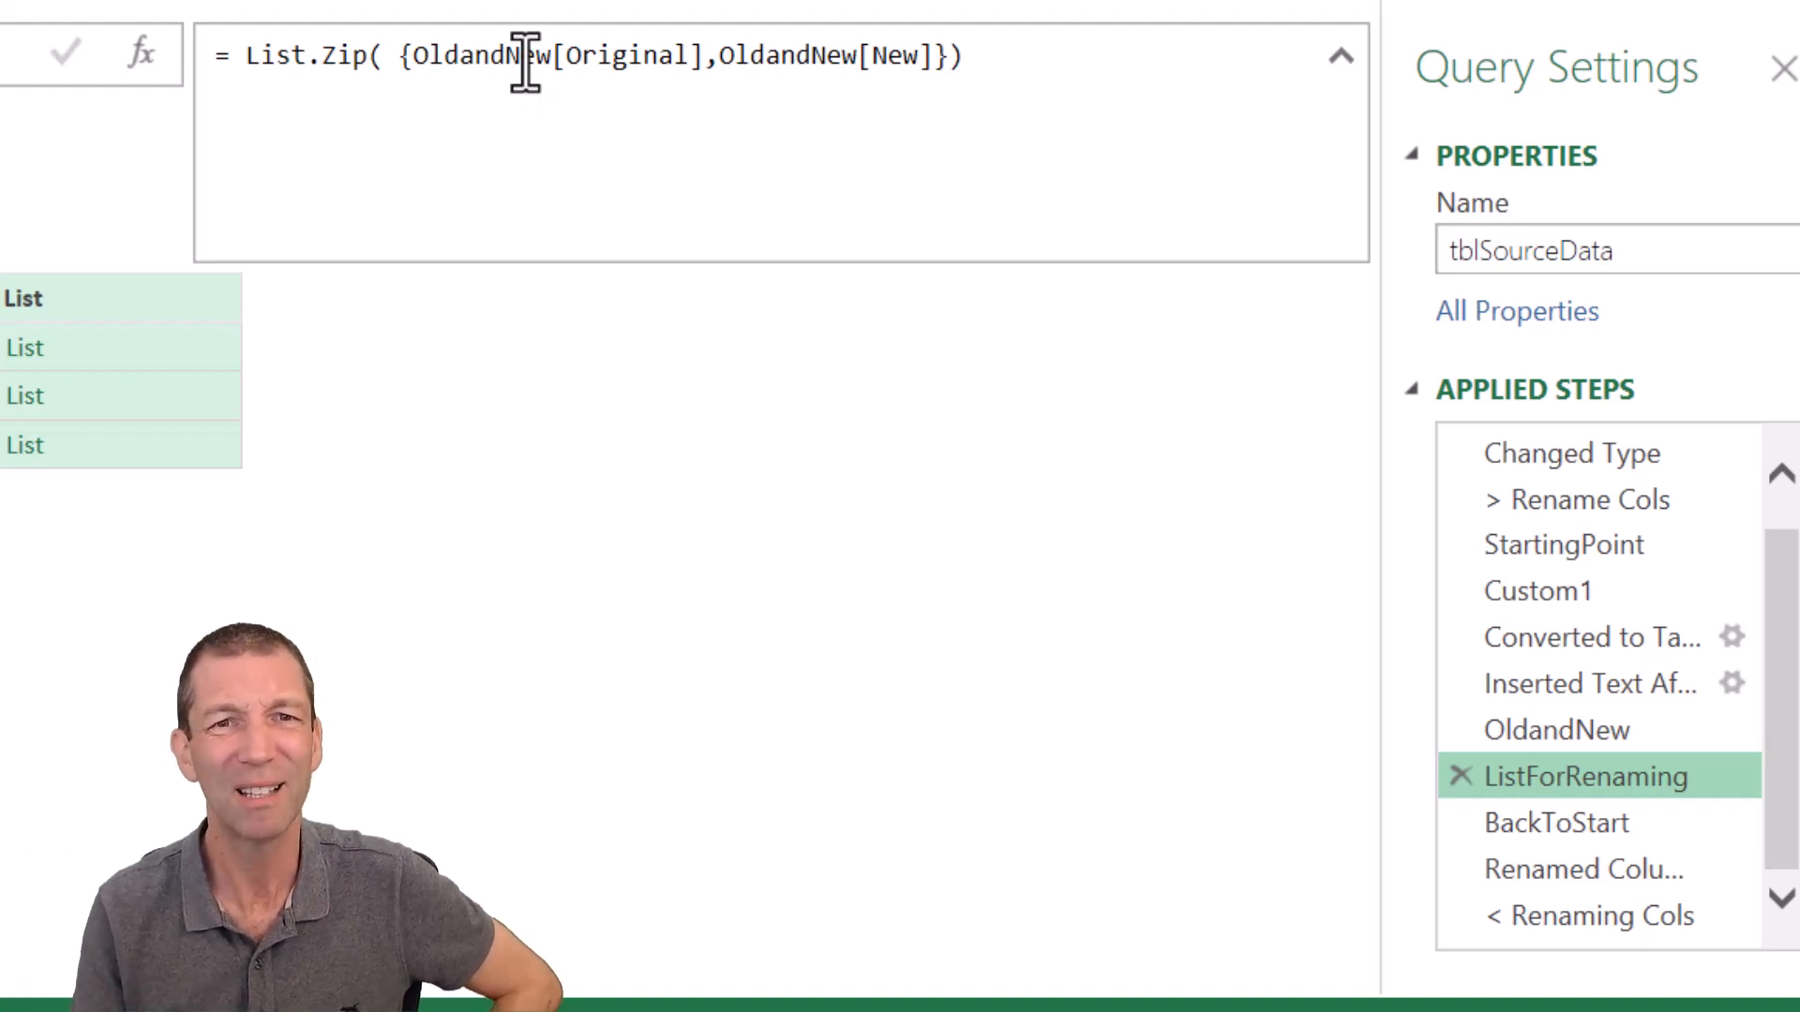
pyautogui.moveTo(51, 453)
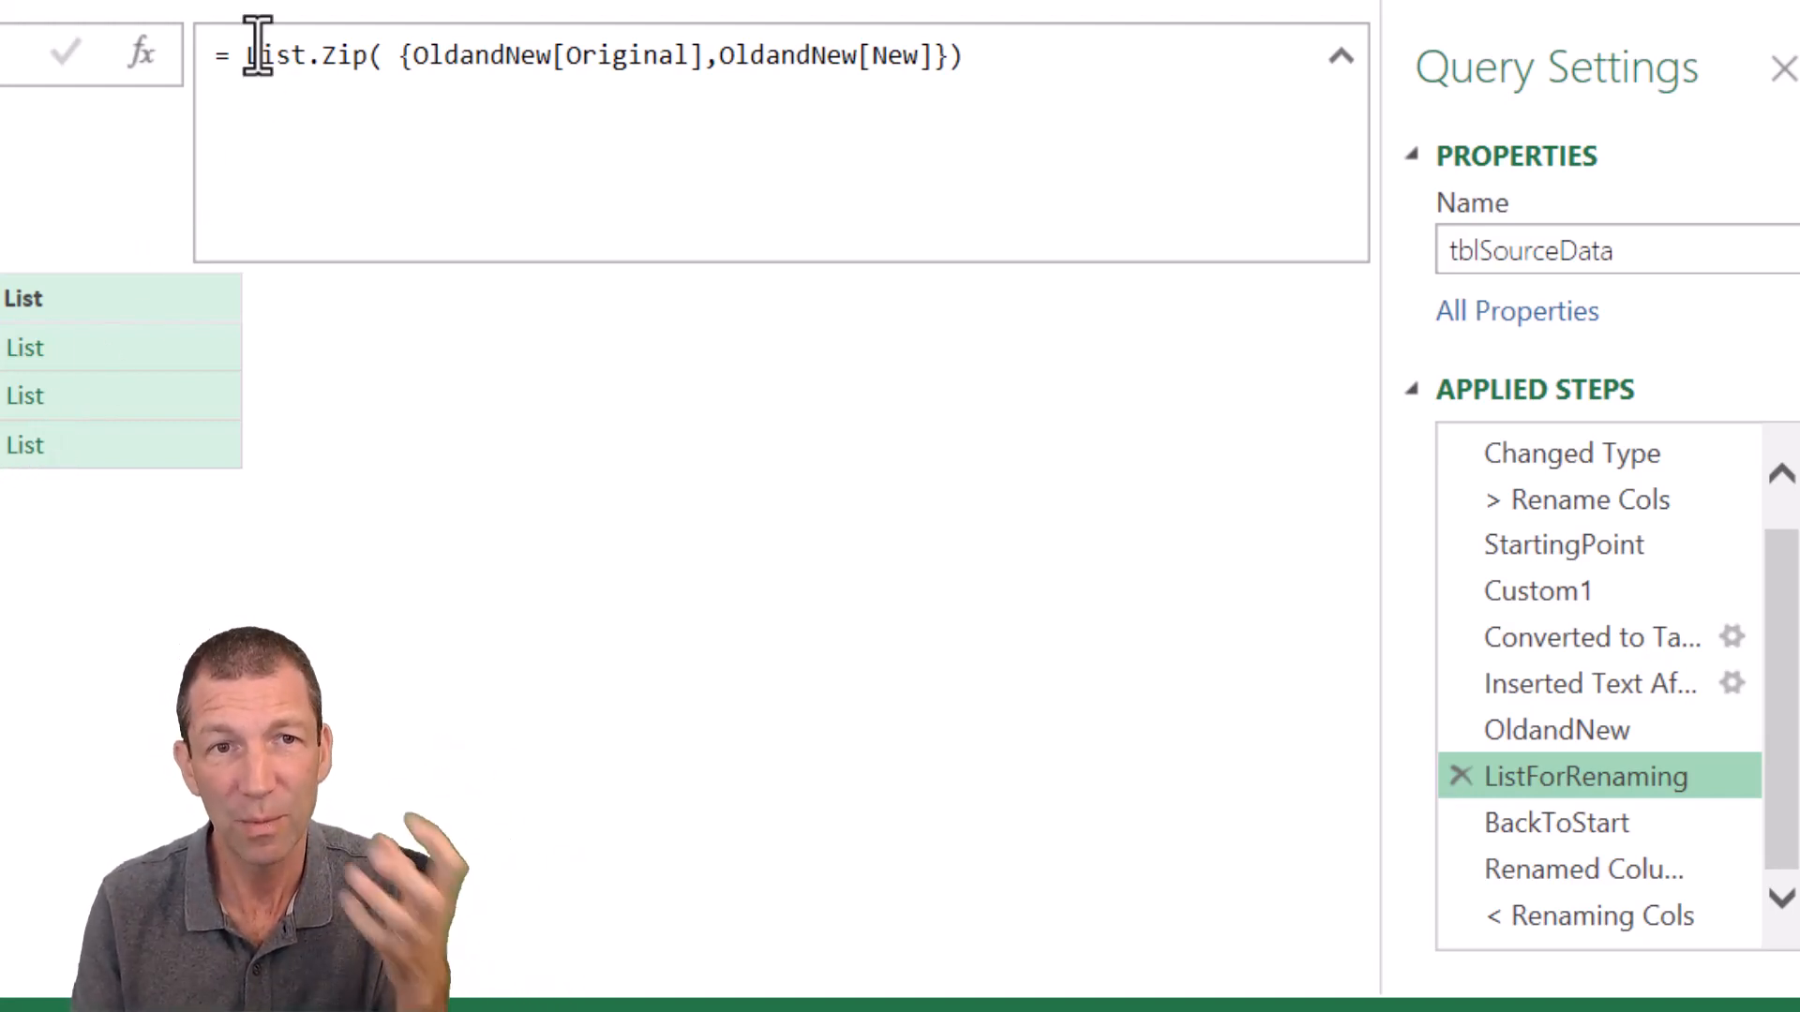
pyautogui.doubleClick(275, 55)
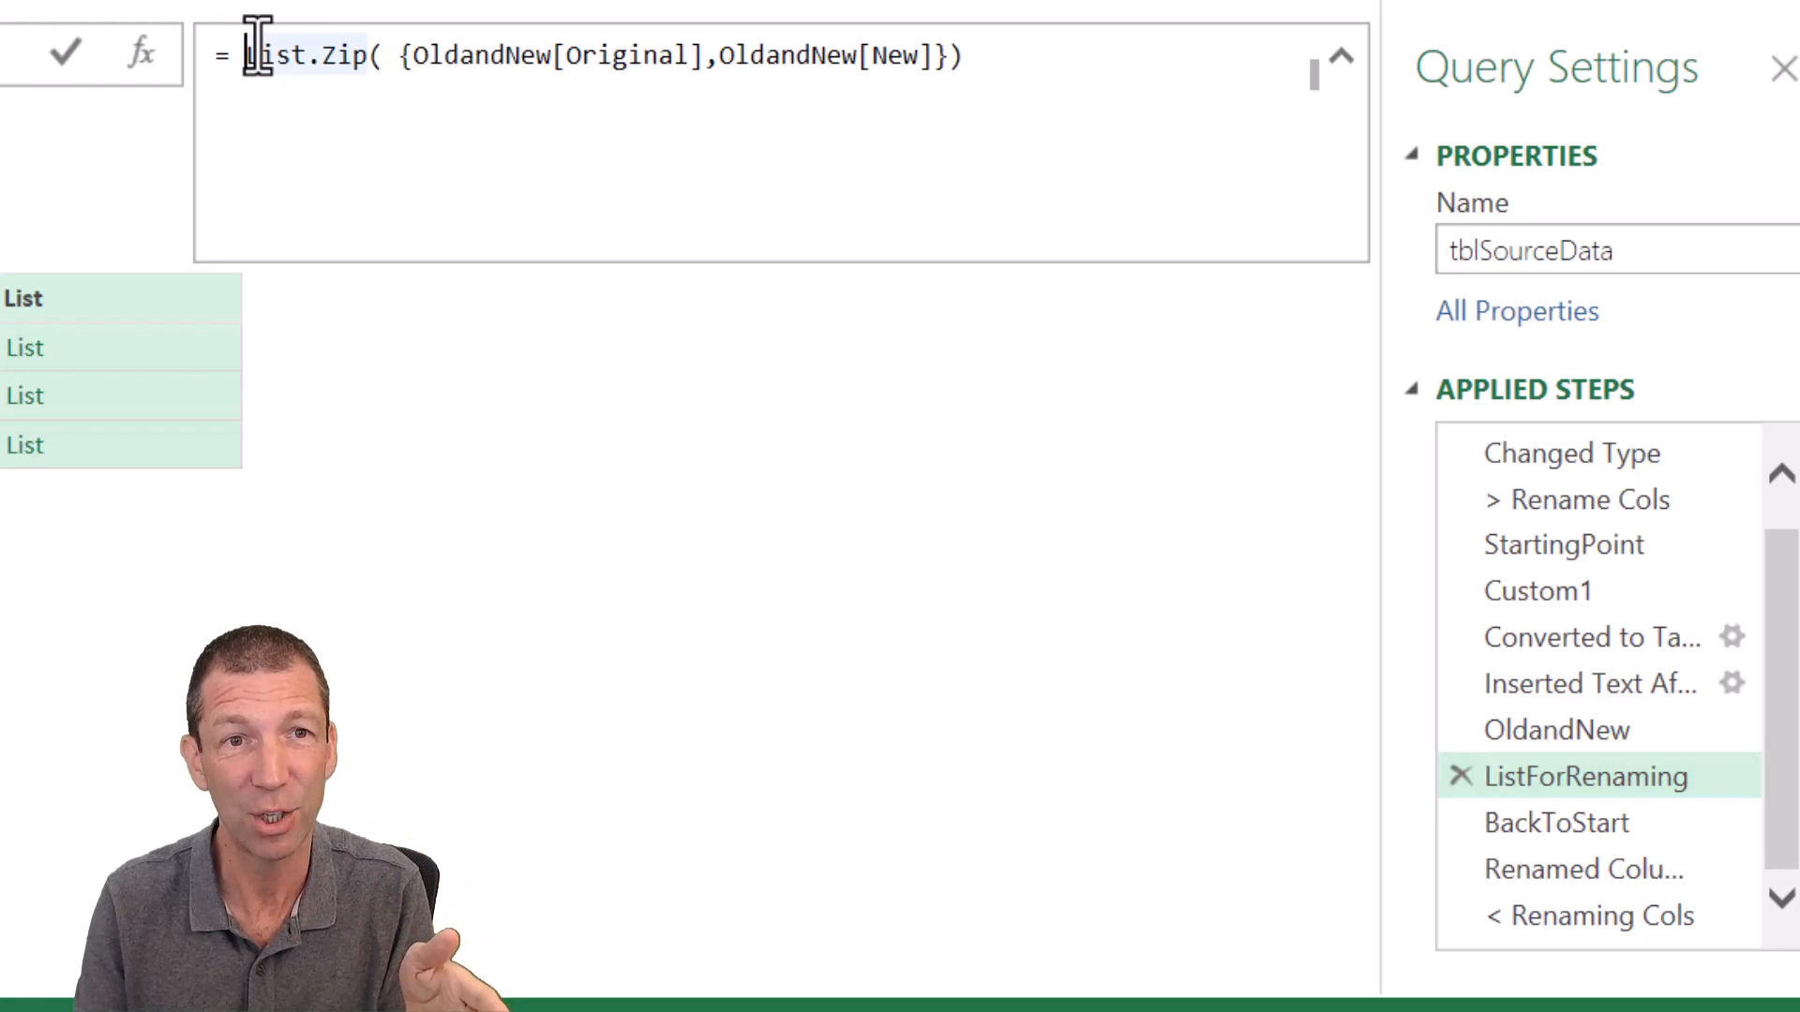
pyautogui.doubleClick(304, 55)
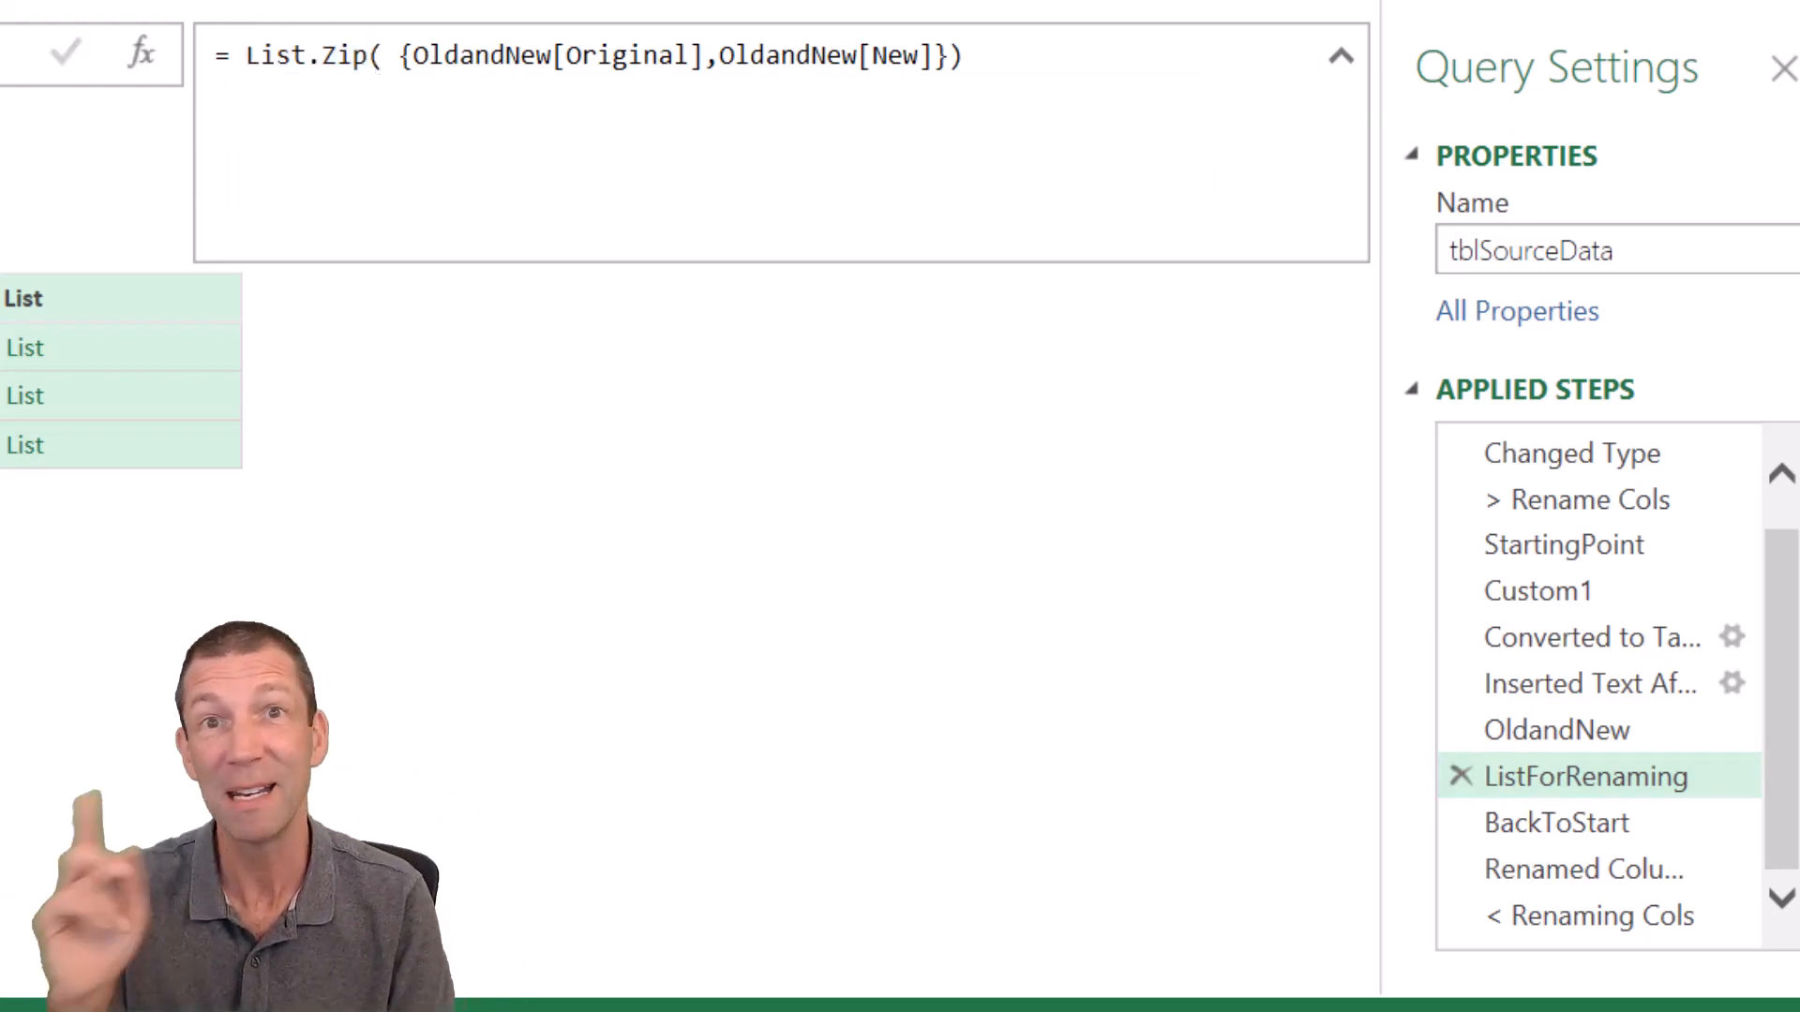
pyautogui.click(213, 151)
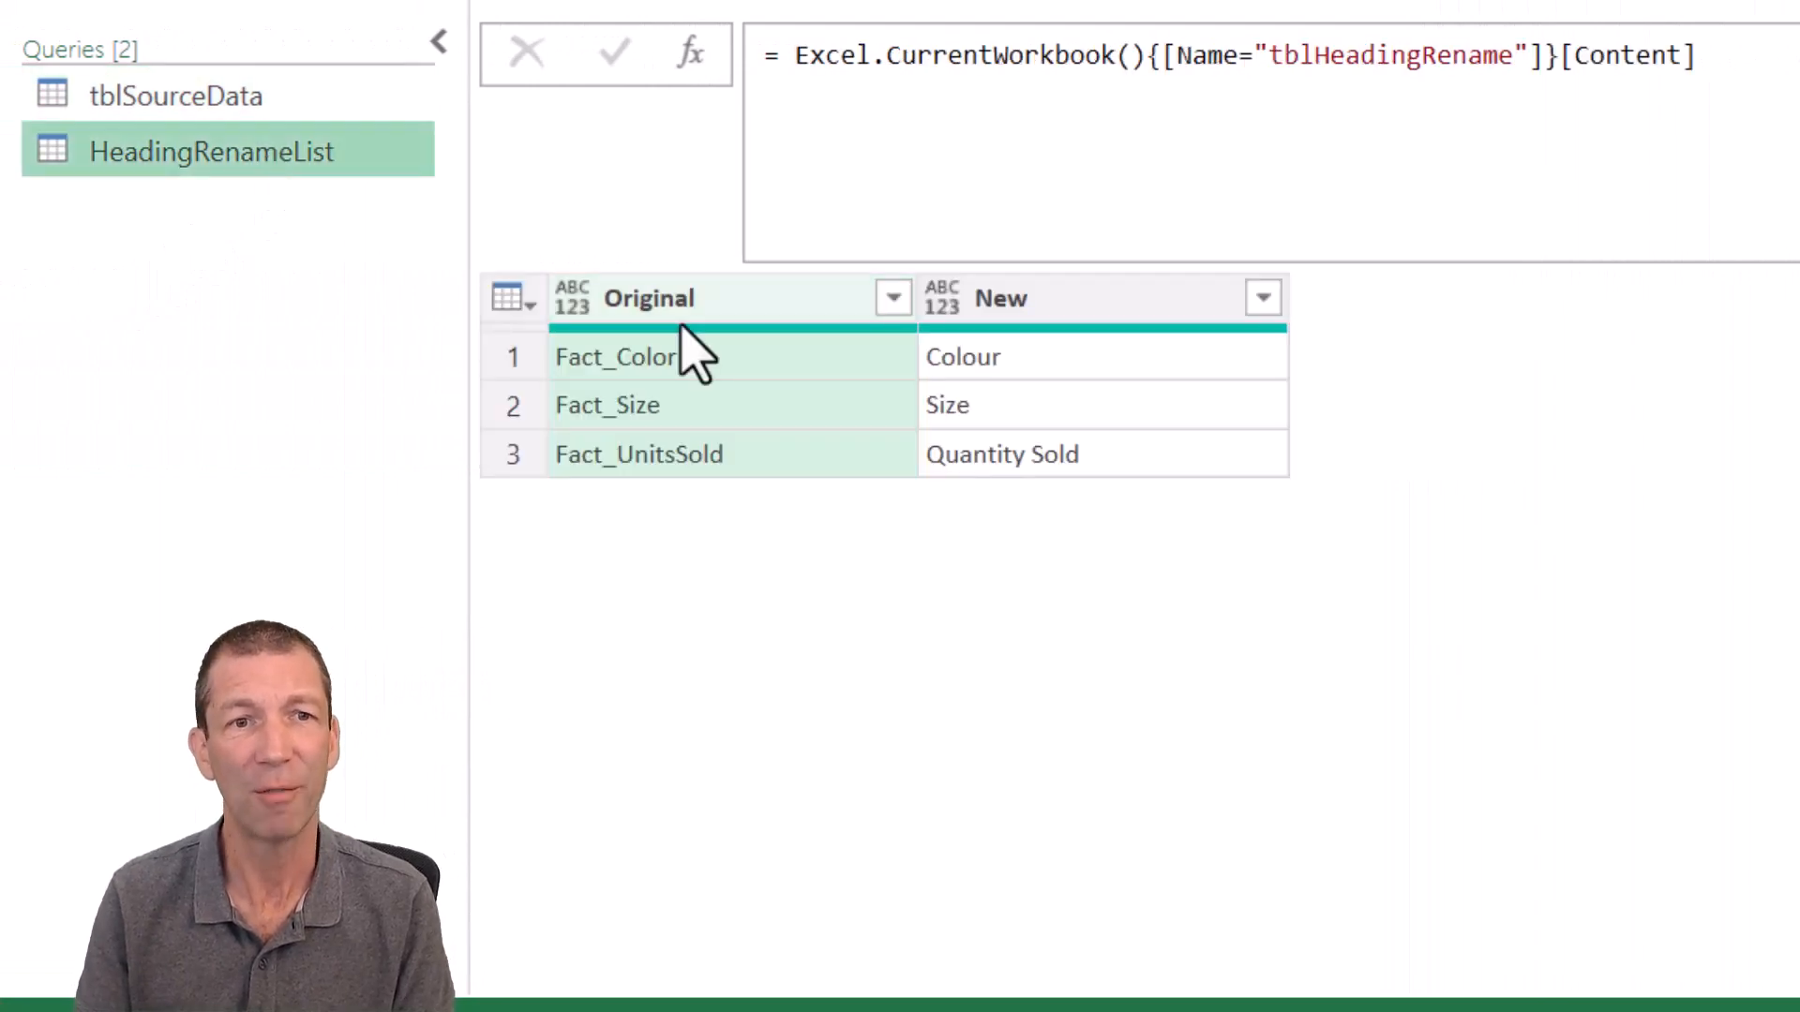
pyautogui.moveTo(976, 515)
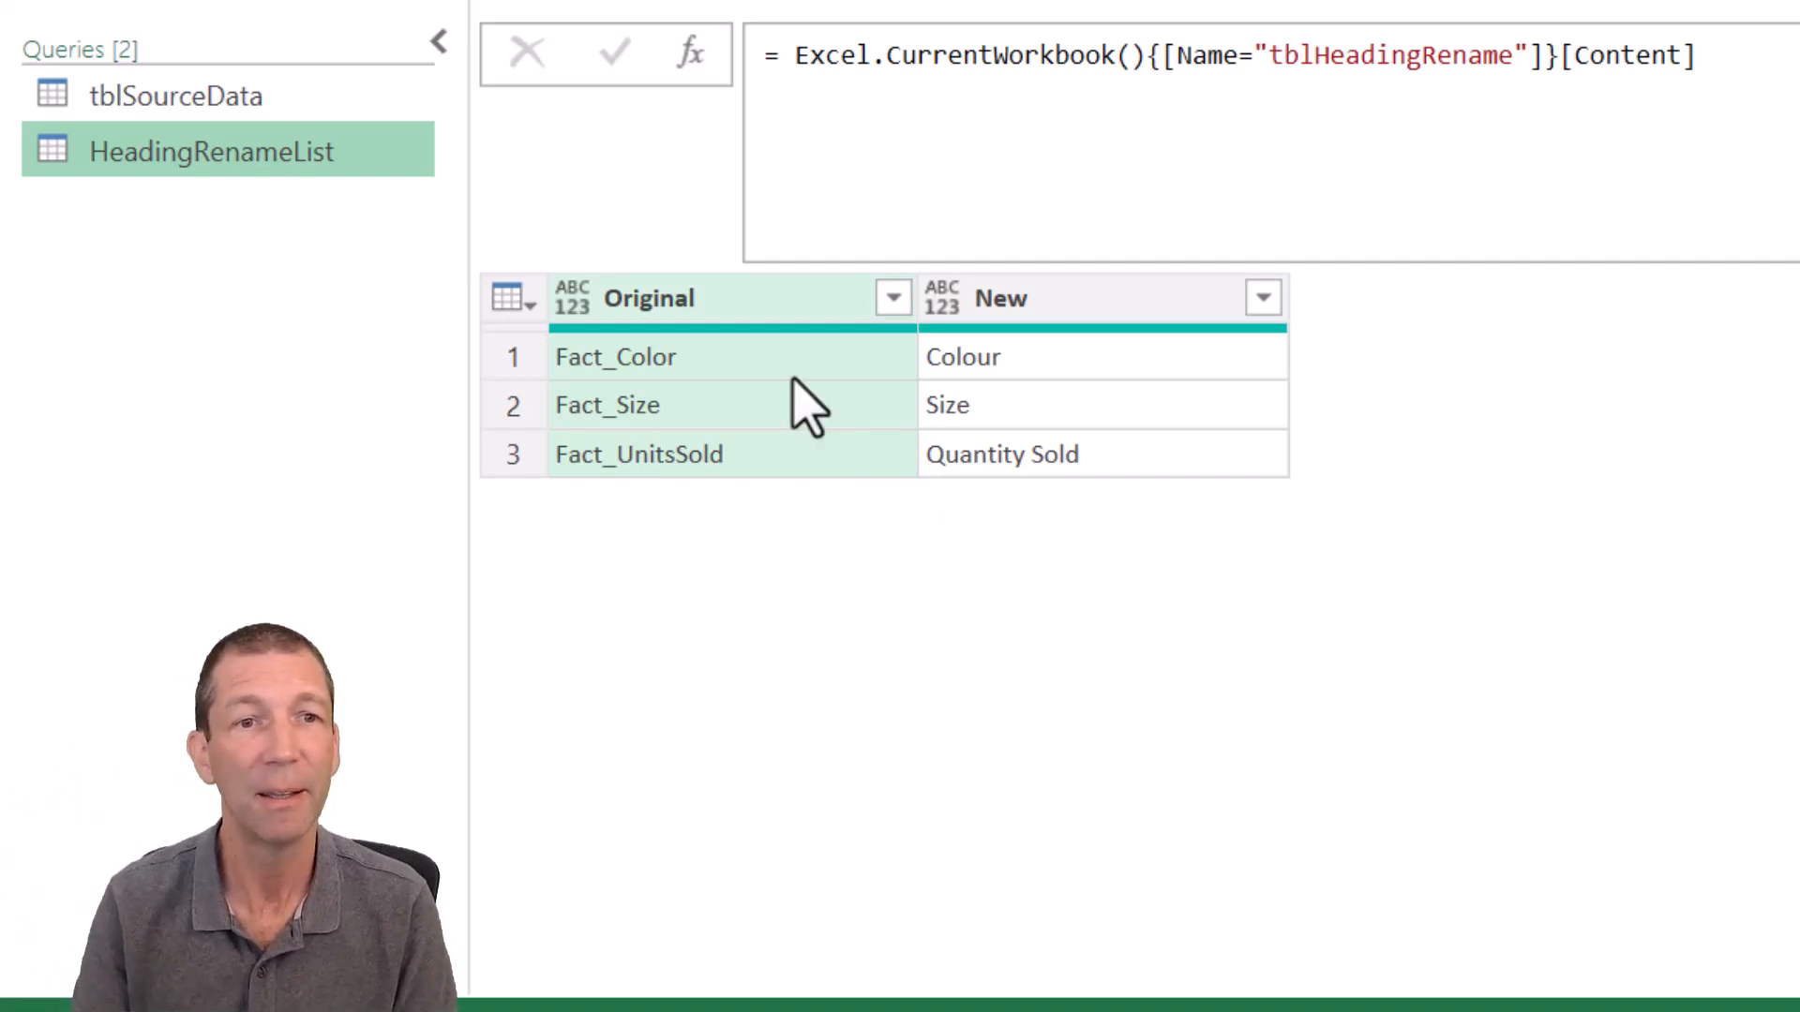
pyautogui.moveTo(790, 367)
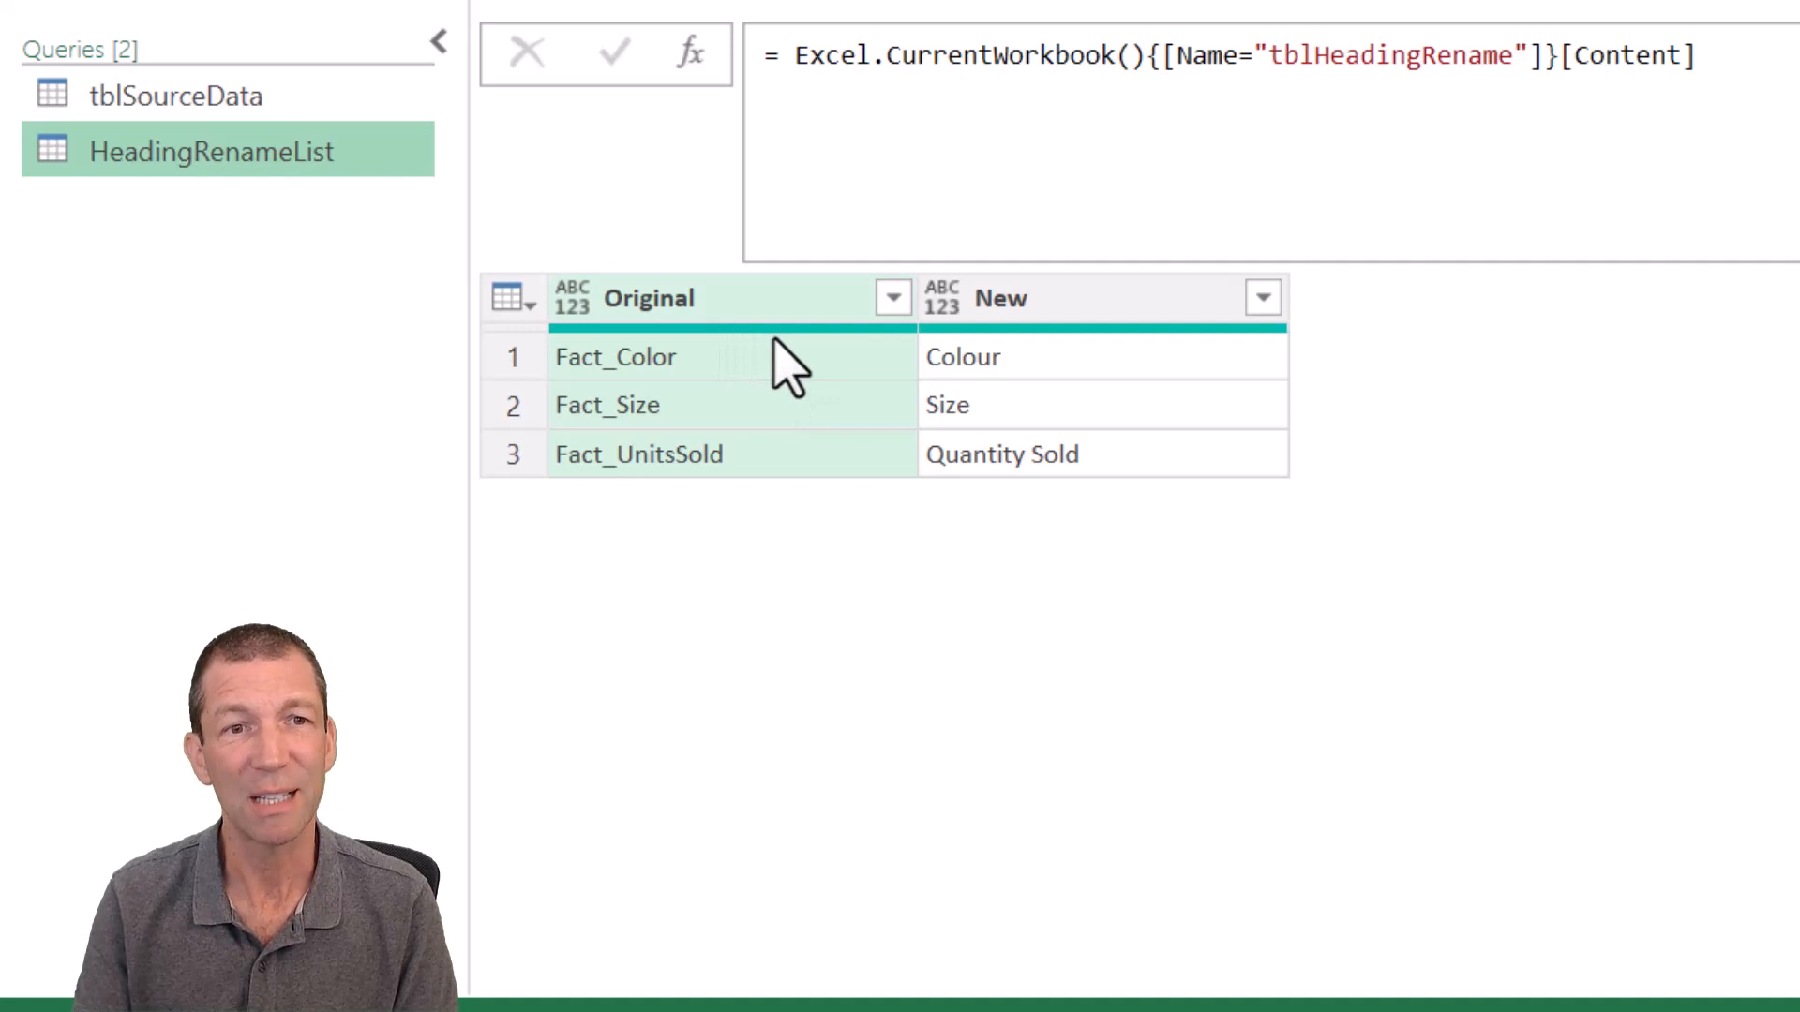
pyautogui.moveTo(1016, 402)
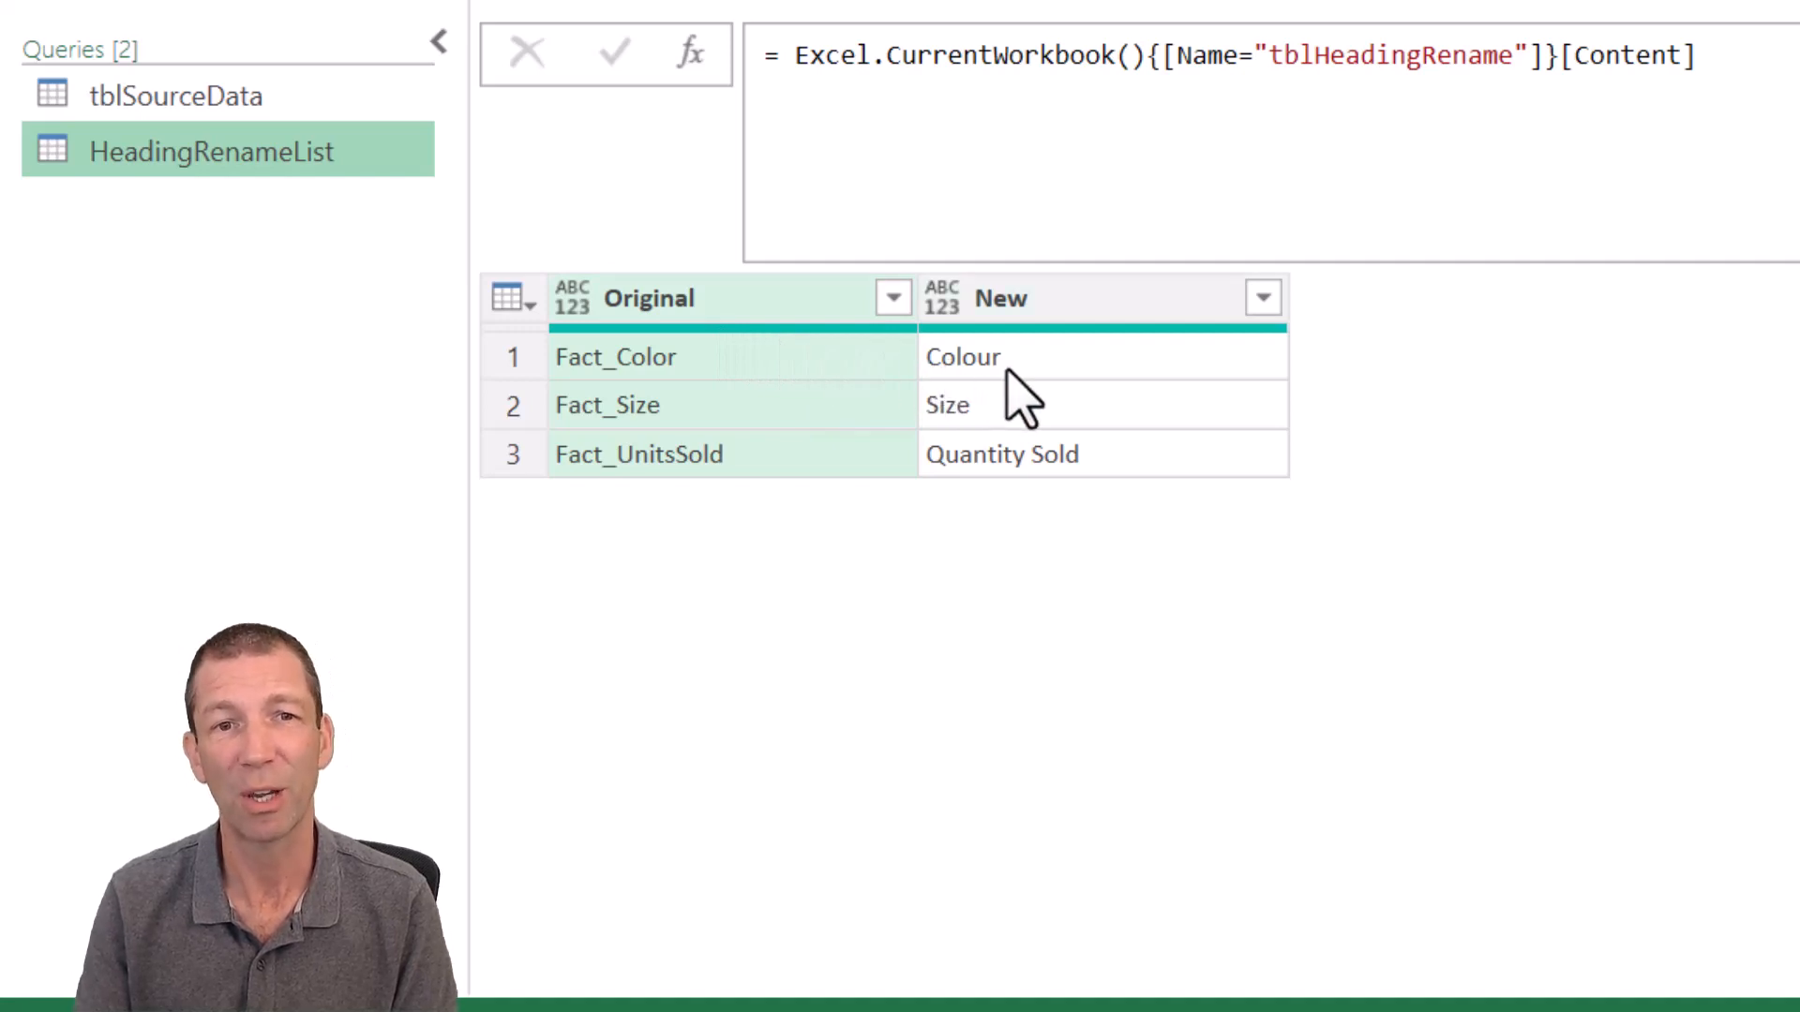
pyautogui.moveTo(1004, 378)
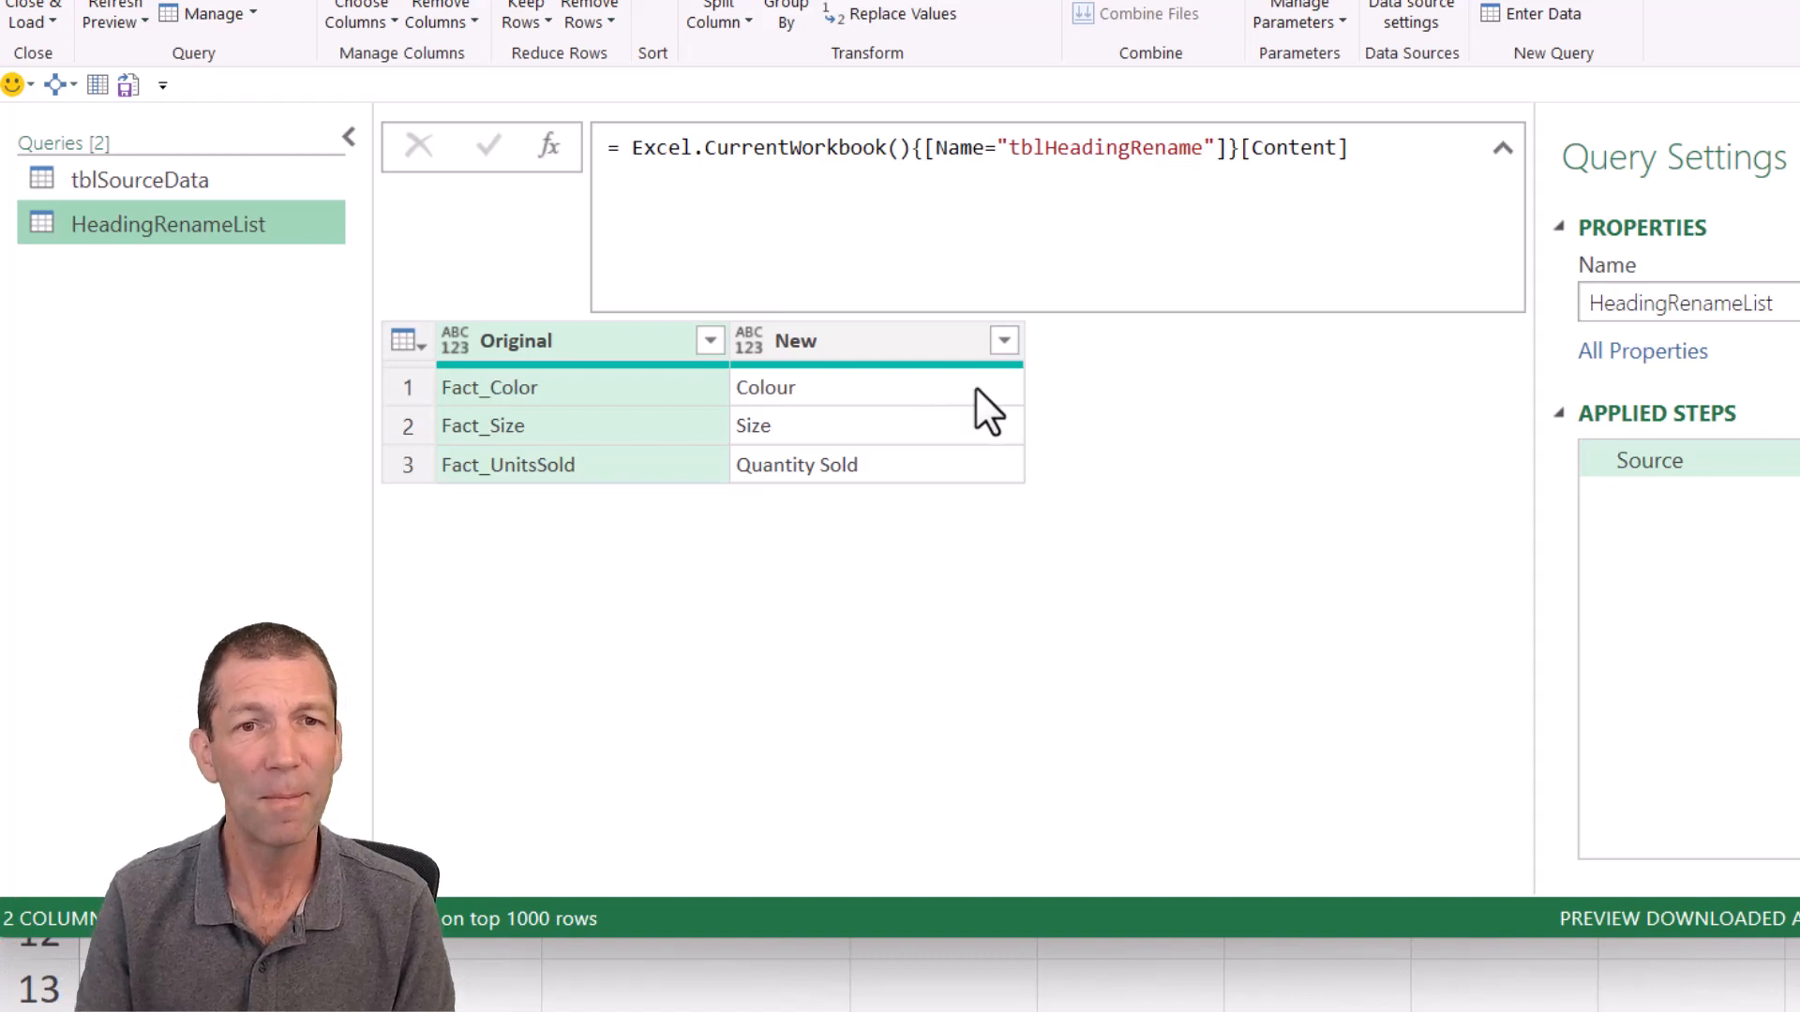
# Step: Add a Table.ToRows(Source) step to HeadingRenameList, preview its lists, then select tblSourceData
pyautogui.rightClick(1650, 461)
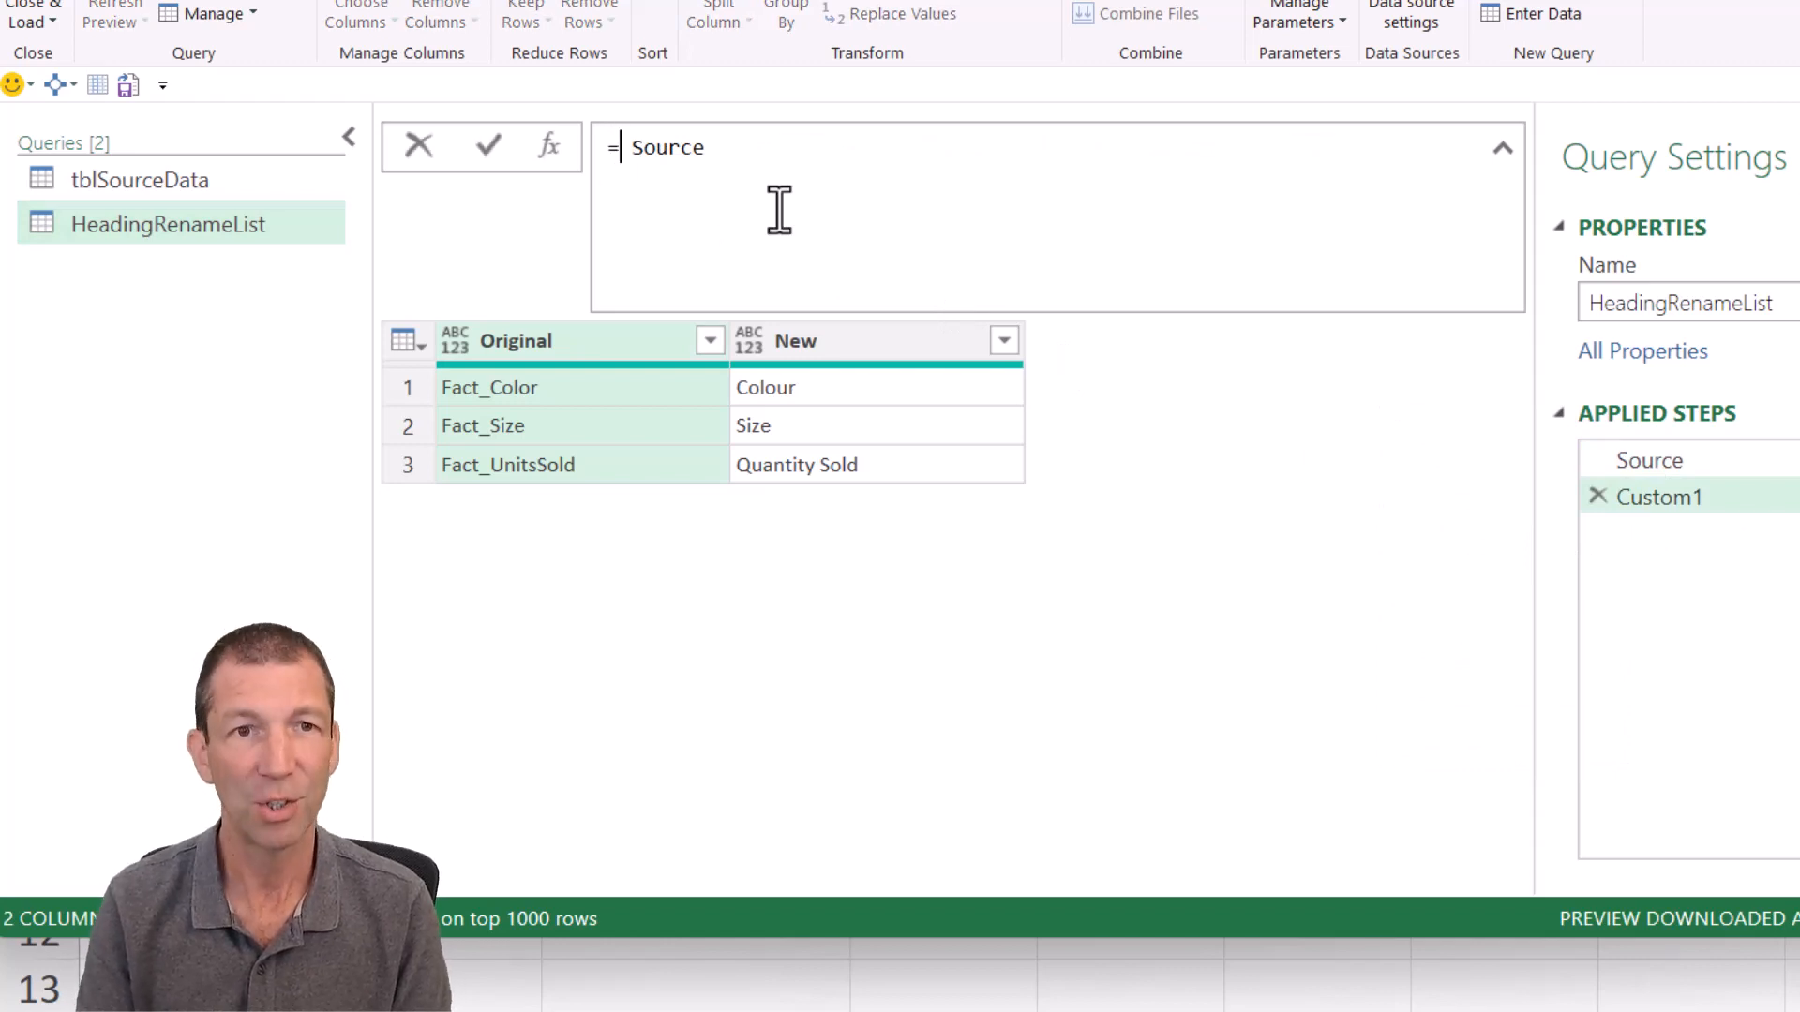
pyautogui.write('torow')
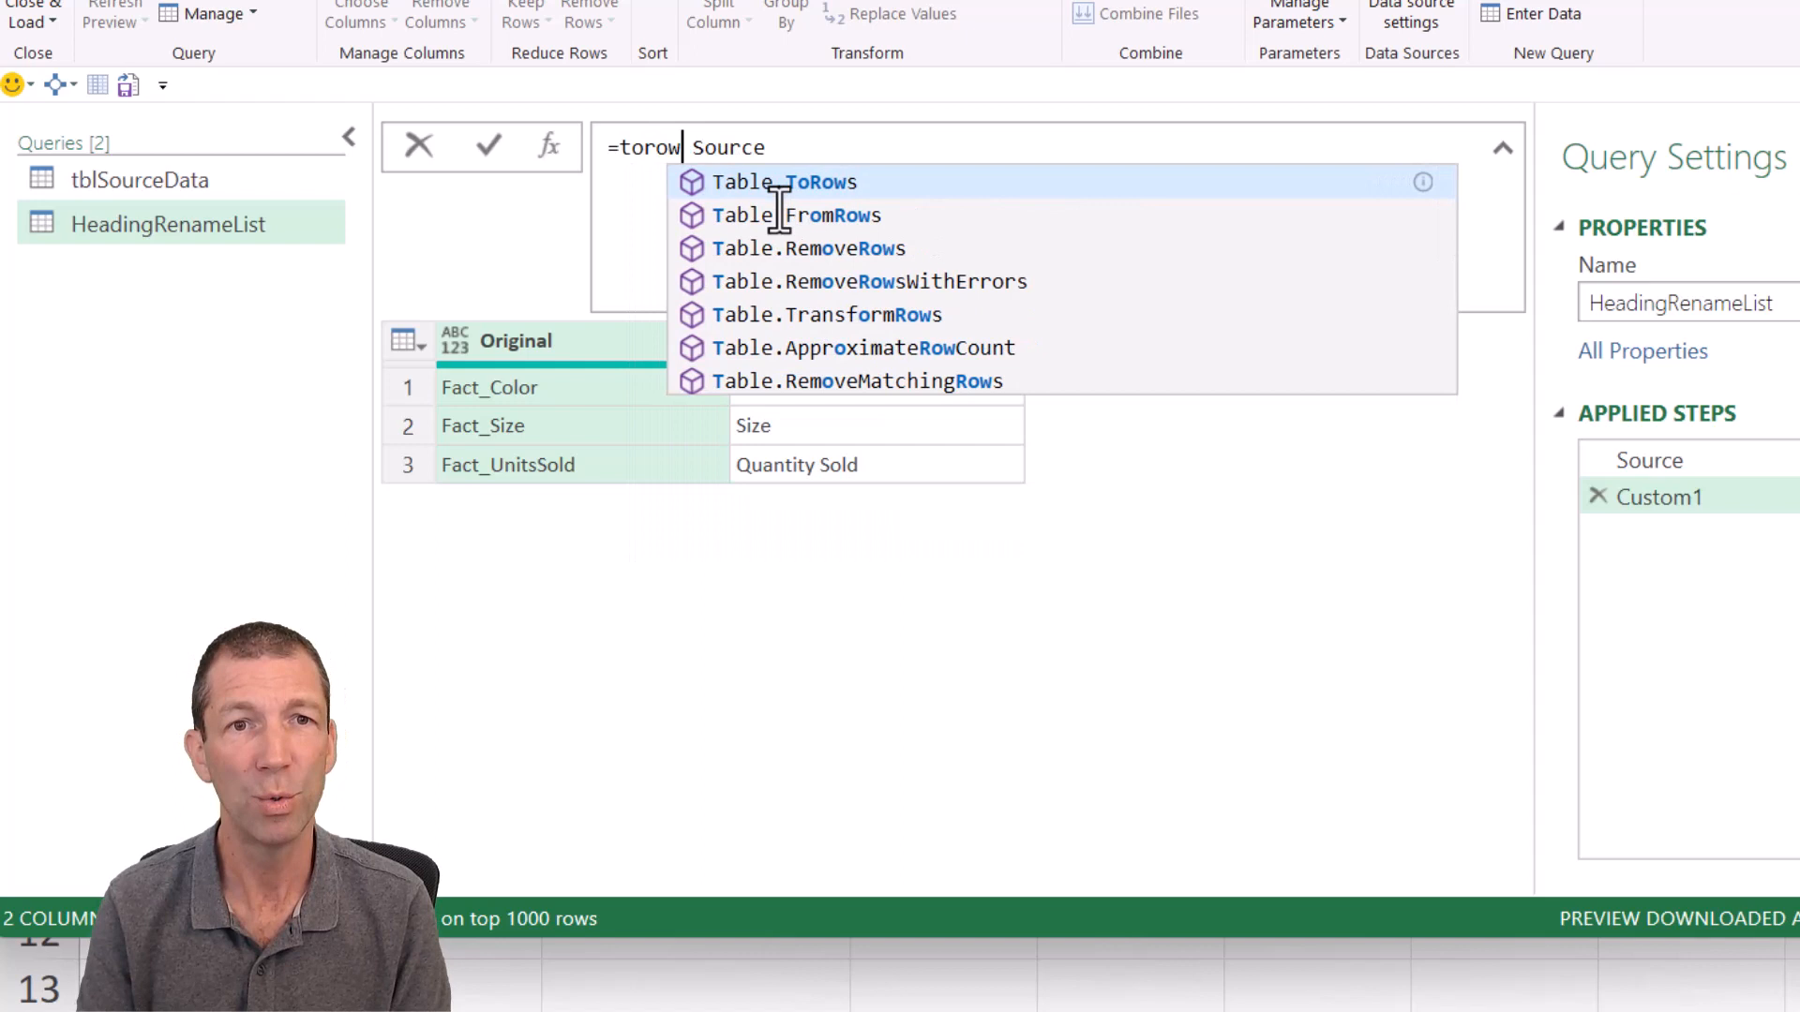
pyautogui.click(783, 181)
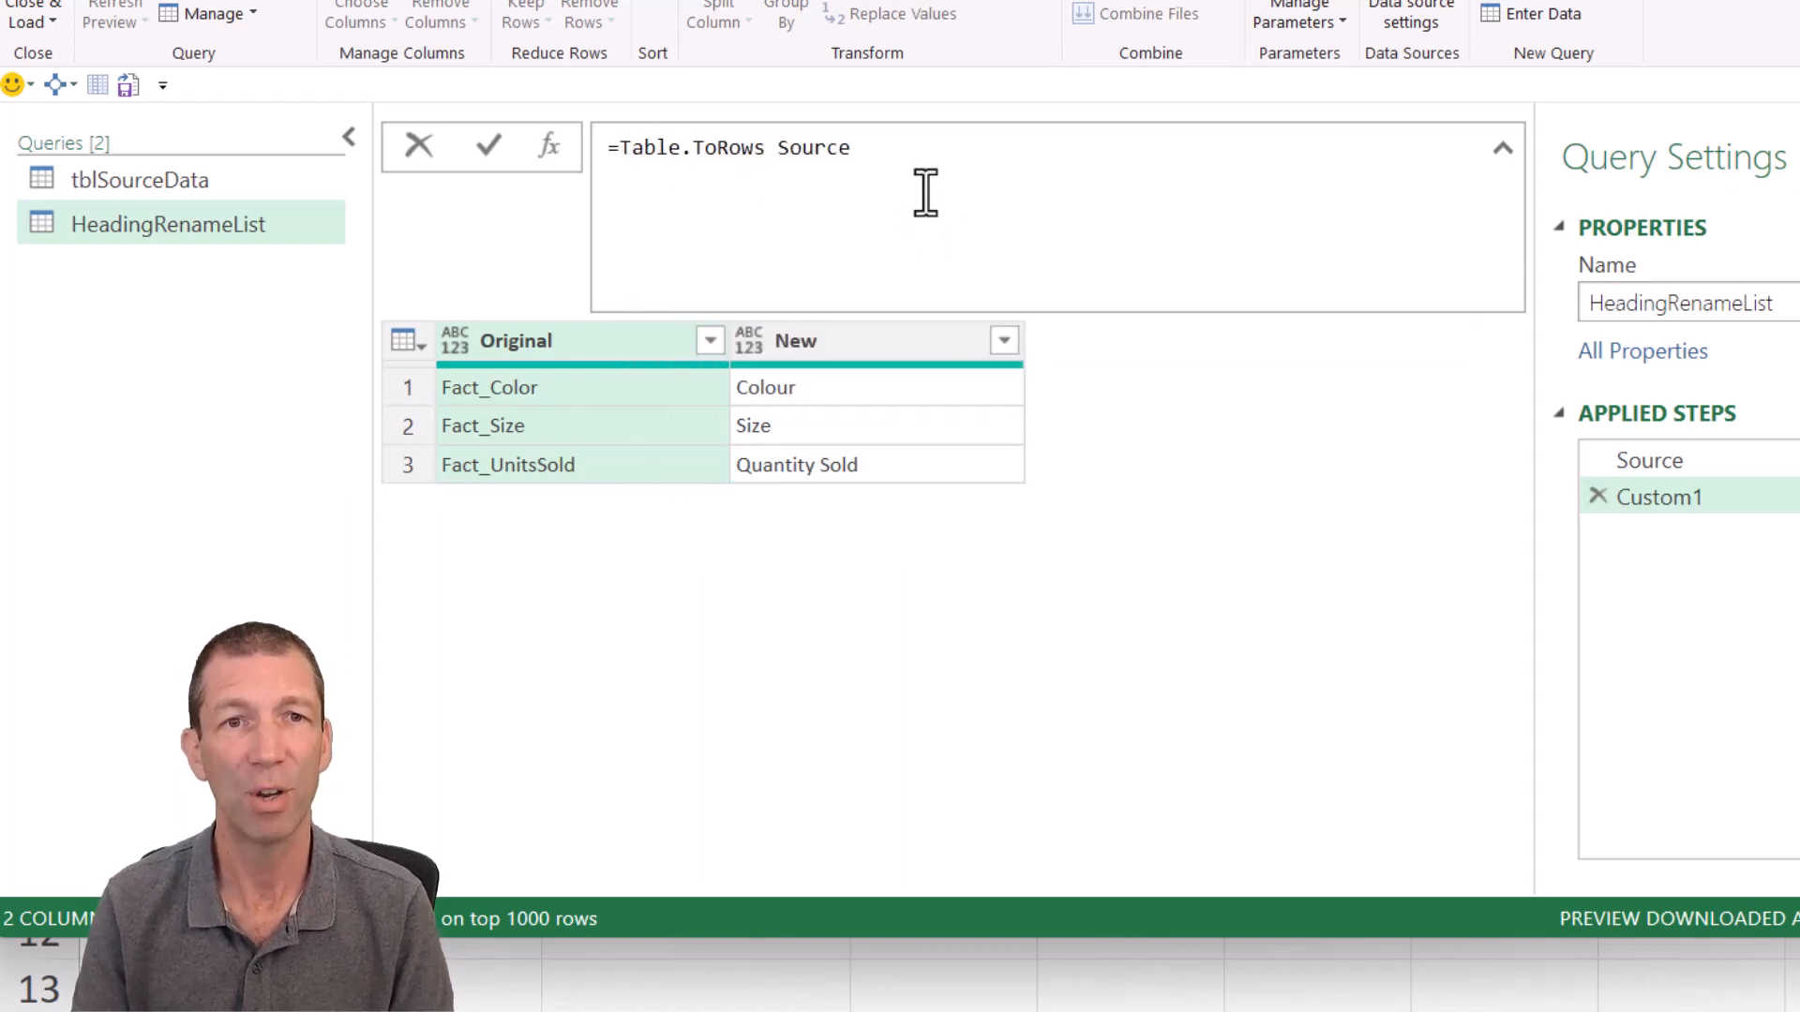
pyautogui.doubleClick(813, 148)
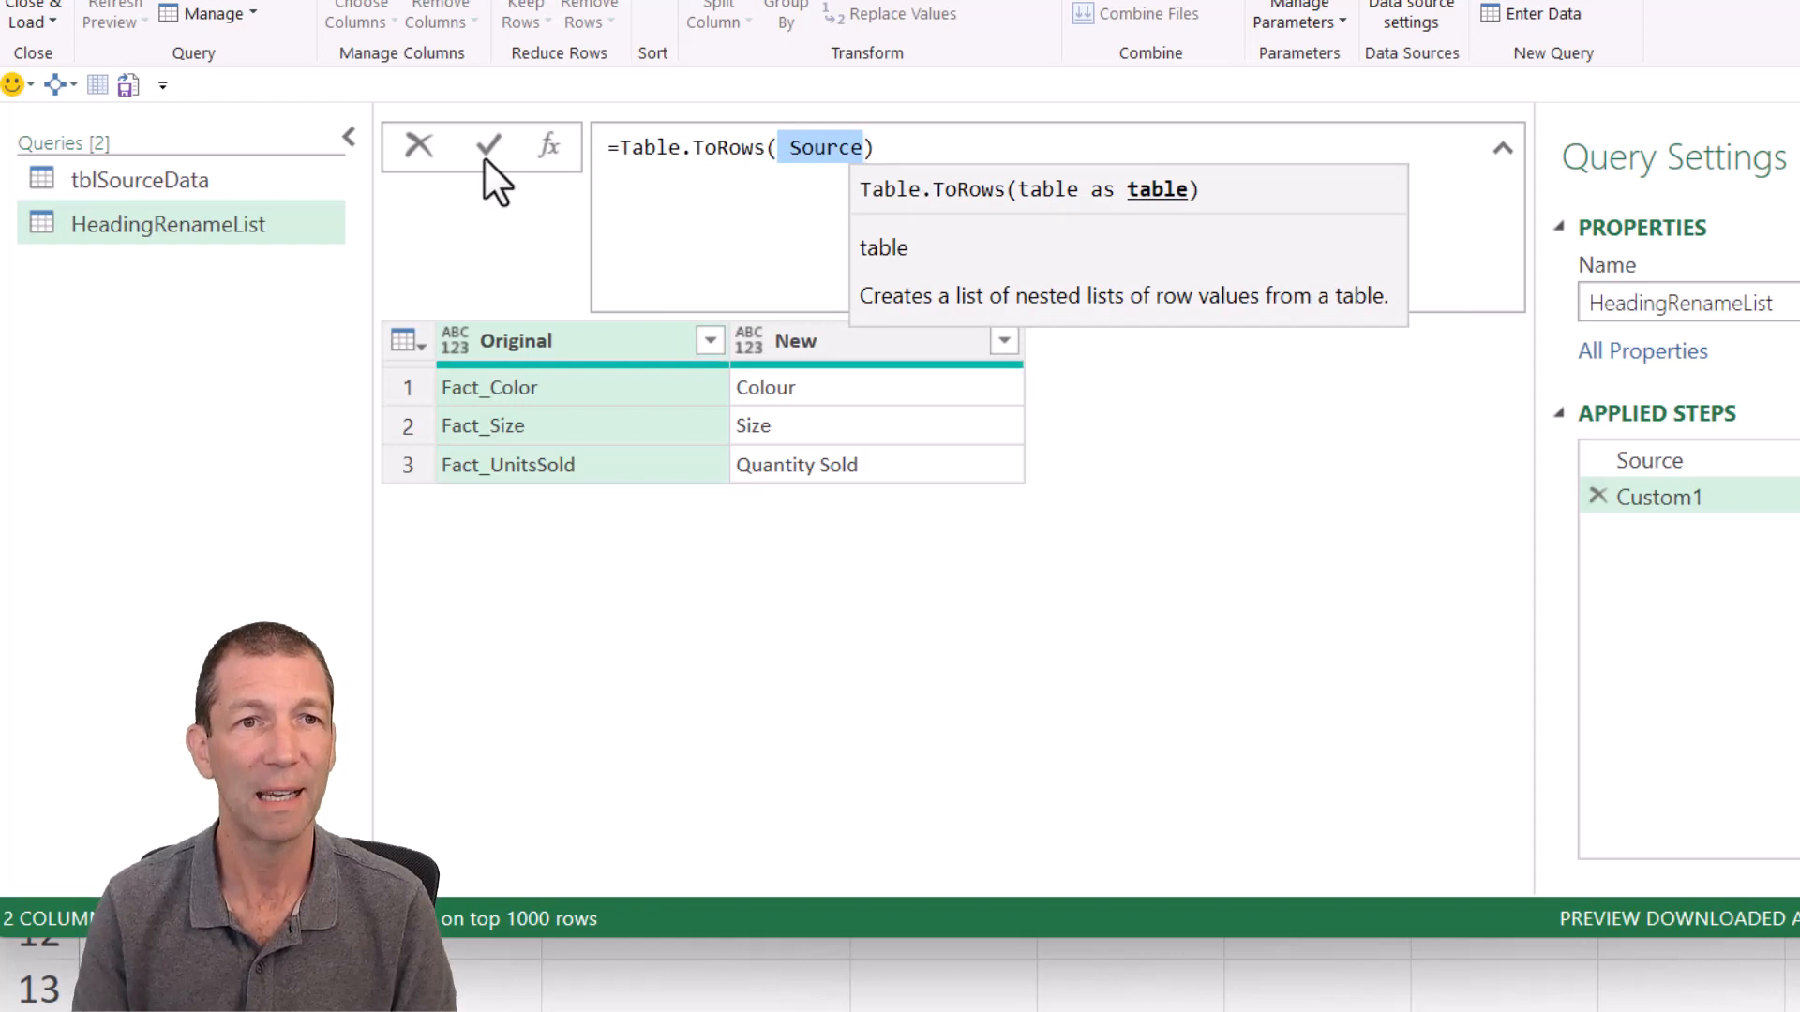
pyautogui.click(487, 146)
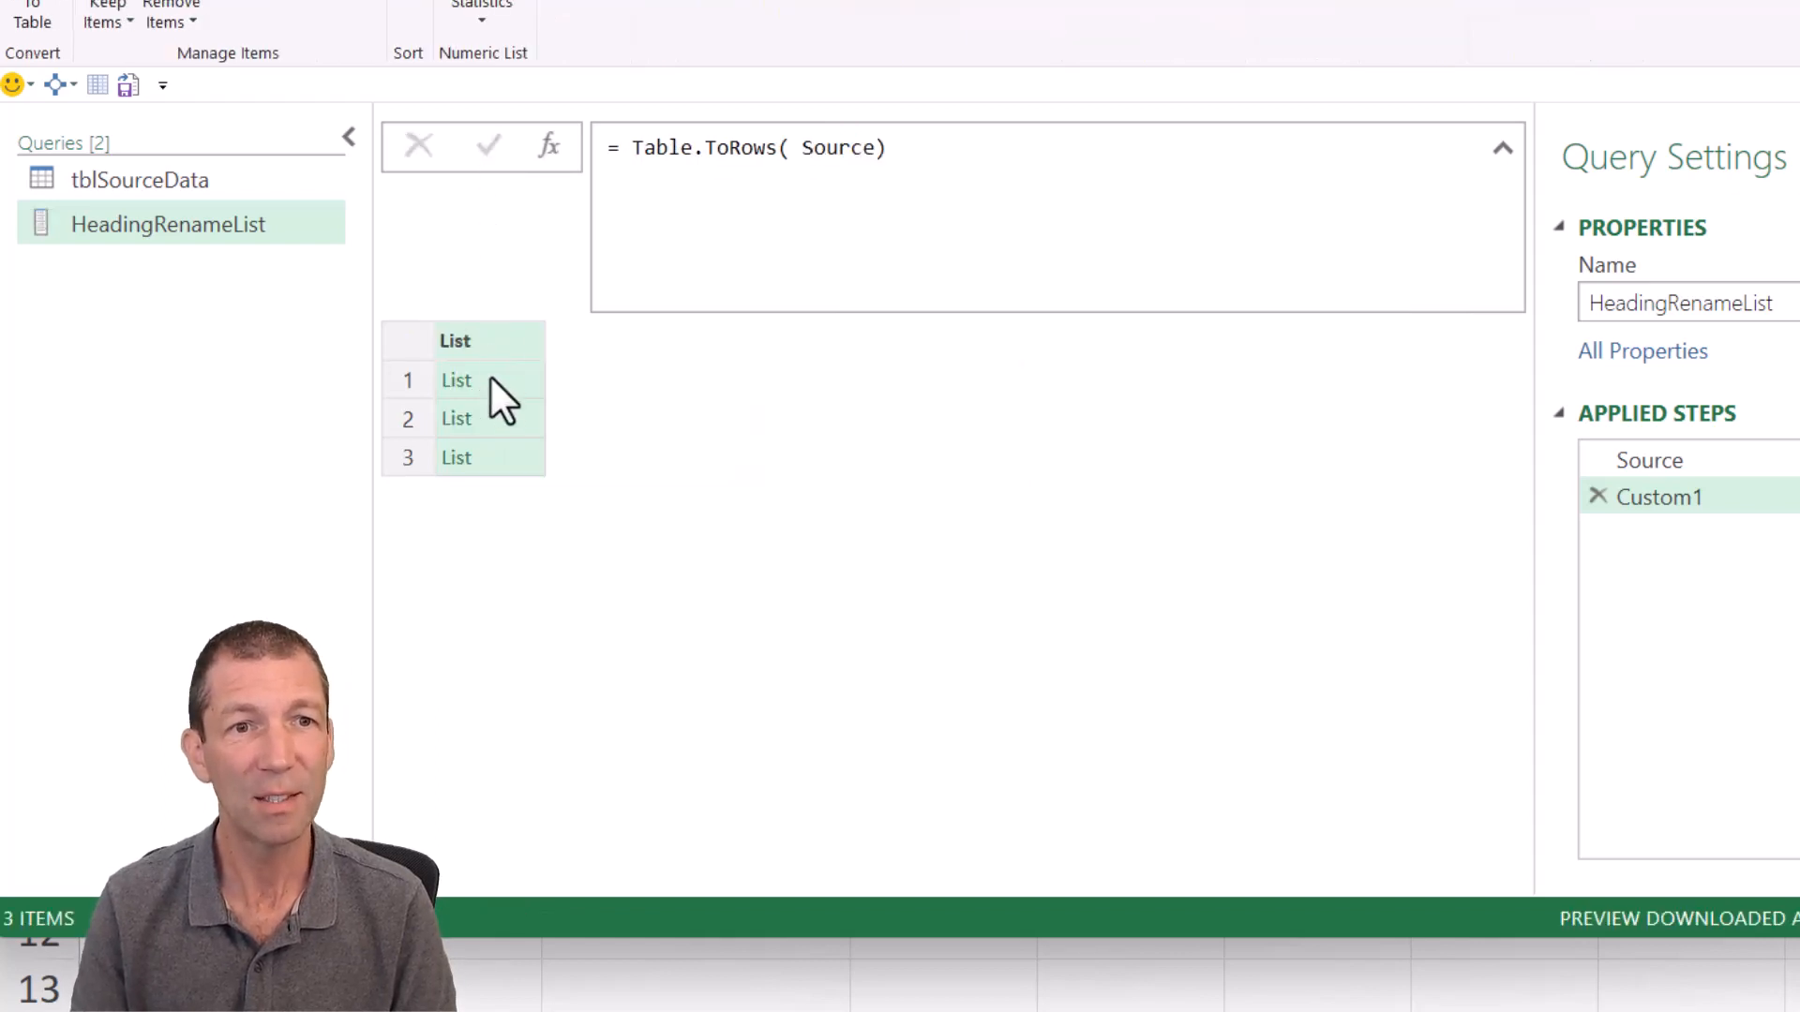
pyautogui.click(456, 380)
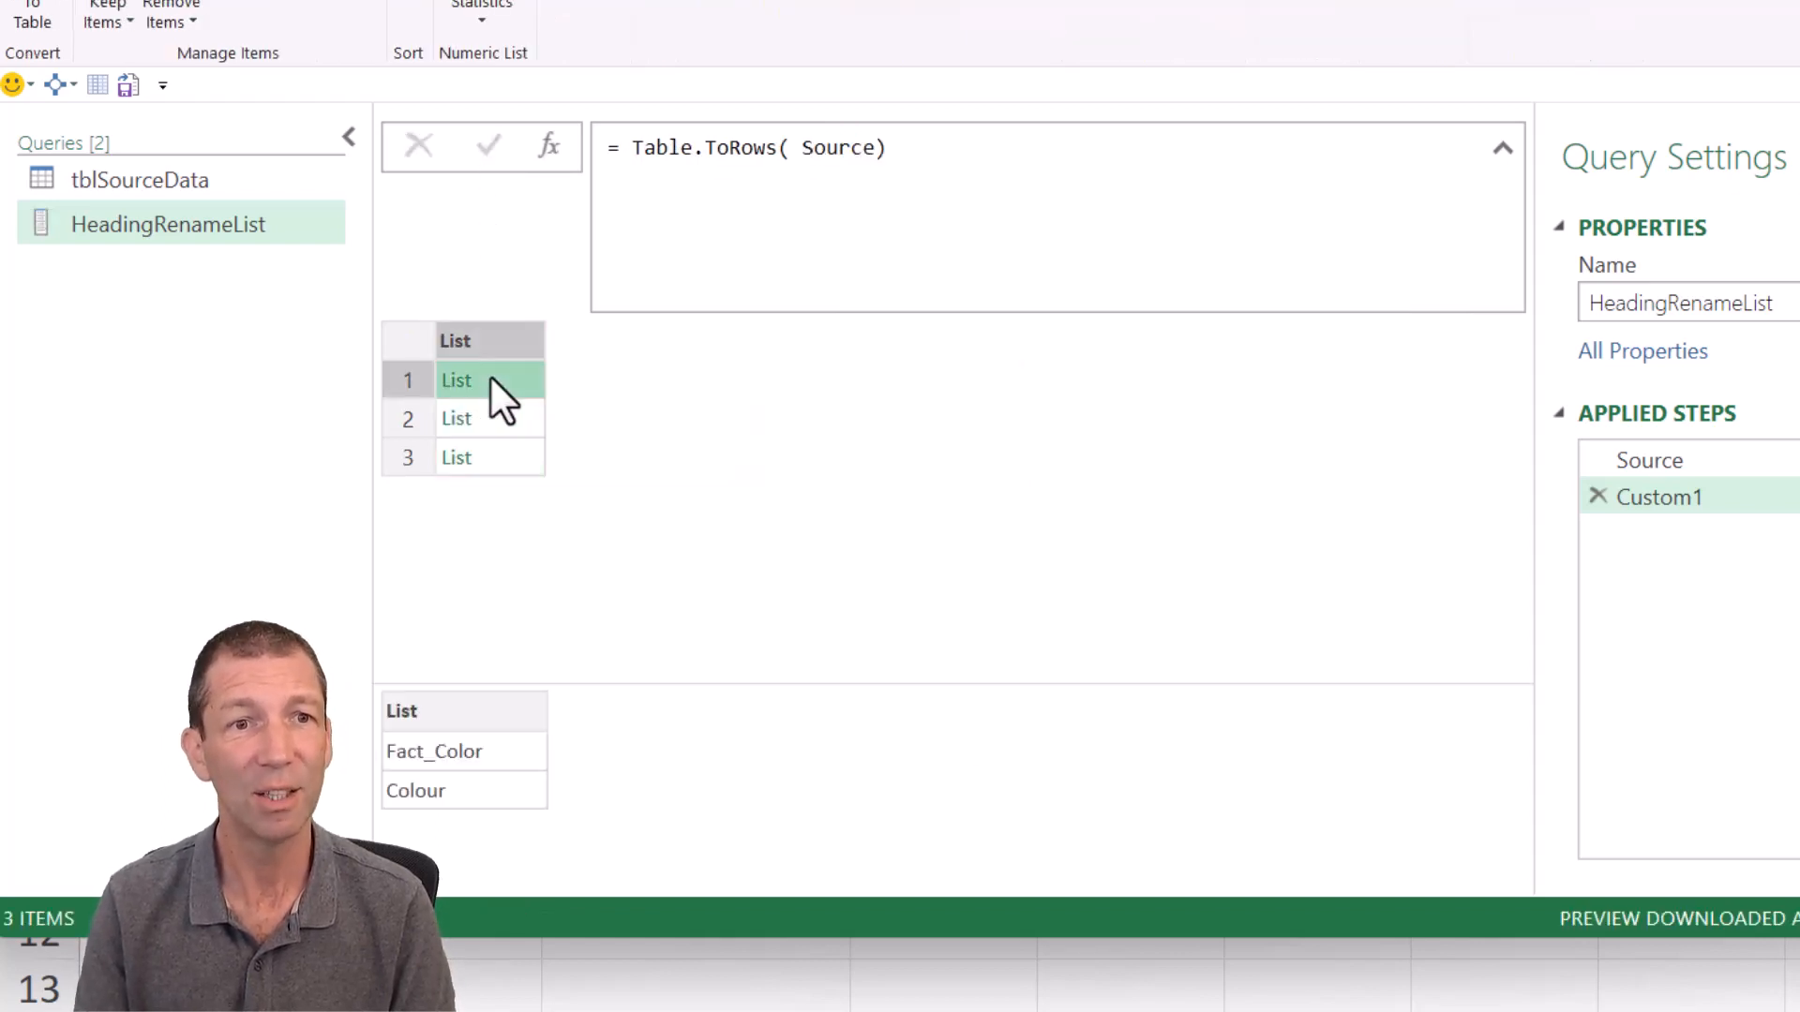
pyautogui.click(456, 418)
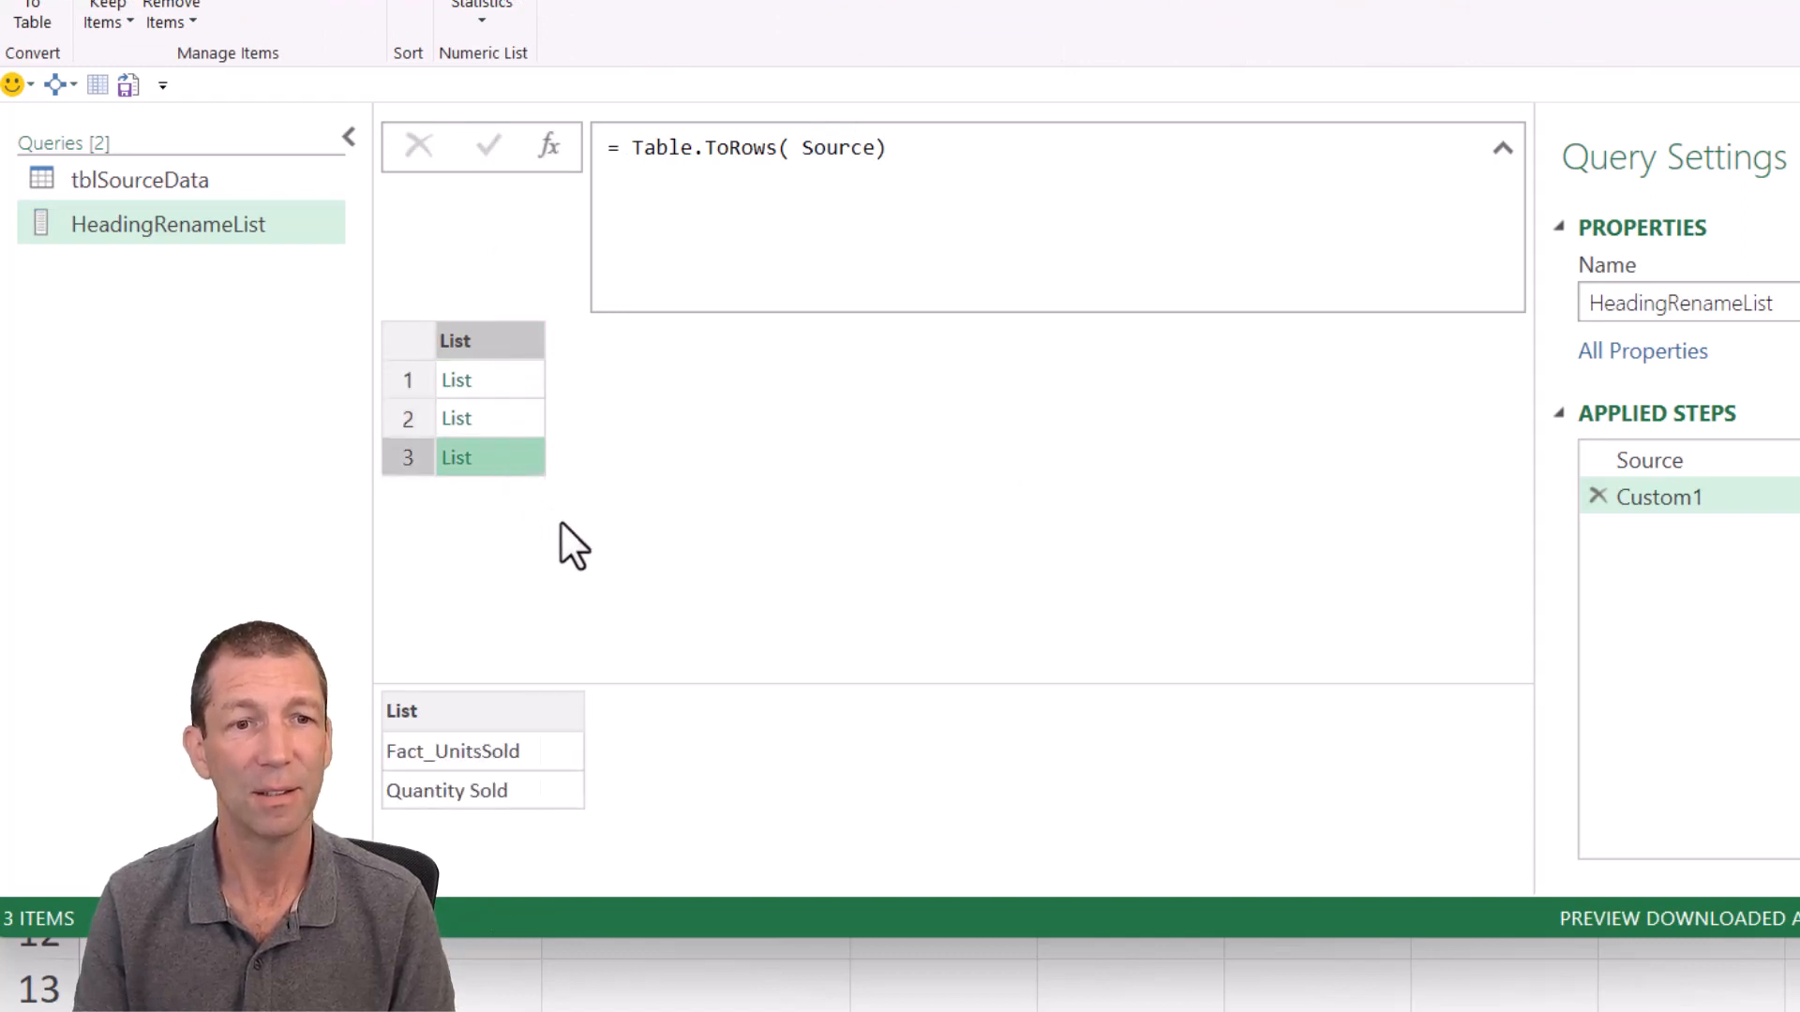
pyautogui.moveTo(631, 609)
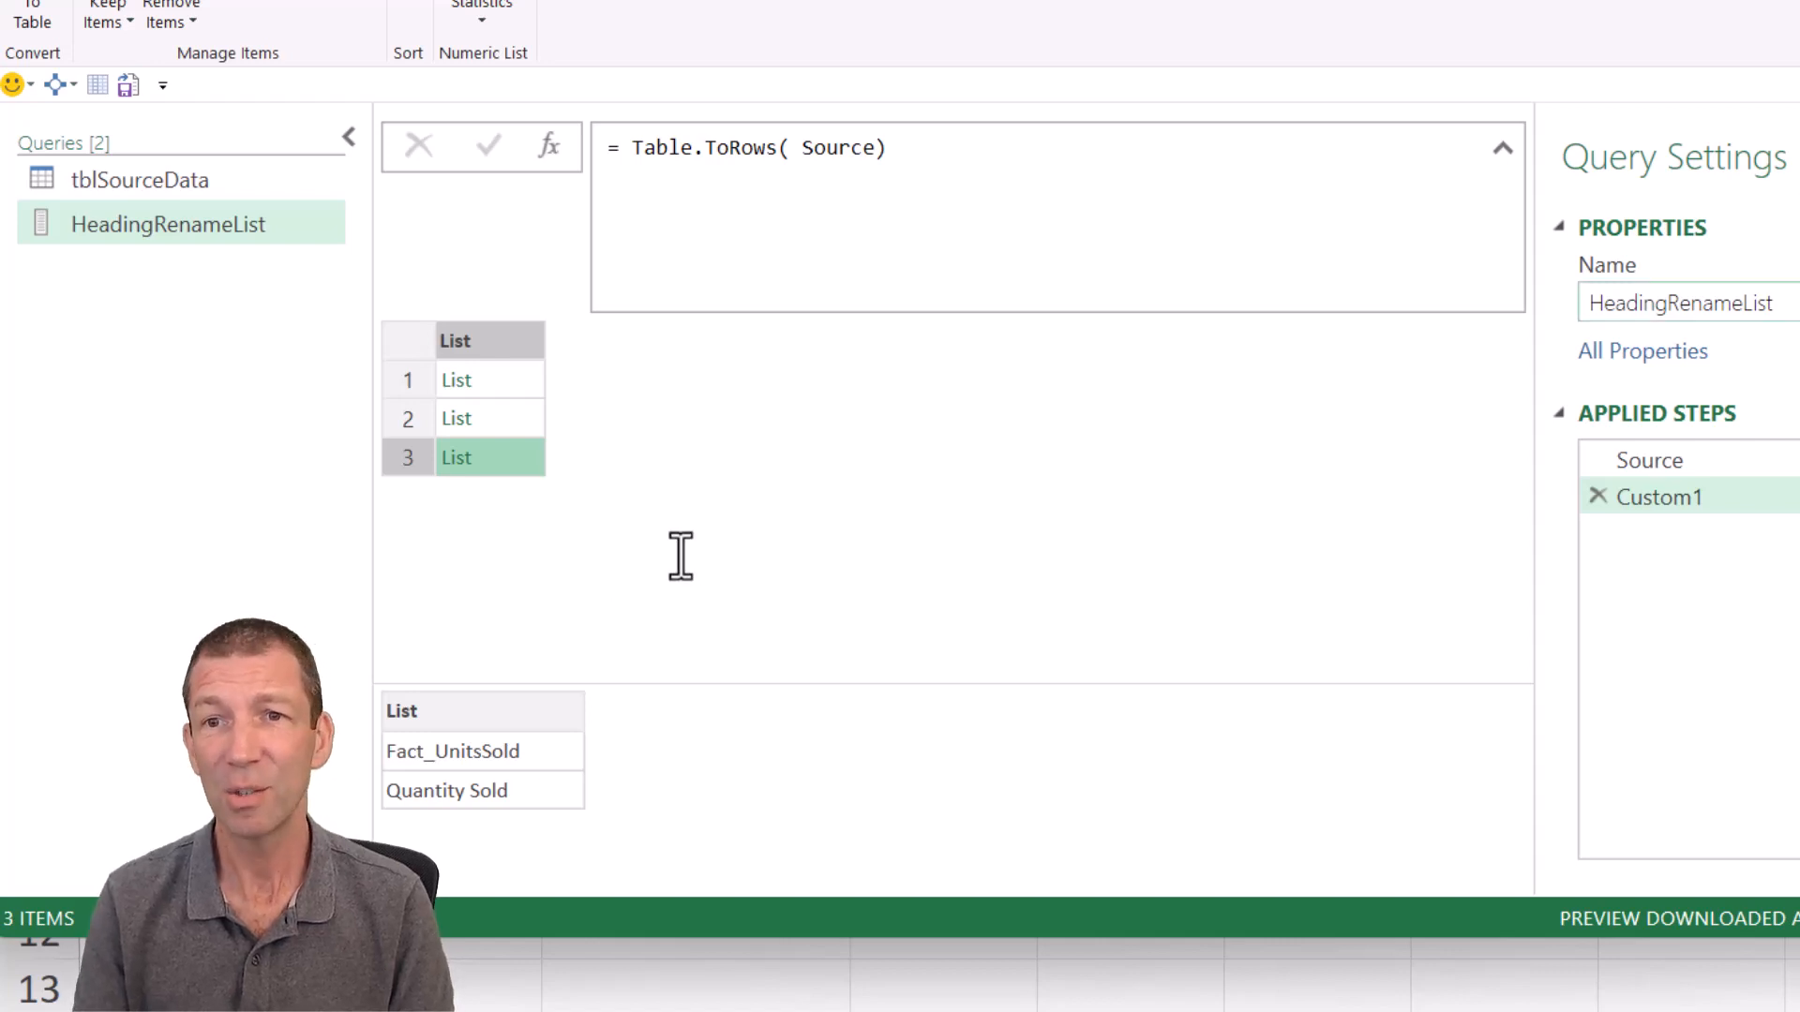
pyautogui.moveTo(491, 382)
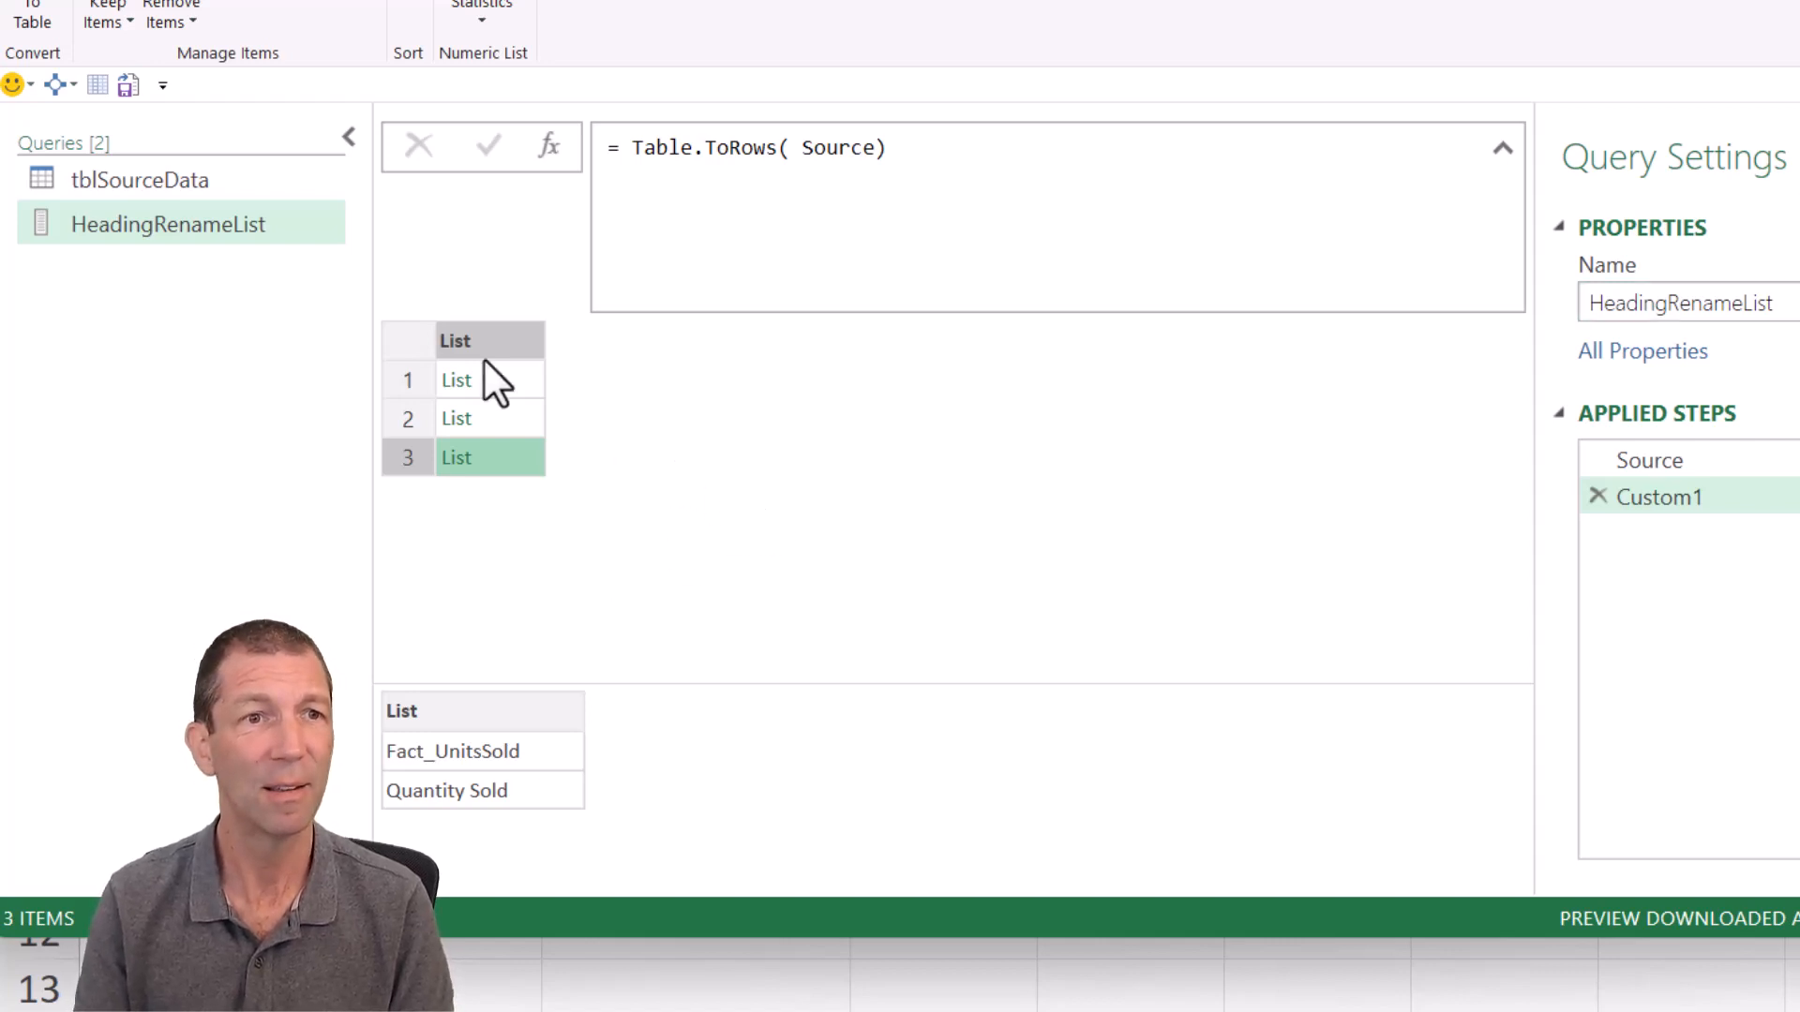
pyautogui.click(140, 179)
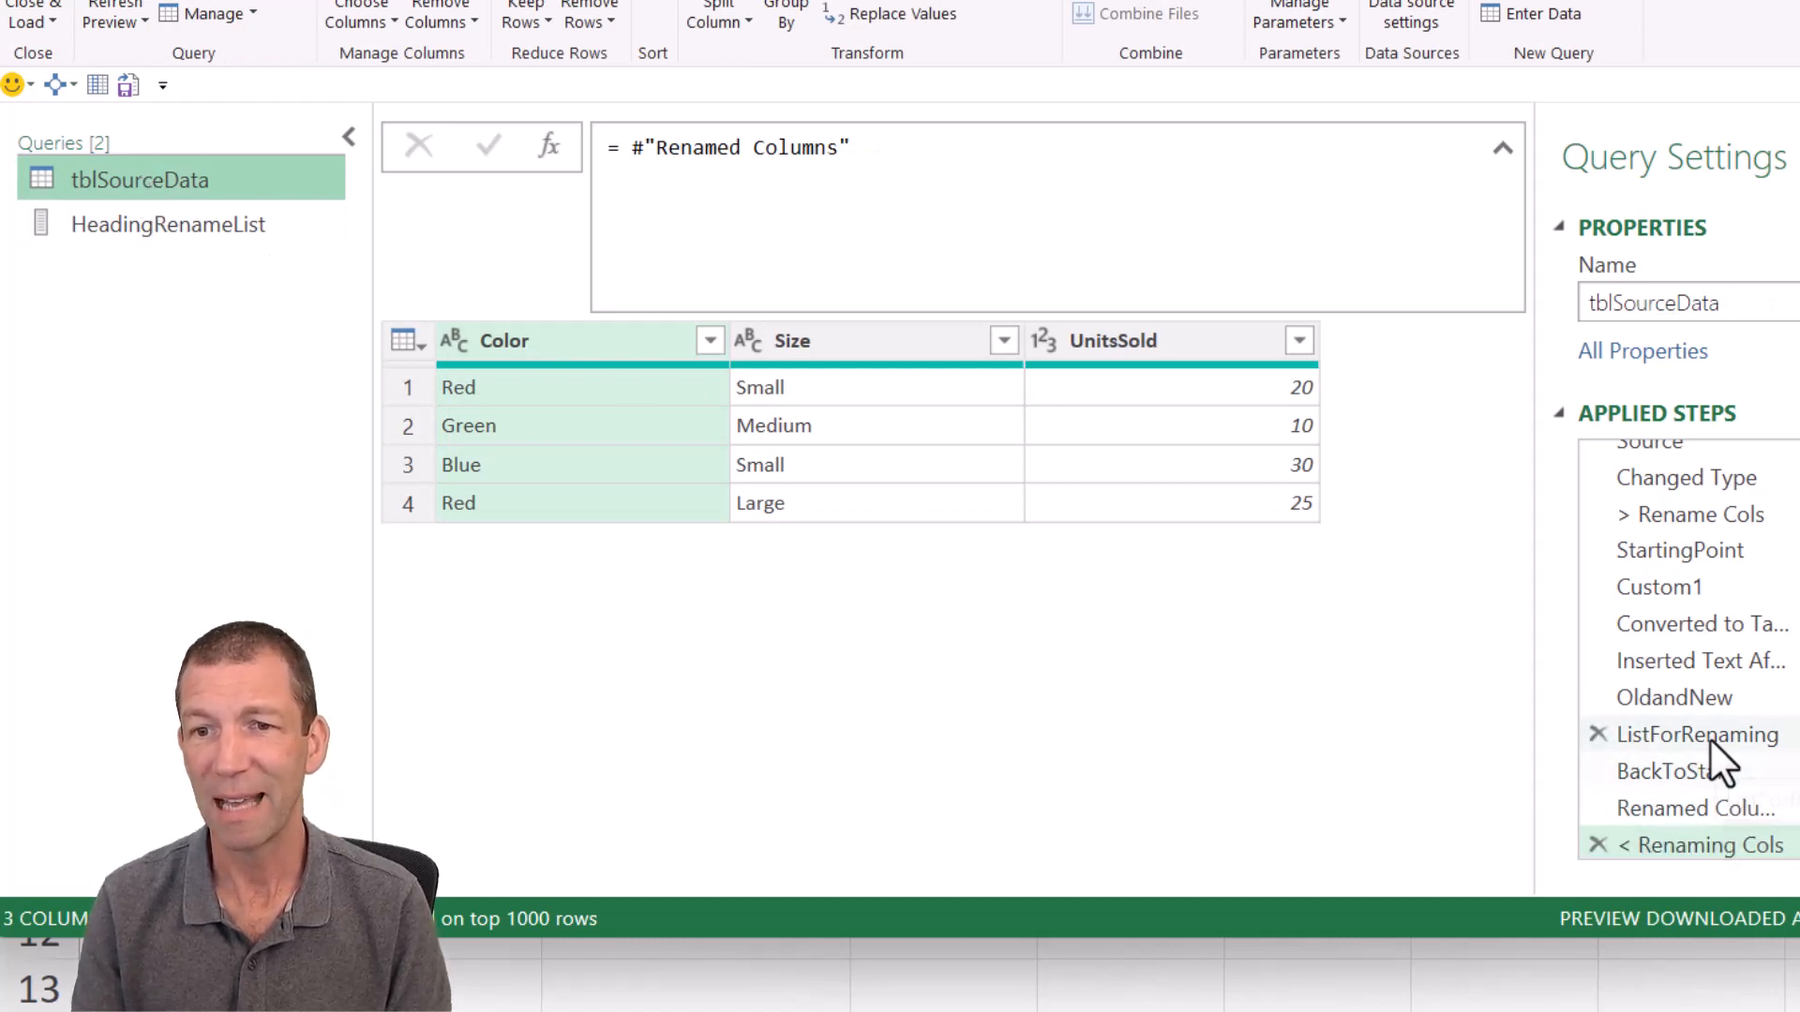
# Step: Swap ListForRenaming for HeadingRenameList in Table.RenameColumns, giving Colour, Size, Quantity Sold
pyautogui.click(1697, 735)
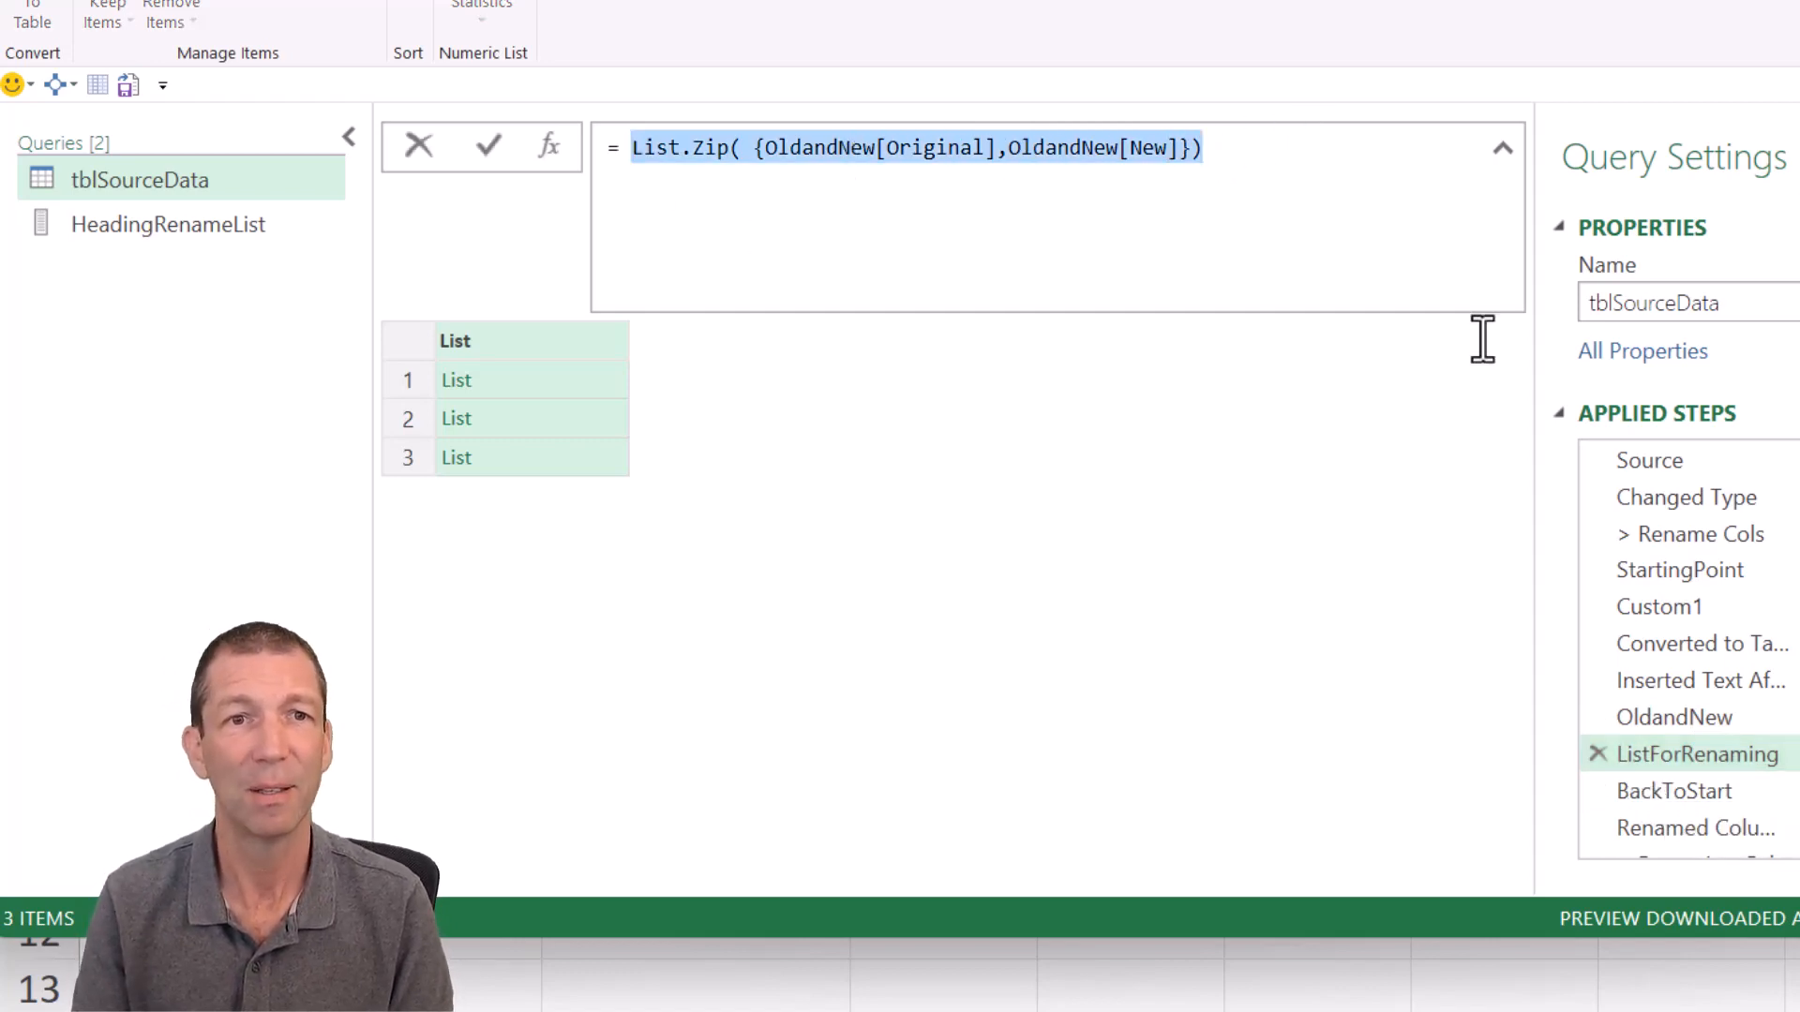
pyautogui.press('Delete')
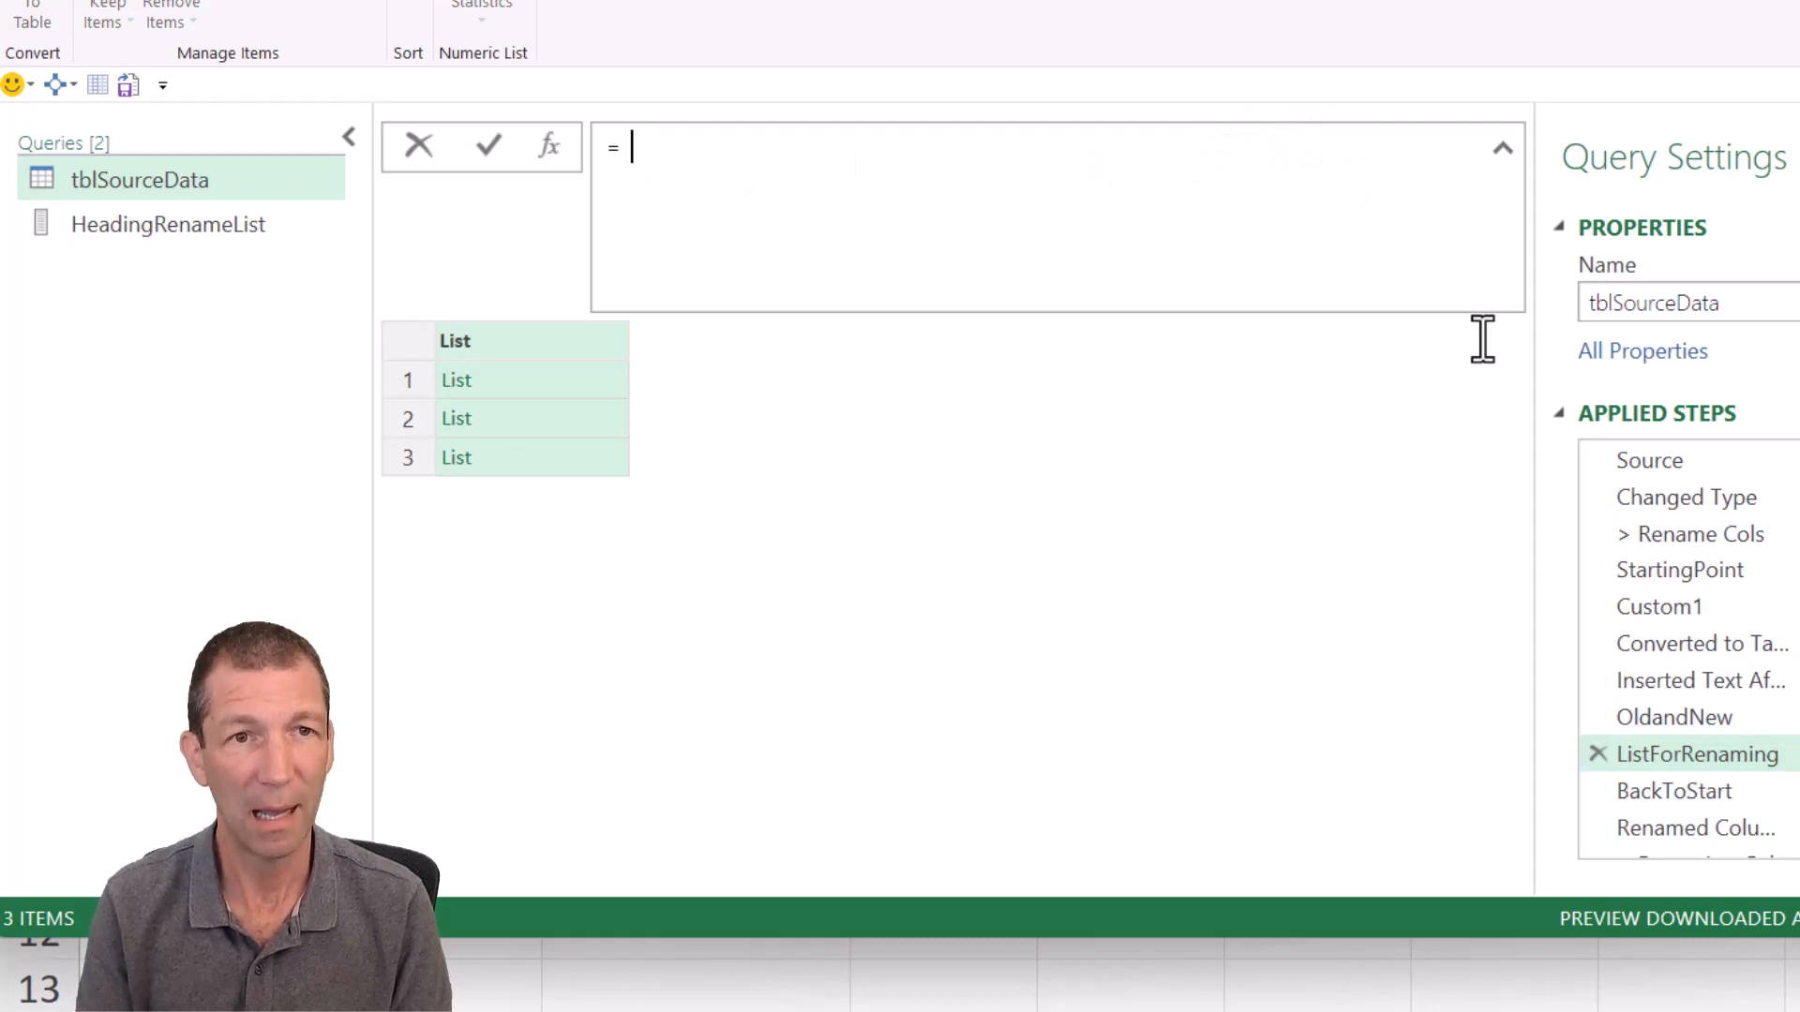
pyautogui.write('headin')
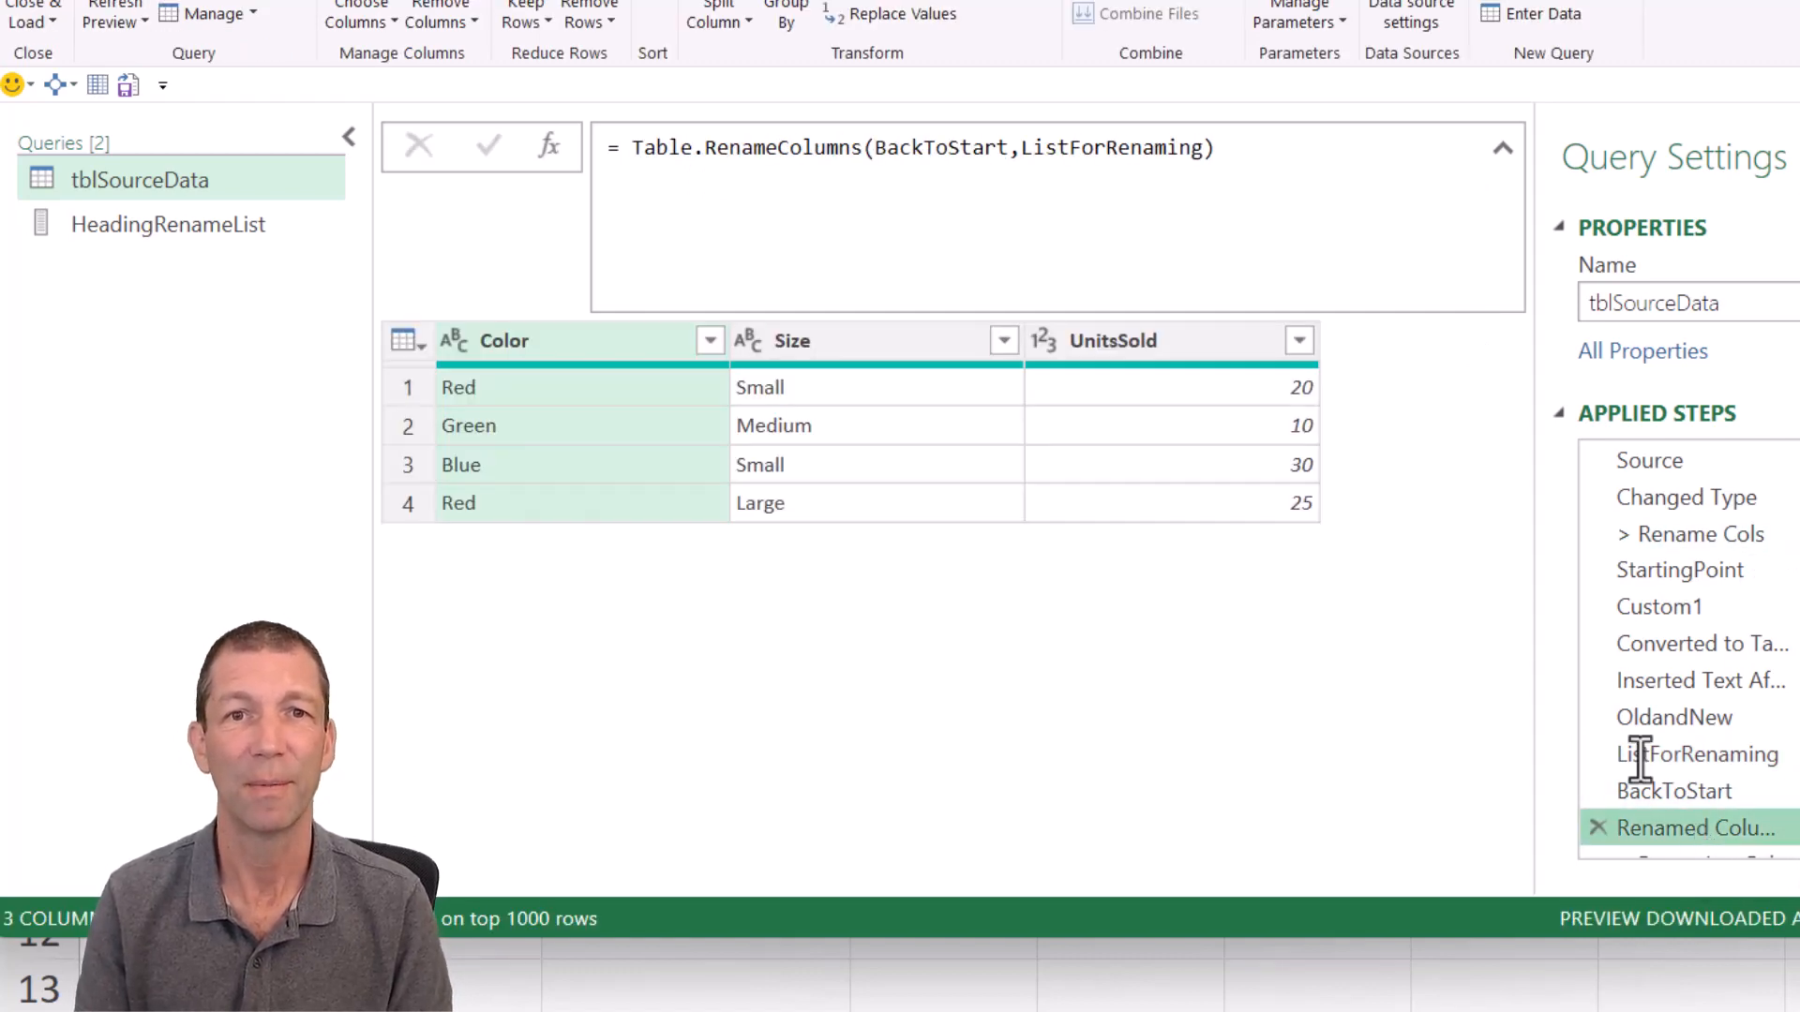
pyautogui.doubleClick(1110, 147)
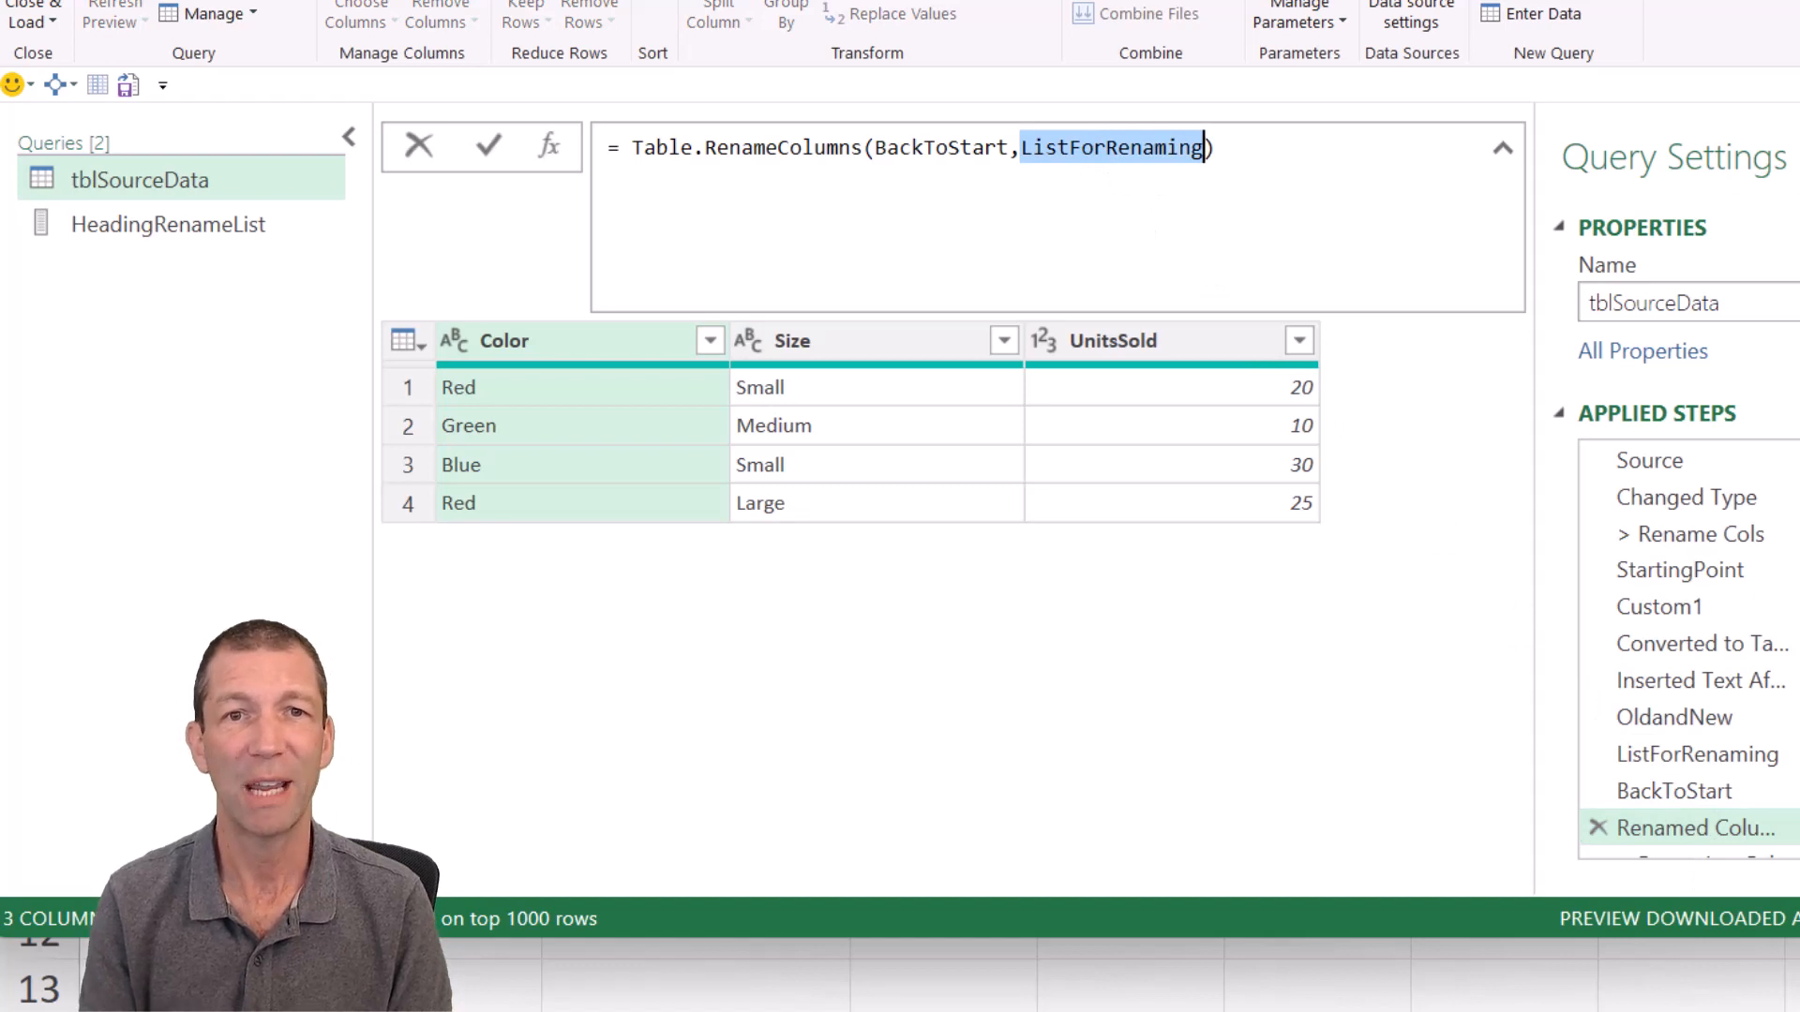
pyautogui.press('Delete')
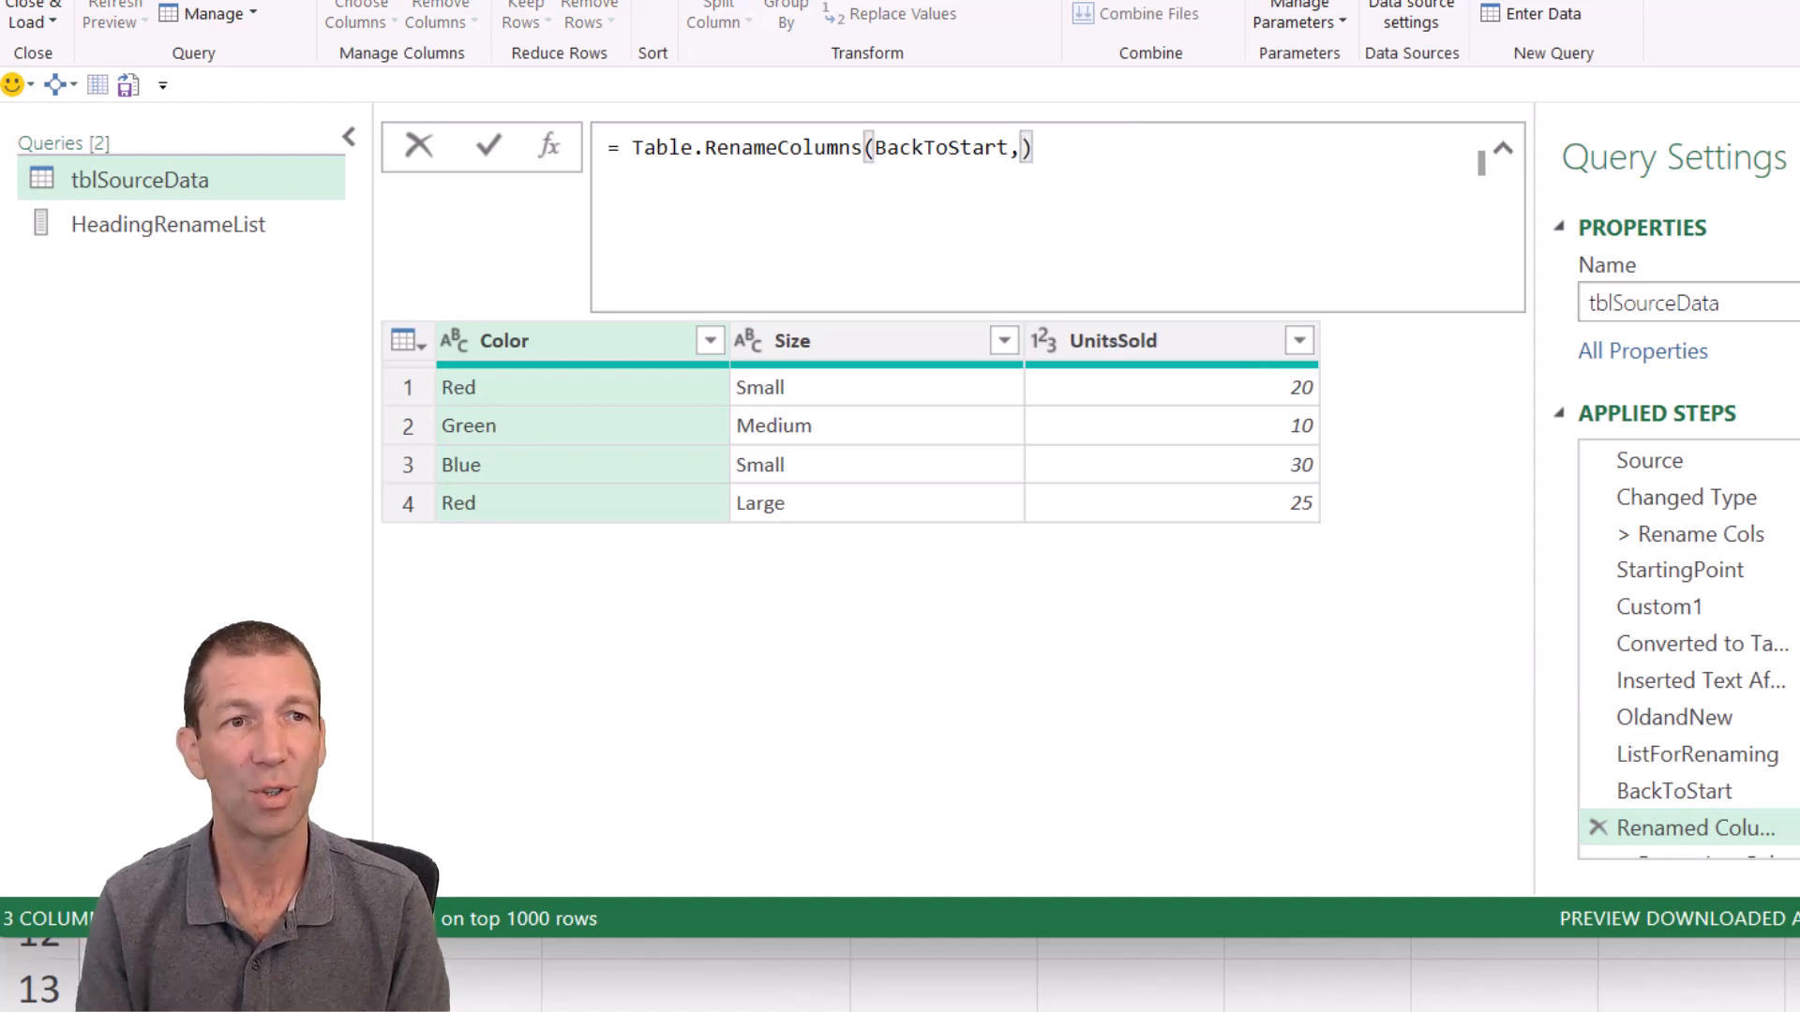
pyautogui.write('HeadingRenameList')
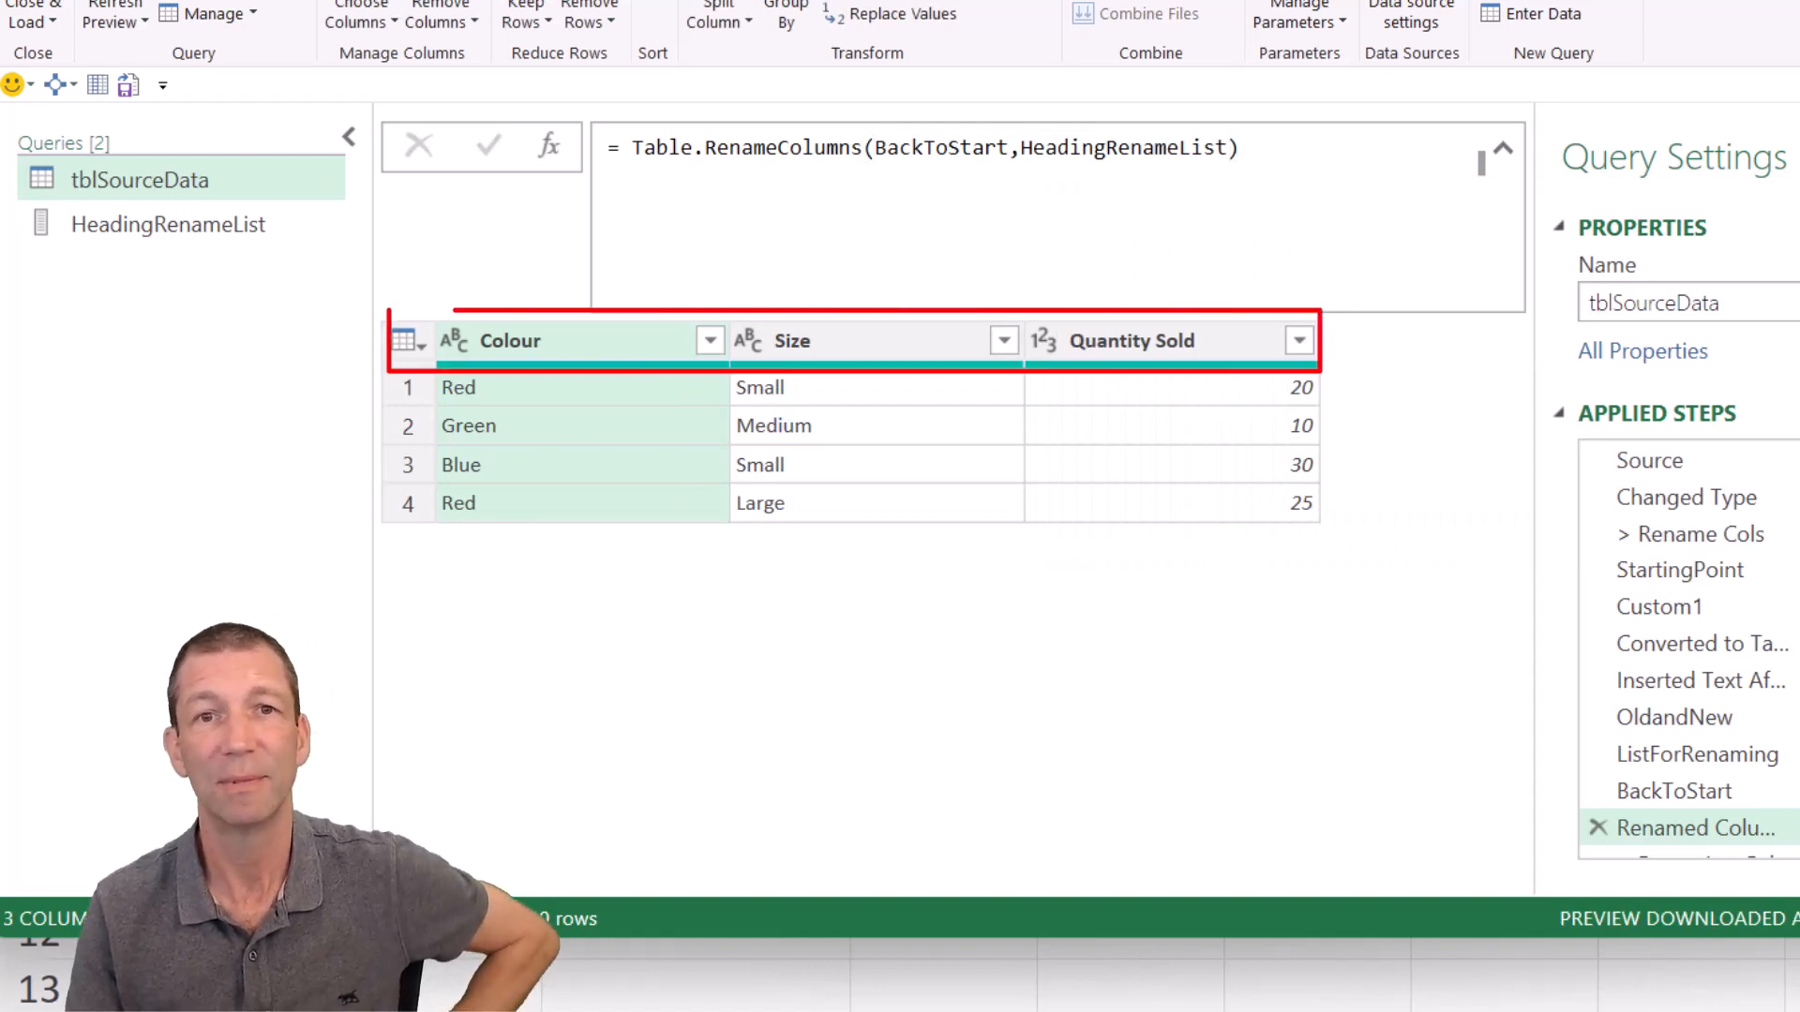
pyautogui.click(1687, 497)
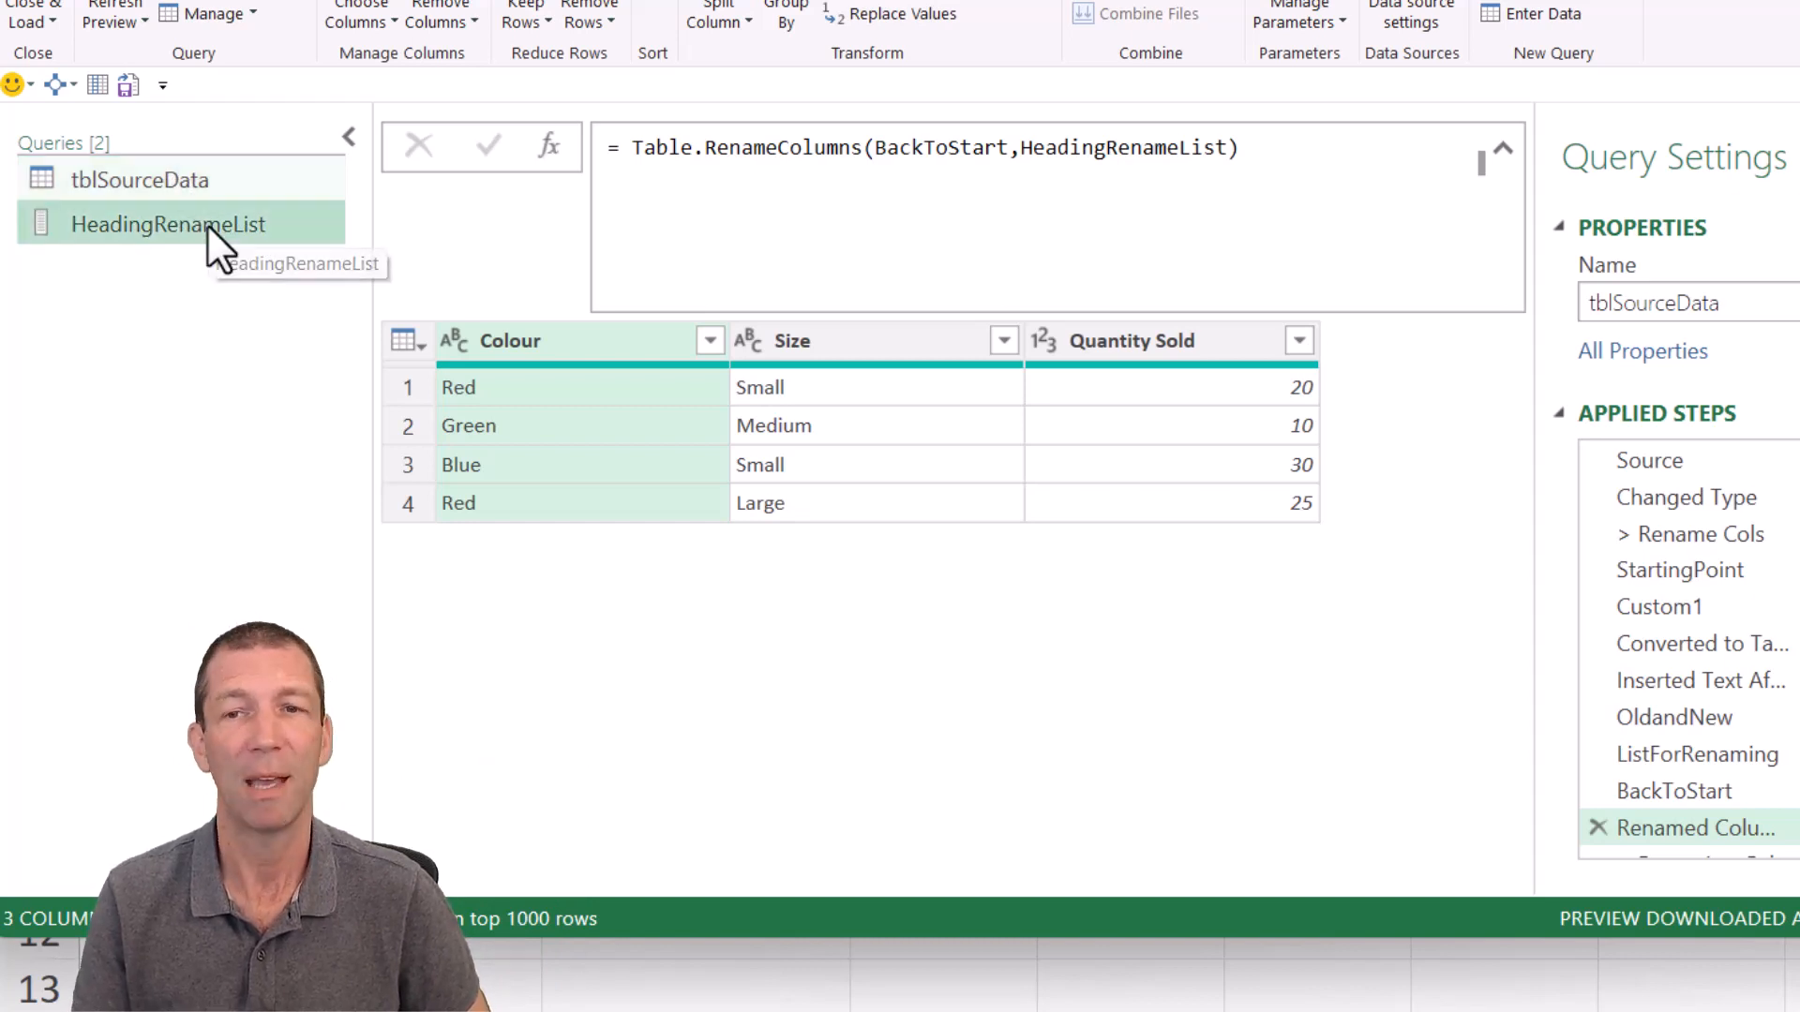
pyautogui.click(168, 224)
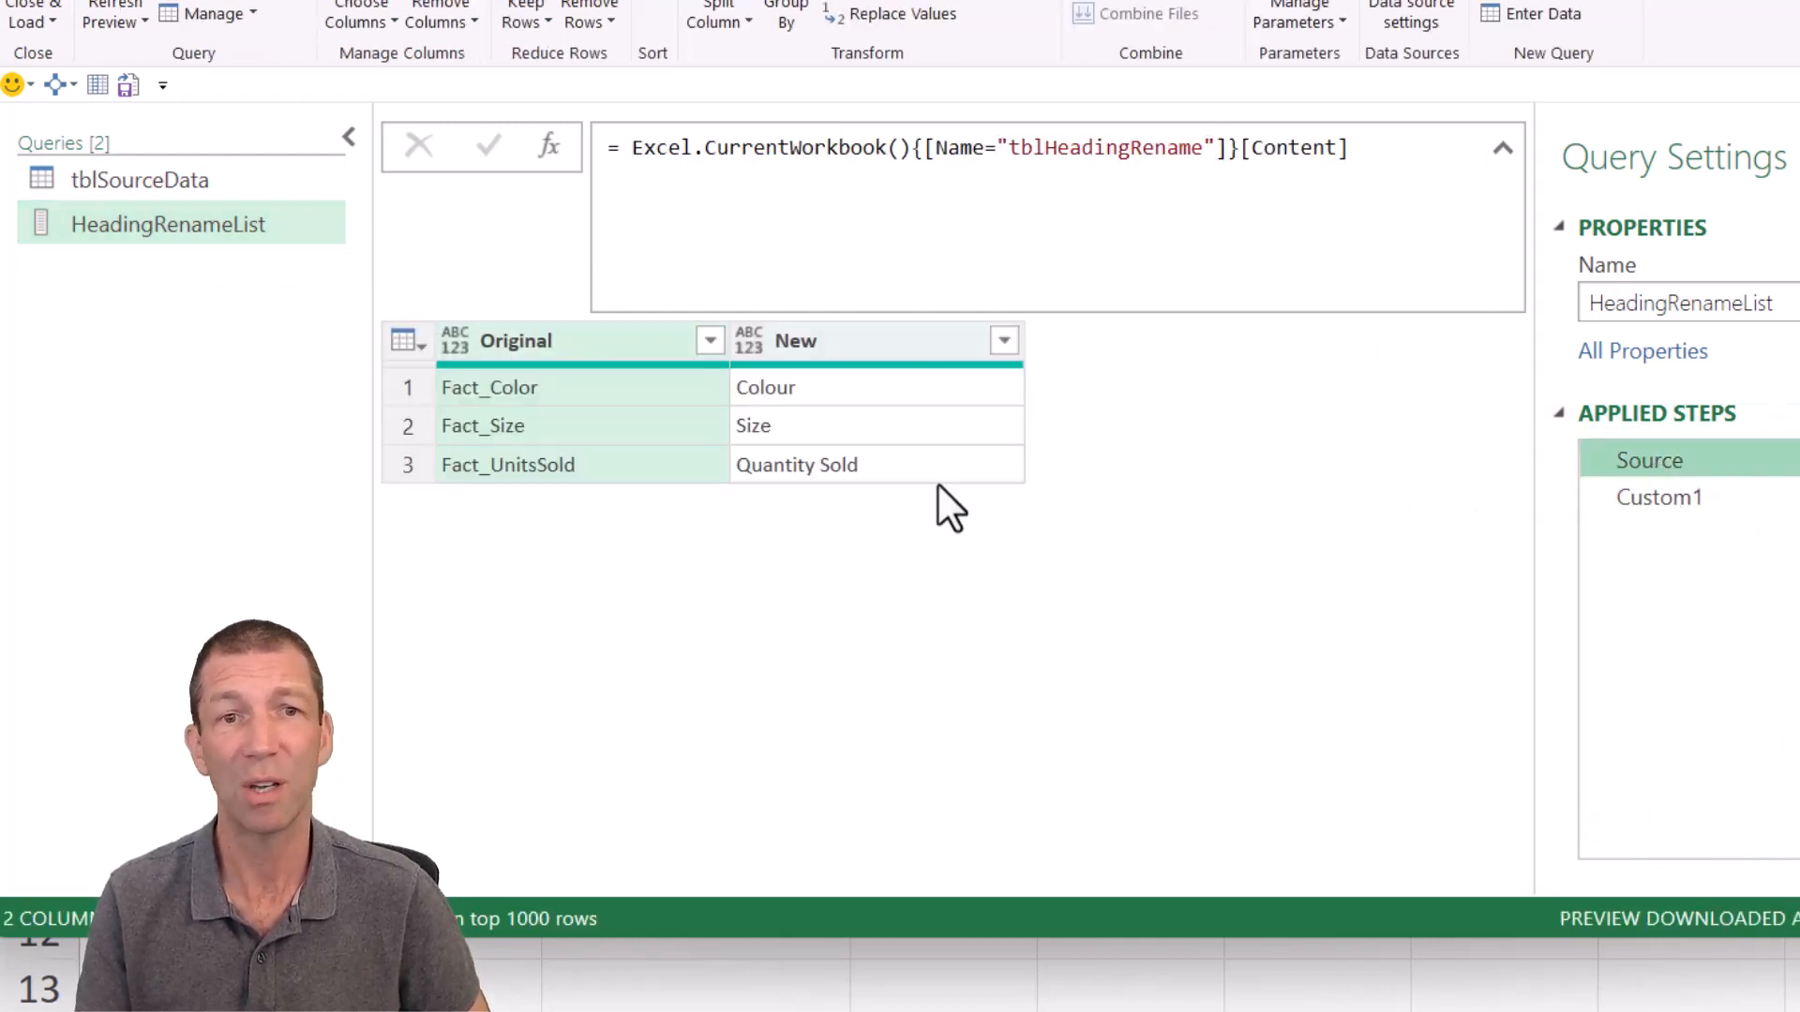
pyautogui.moveTo(878, 507)
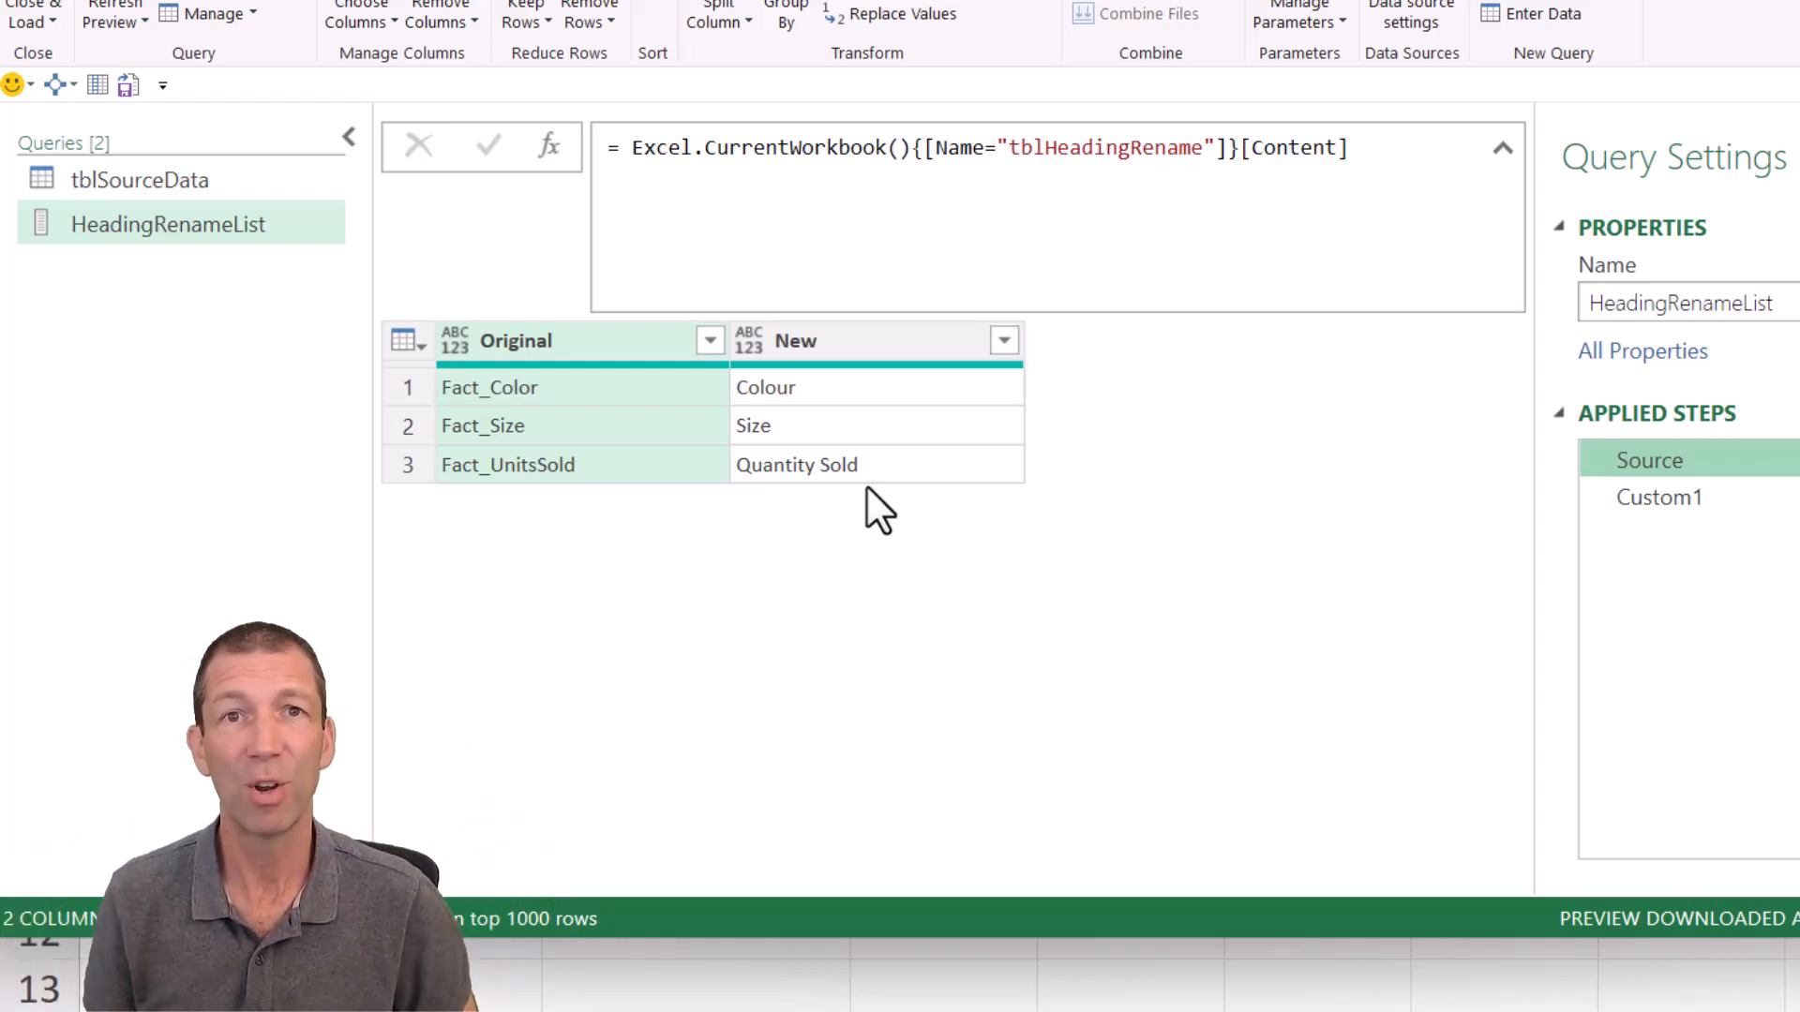
pyautogui.moveTo(327, 218)
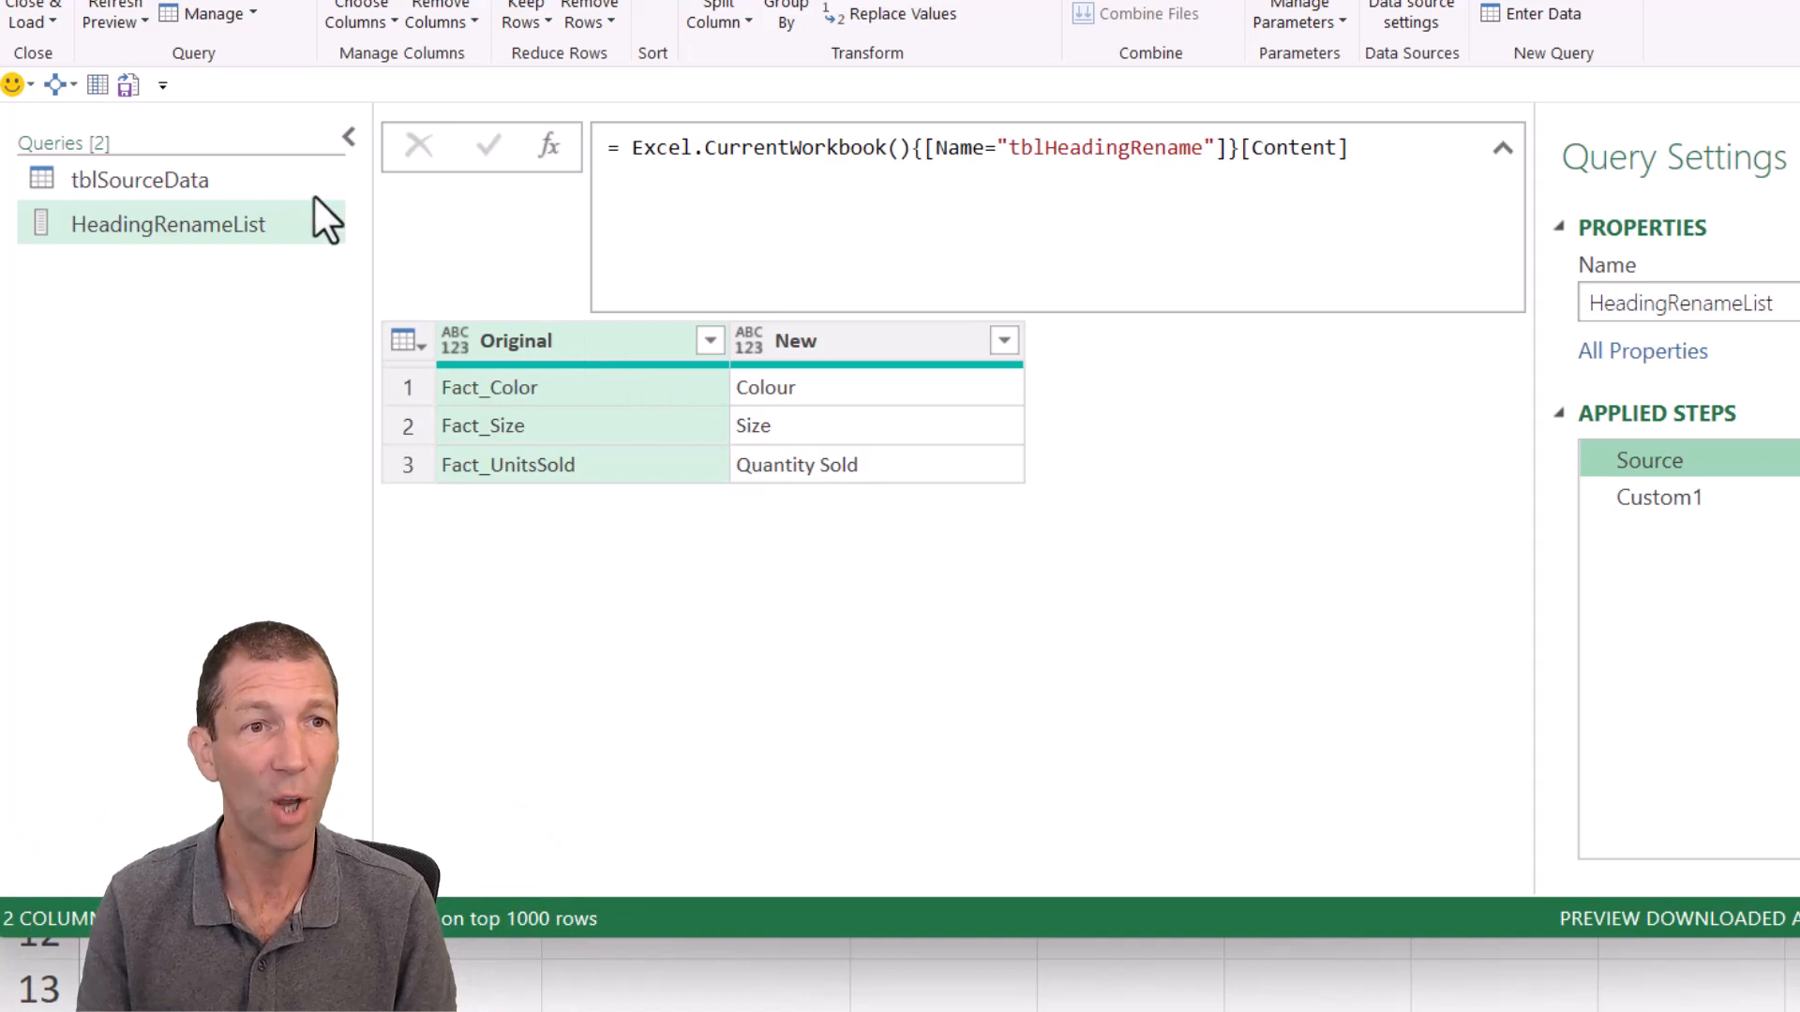
pyautogui.click(139, 179)
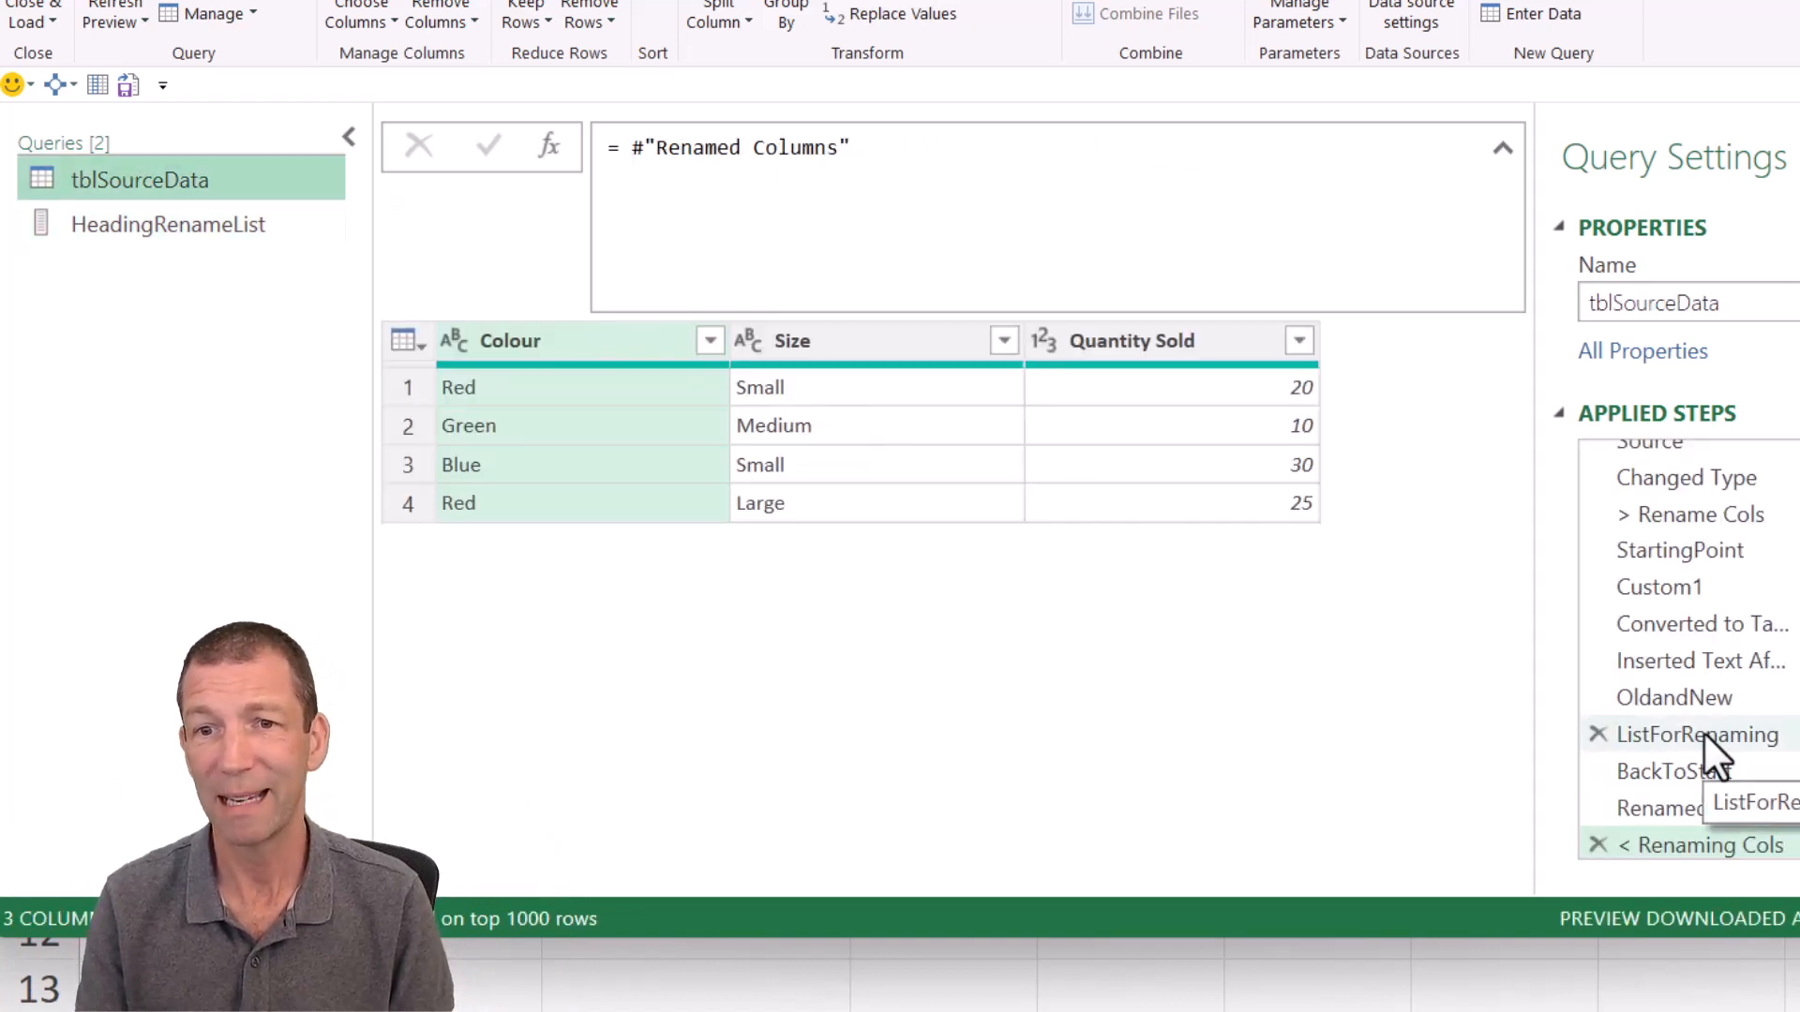
# Step: Change ListForRenaming to Table.ToRows(OldandNew); final step still shows Colour, Size, Quantity Sold
pyautogui.click(1695, 734)
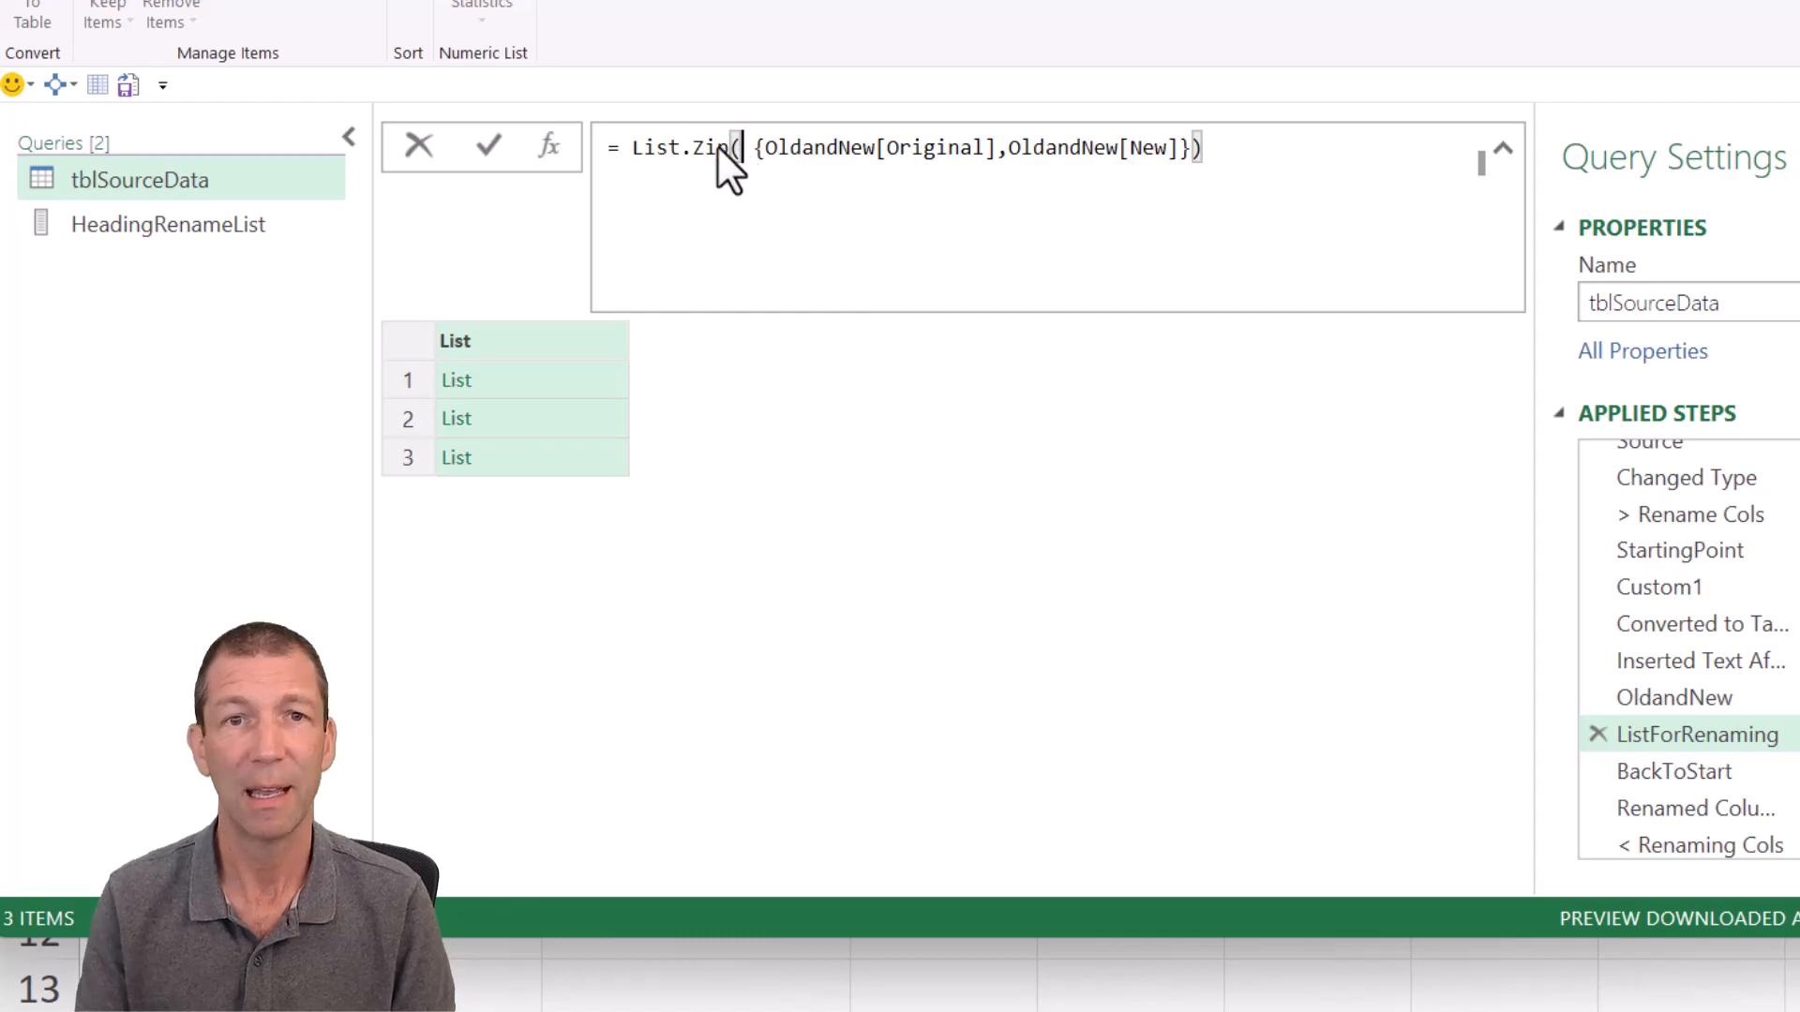
pyautogui.doubleClick(683, 147)
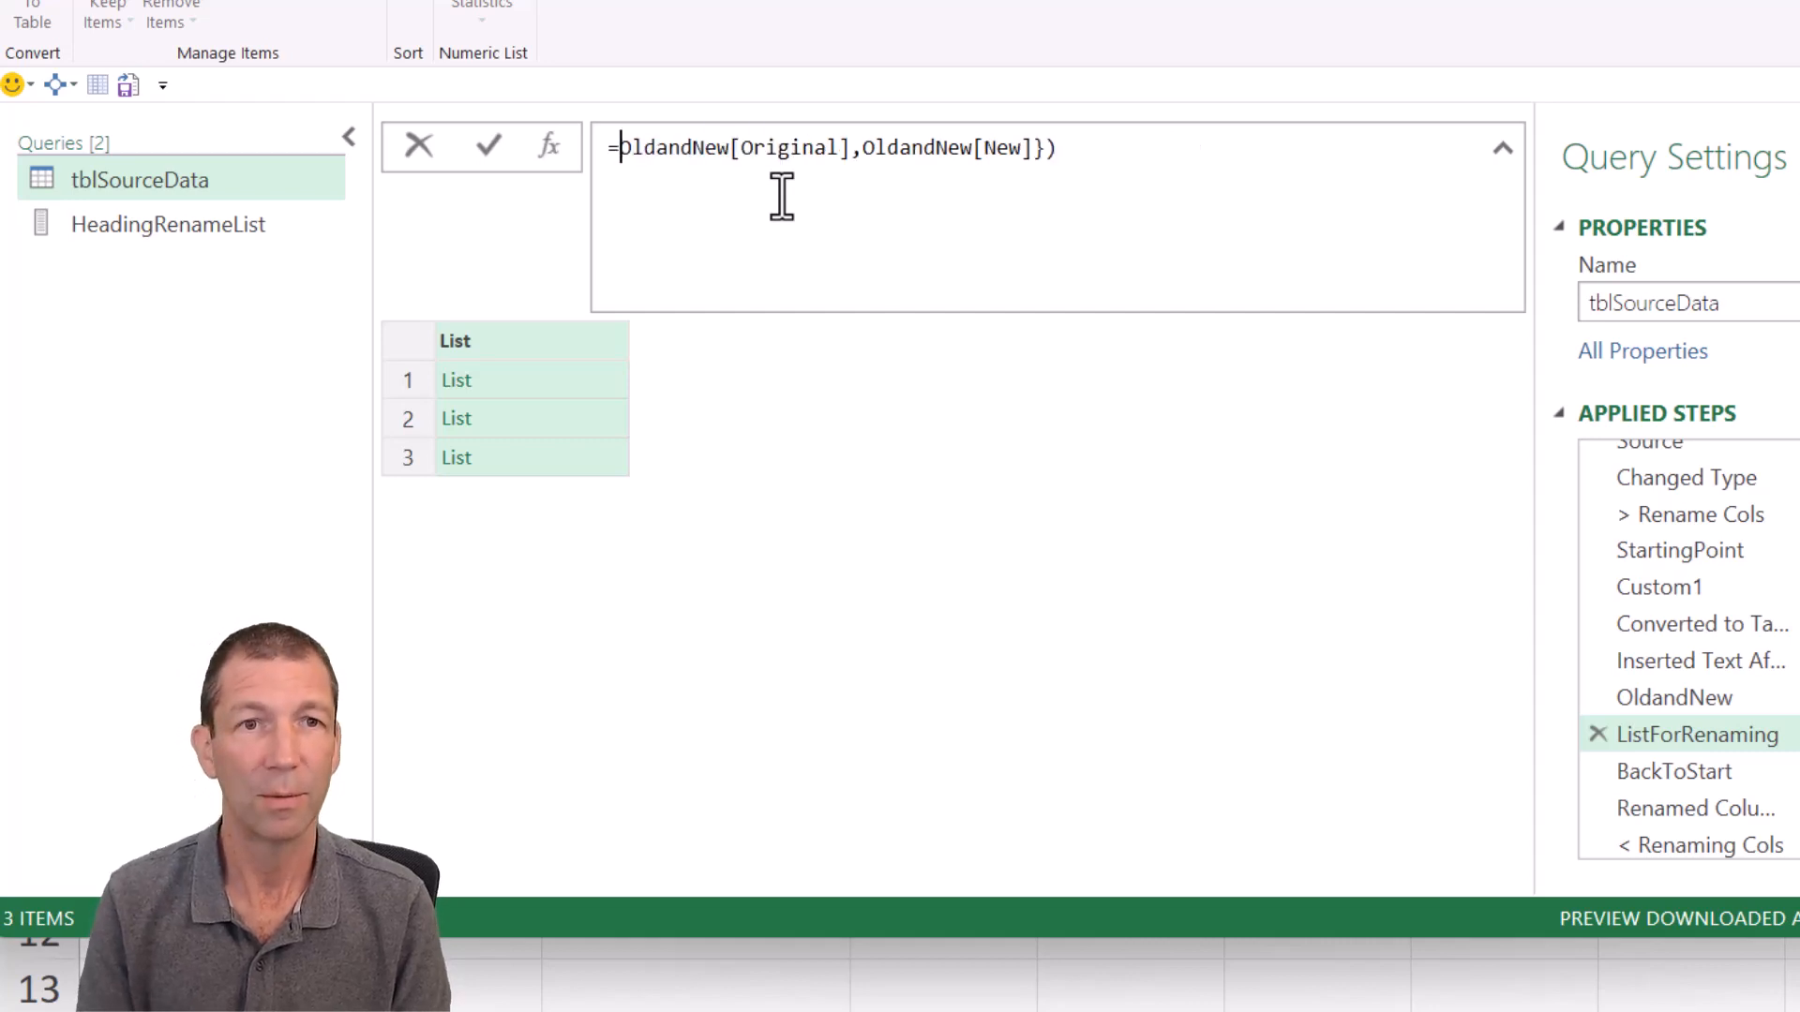
pyautogui.write('t')
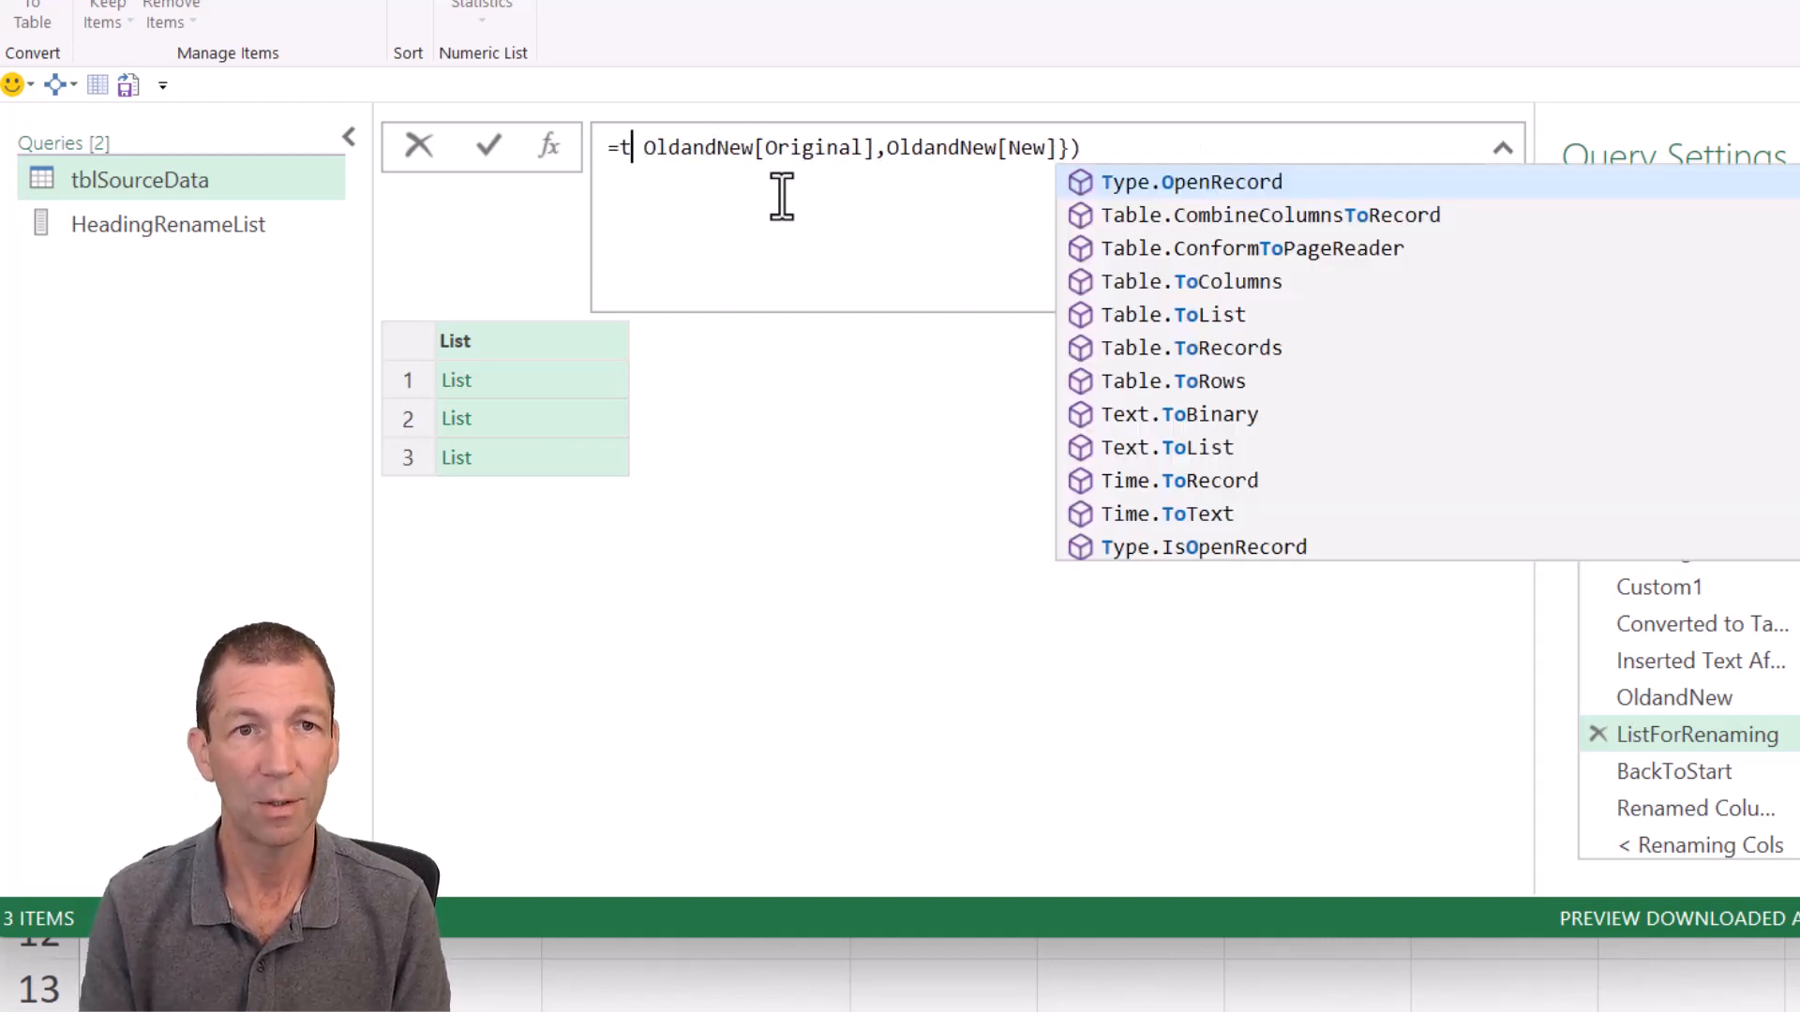
pyautogui.click(1171, 379)
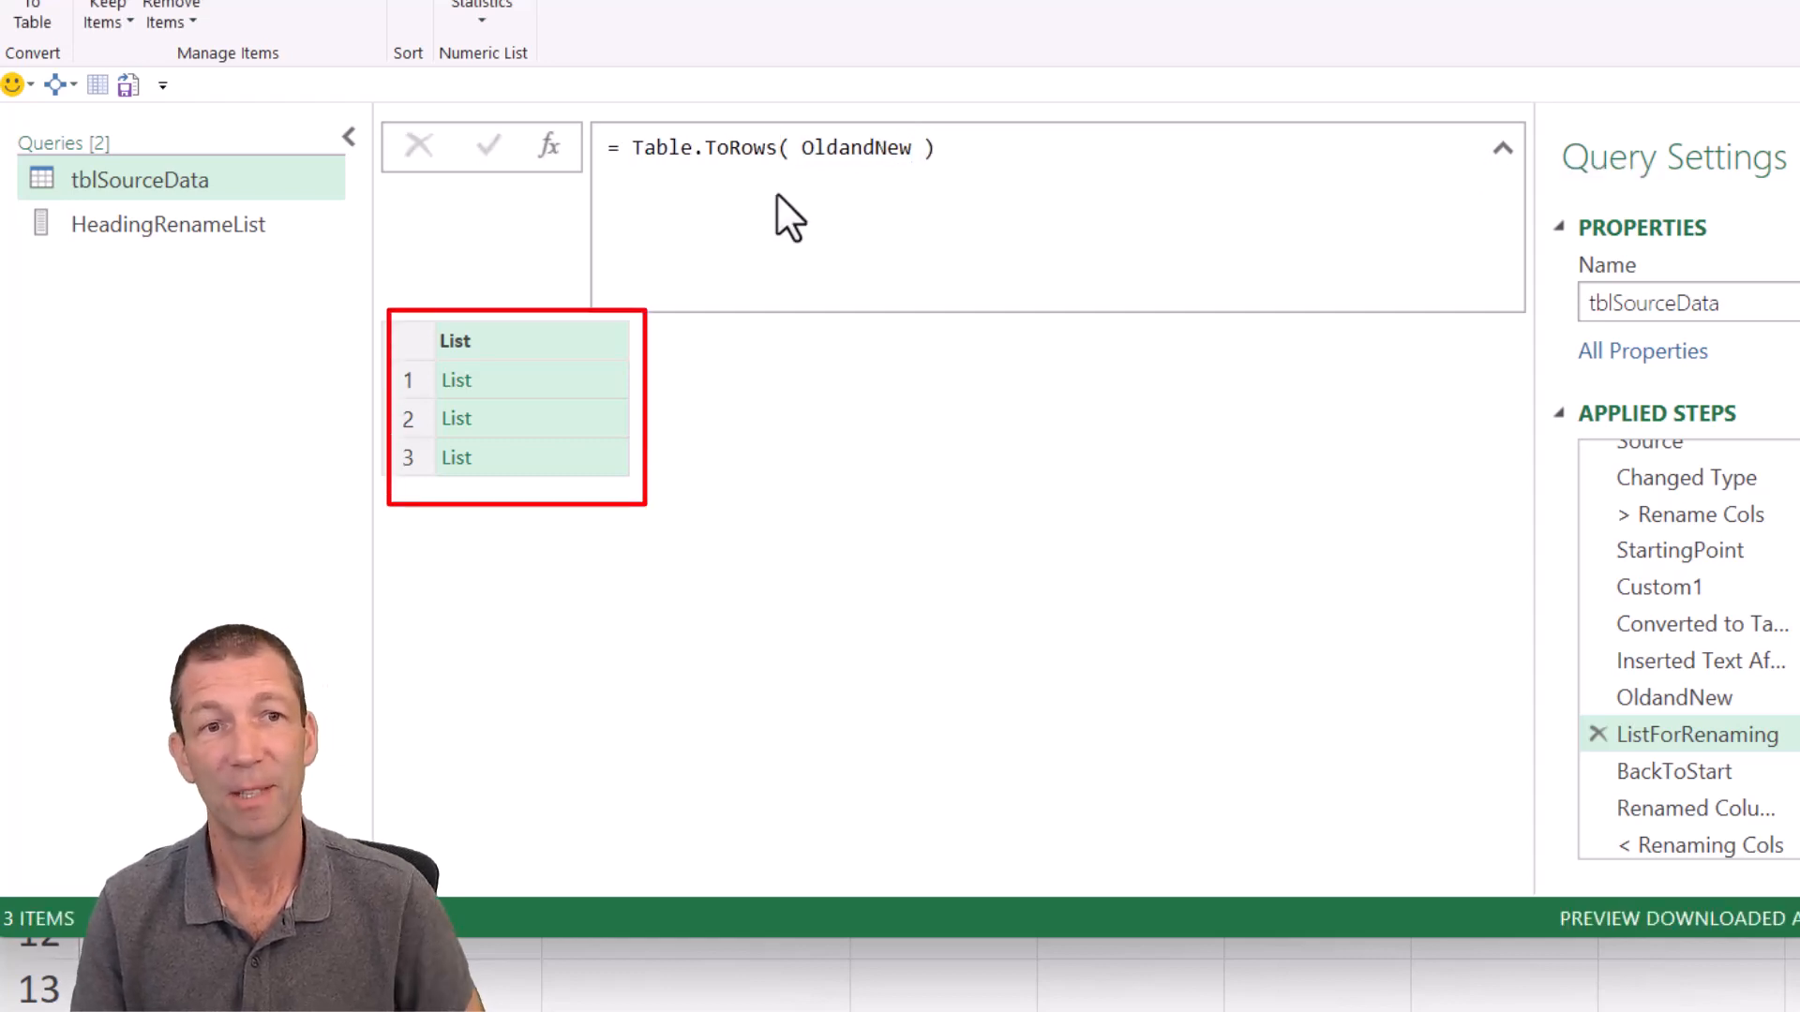
pyautogui.moveTo(854, 619)
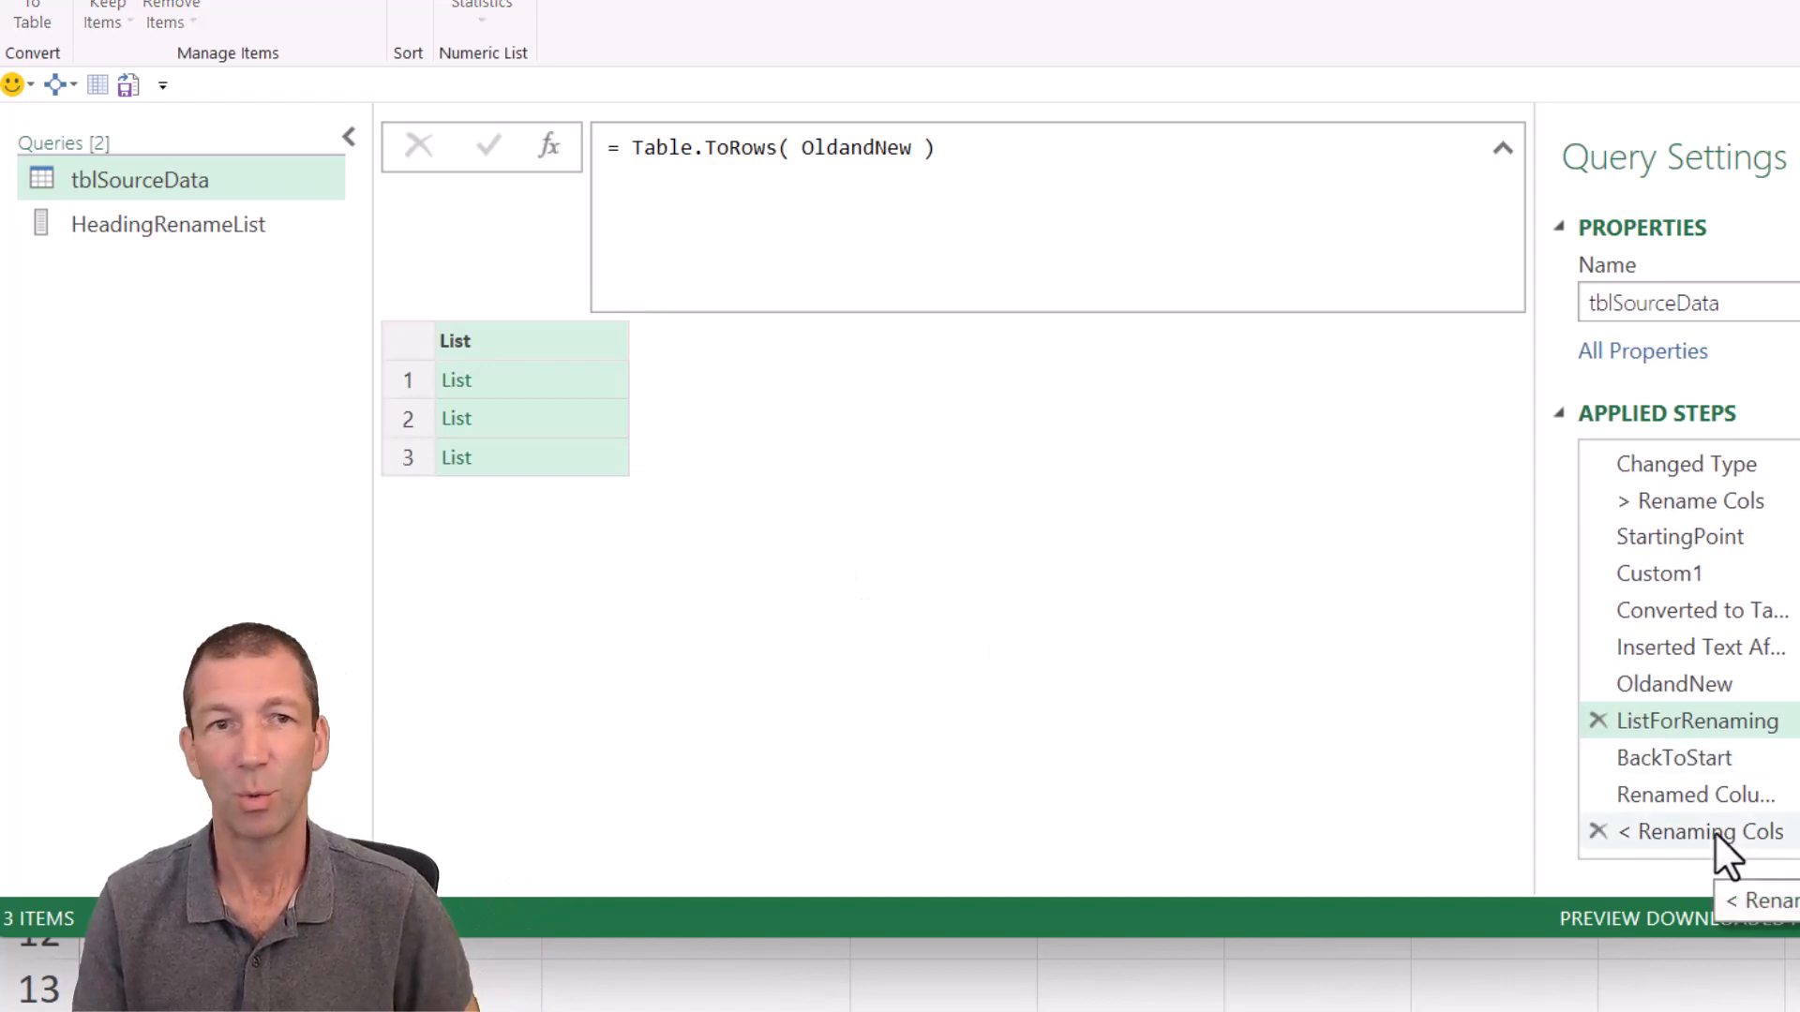
pyautogui.click(1703, 831)
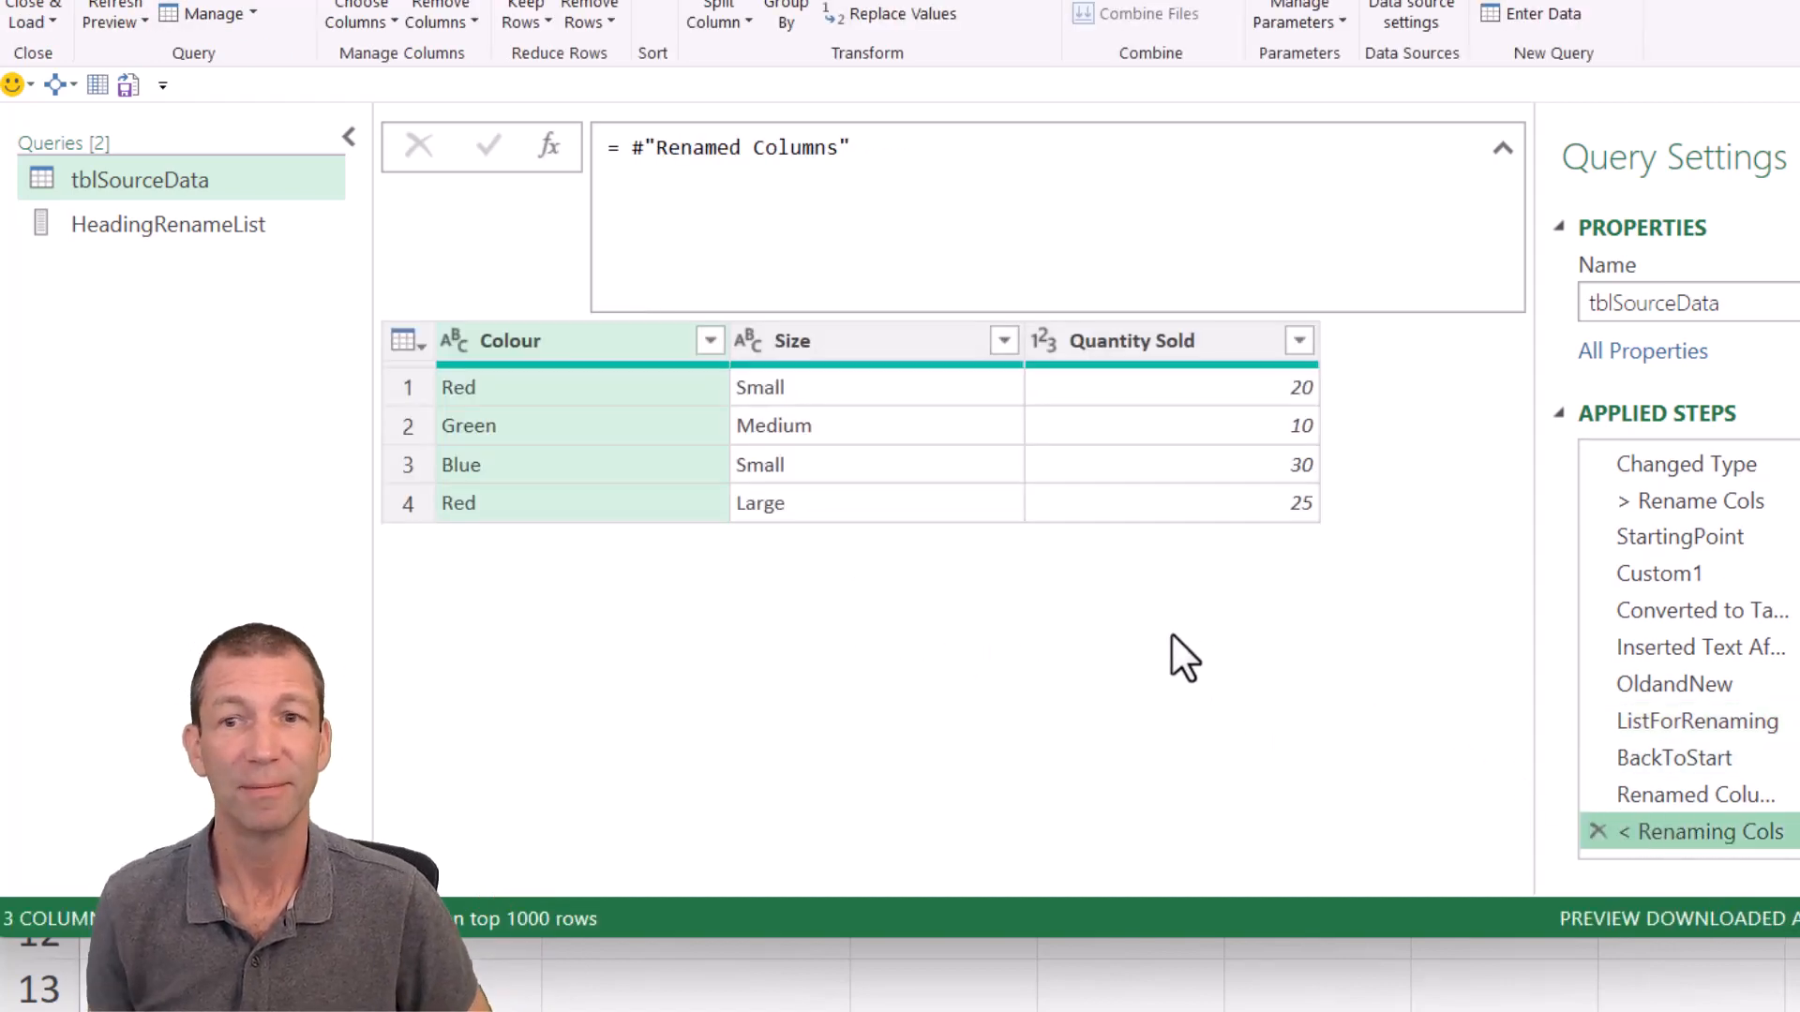